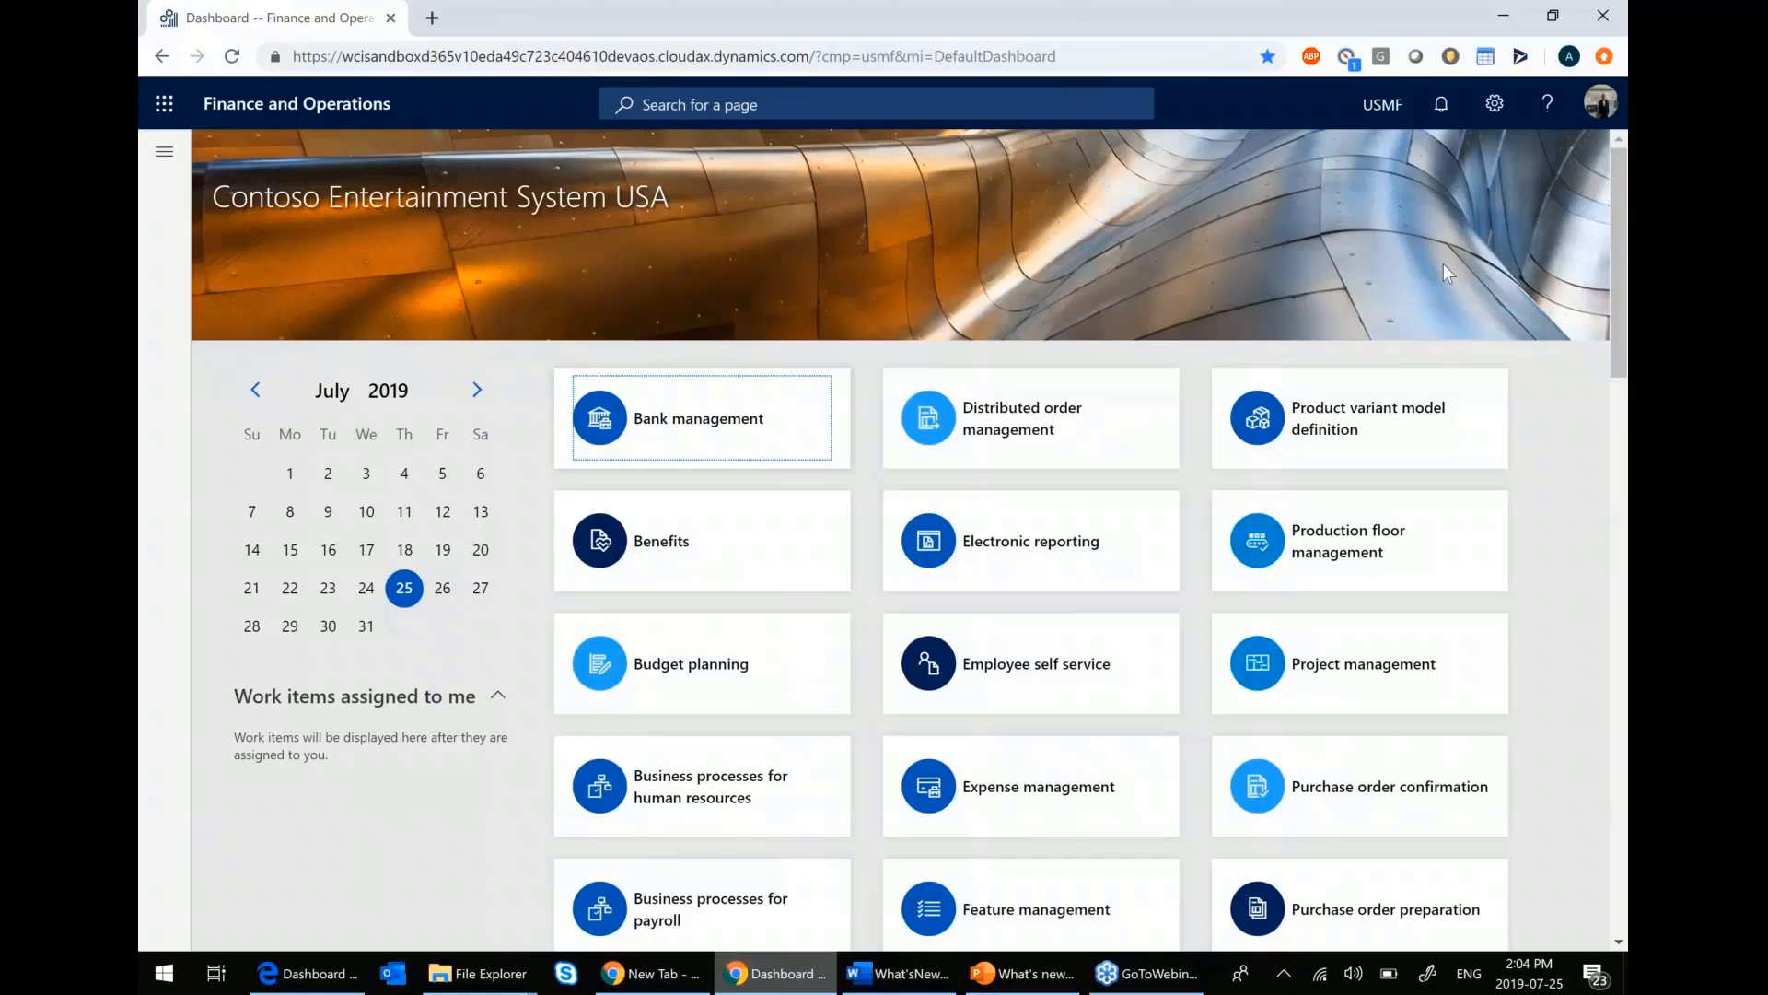
mouse_move(1099, 234)
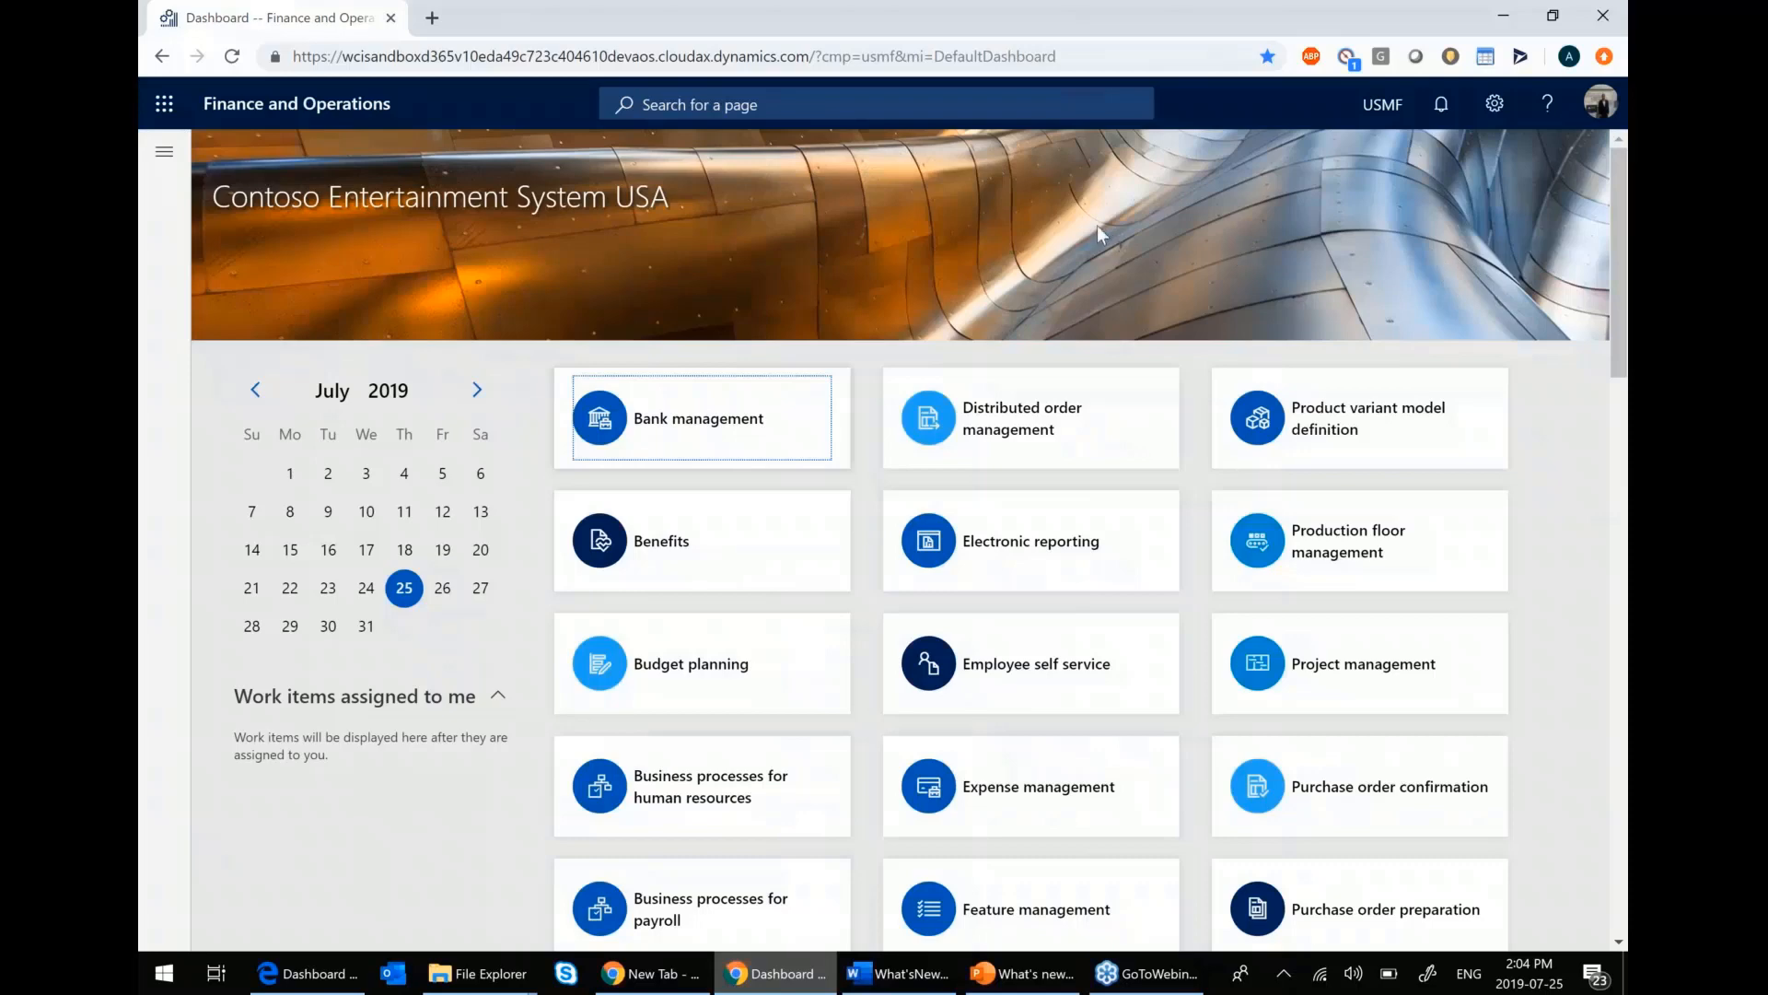
mouse_move(220, 147)
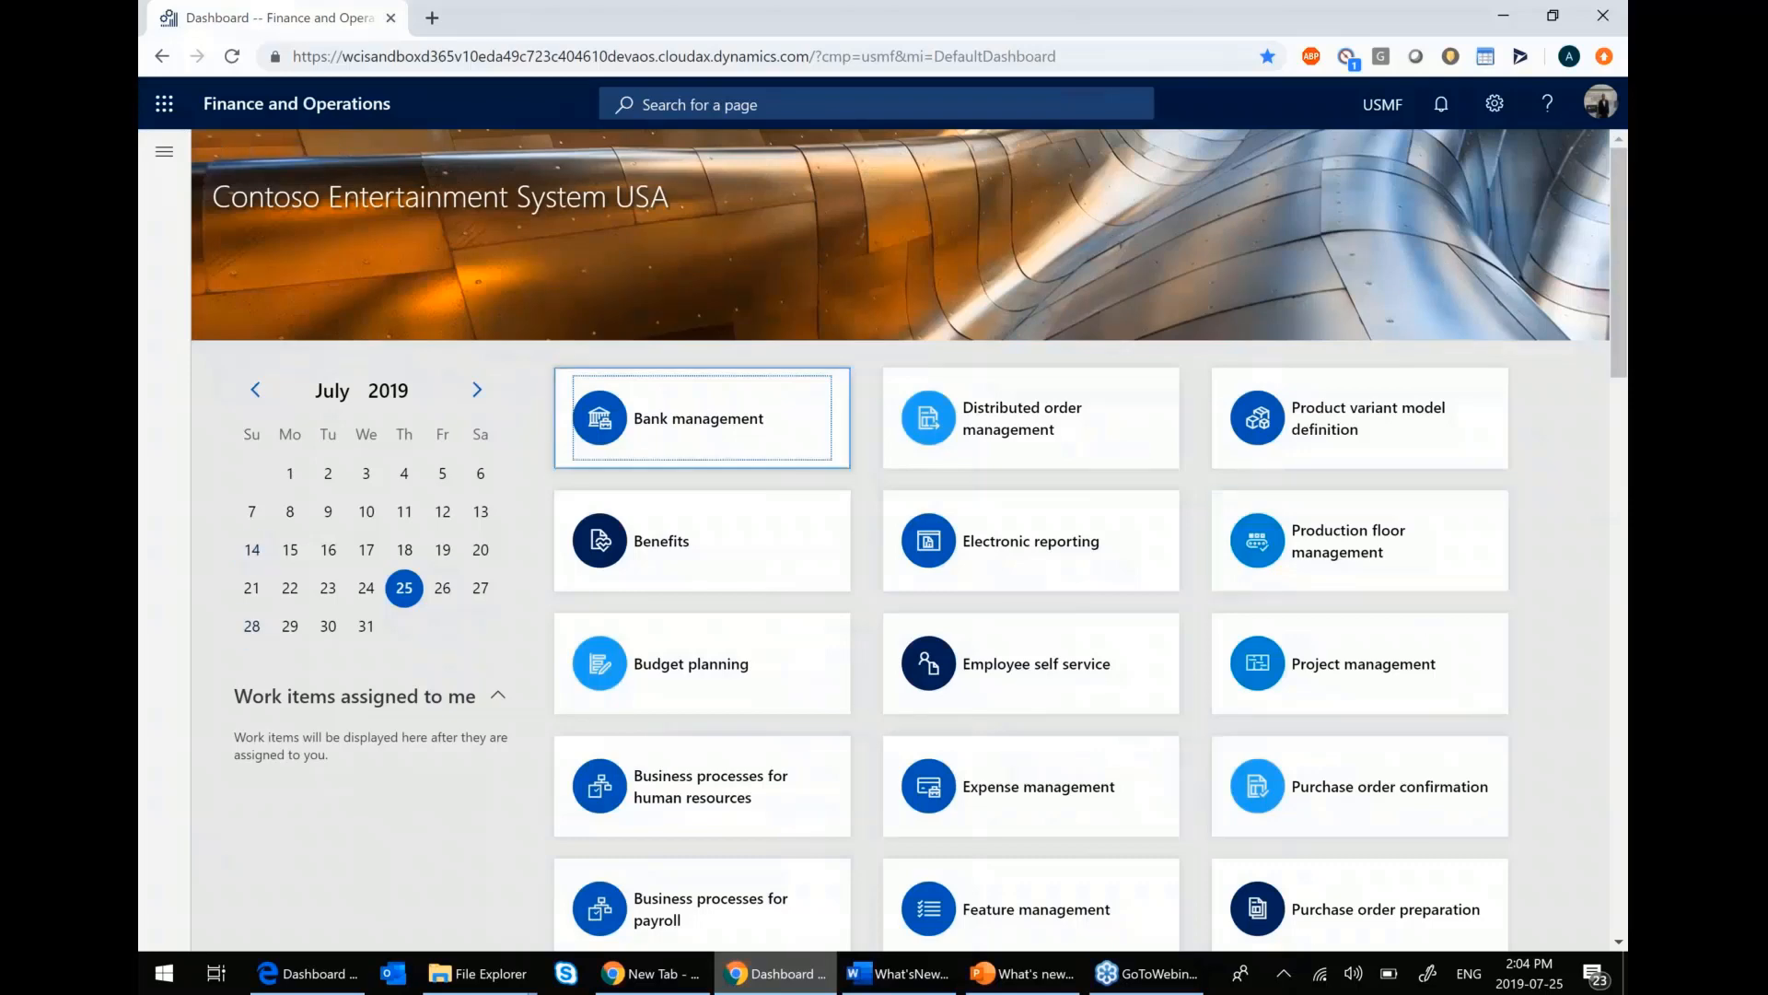
mouse_move(1365, 663)
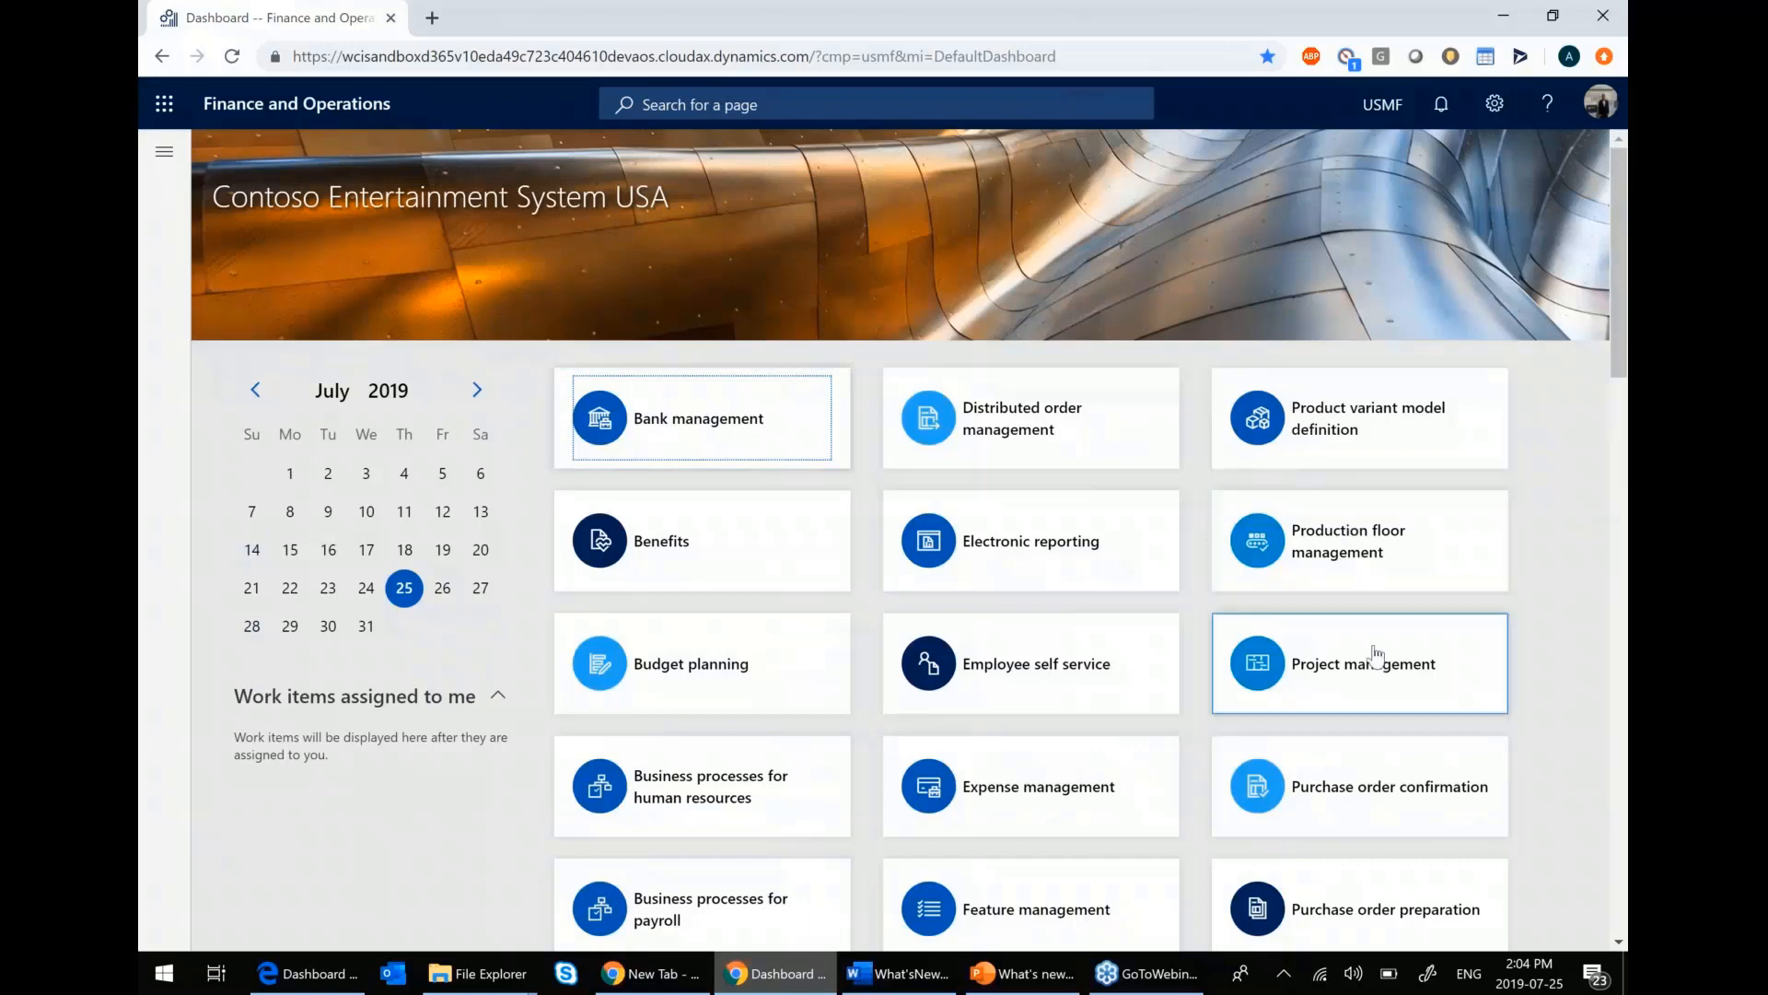
mouse_move(1374, 663)
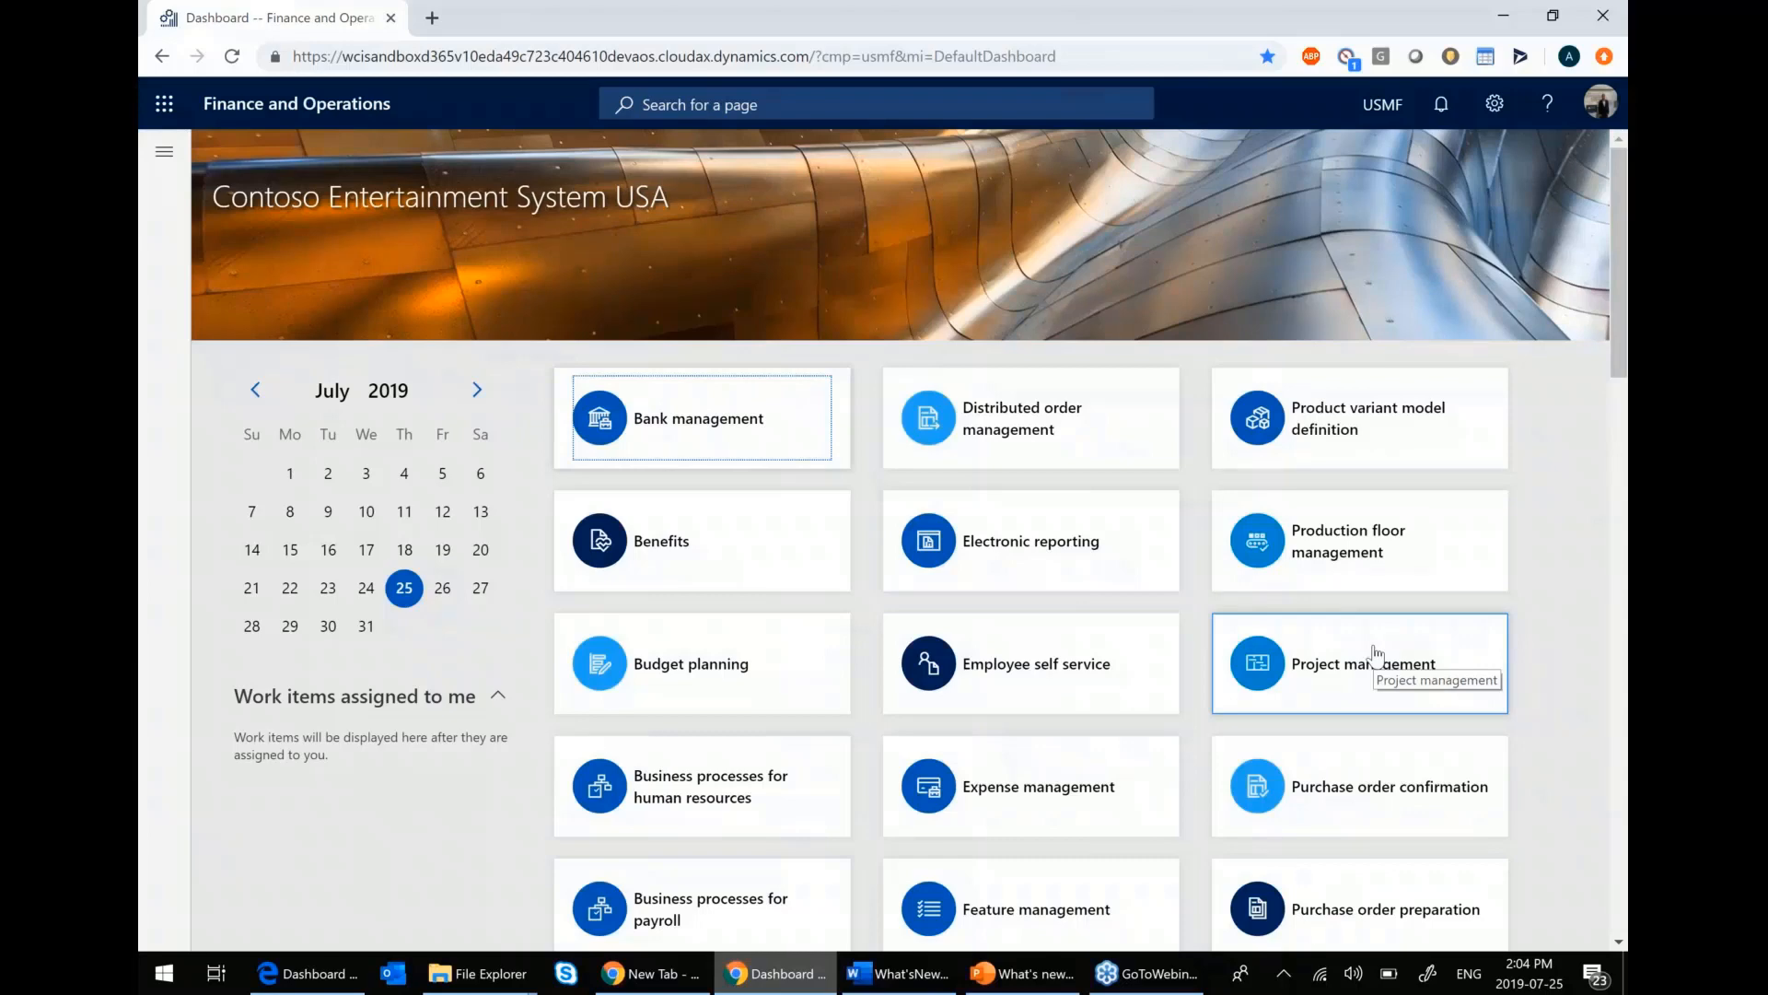
- Scroll down the dashboard workspaces toward the General ledger area
scroll("down", 3)
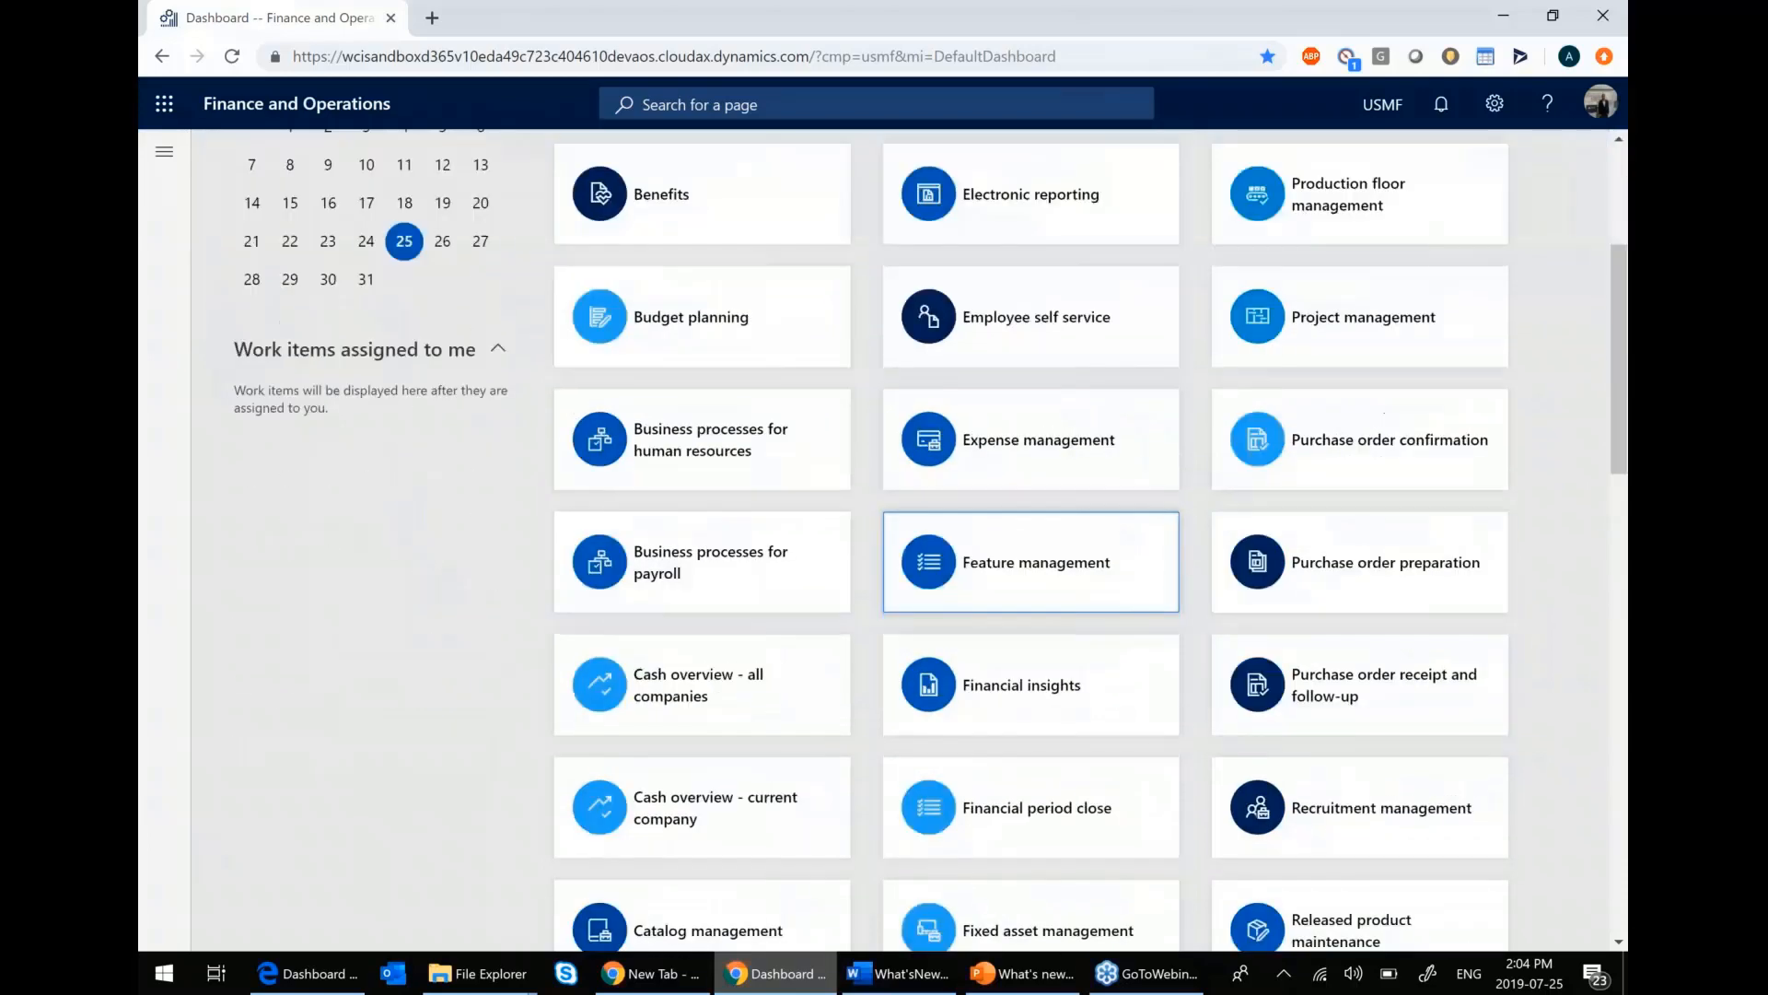
scroll("down", 3)
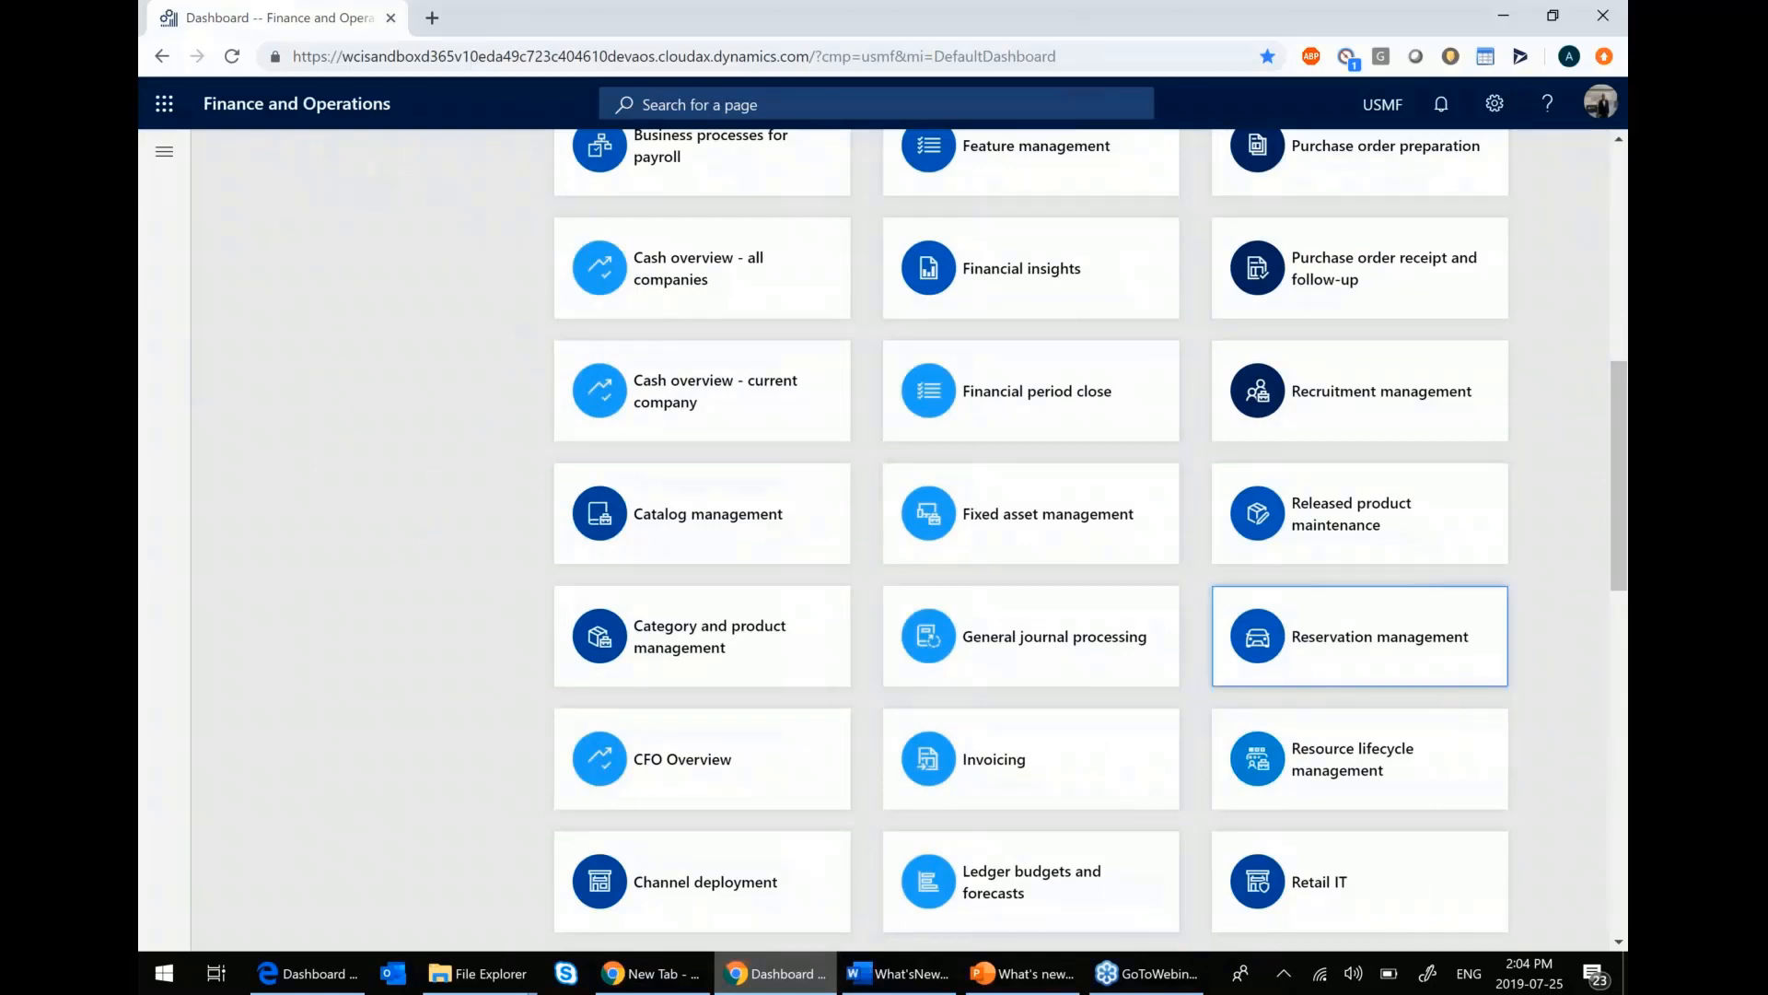
scroll("down", 3)
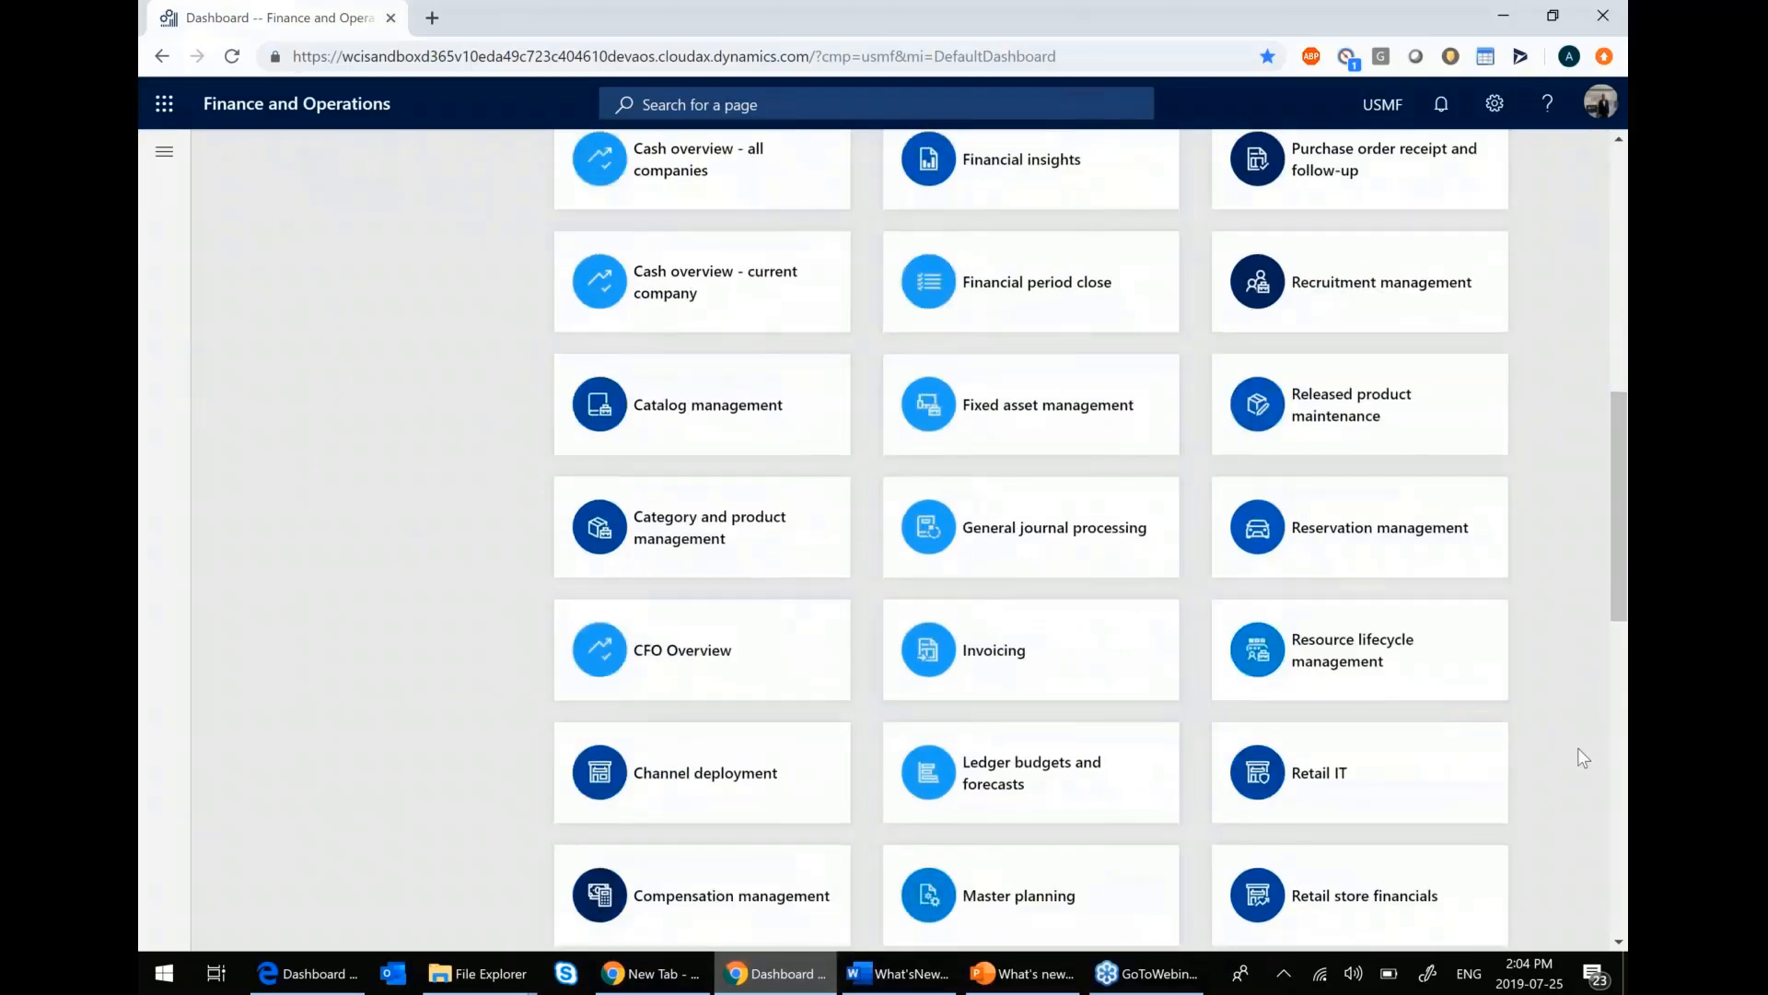
scroll("down", 3)
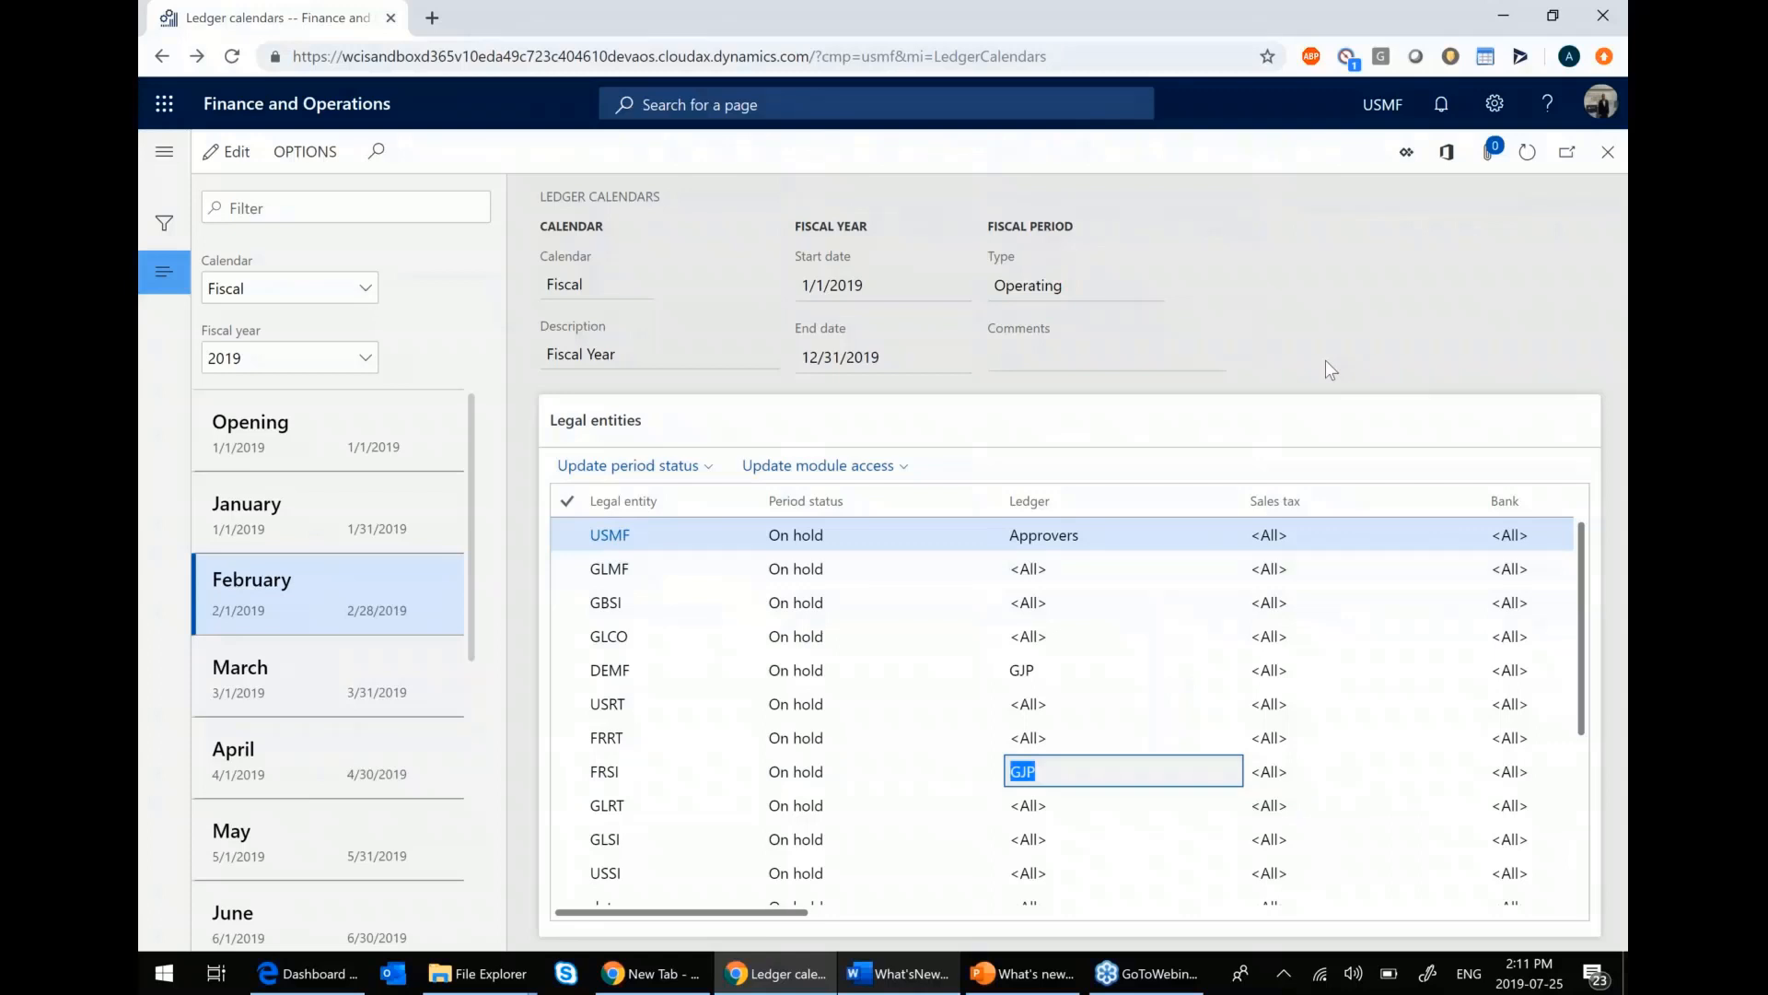
mouse_move(1317, 339)
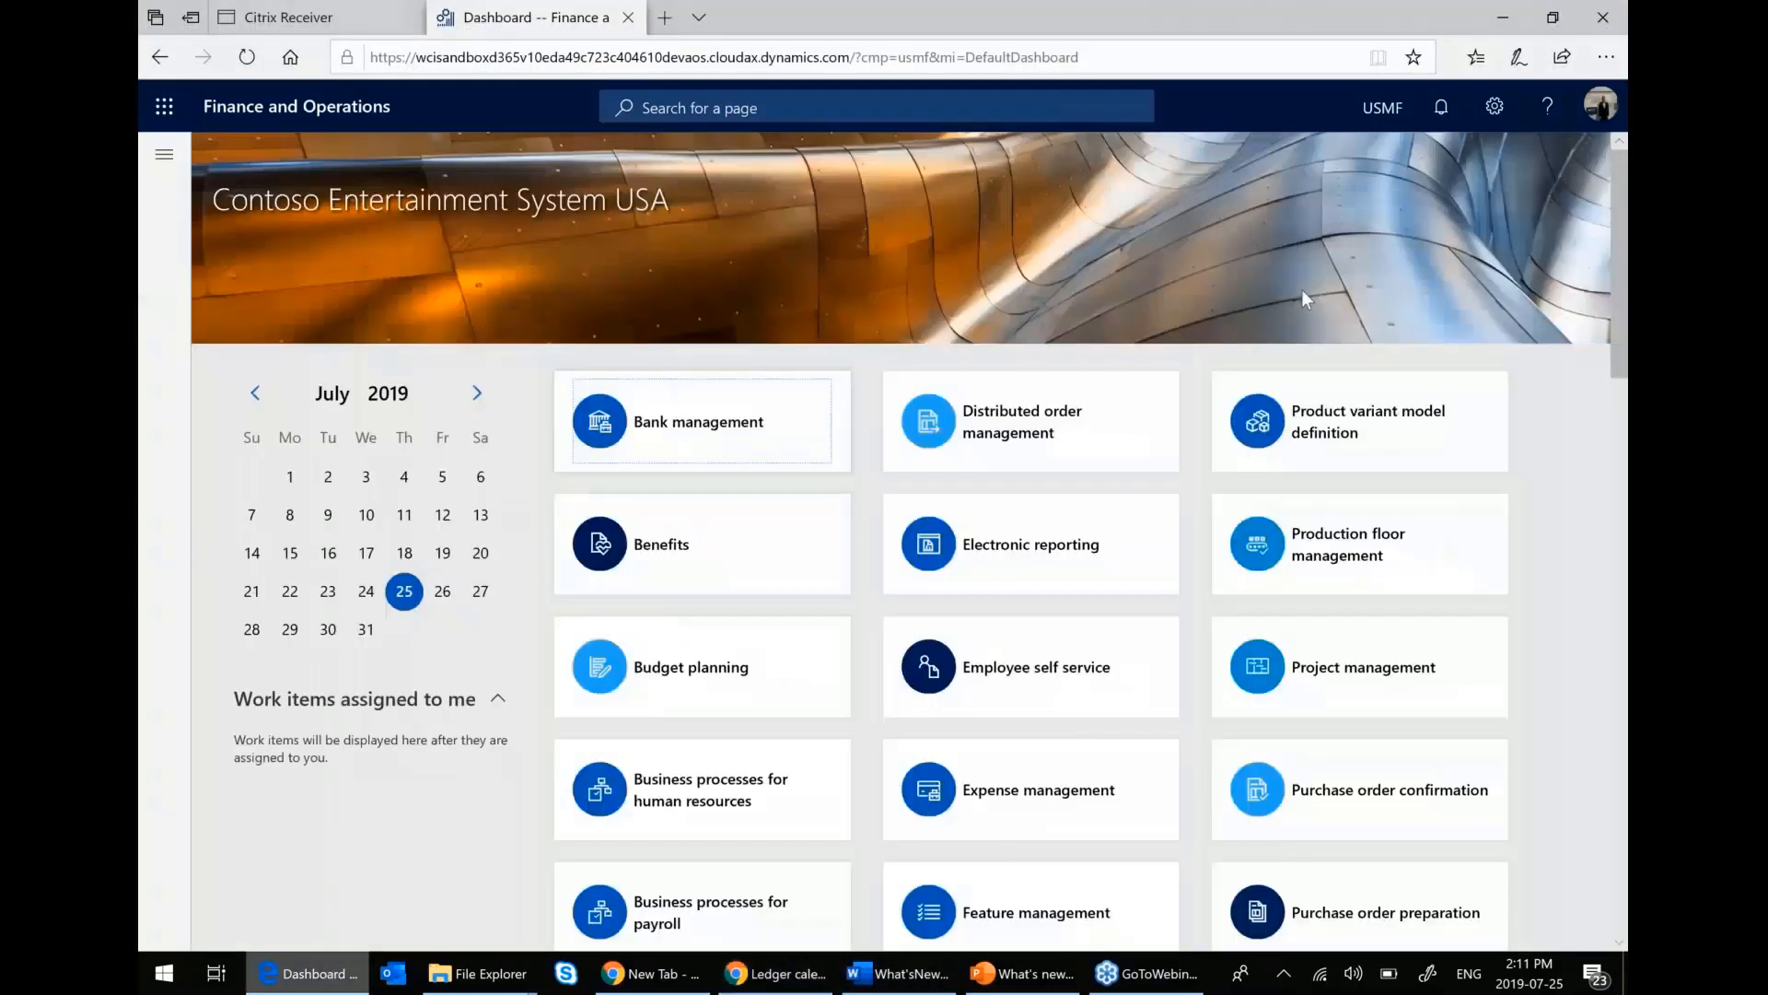
mouse_move(1239, 271)
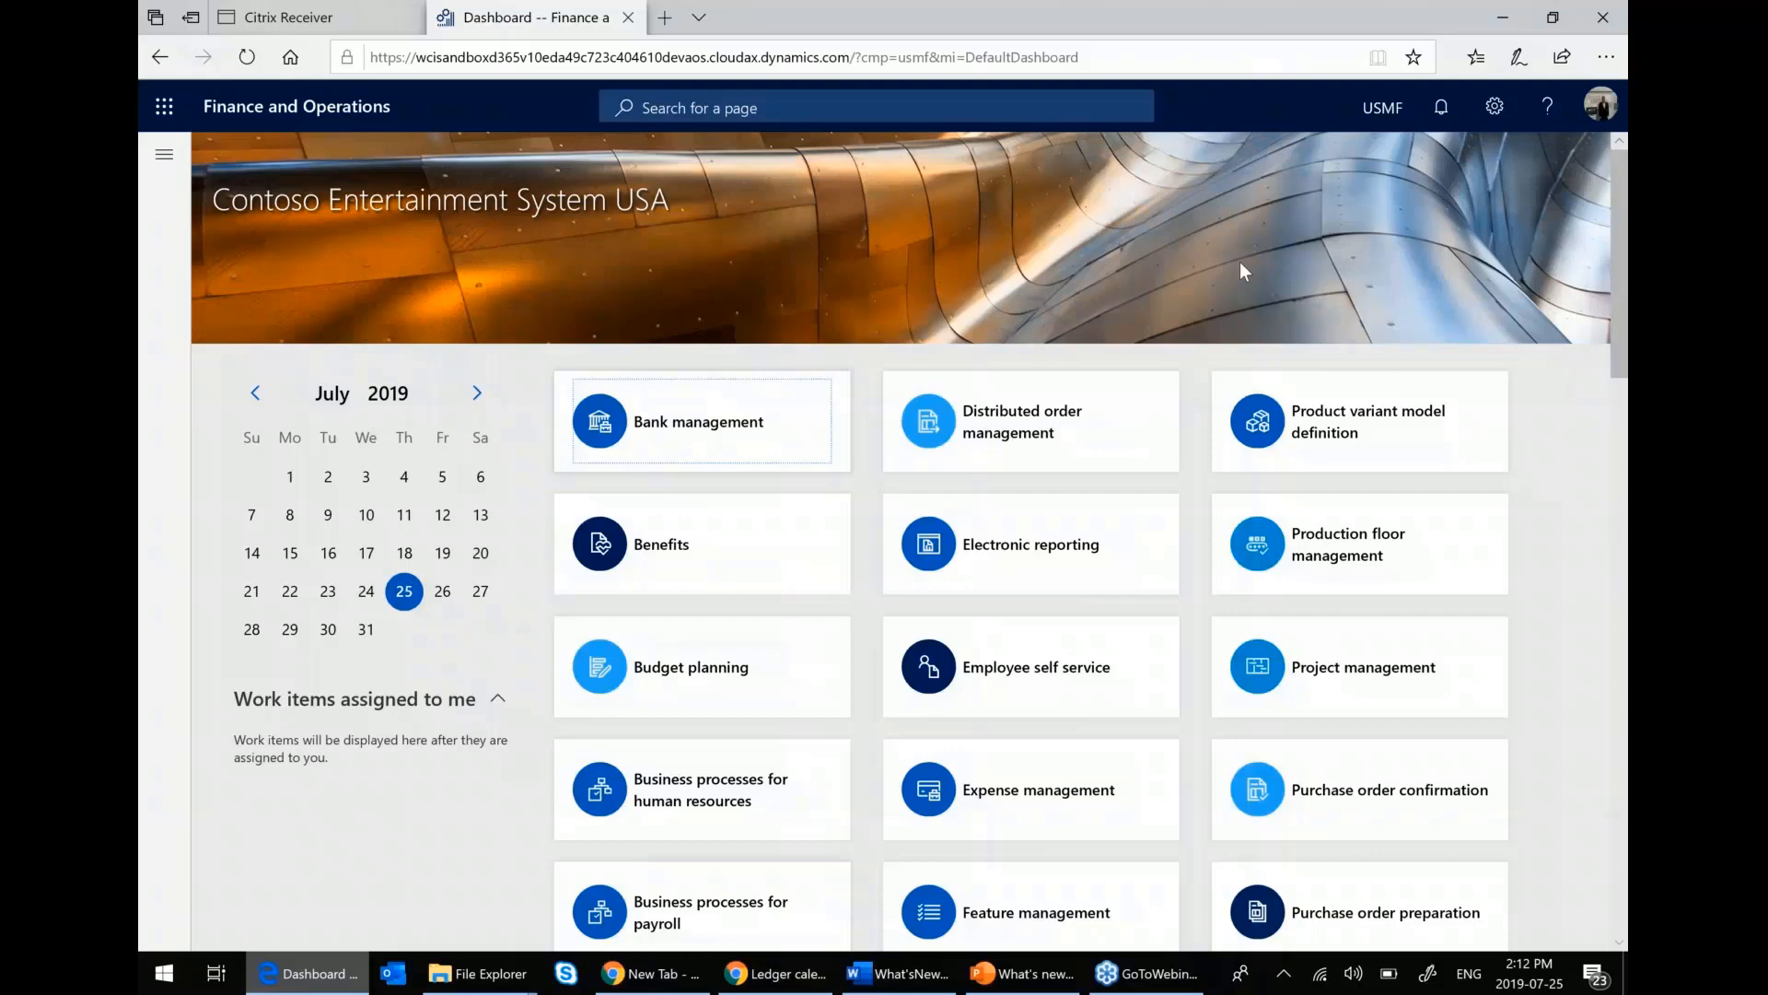
mouse_move(187, 173)
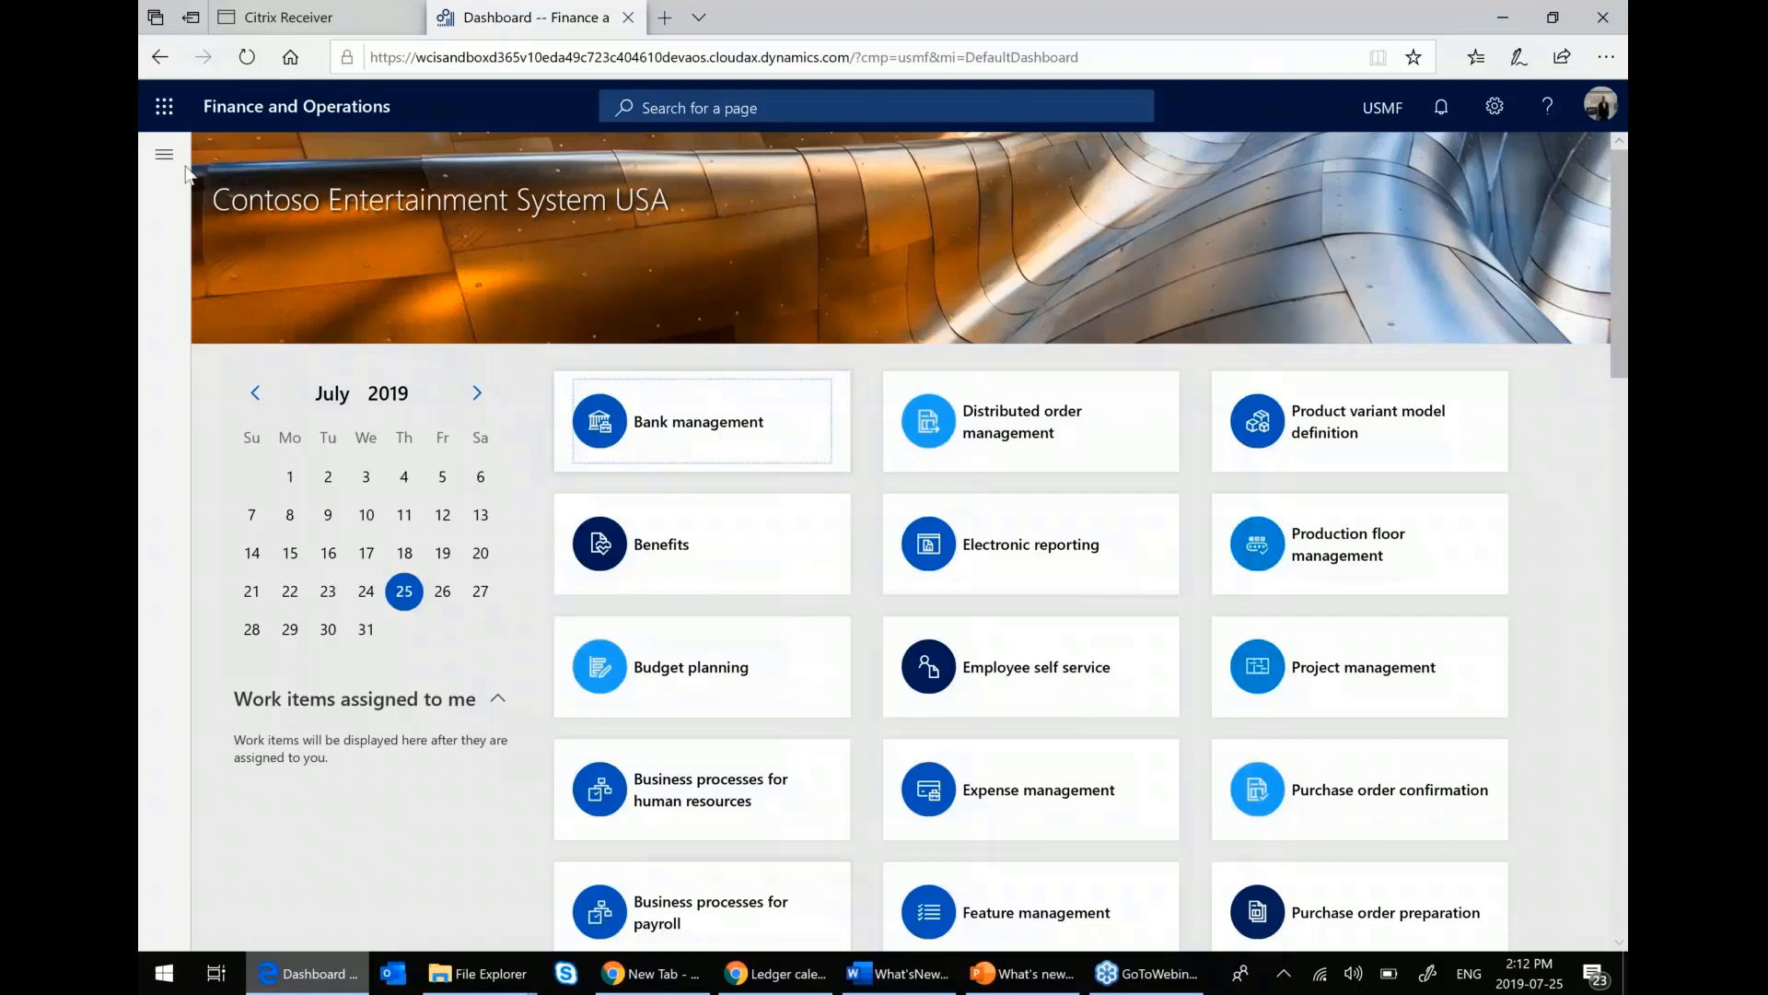
- Create a new general journal under General ledger with description 'Arush Demo'
left_click(164, 155)
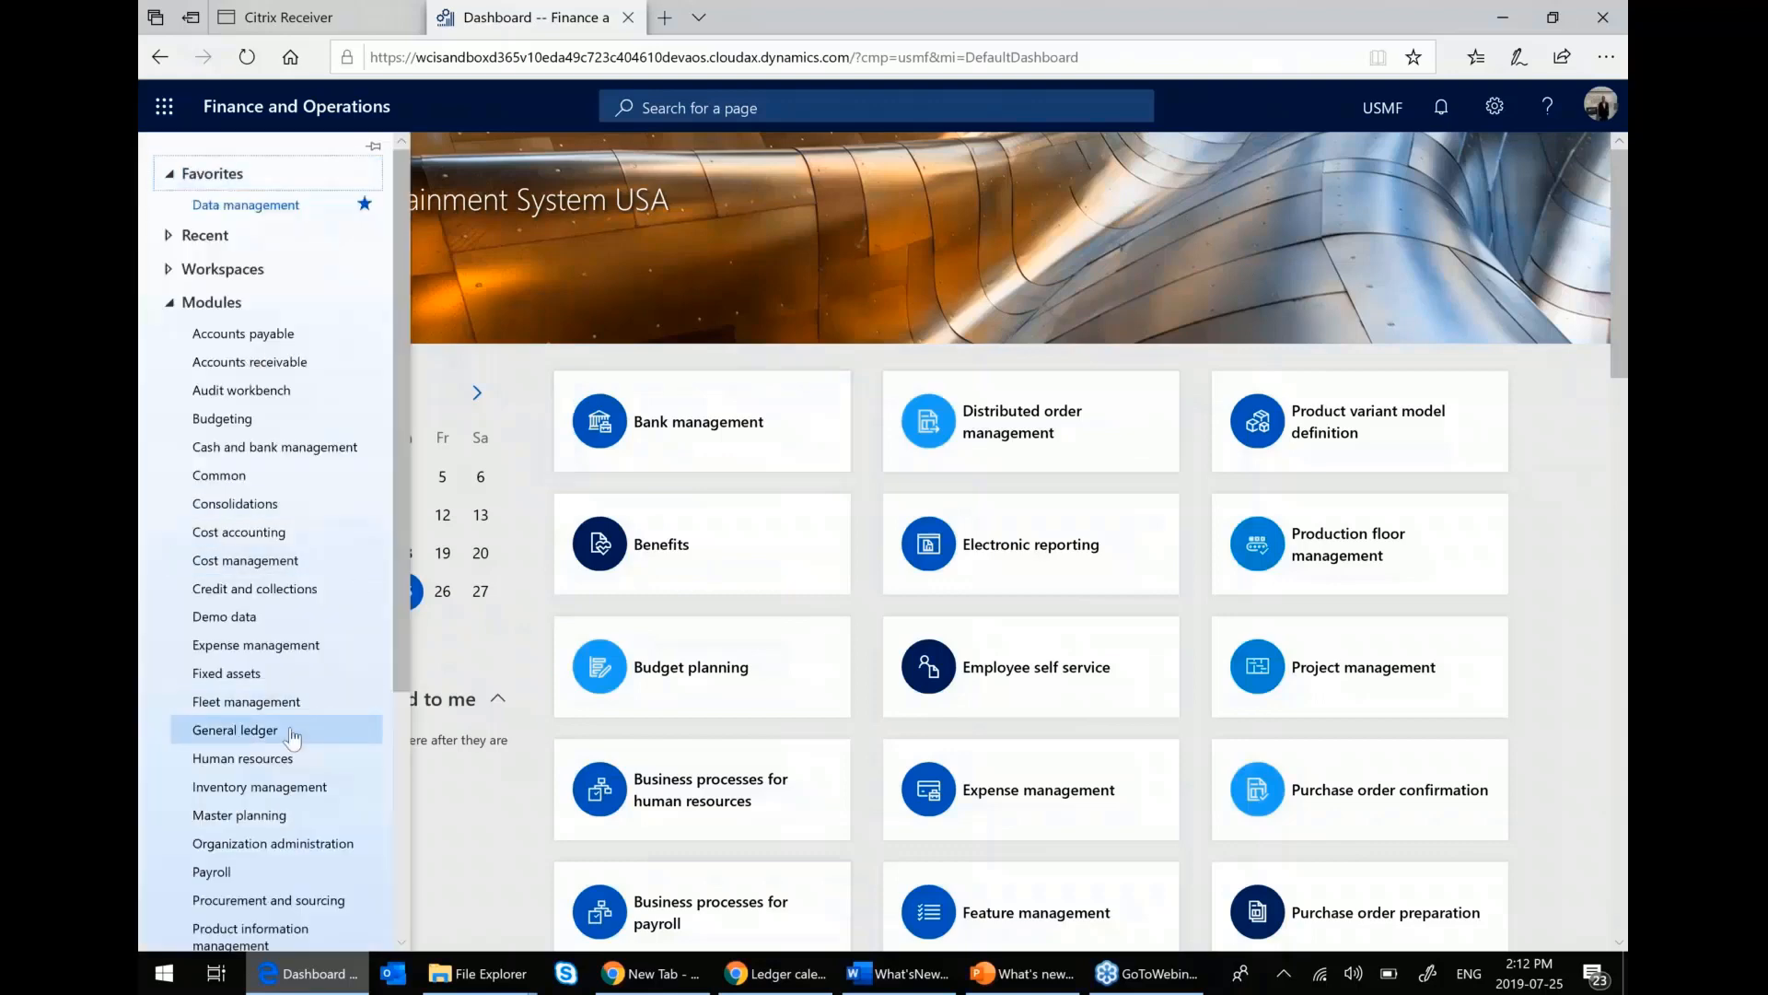
left_click(234, 730)
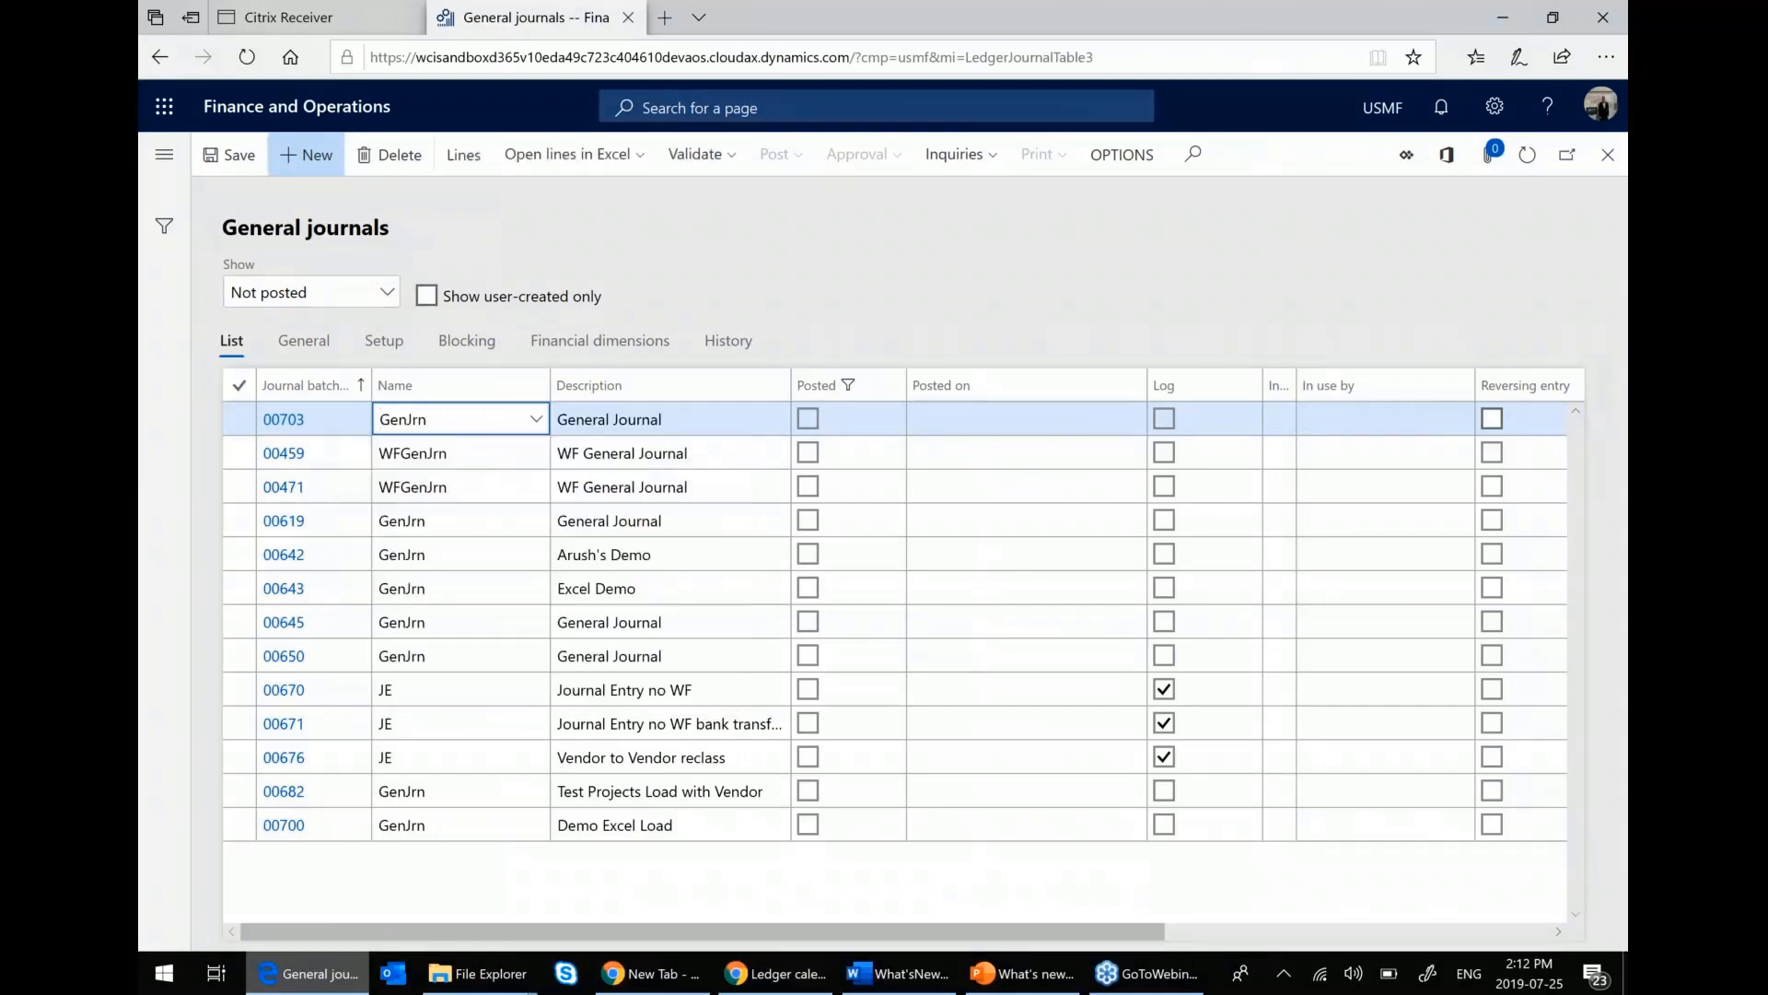
type("Arush Demo")
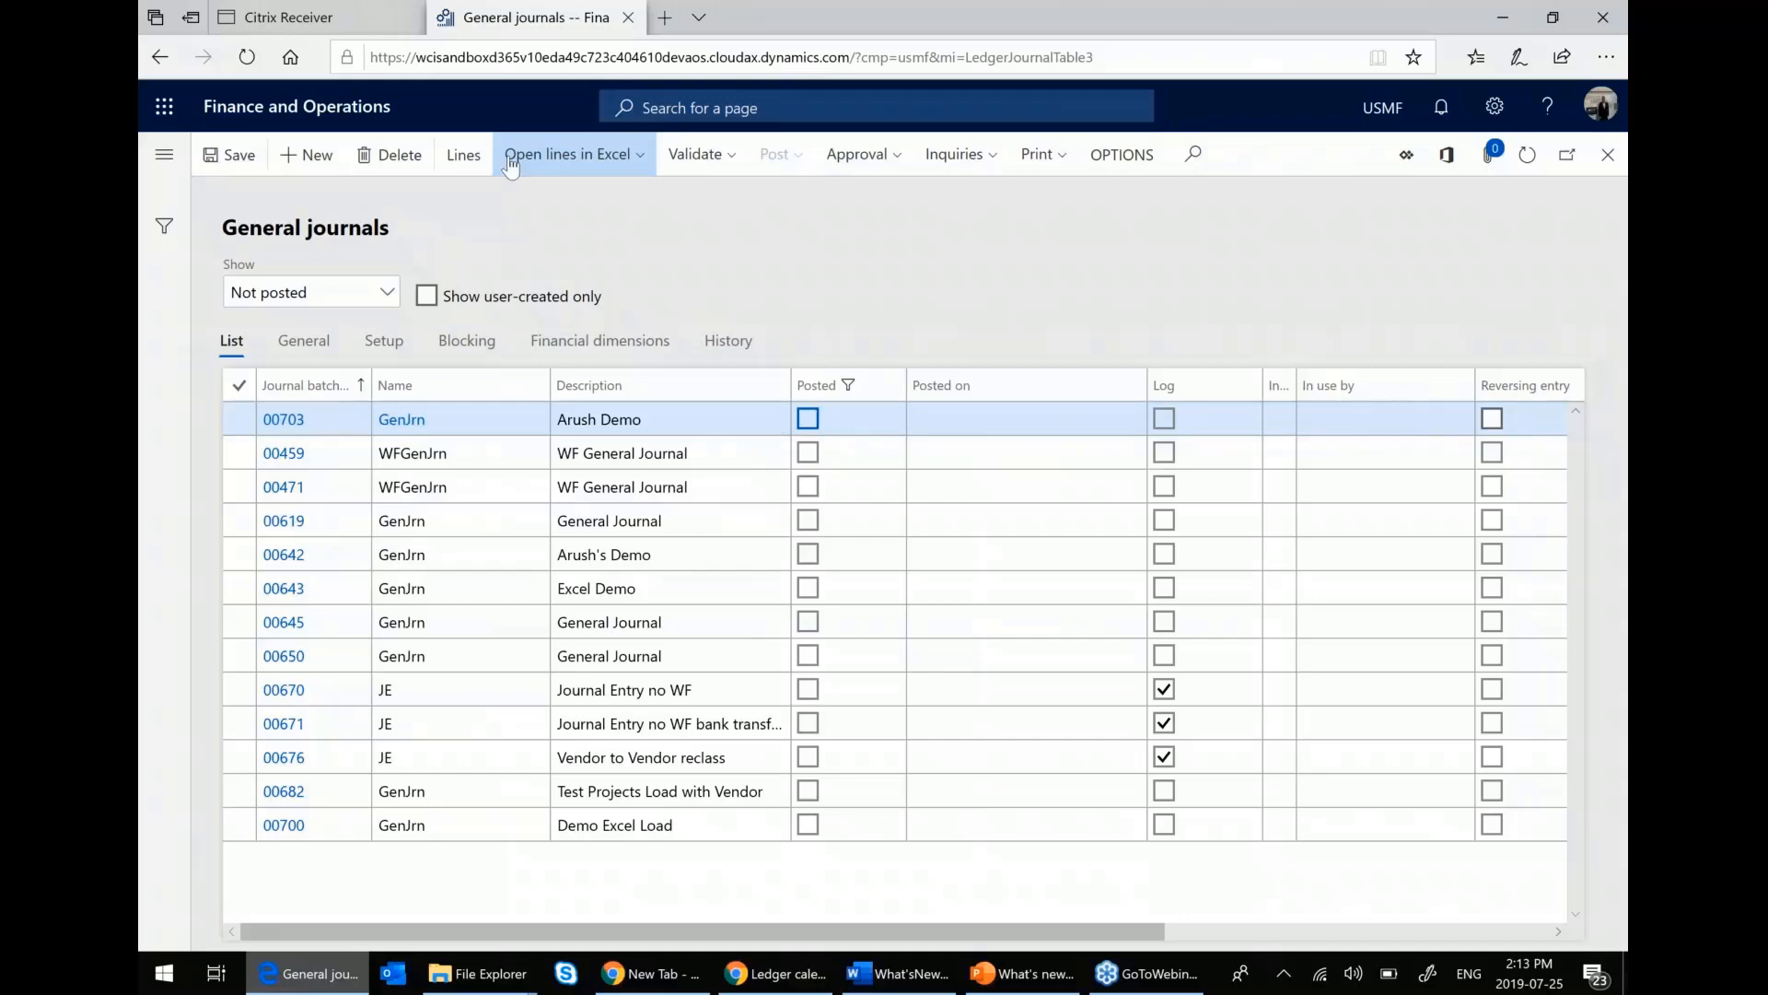
- Bring up the Open lines in Excel template choices and browse the journal line templates
left_click(571, 155)
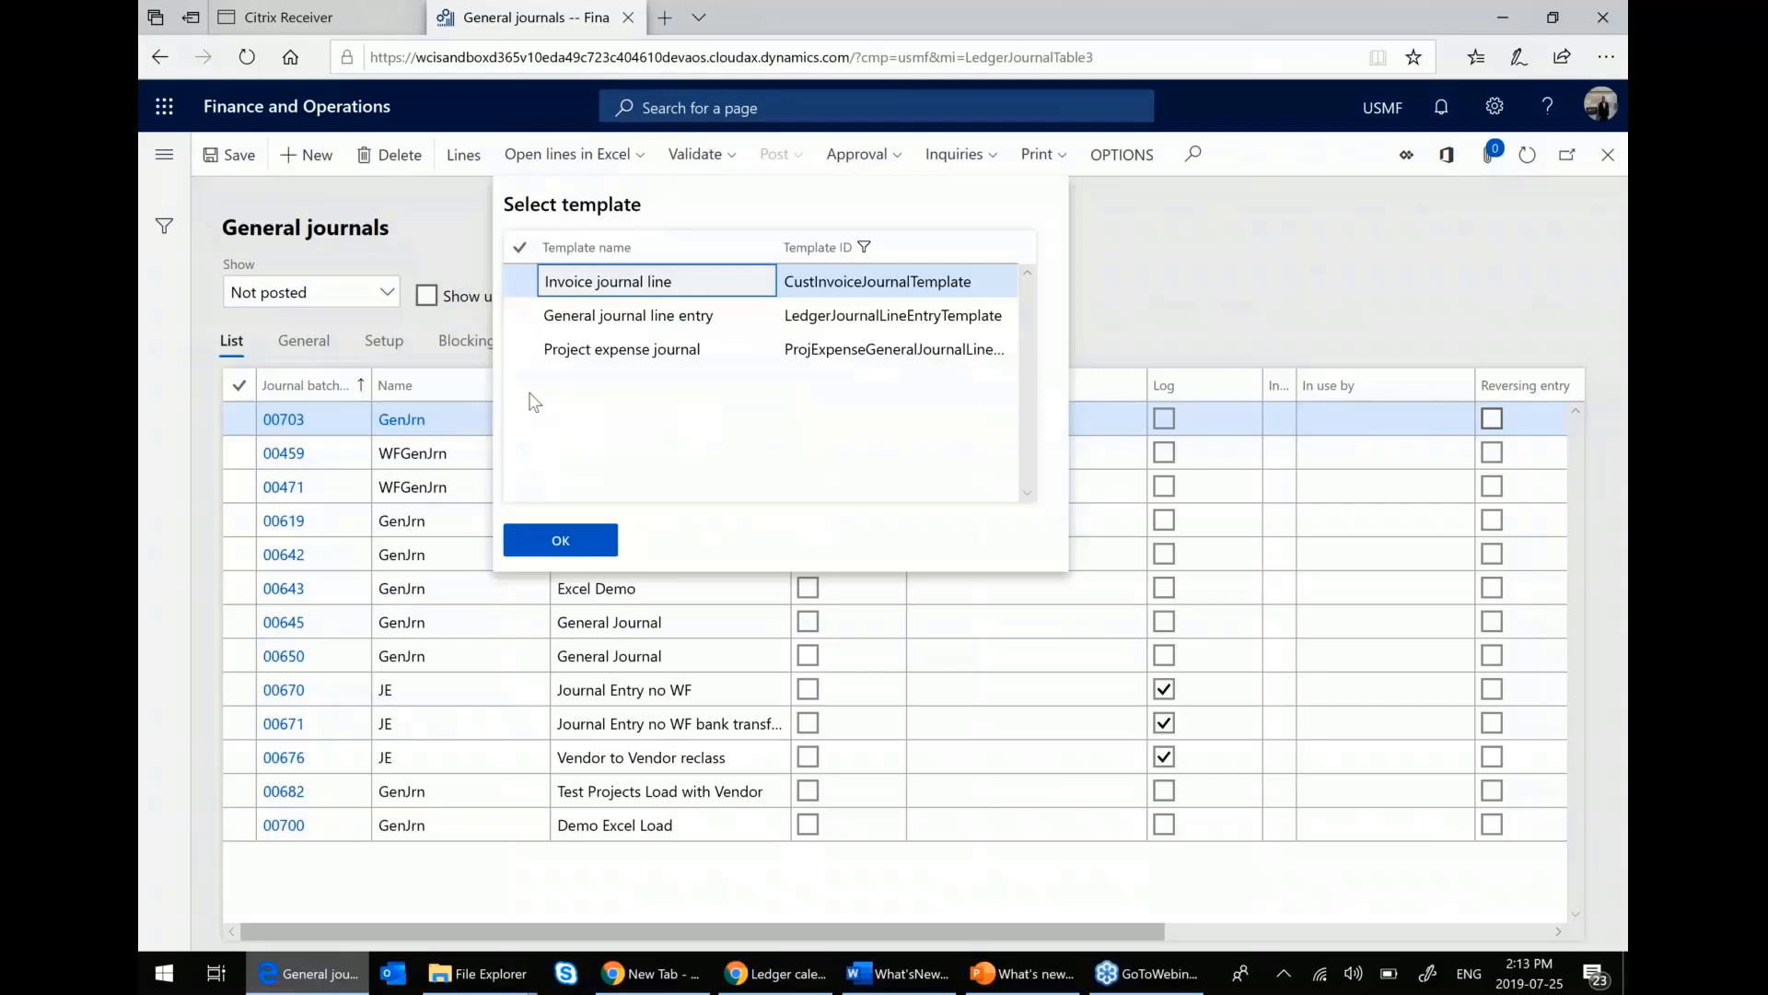
left_click(628, 315)
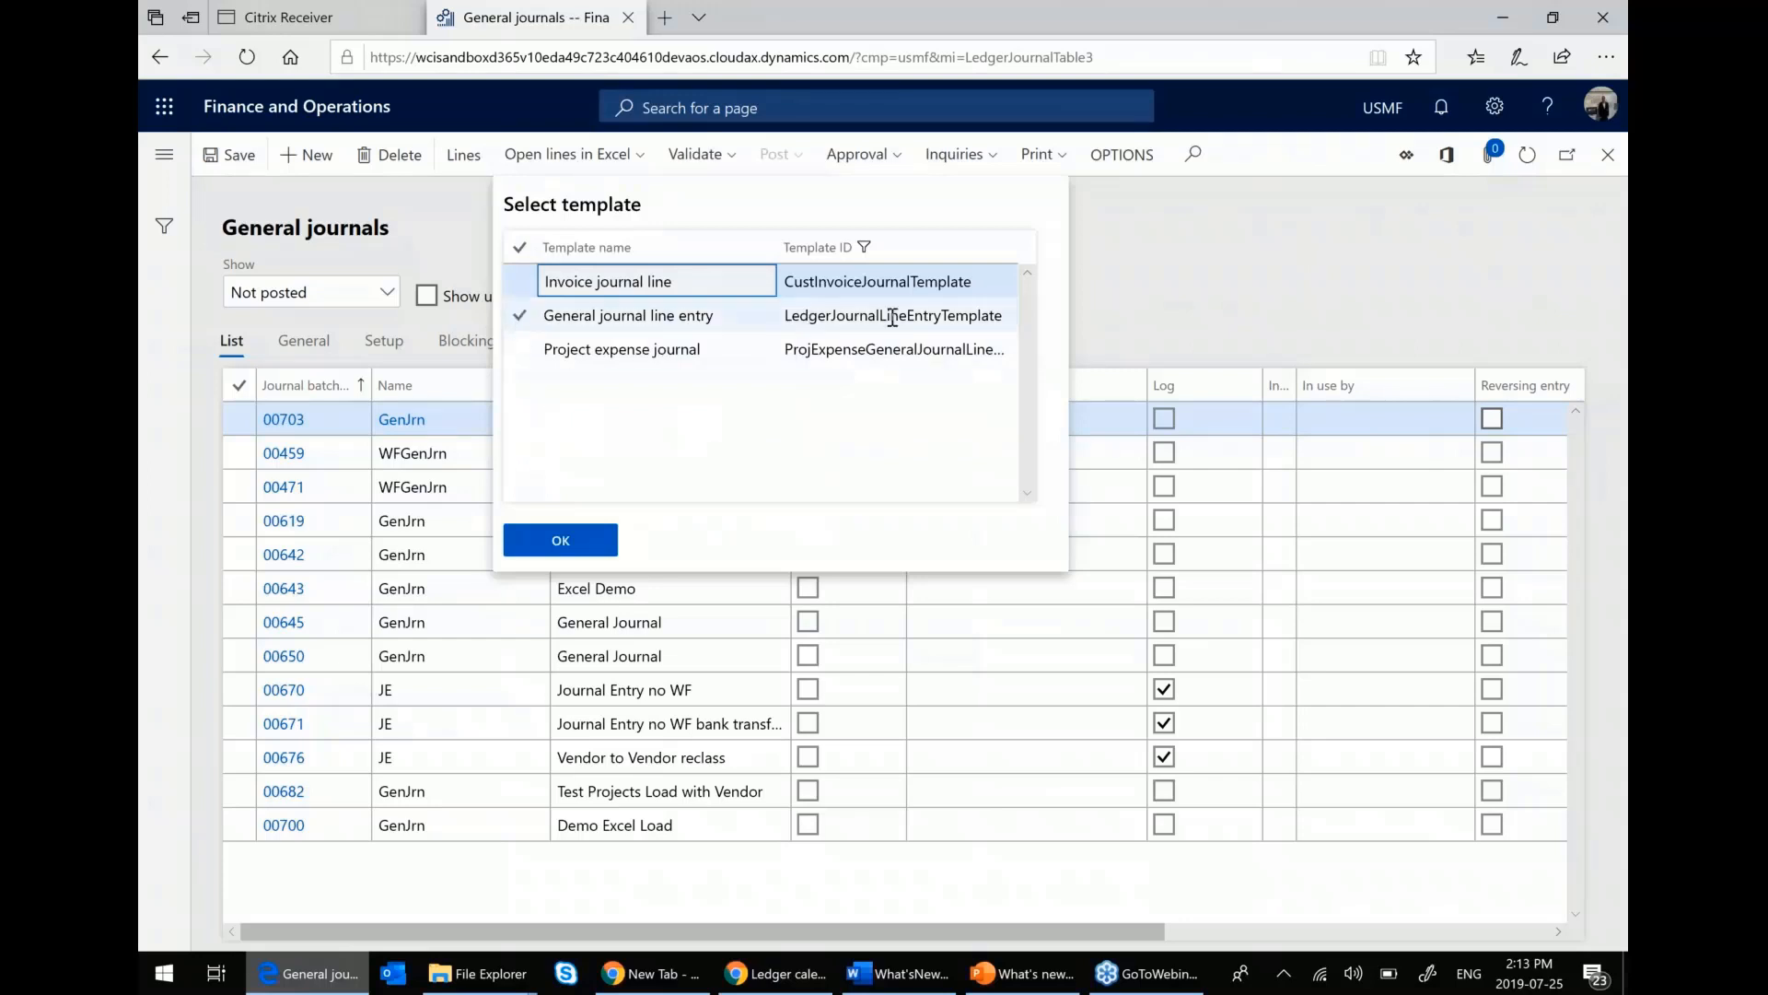
left_click(656, 279)
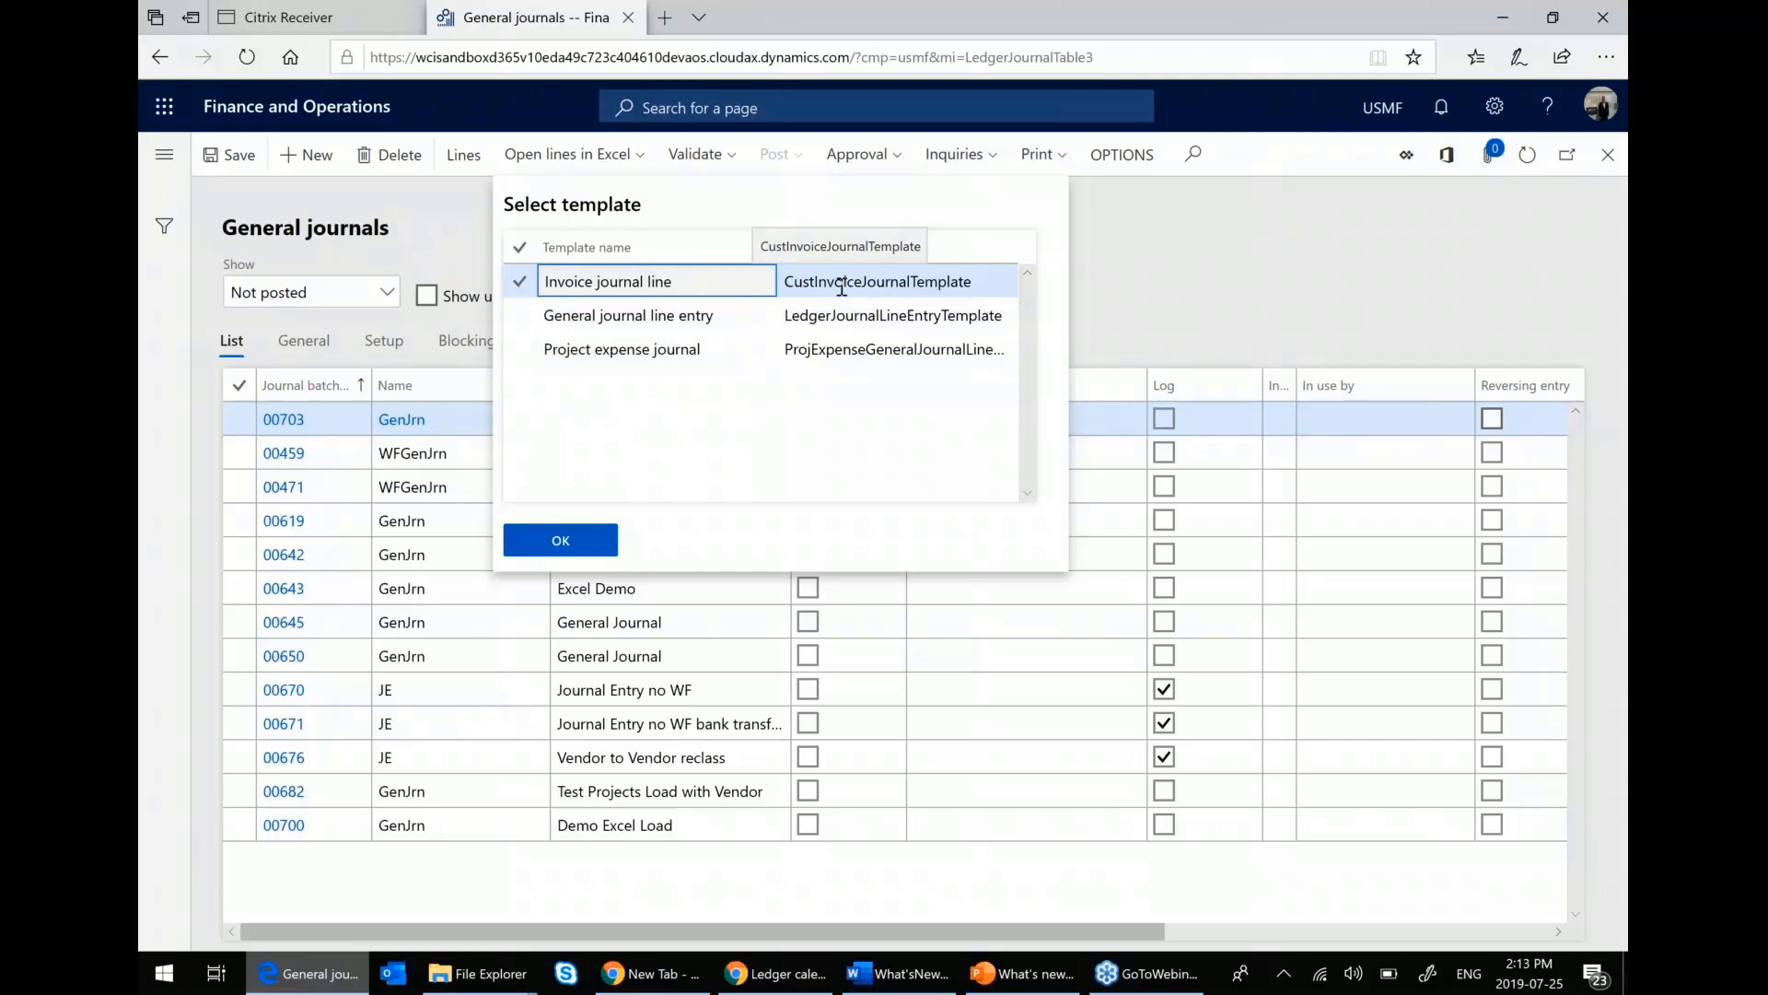
mouse_move(807, 304)
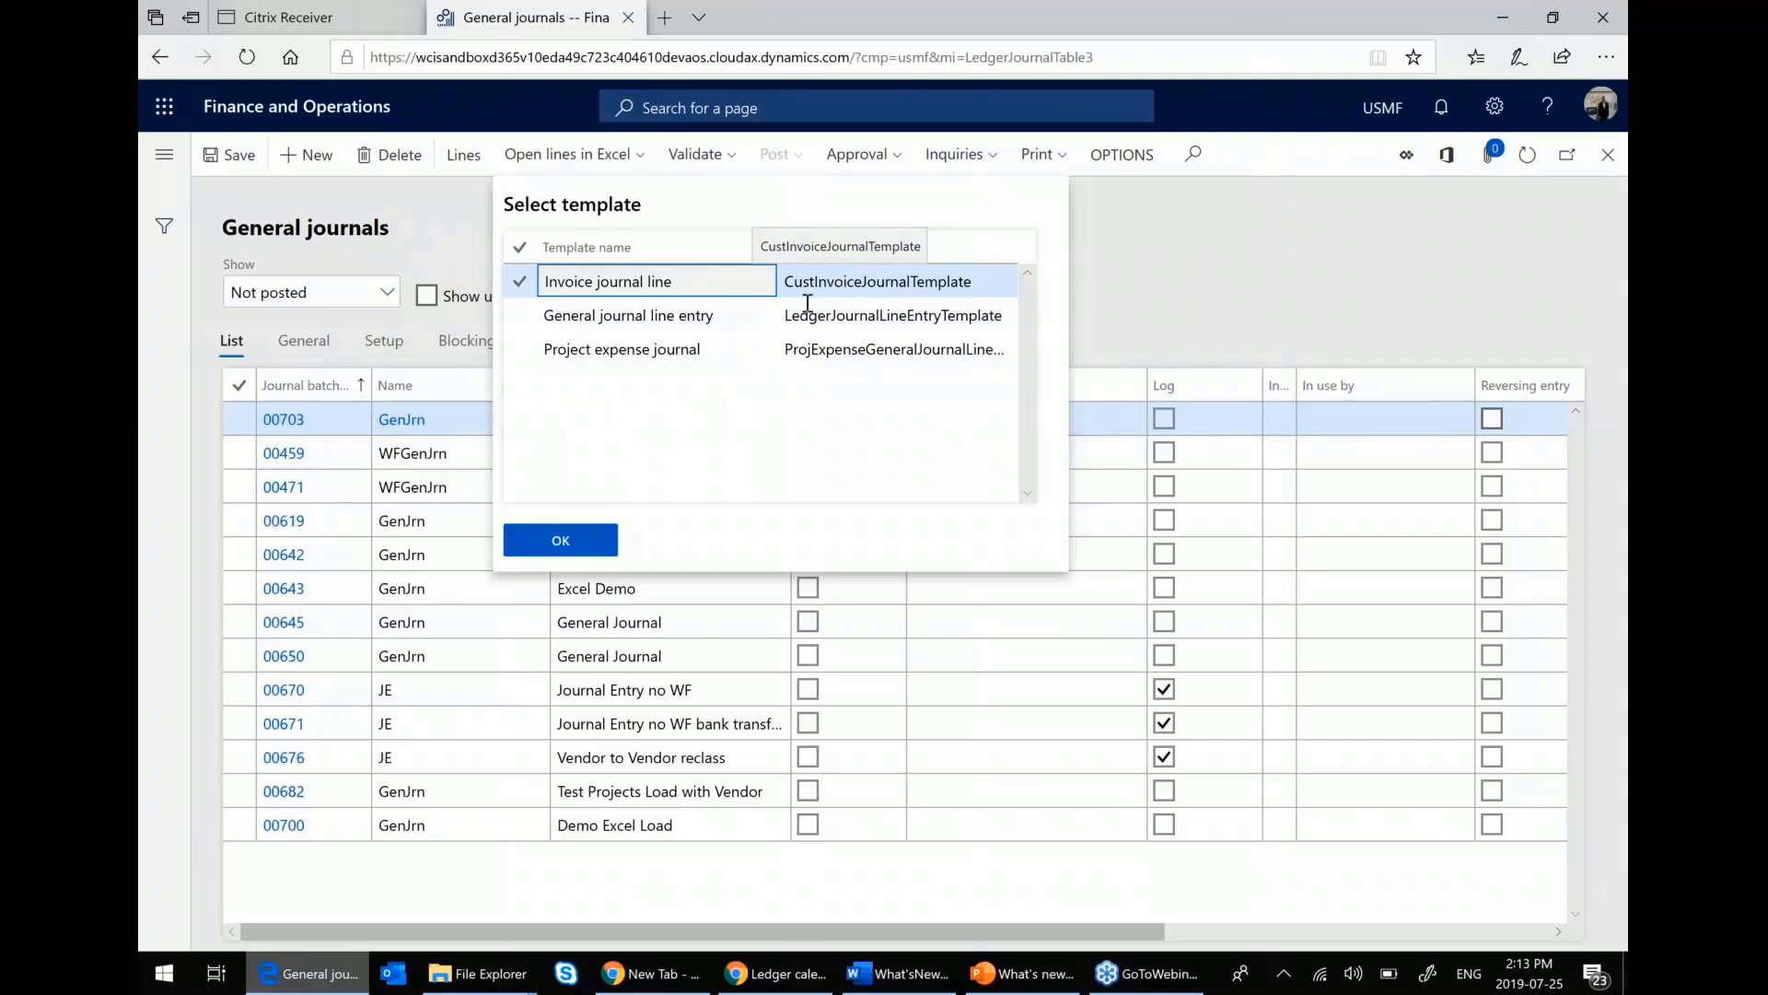
left_click(621, 348)
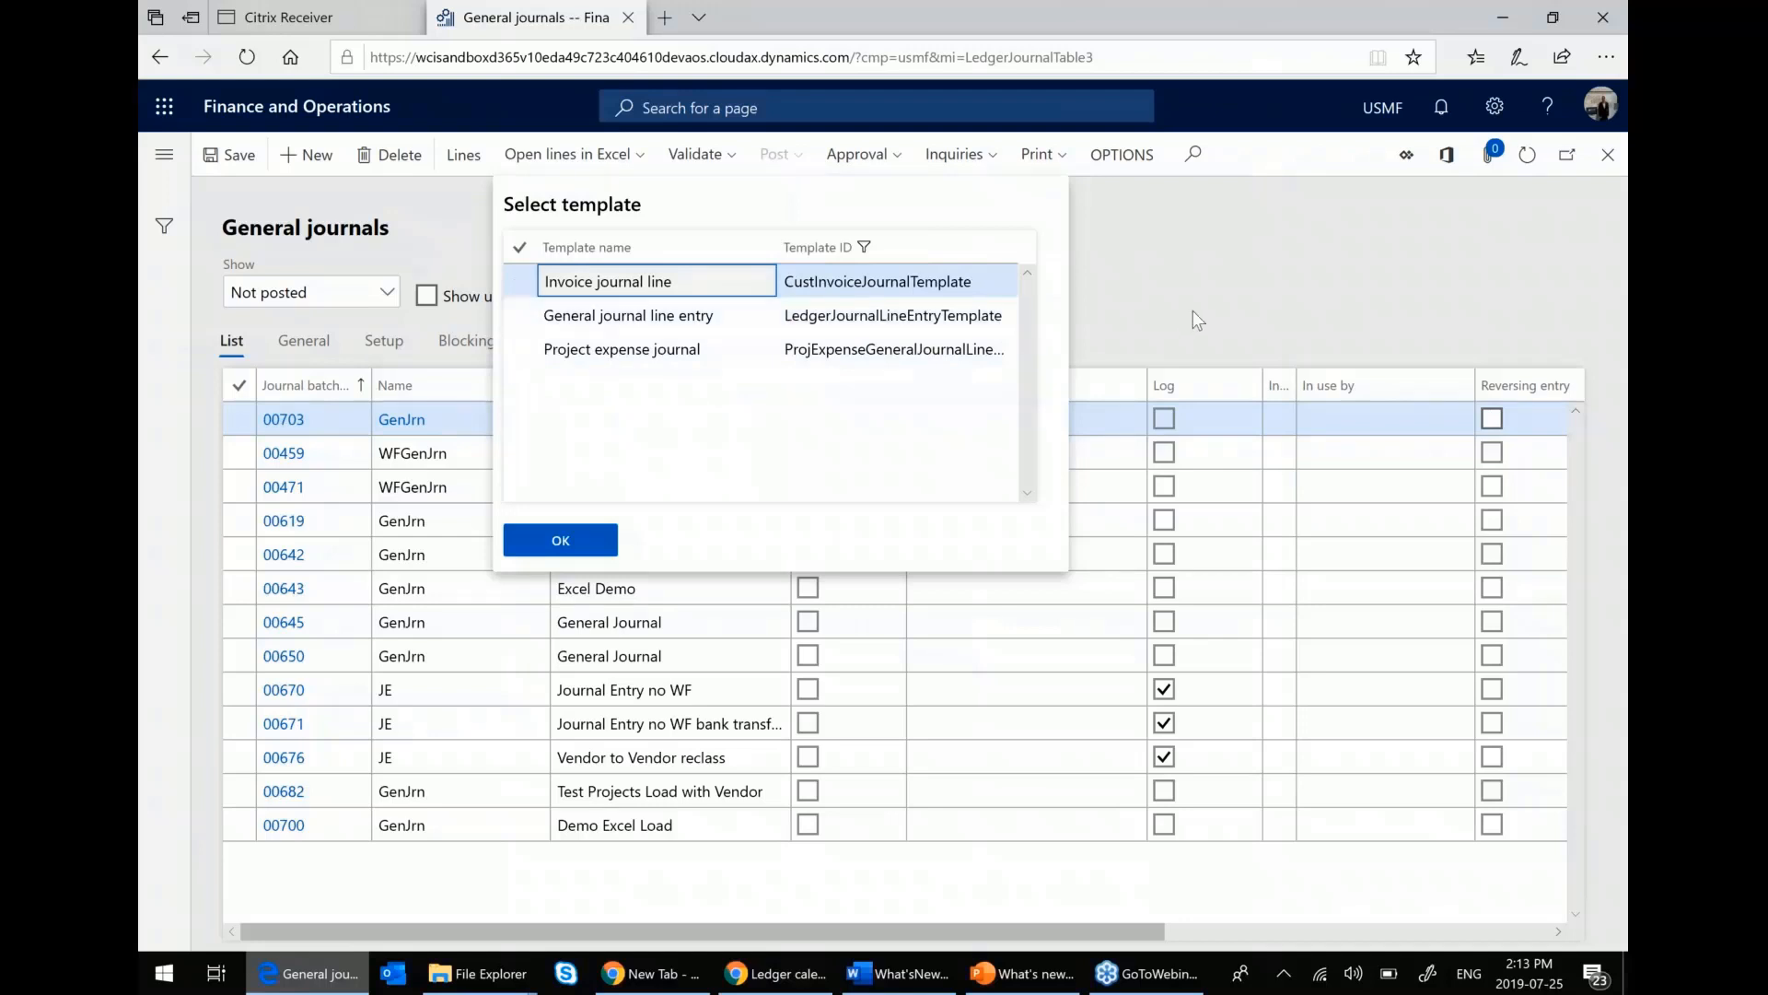
left_click(560, 540)
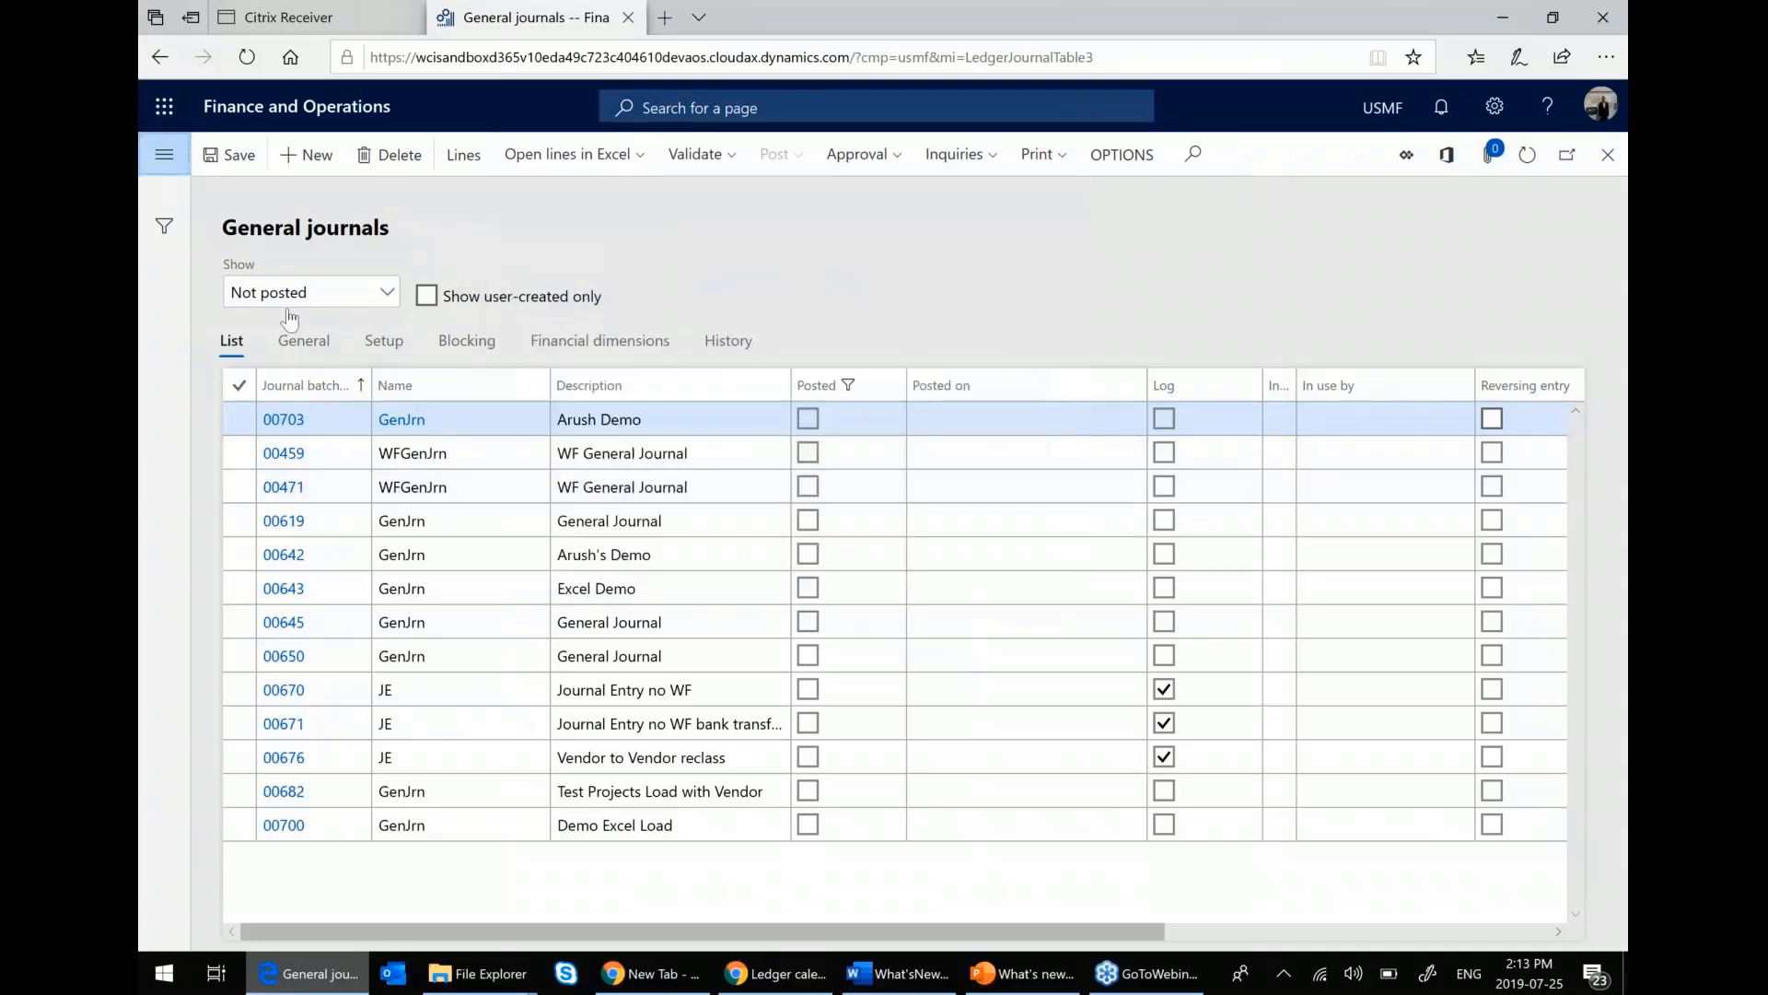
left_click(164, 155)
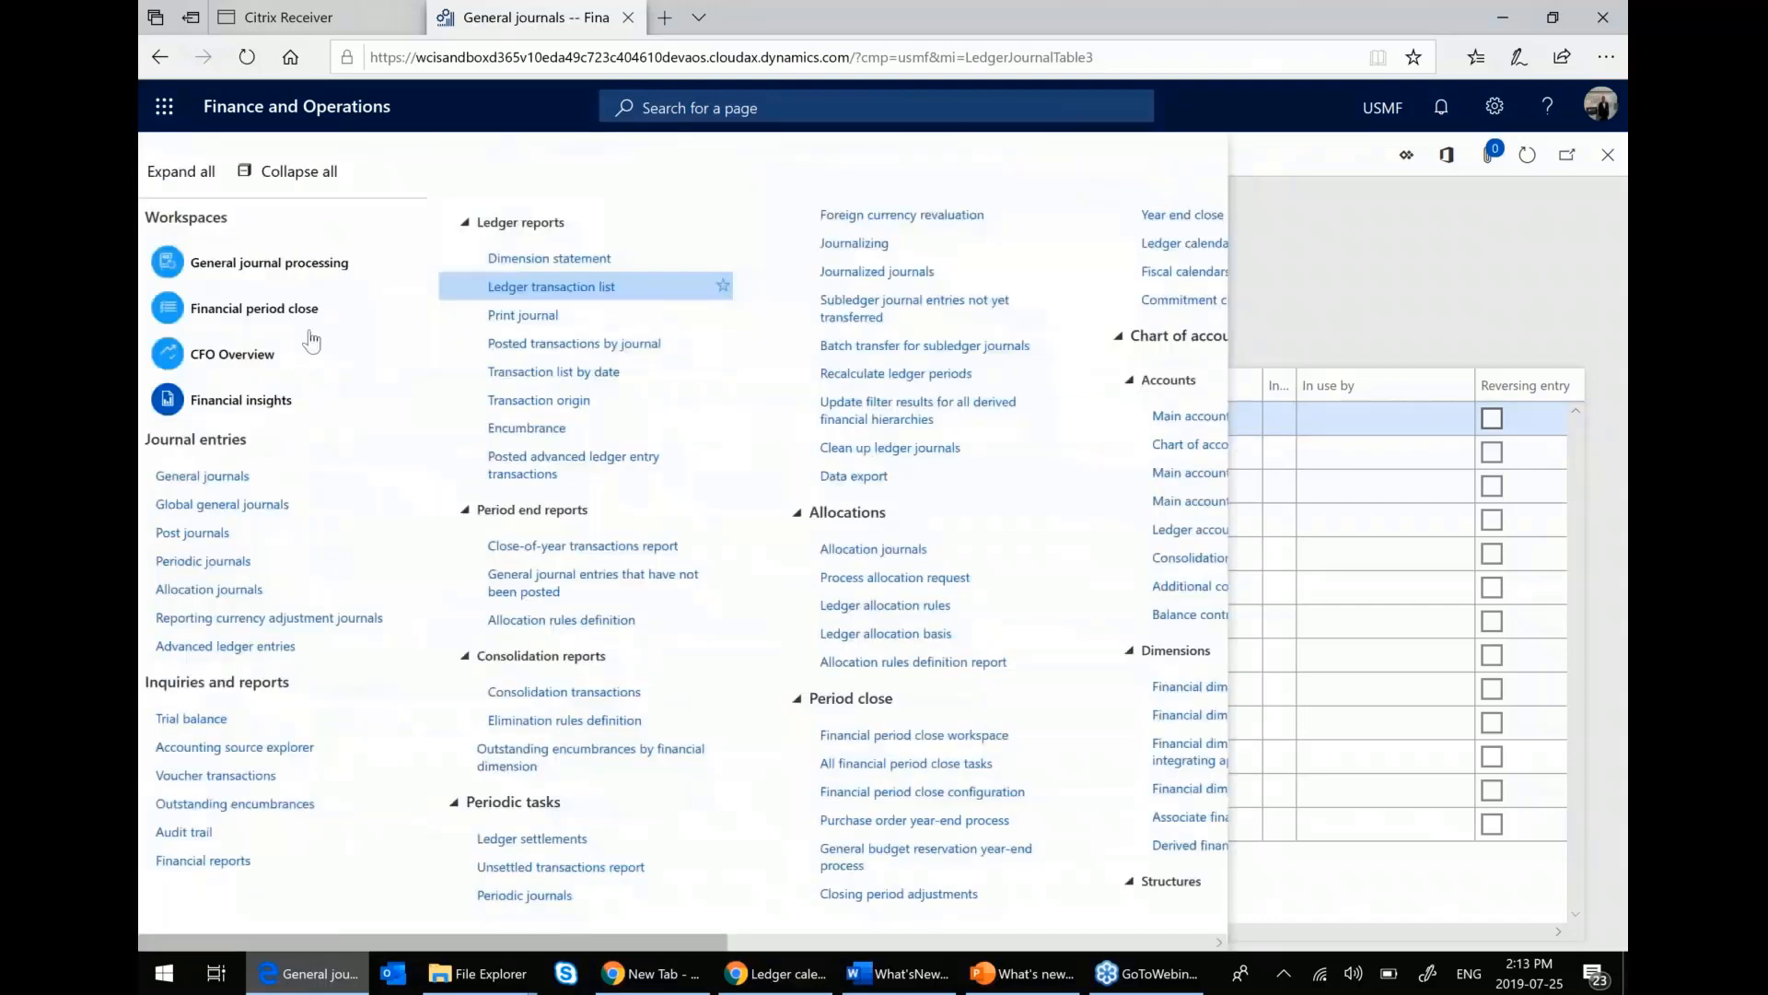
left_click(243, 334)
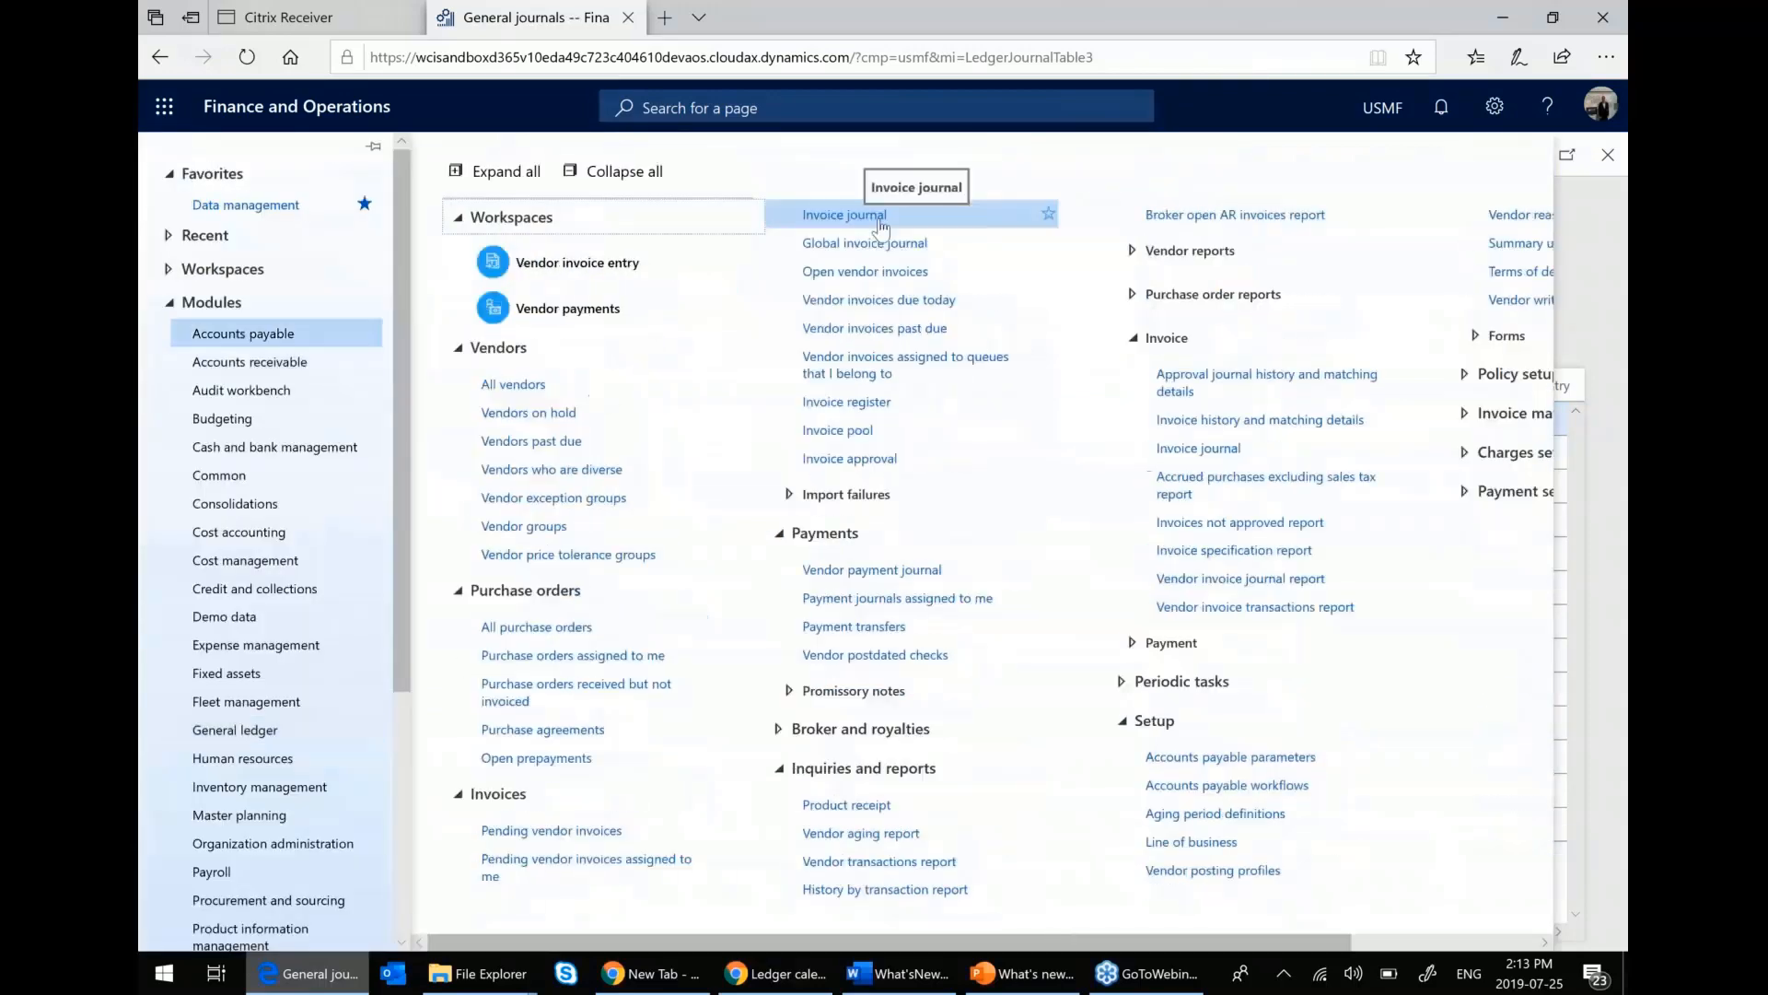
left_click(844, 213)
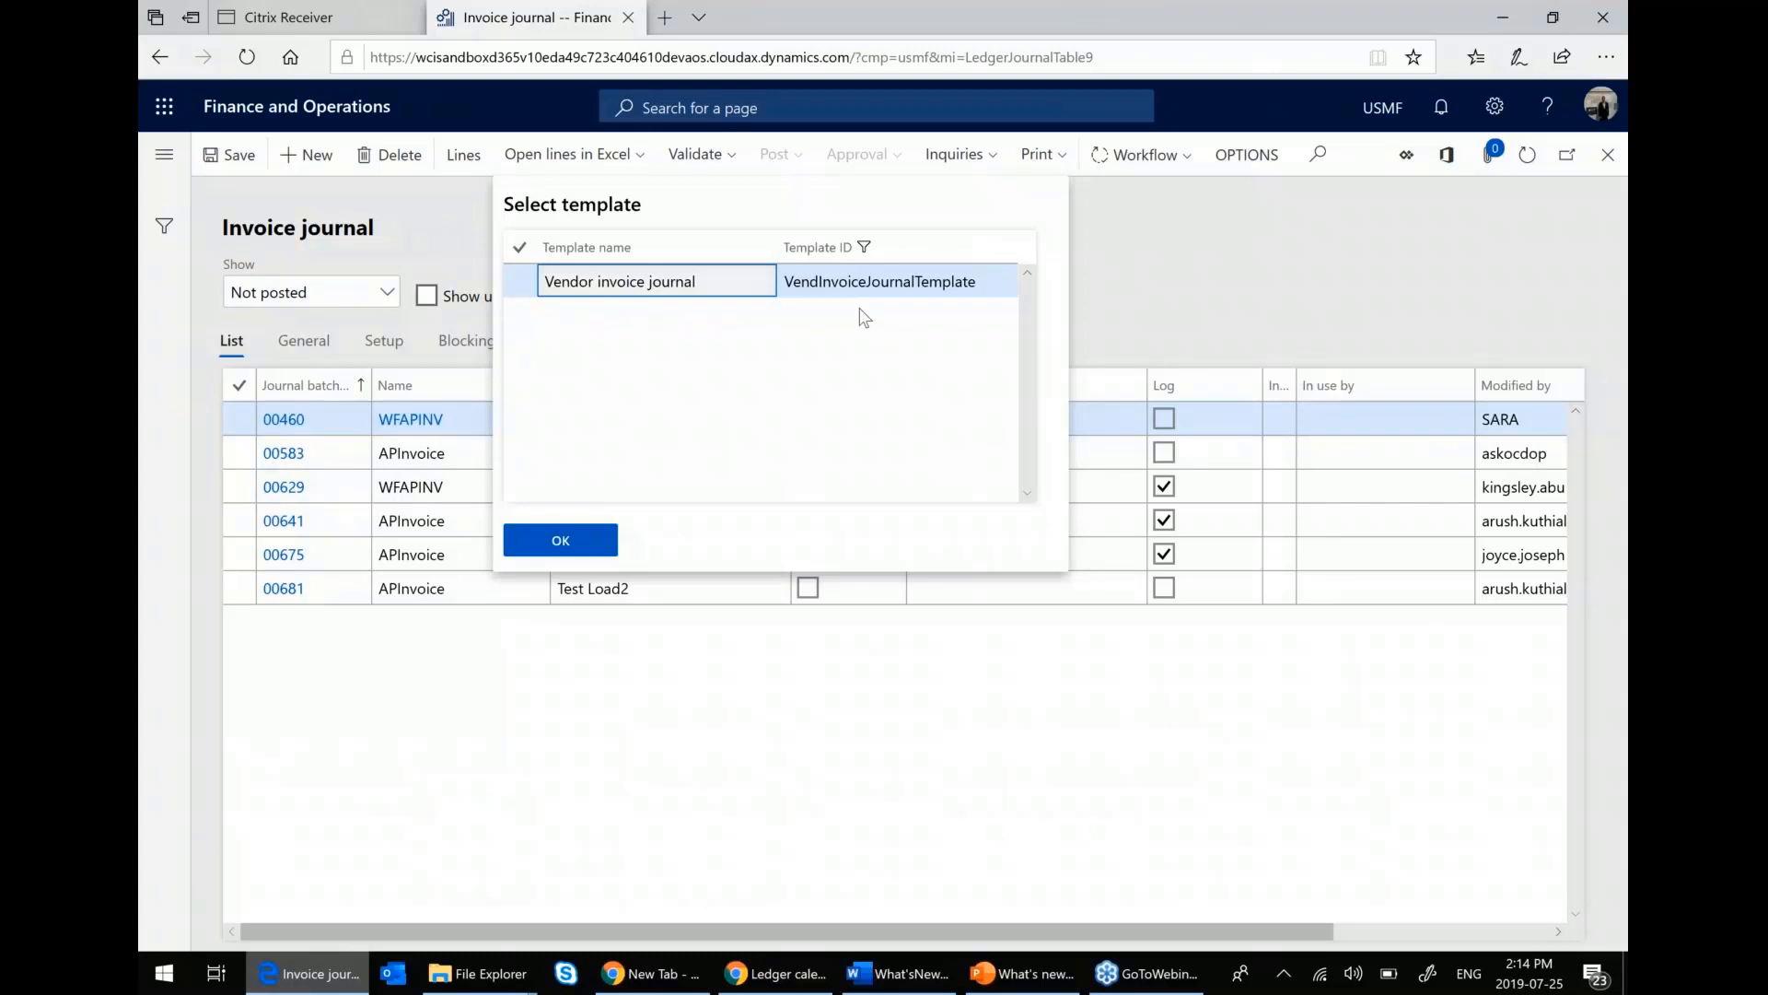
left_click(520, 280)
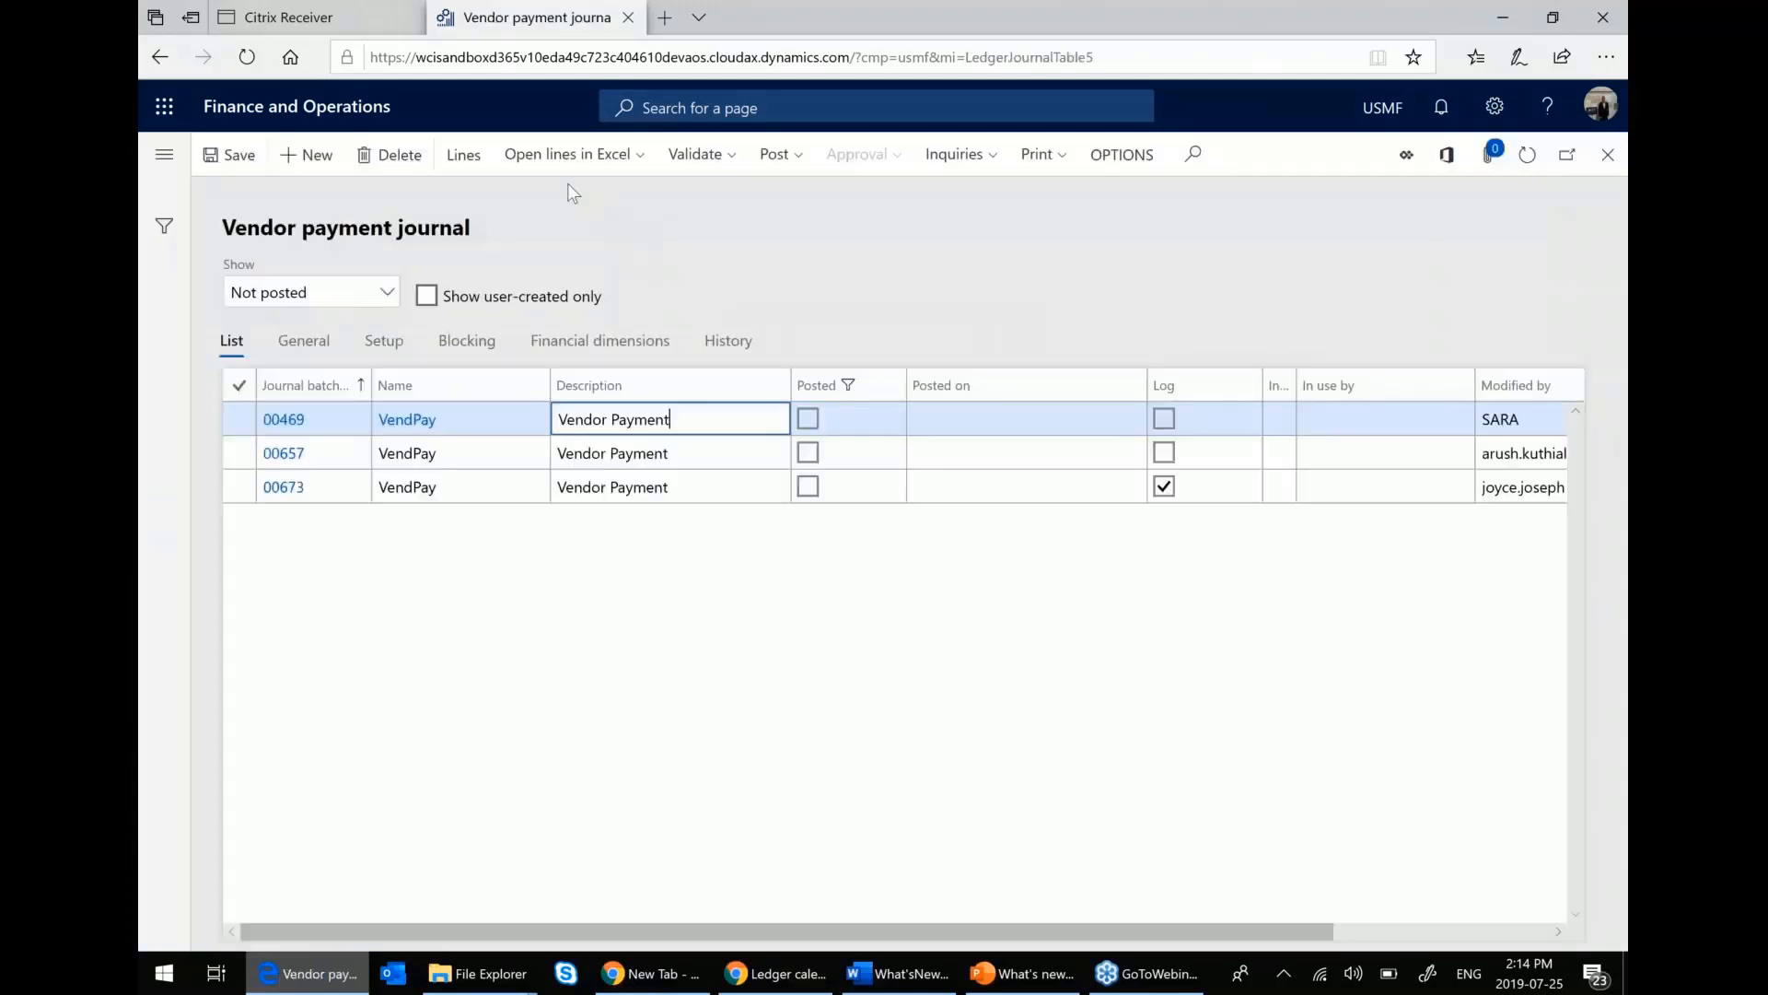
left_click(566, 155)
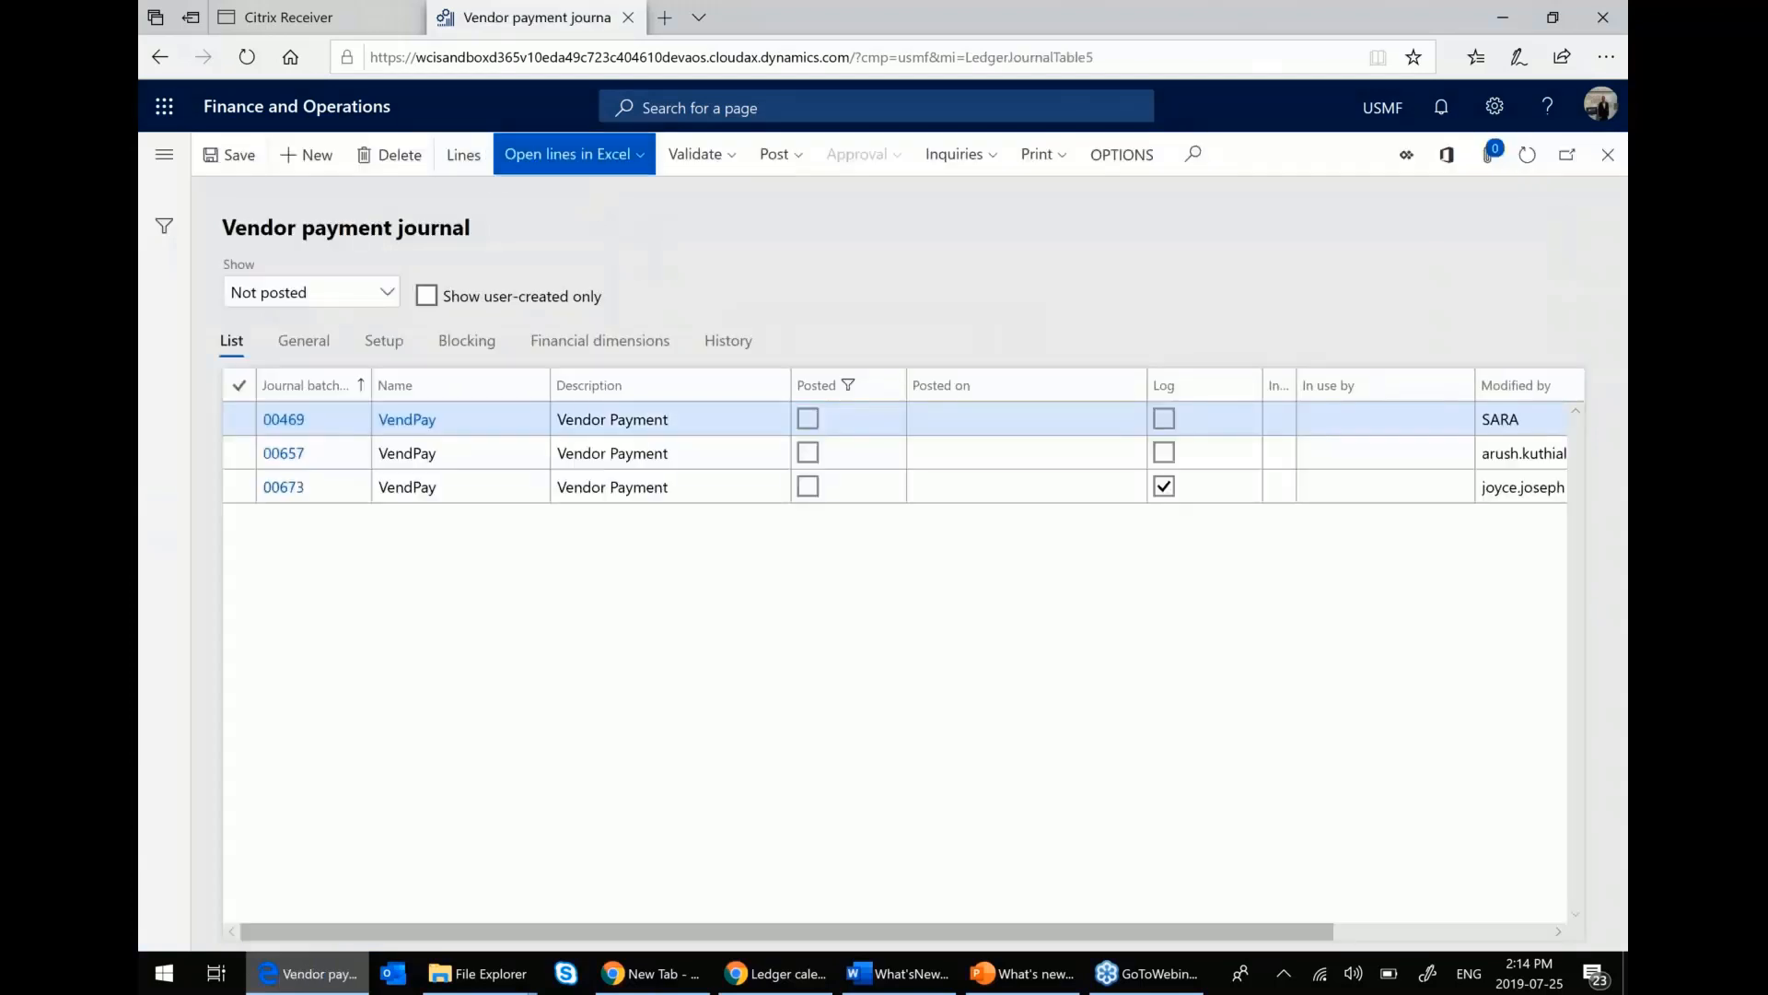
left_click(565, 155)
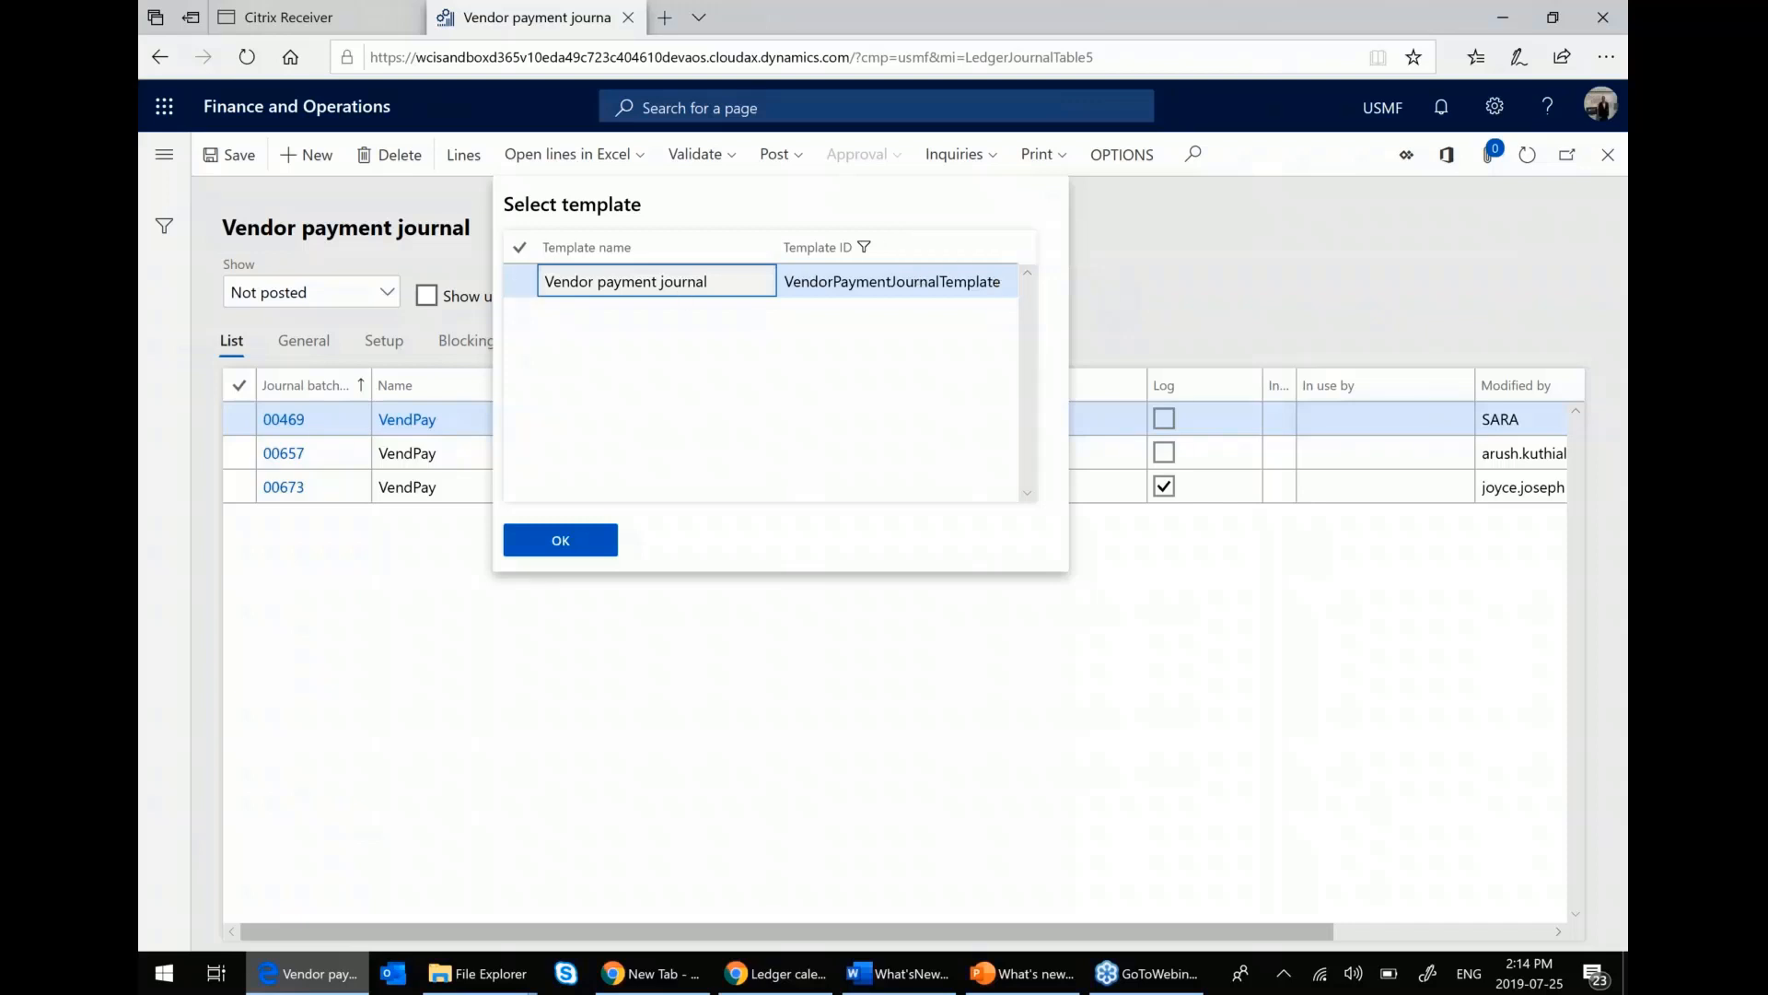
mouse_move(565, 402)
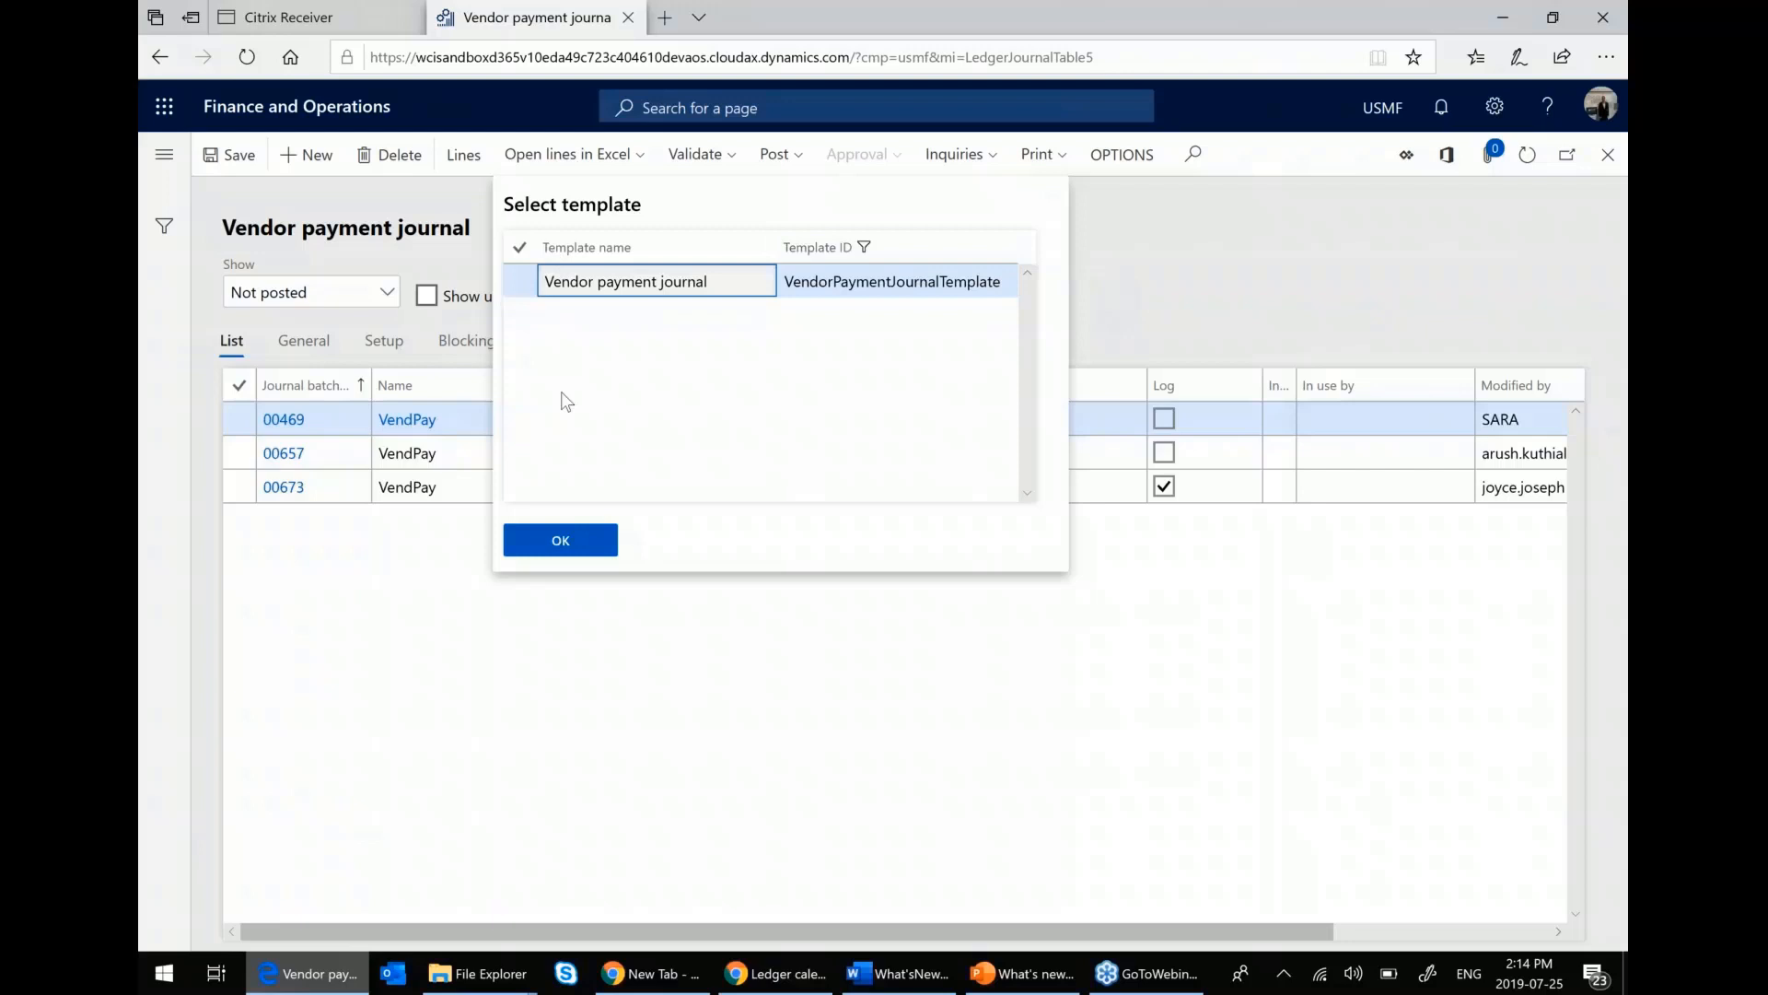
mouse_move(1026, 414)
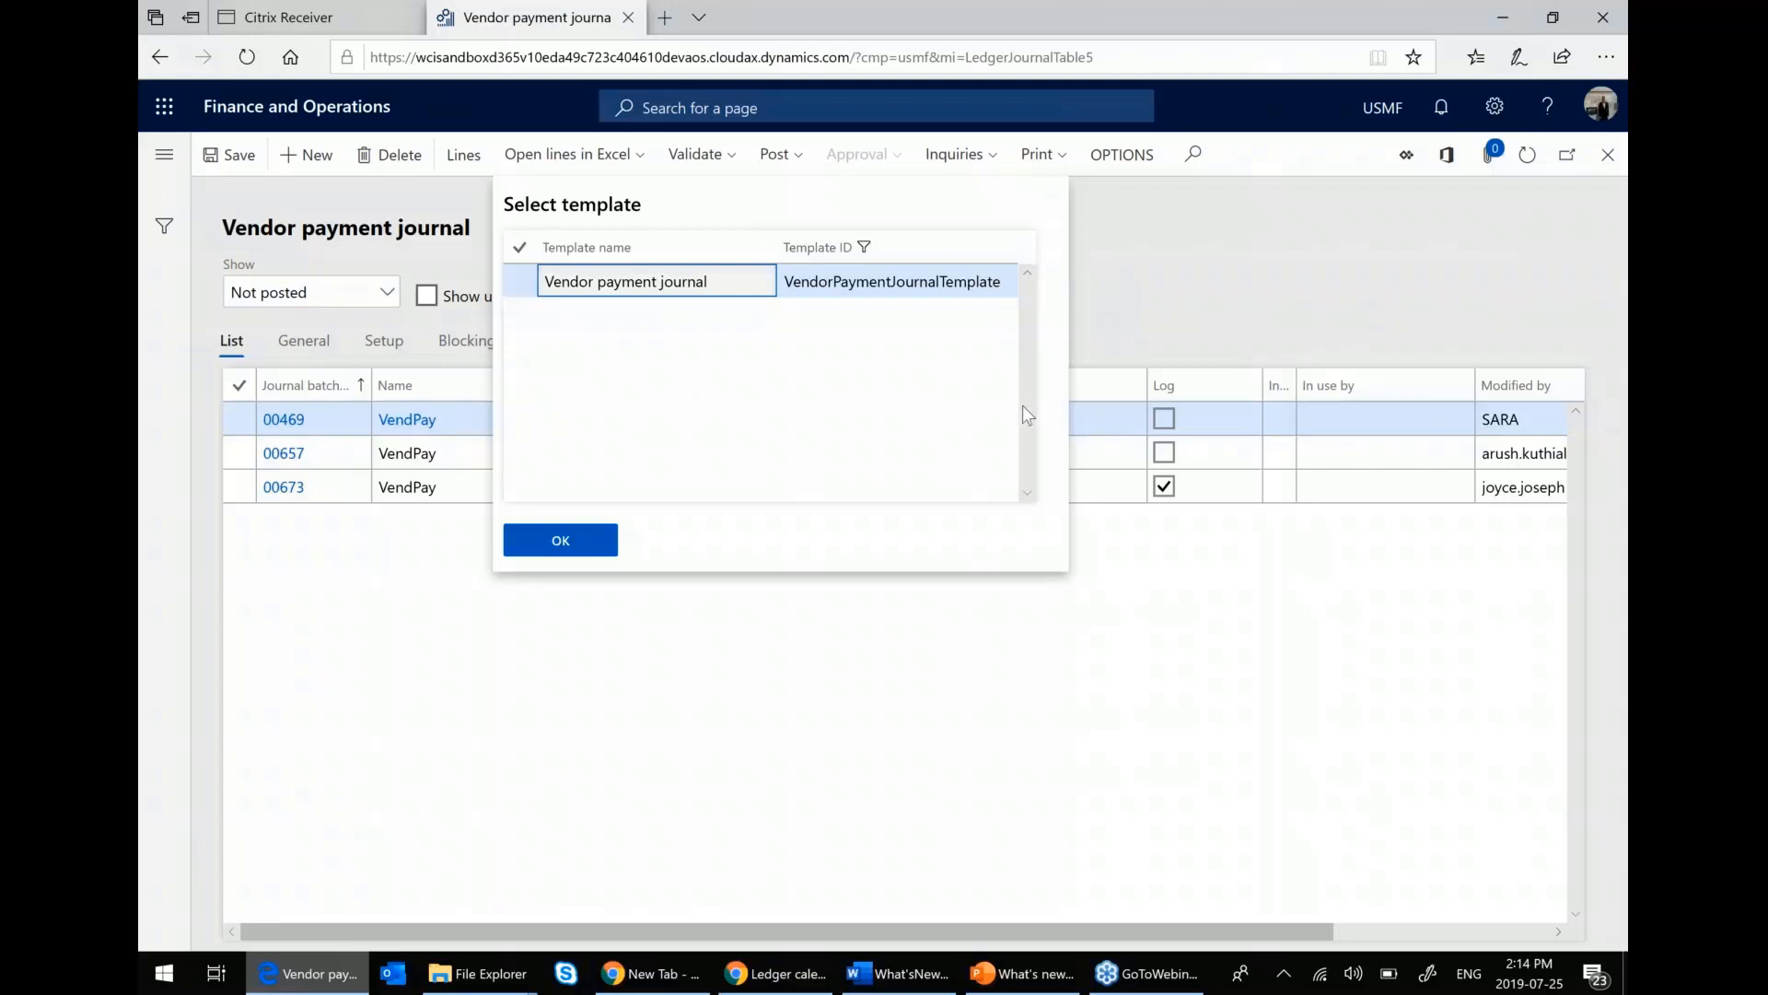
mouse_move(854, 357)
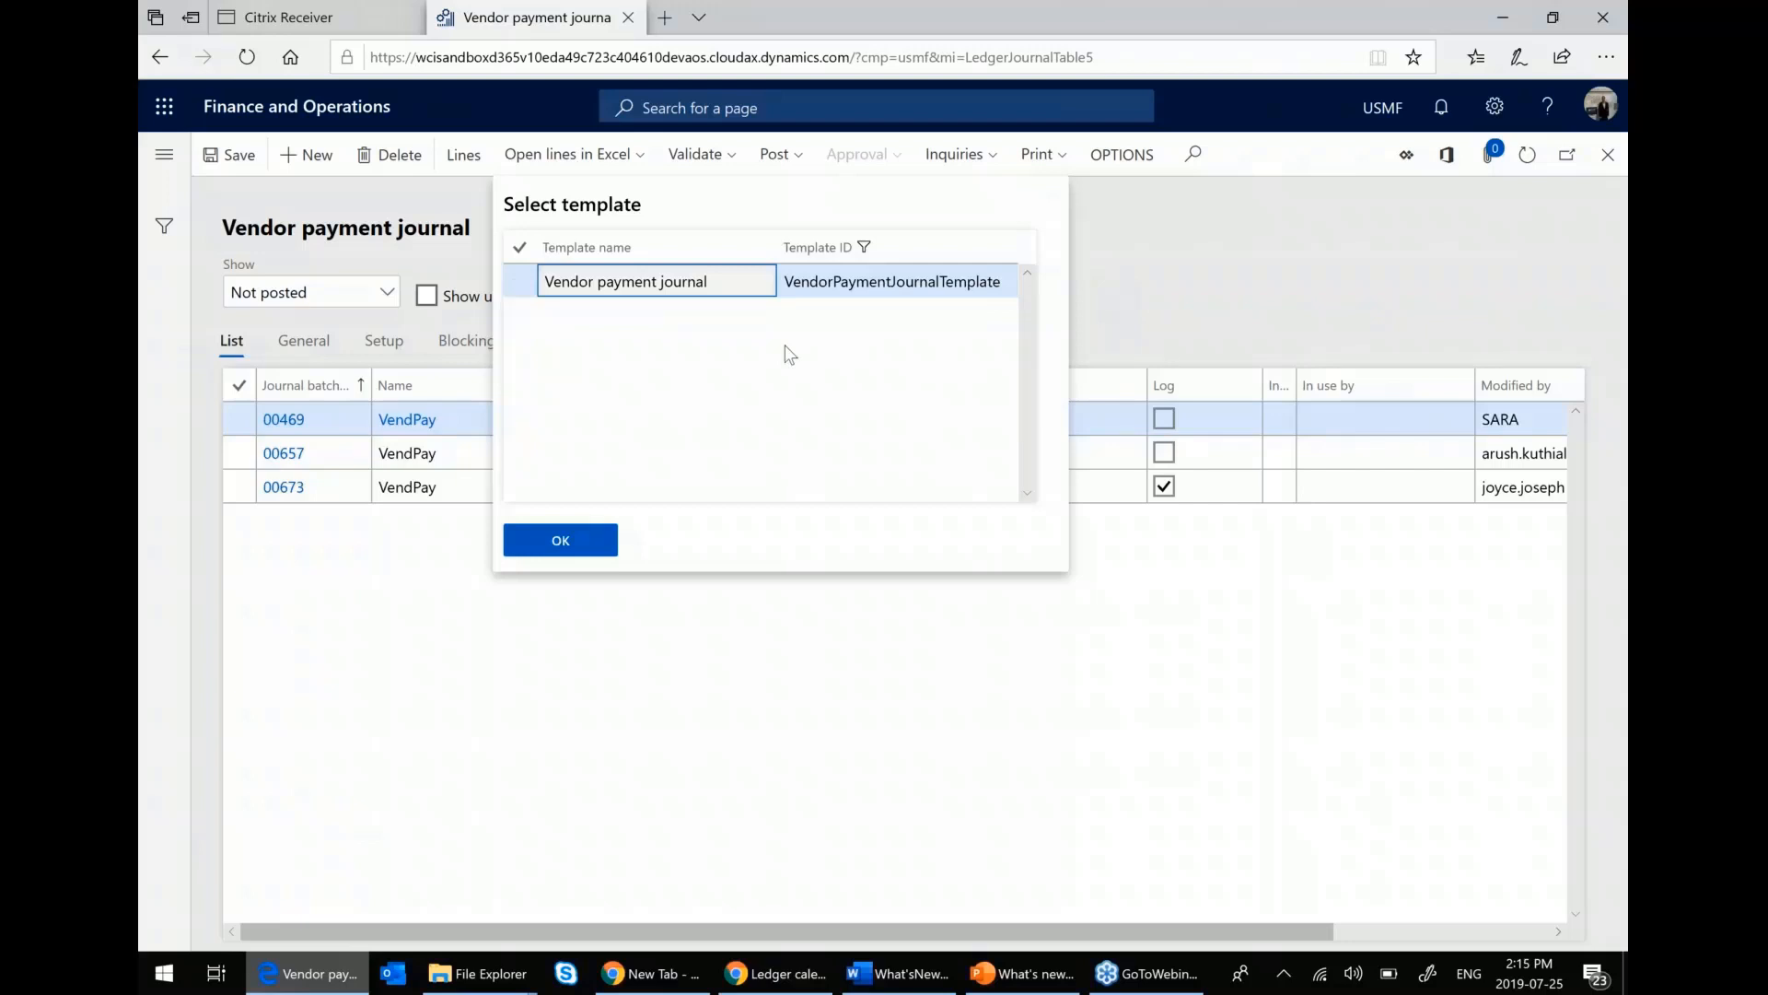
mouse_move(1148, 301)
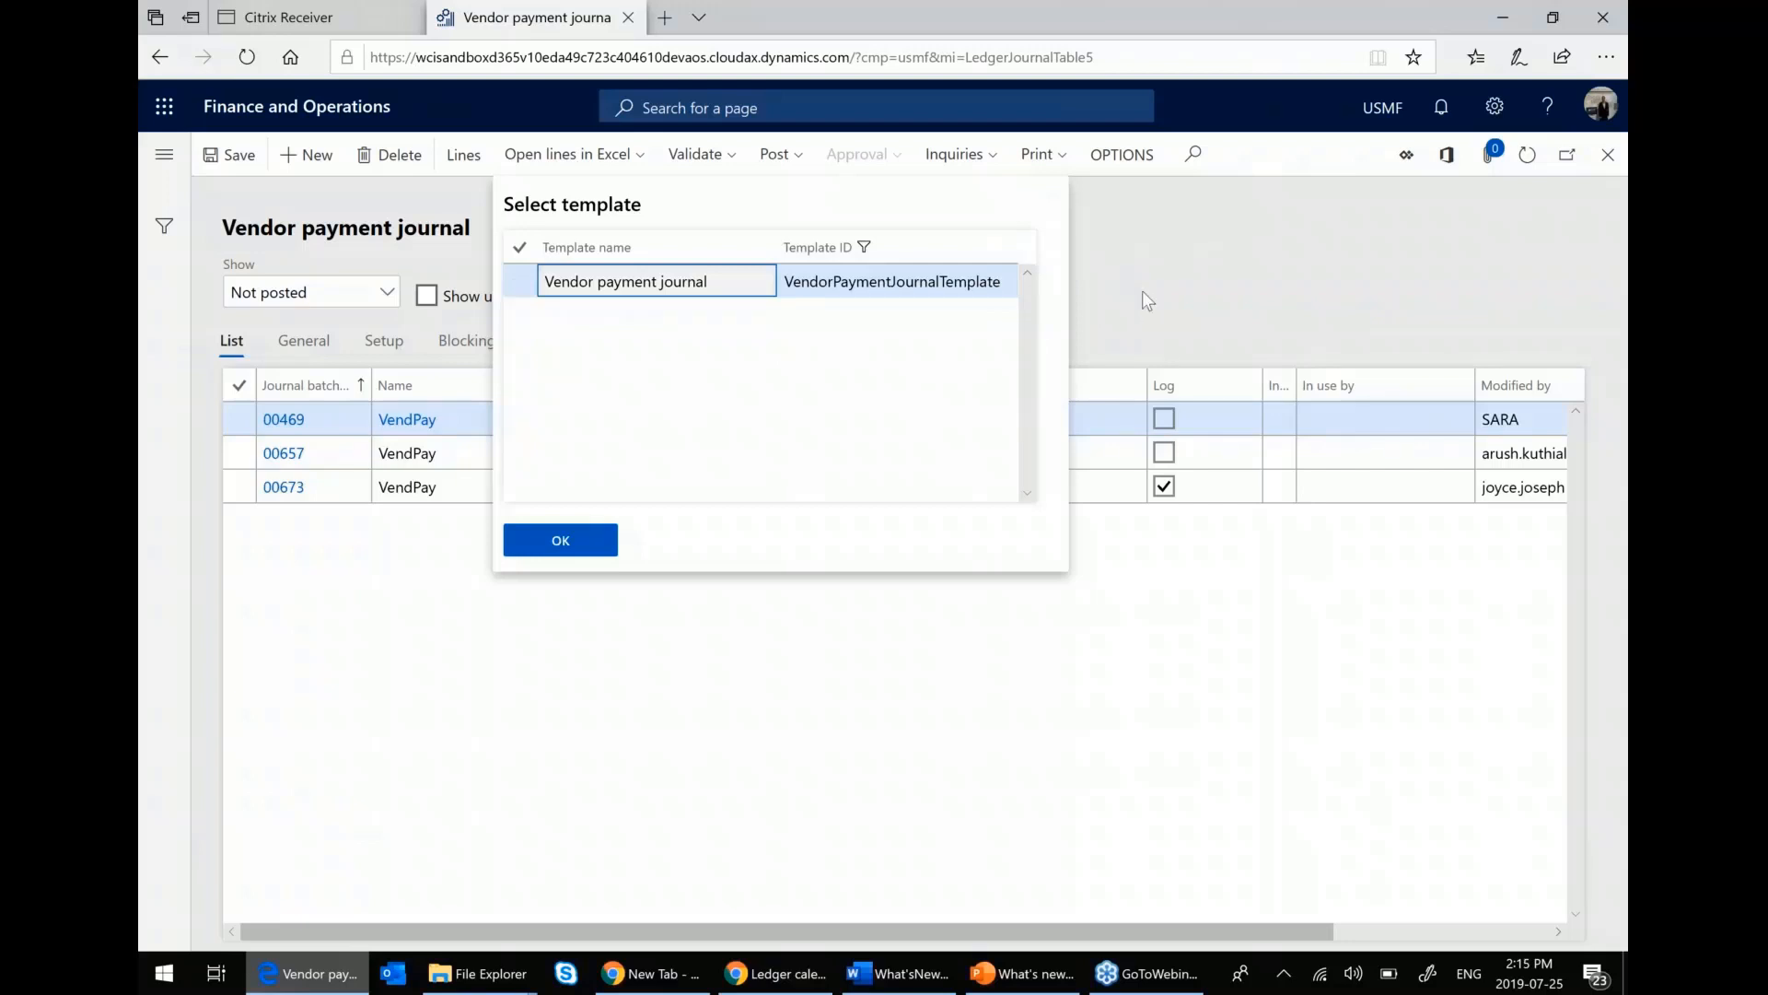
left_click(560, 540)
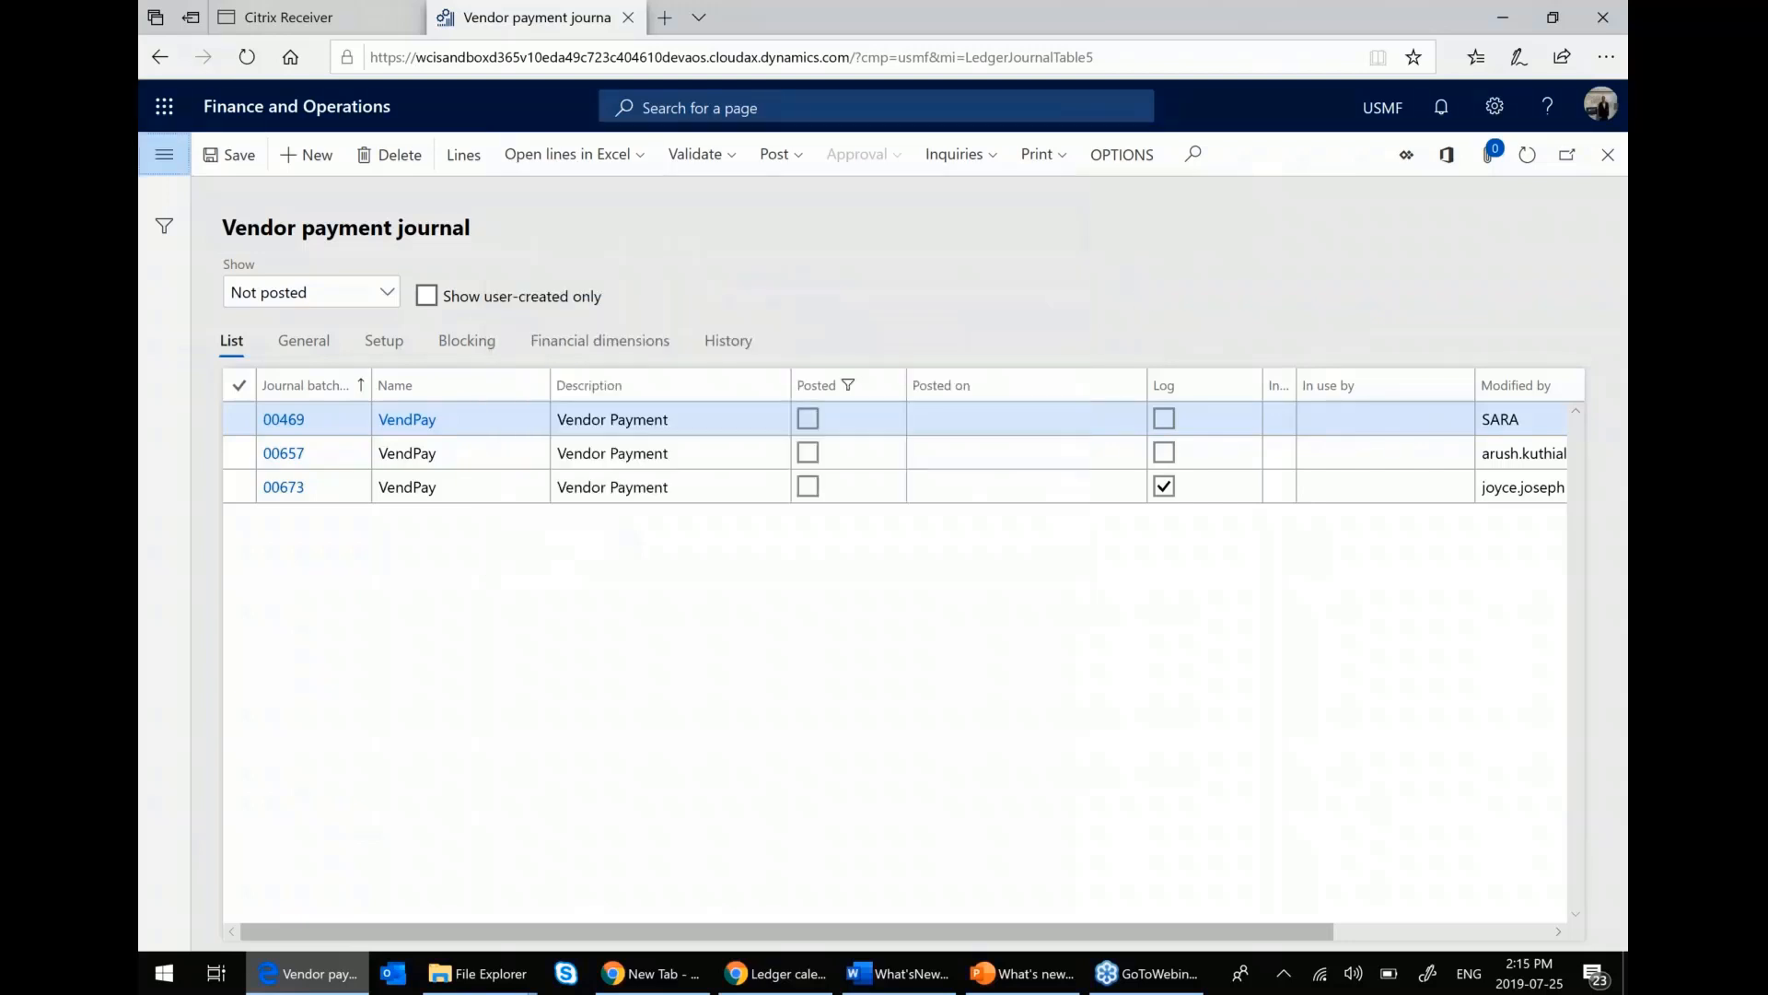
- Select journal 00703 in the General journals list and choose Open lines in Excel
left_click(164, 155)
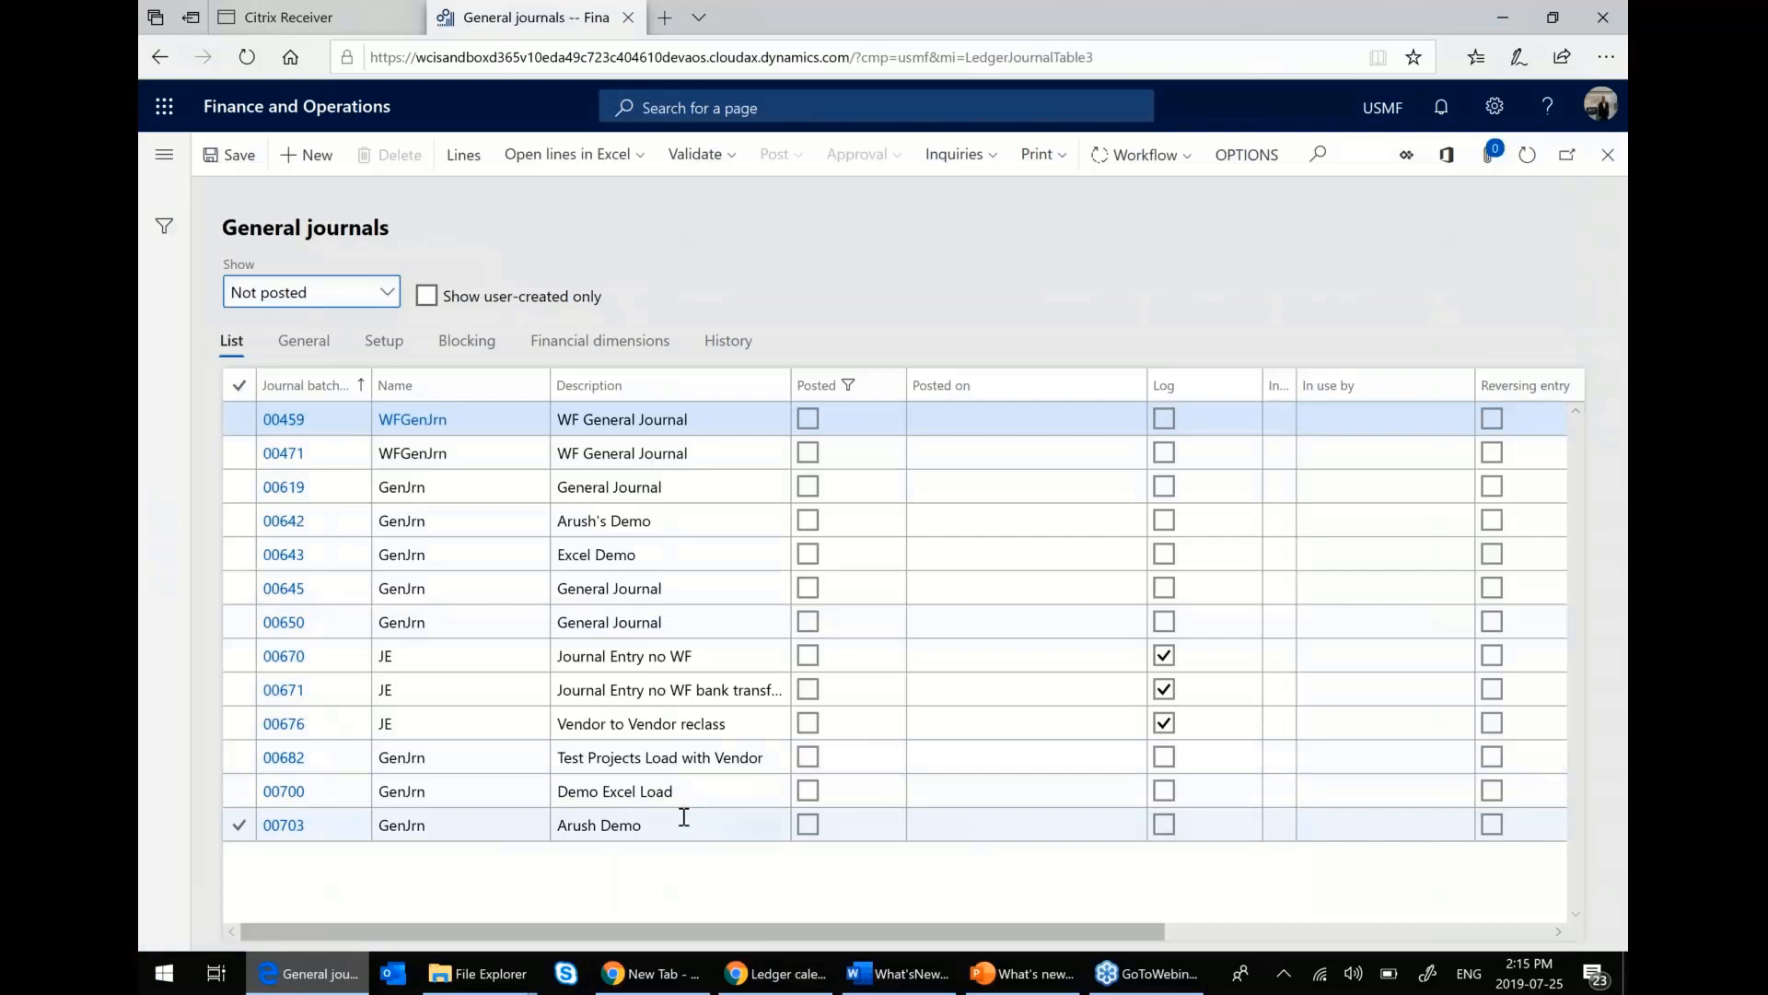
left_click(670, 825)
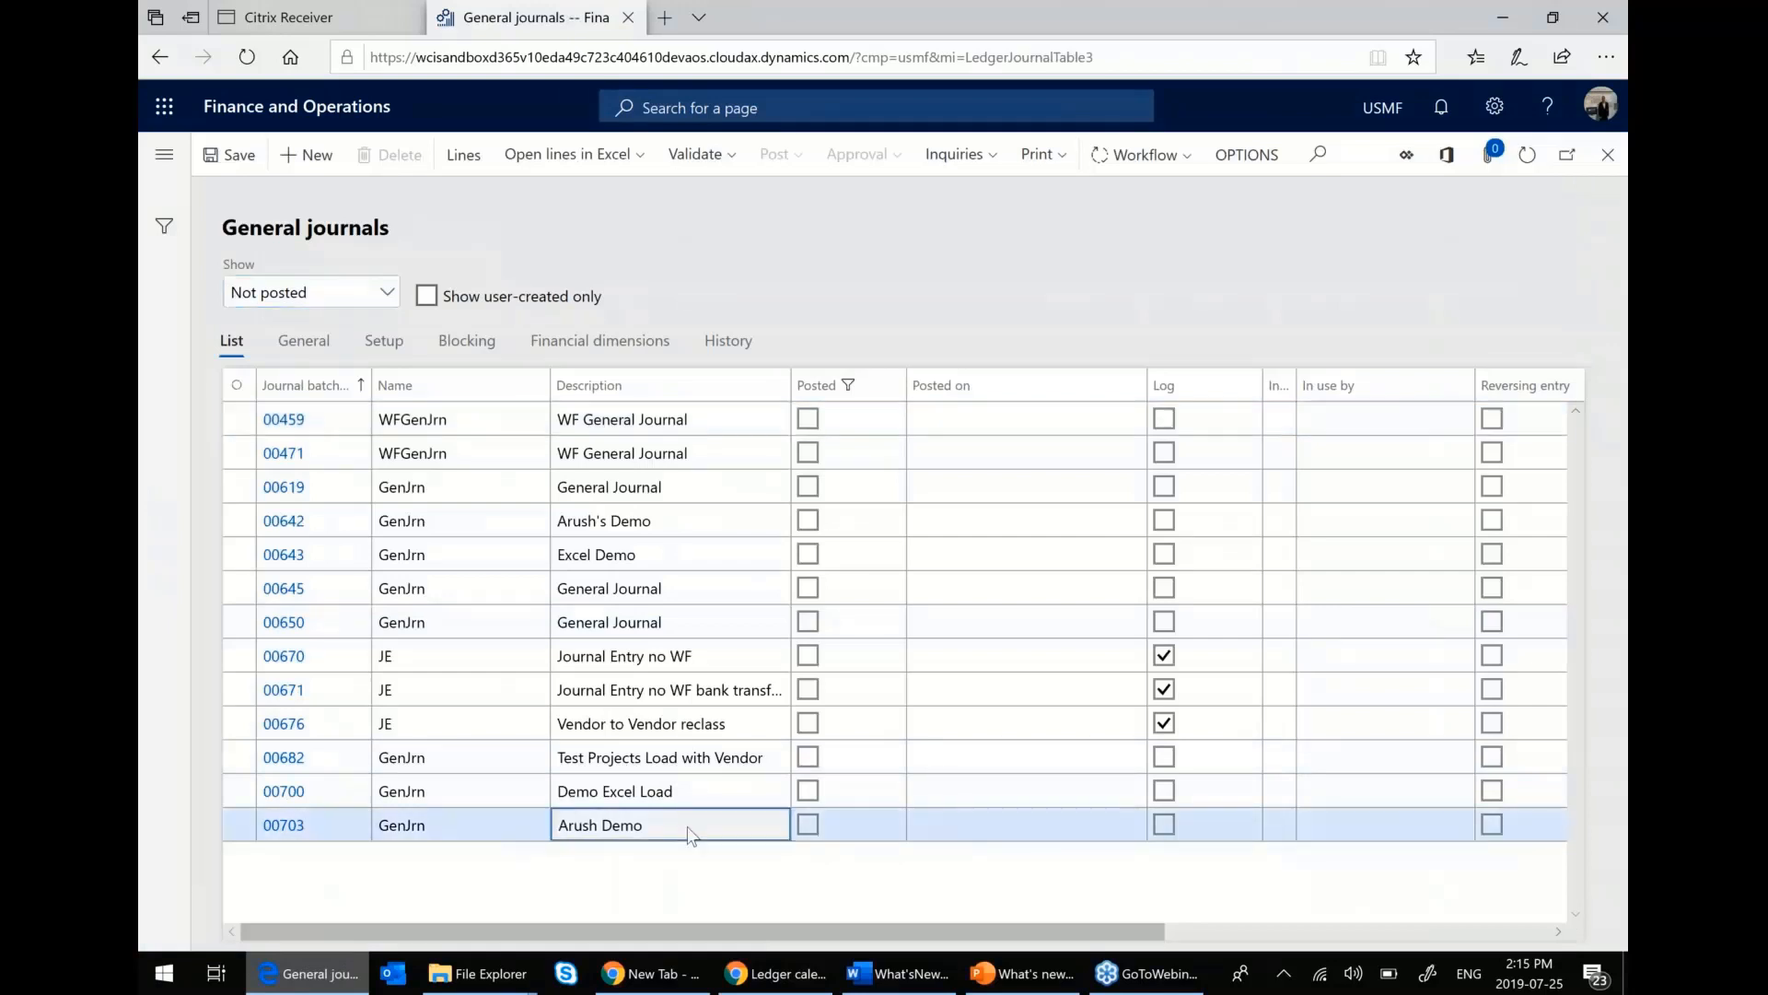
left_click(237, 825)
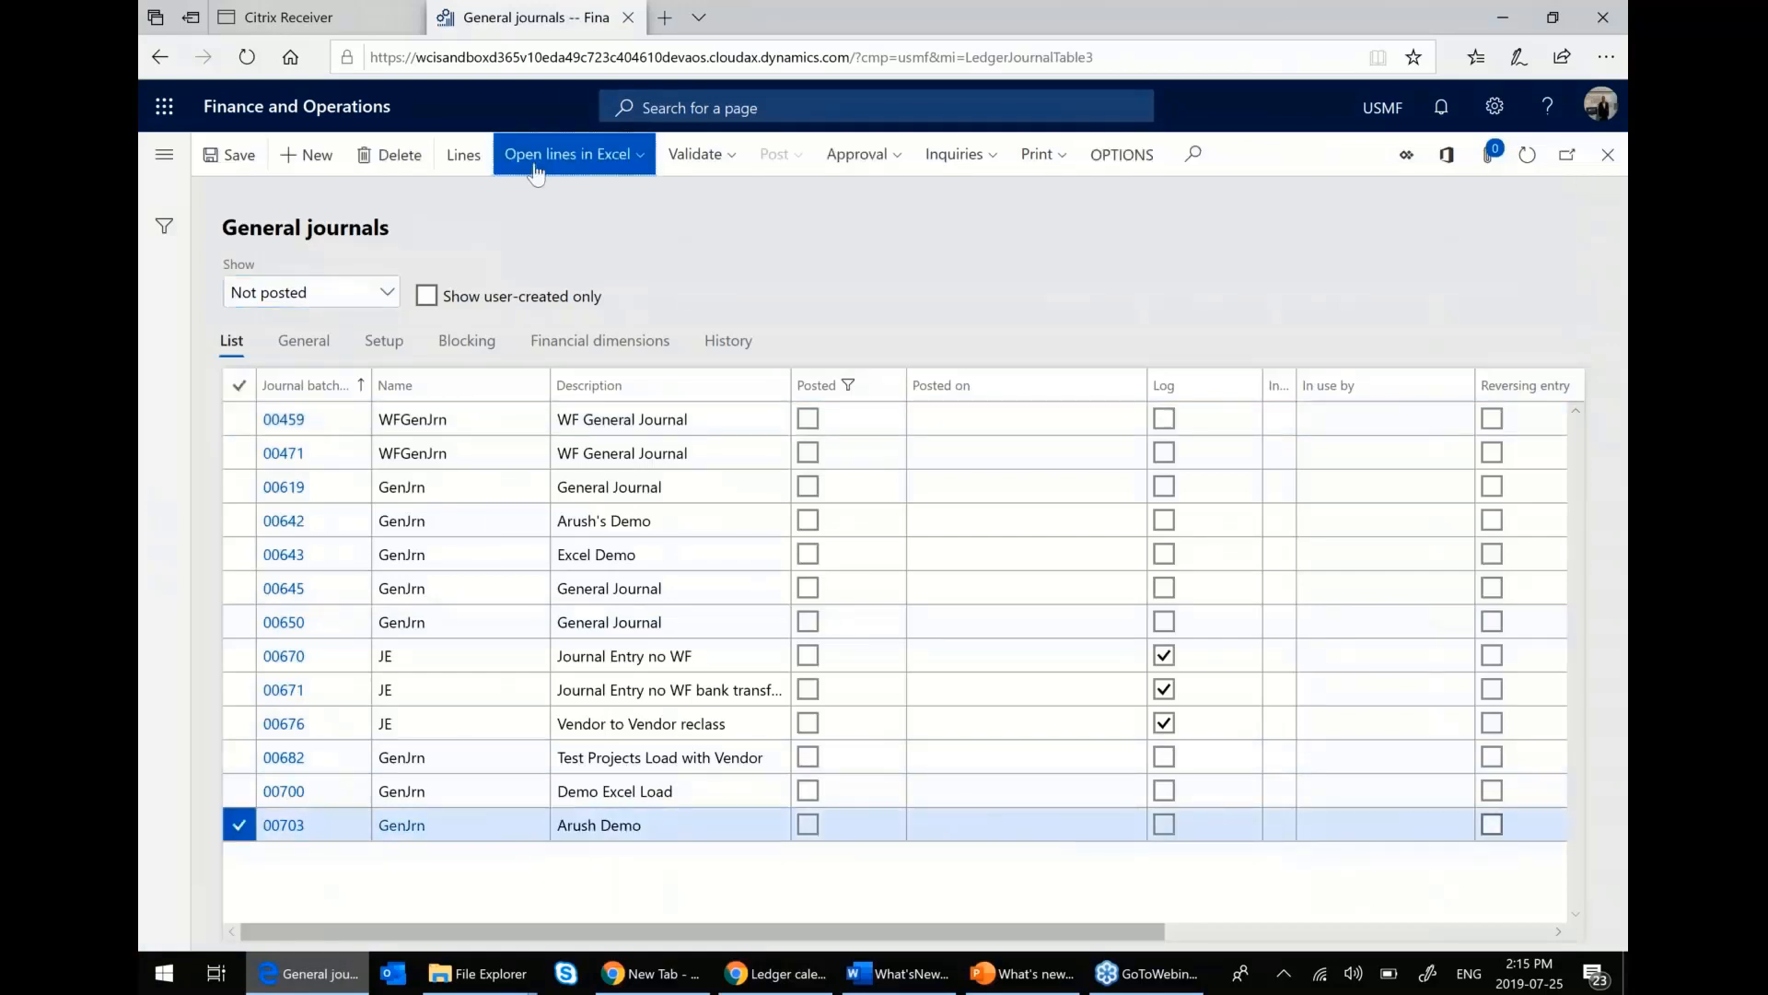
- Generate and open the General journal line entry workbook for journal 00703
left_click(570, 155)
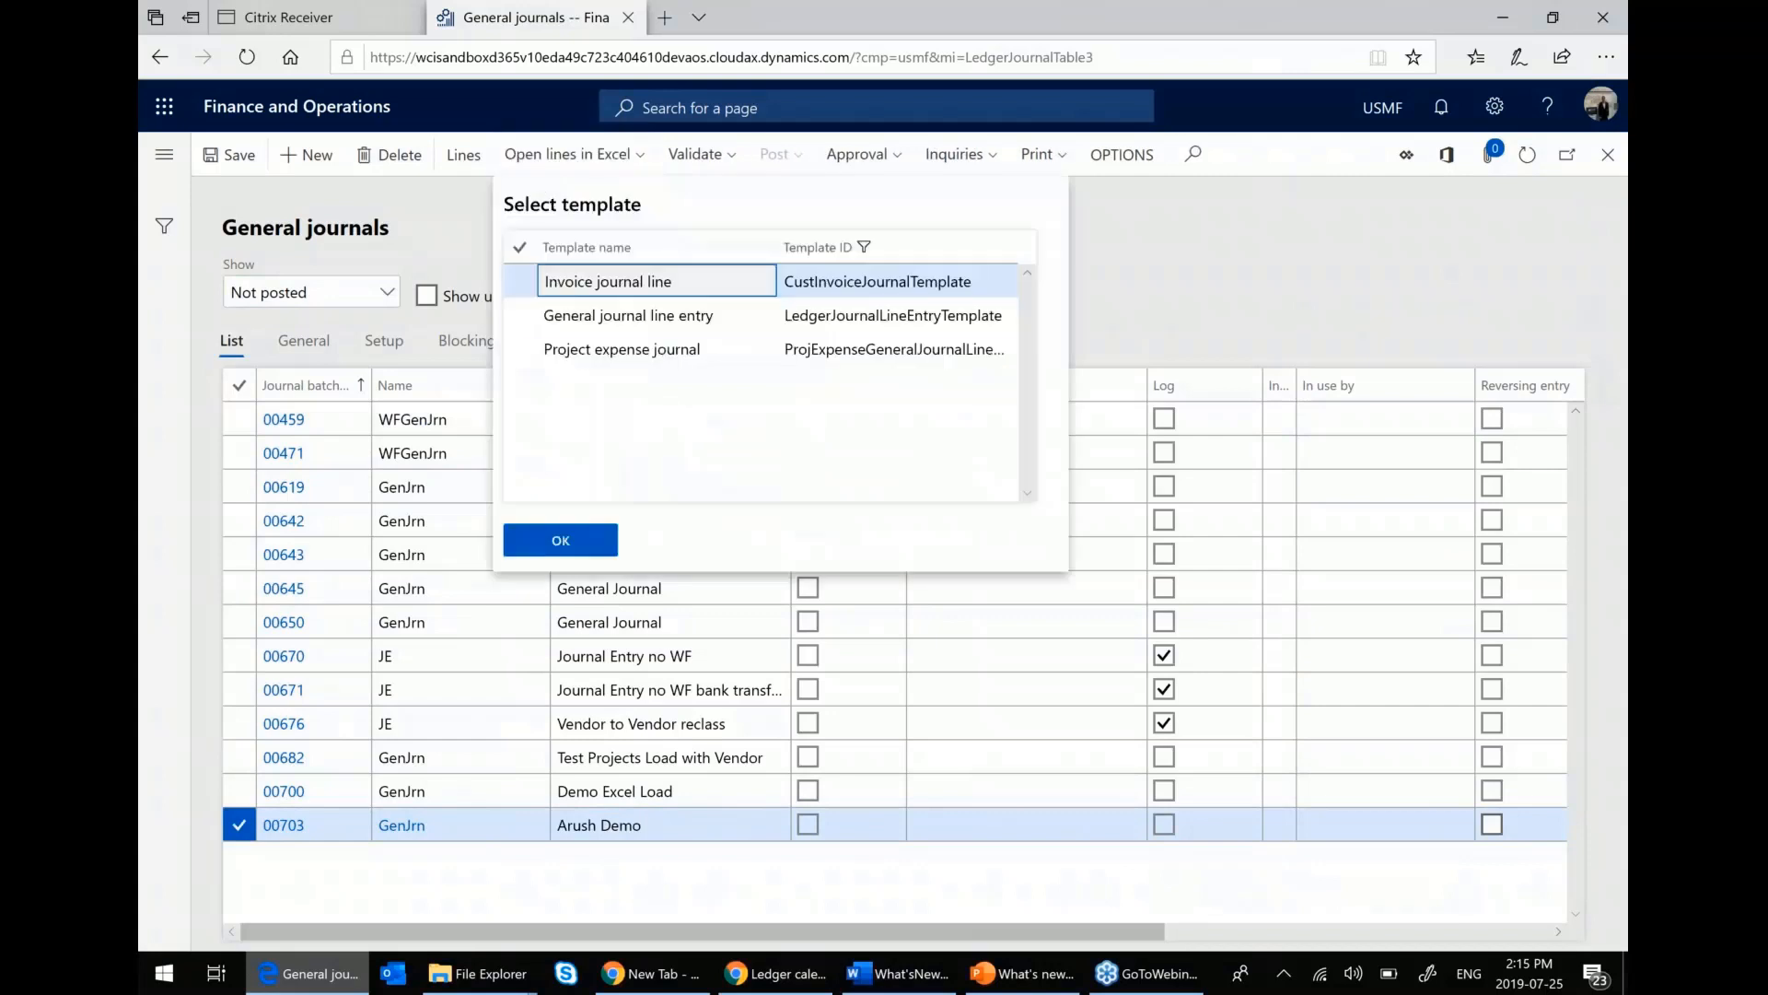
left_click(626, 315)
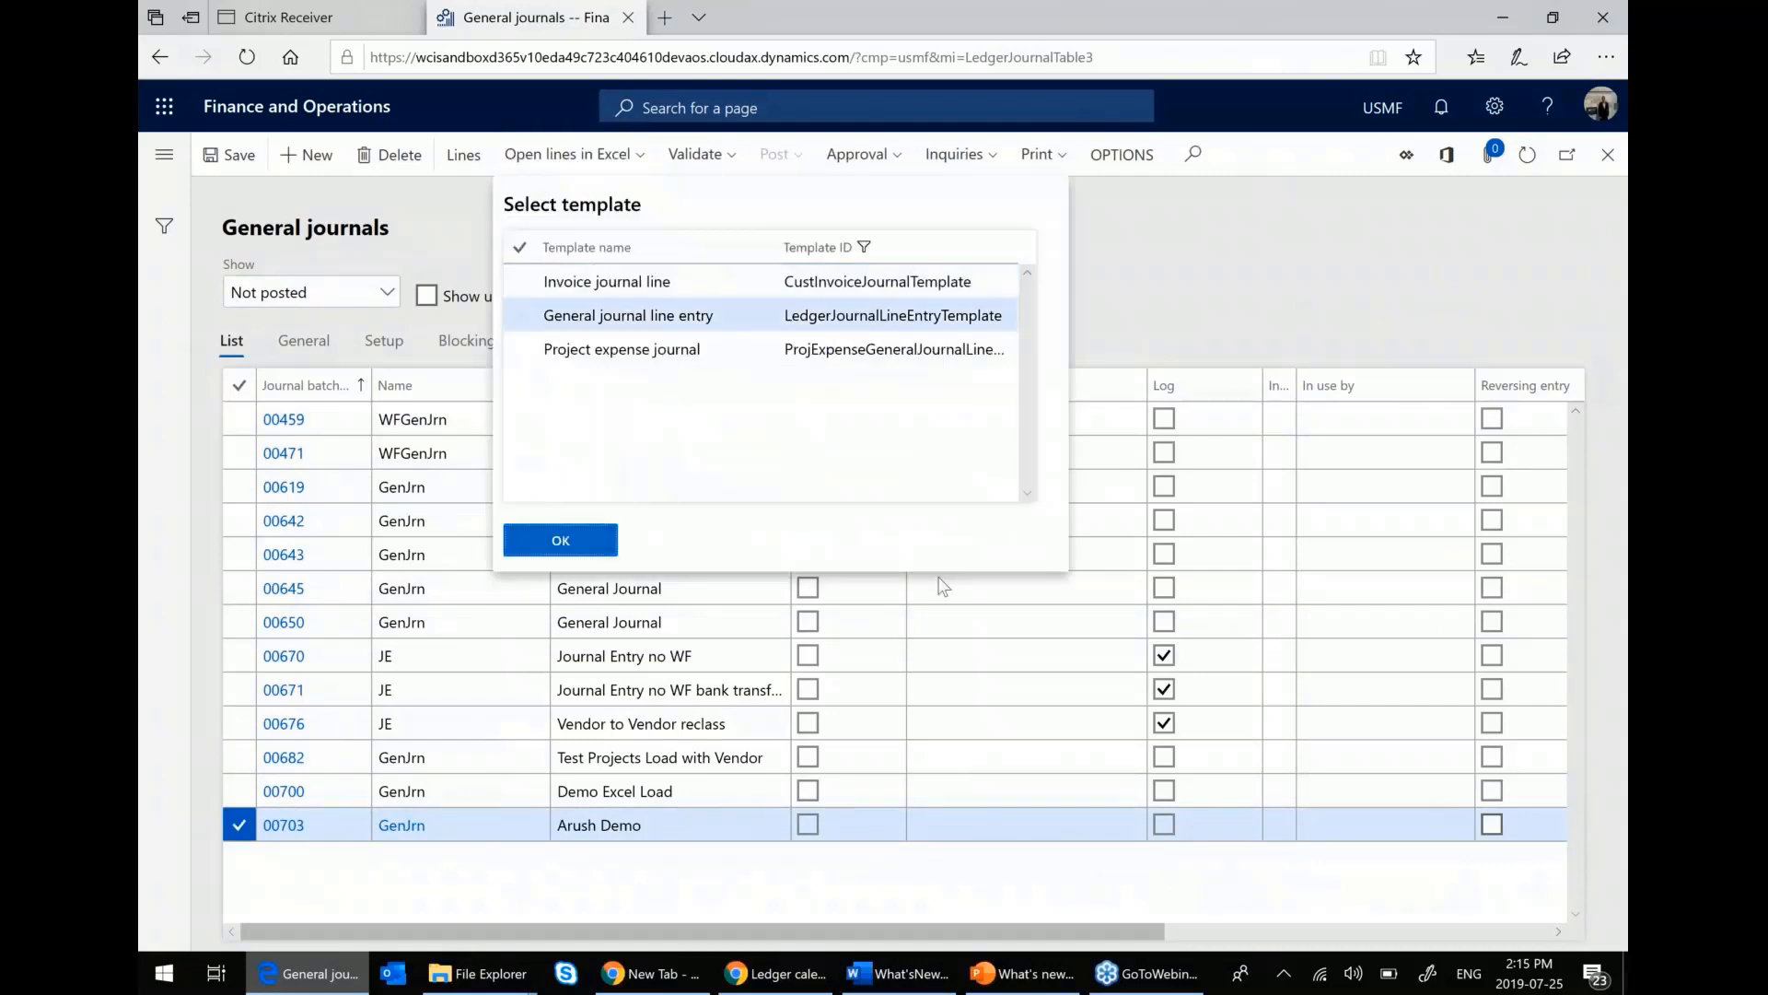
left_click(560, 540)
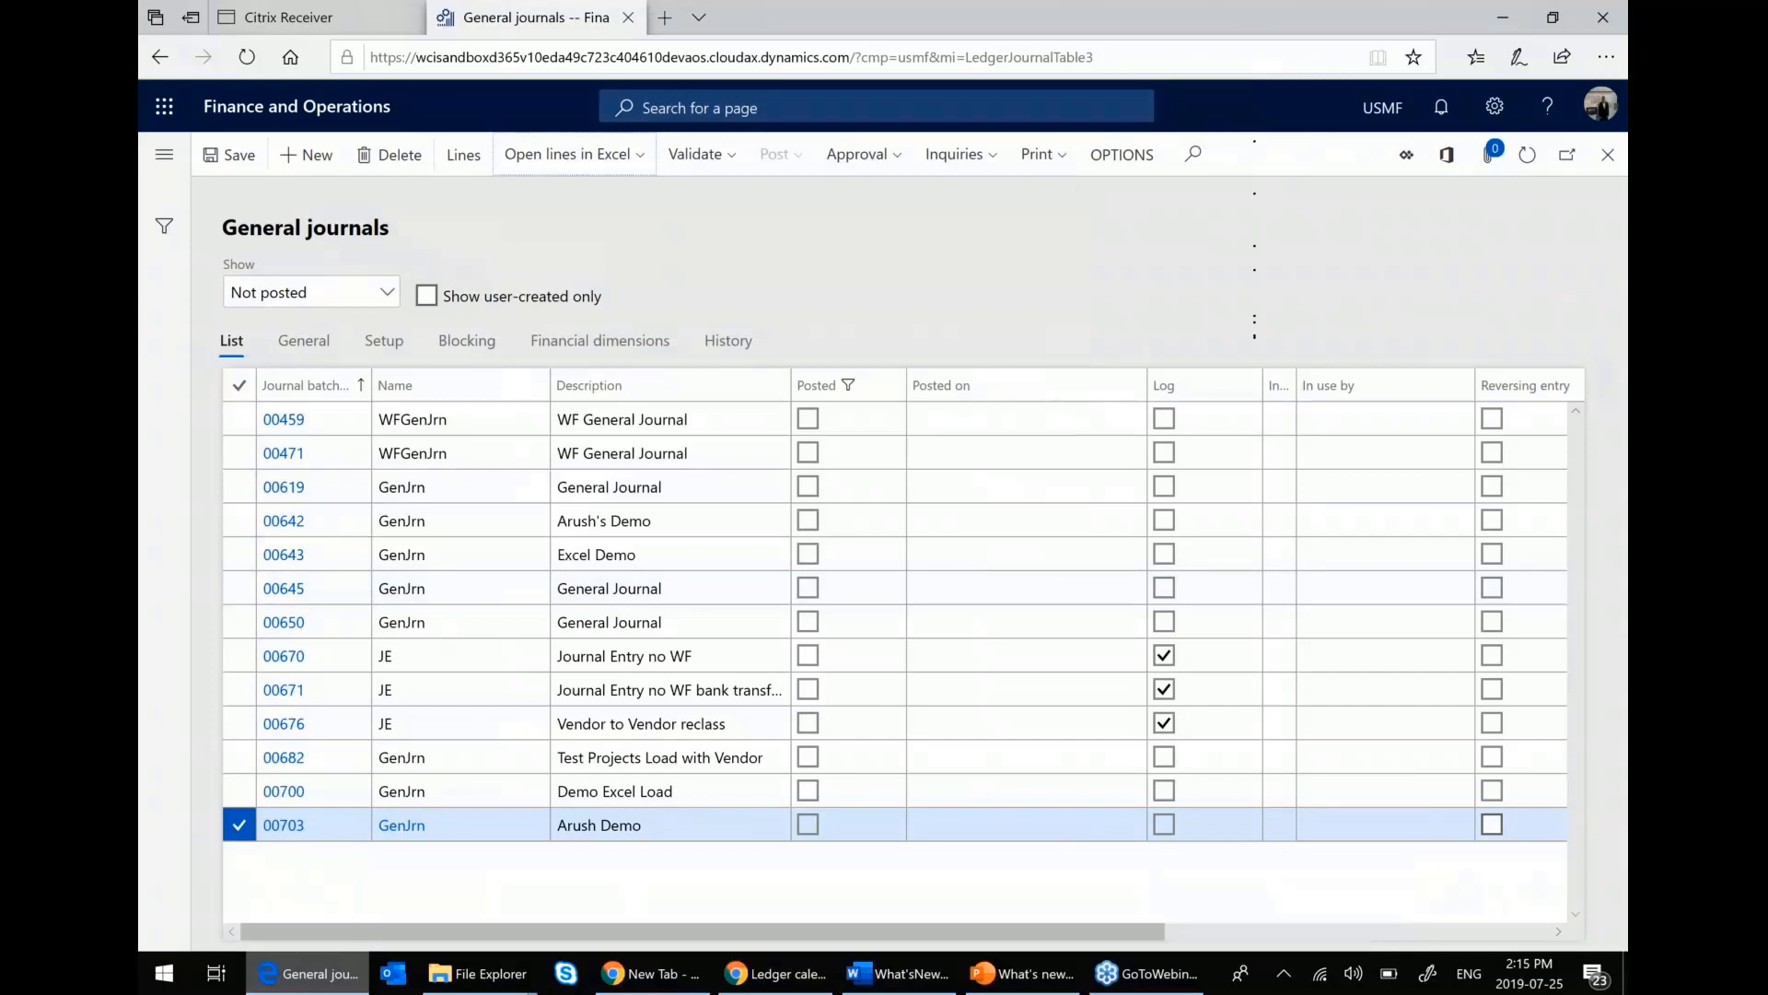
left_click(566, 155)
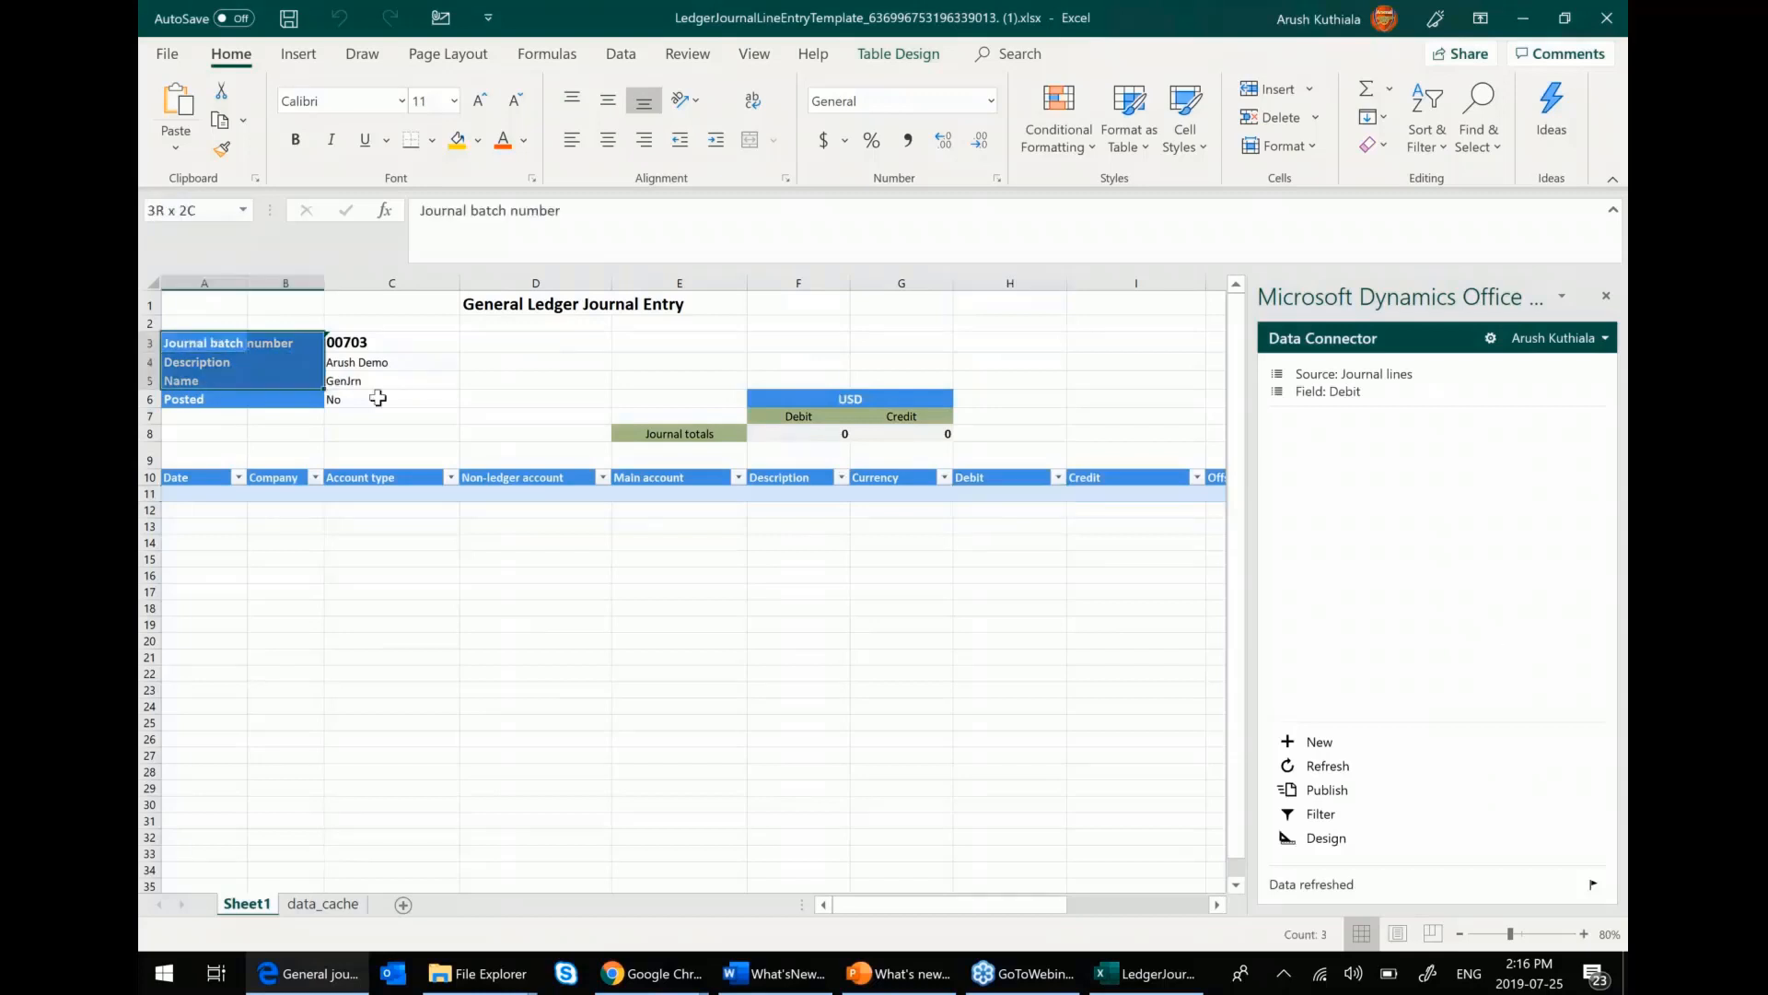
- Edit the Journal lines design in the Data Connector and select the Document field
left_click(391, 362)
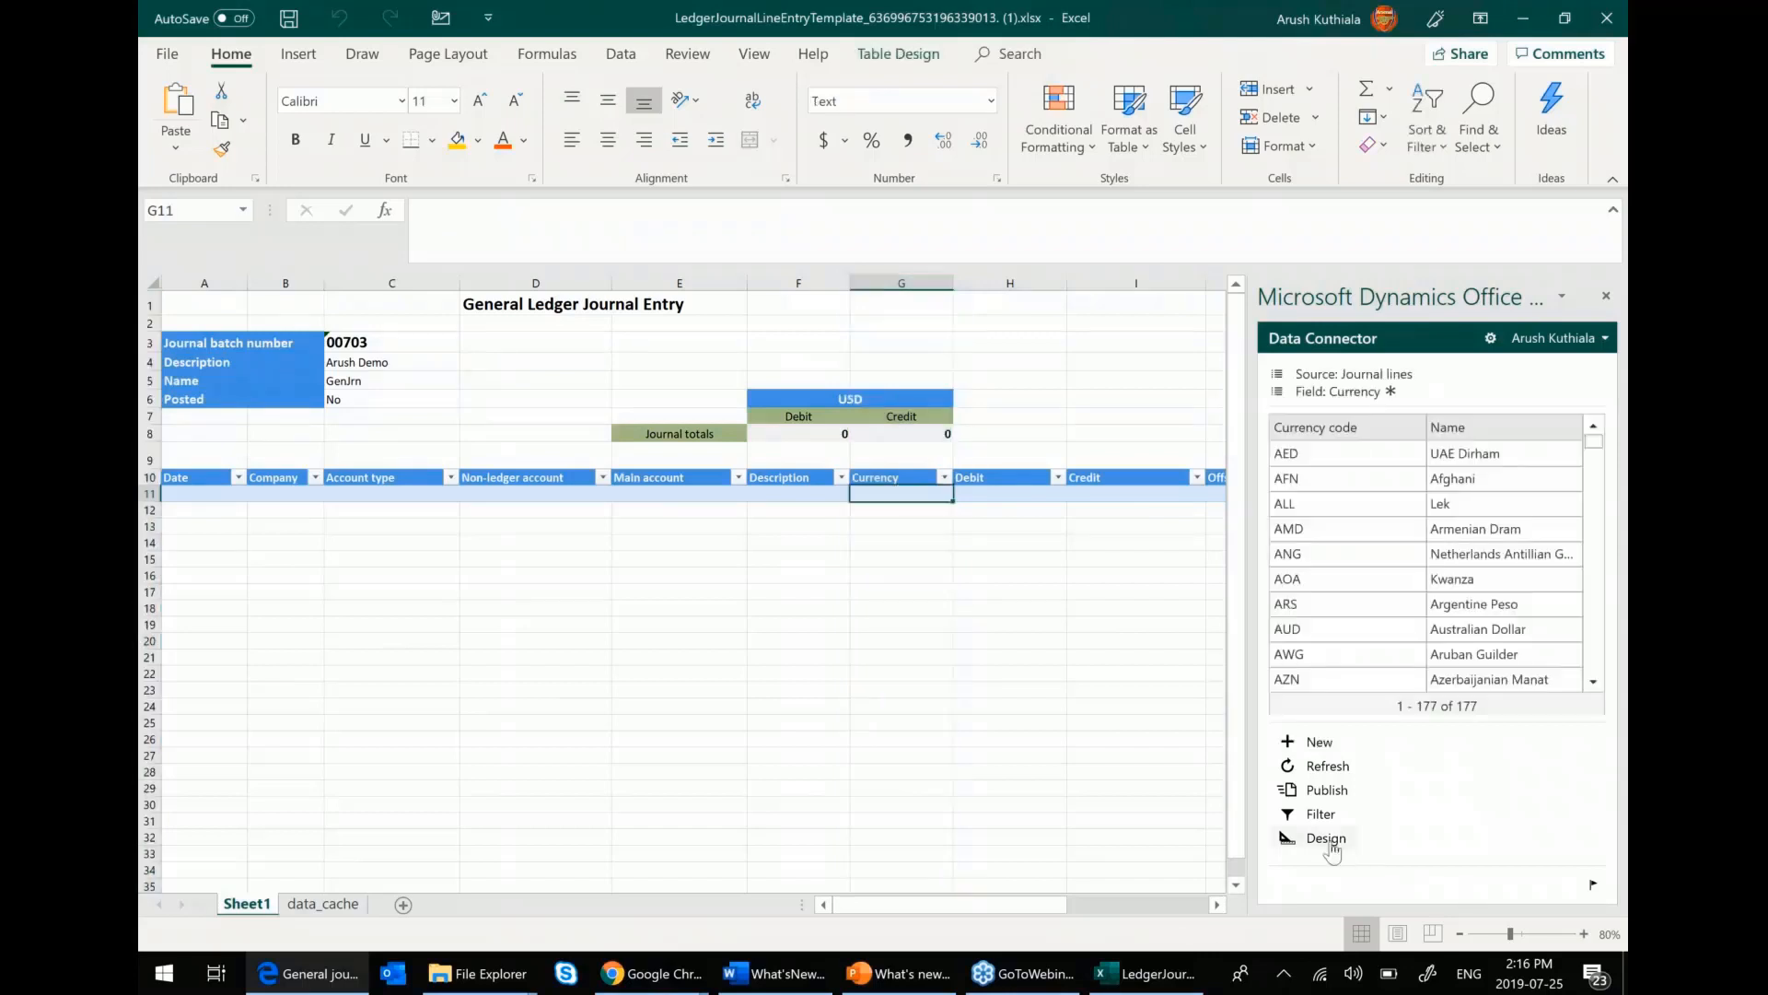
left_click(1327, 838)
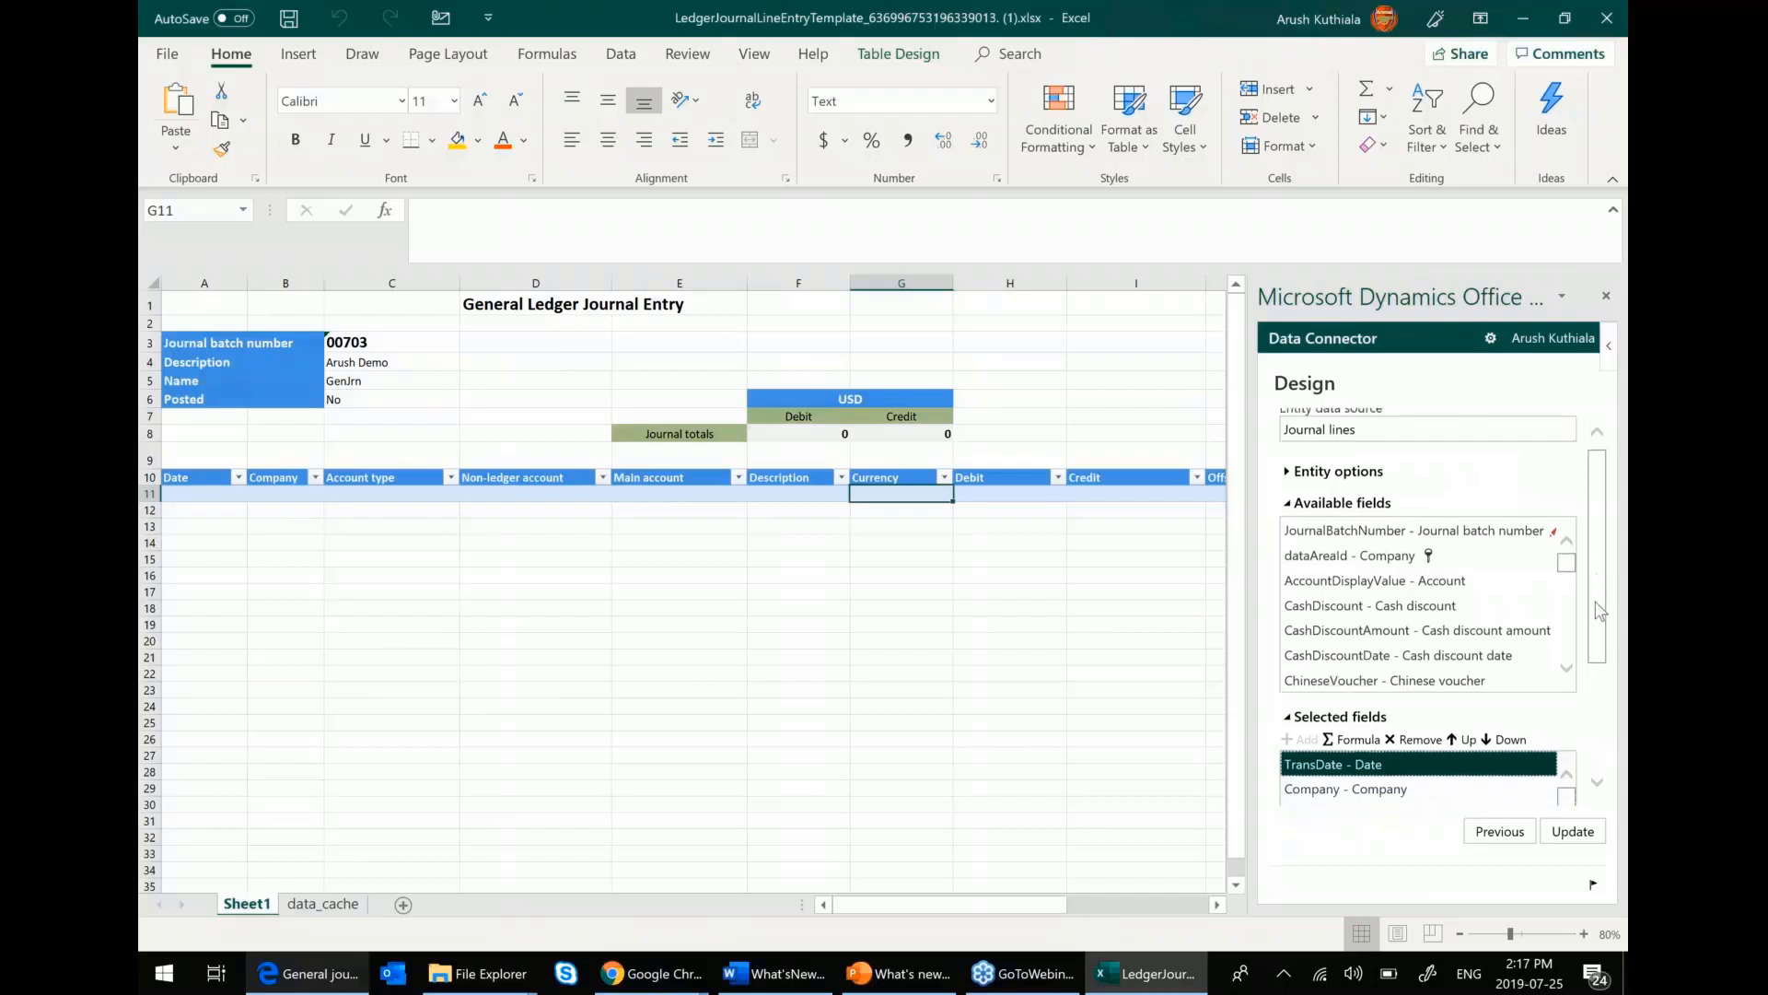
scroll("down", 3)
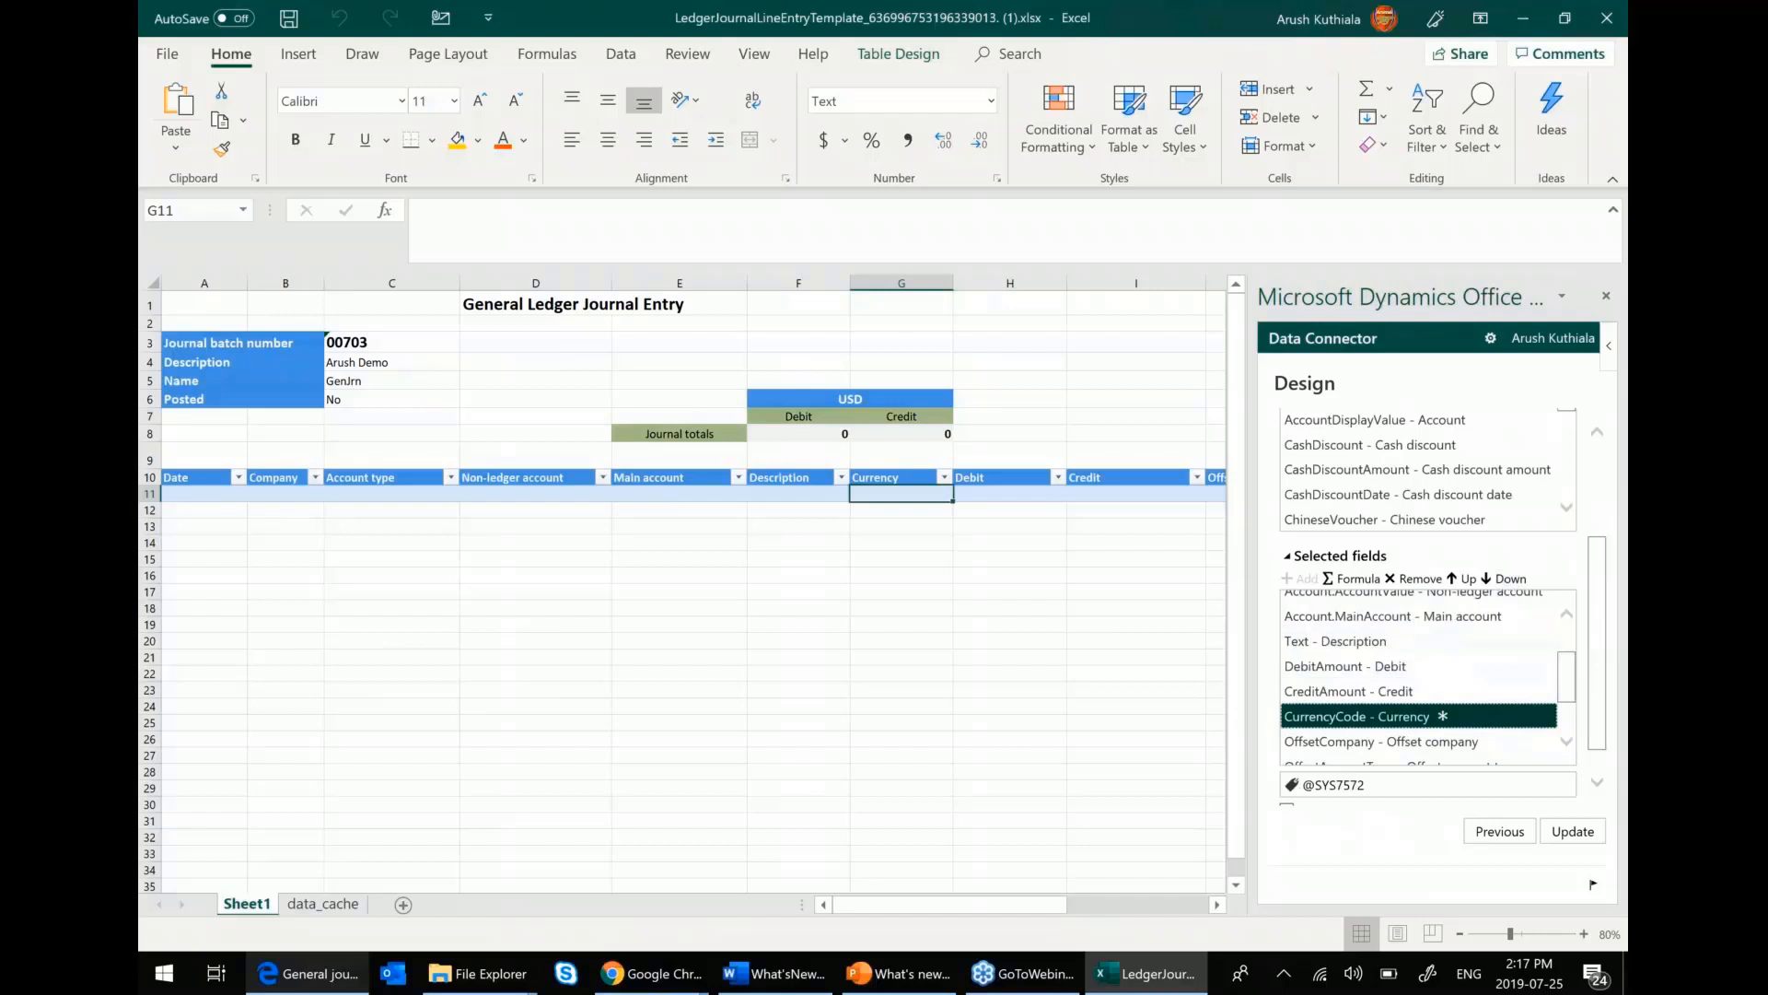
mouse_move(1439, 716)
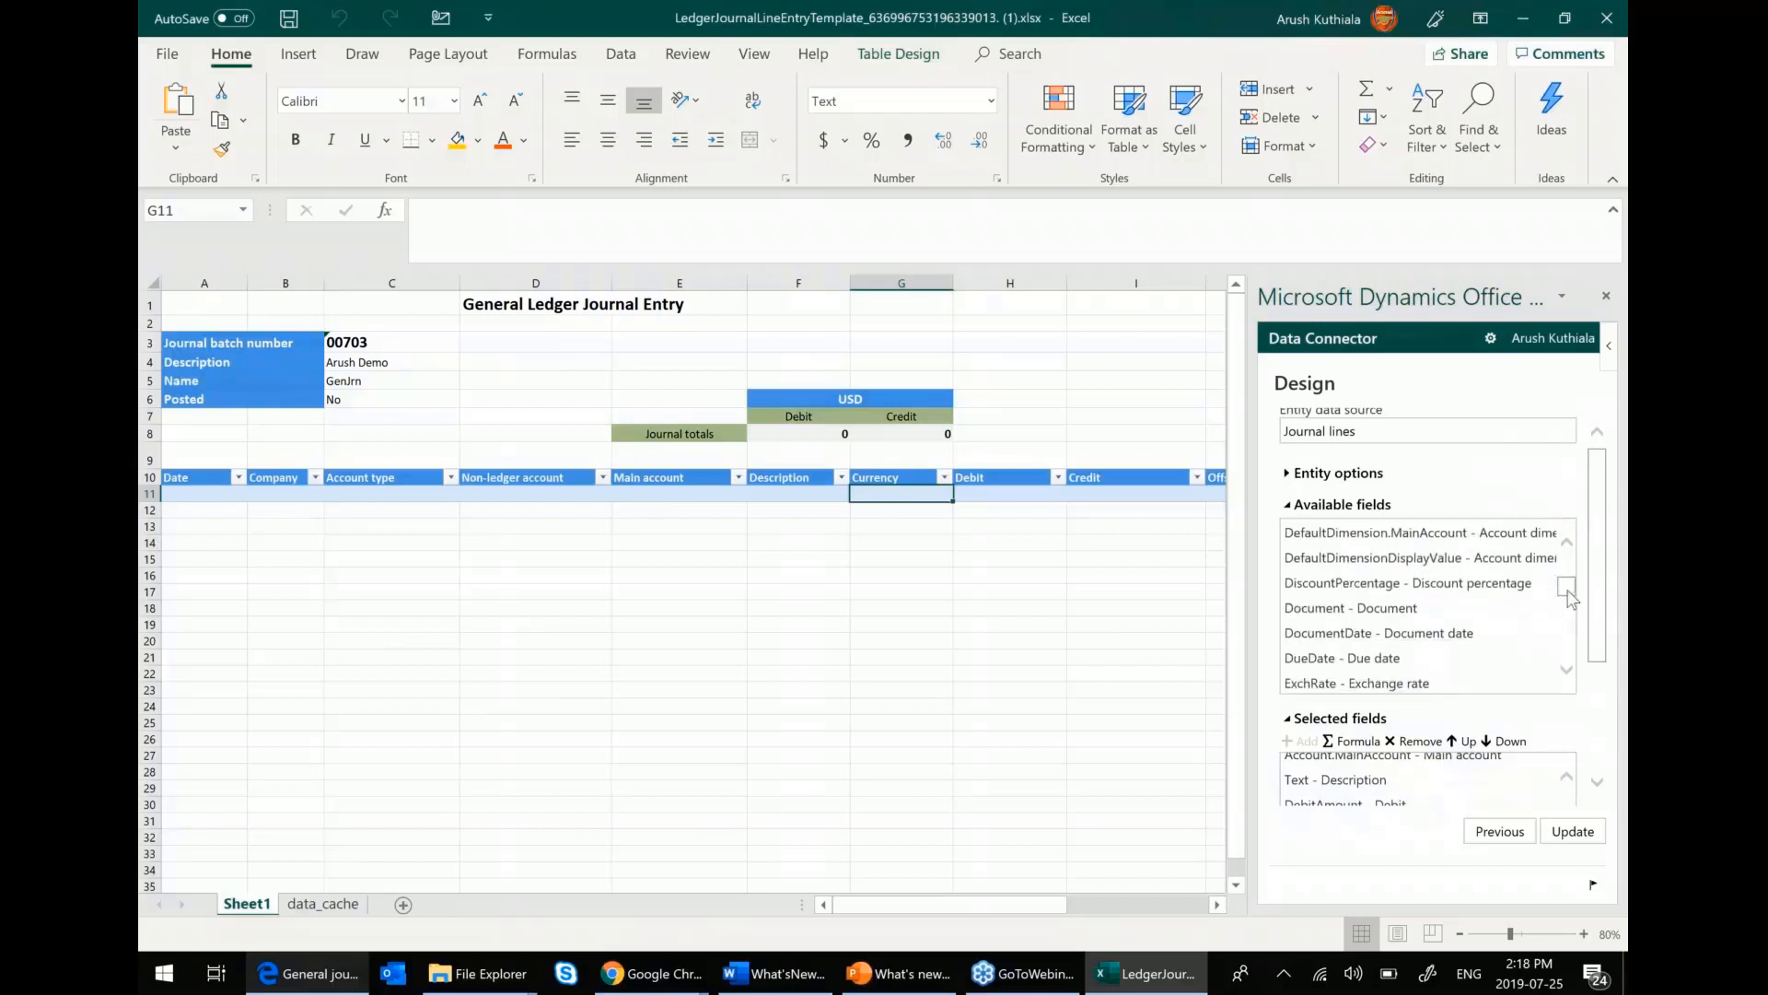
left_click(1350, 608)
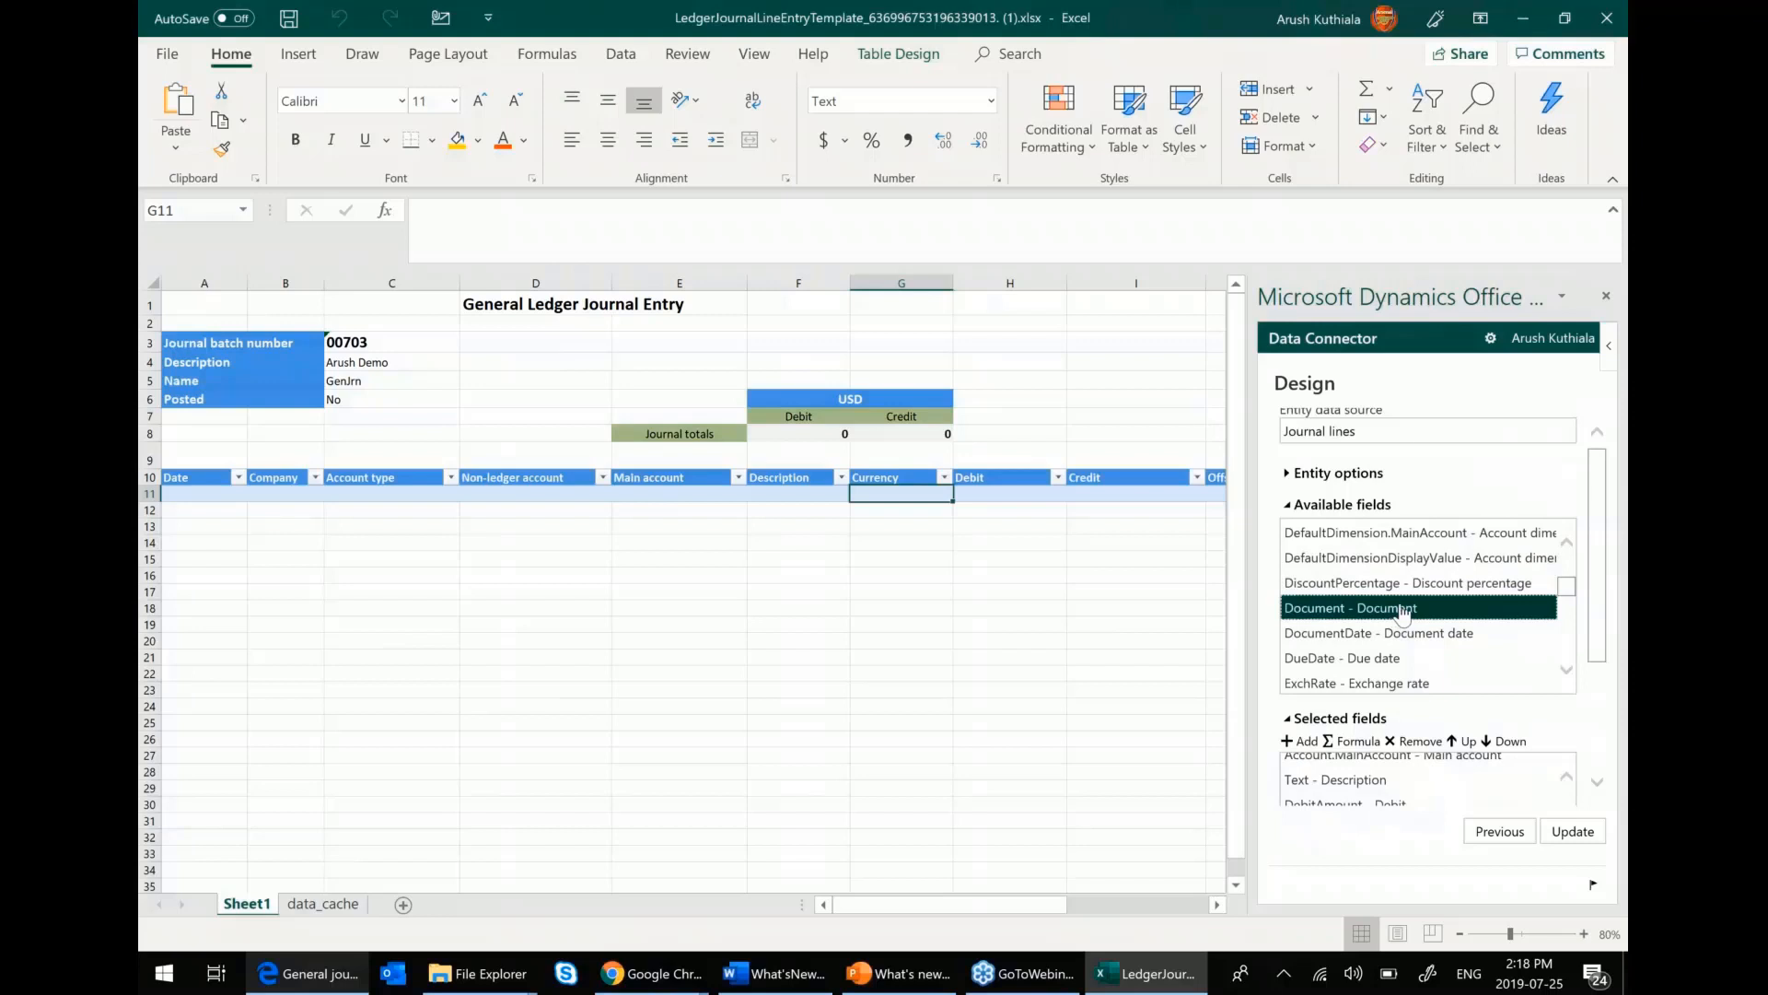
mouse_move(1302, 740)
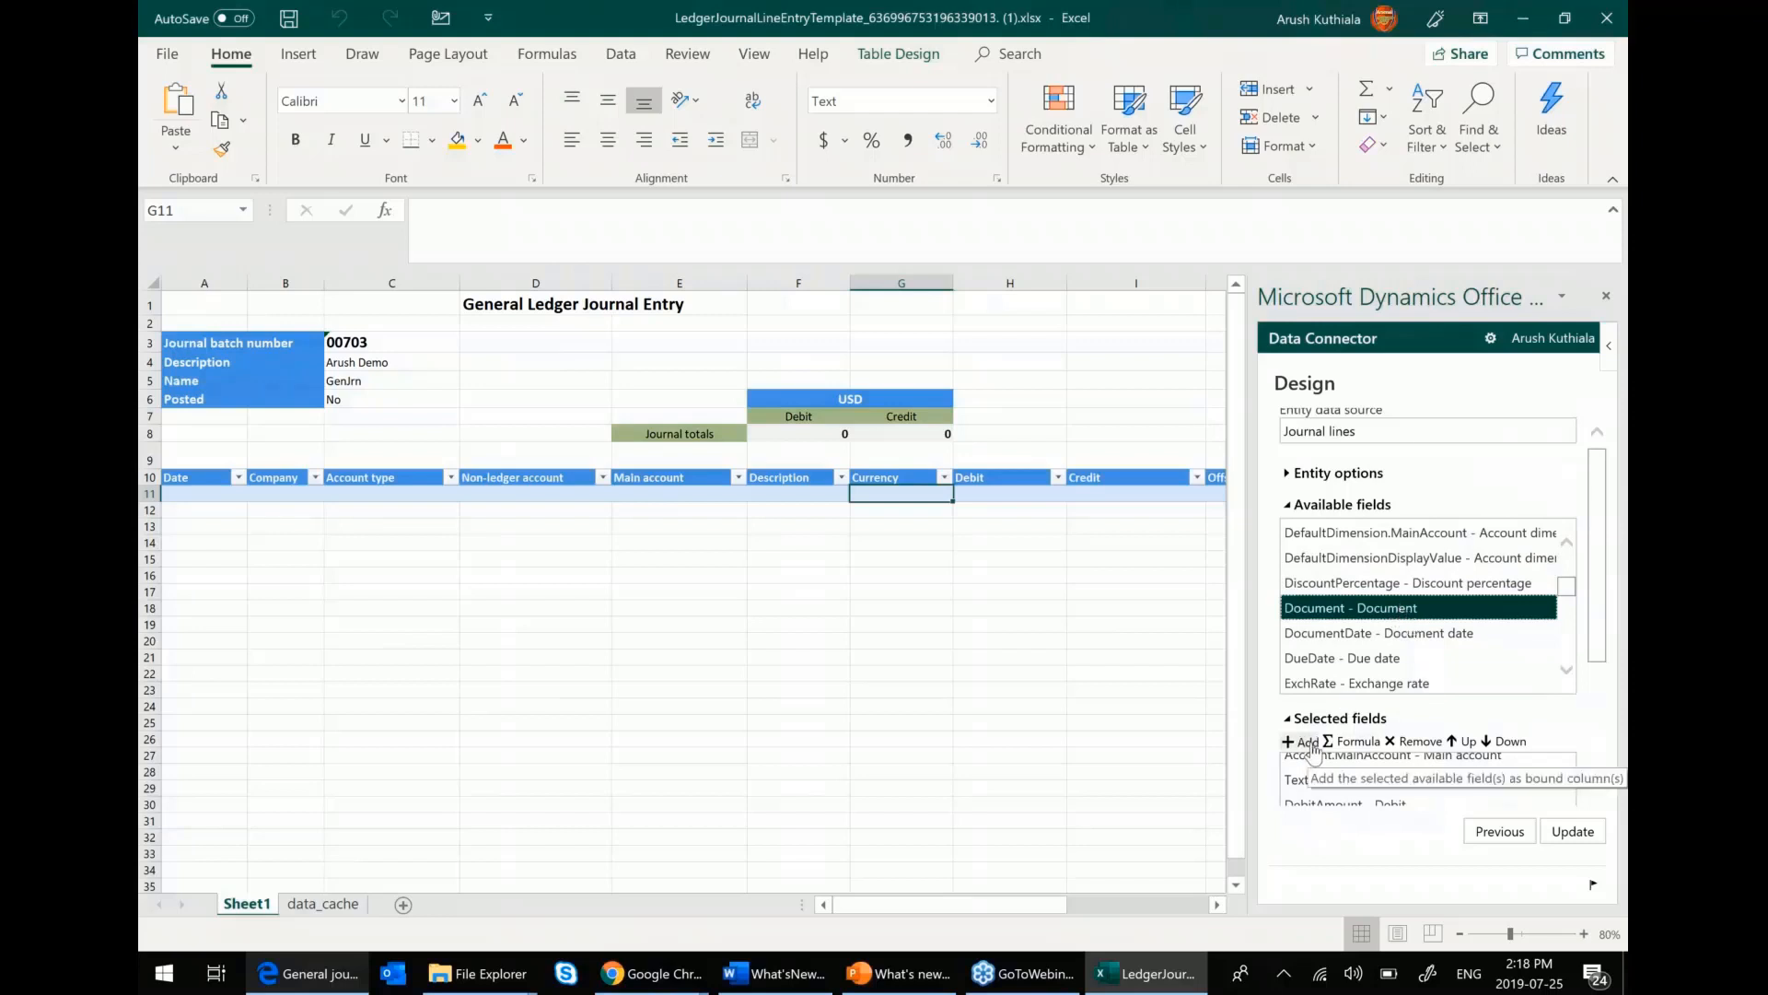
- Add Document to the selected fields, update the table binding and finish the design
left_click(1304, 740)
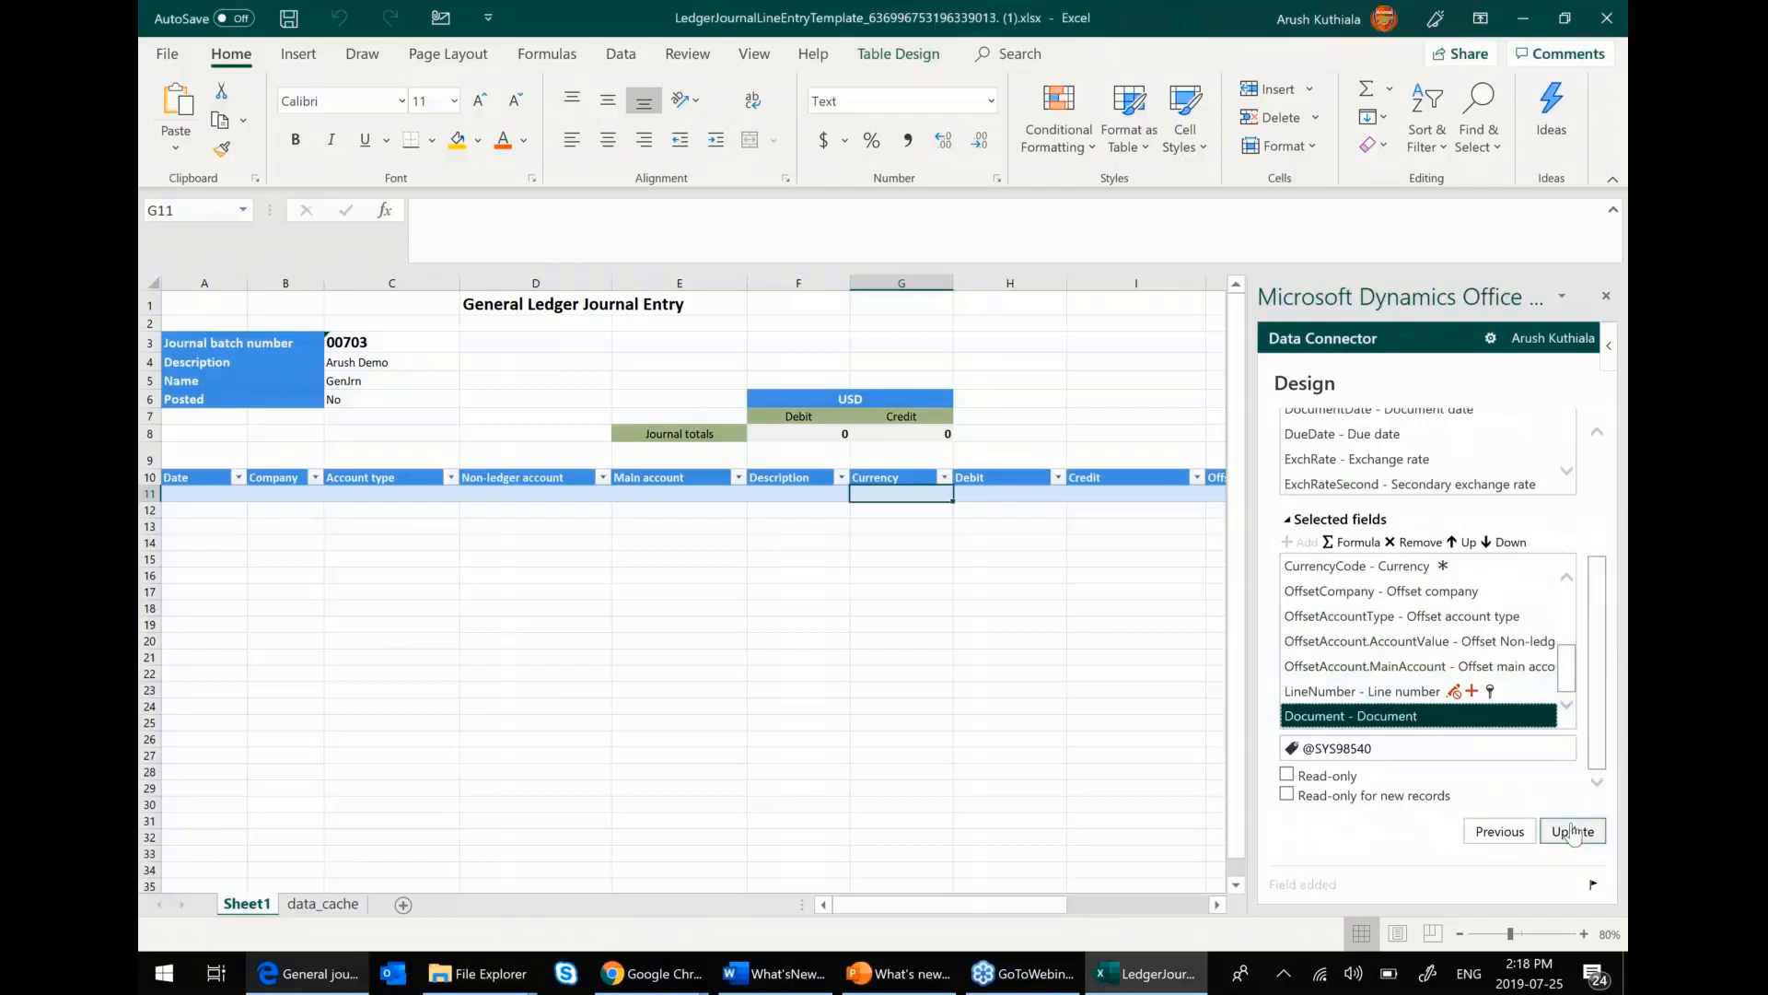
left_click(1571, 831)
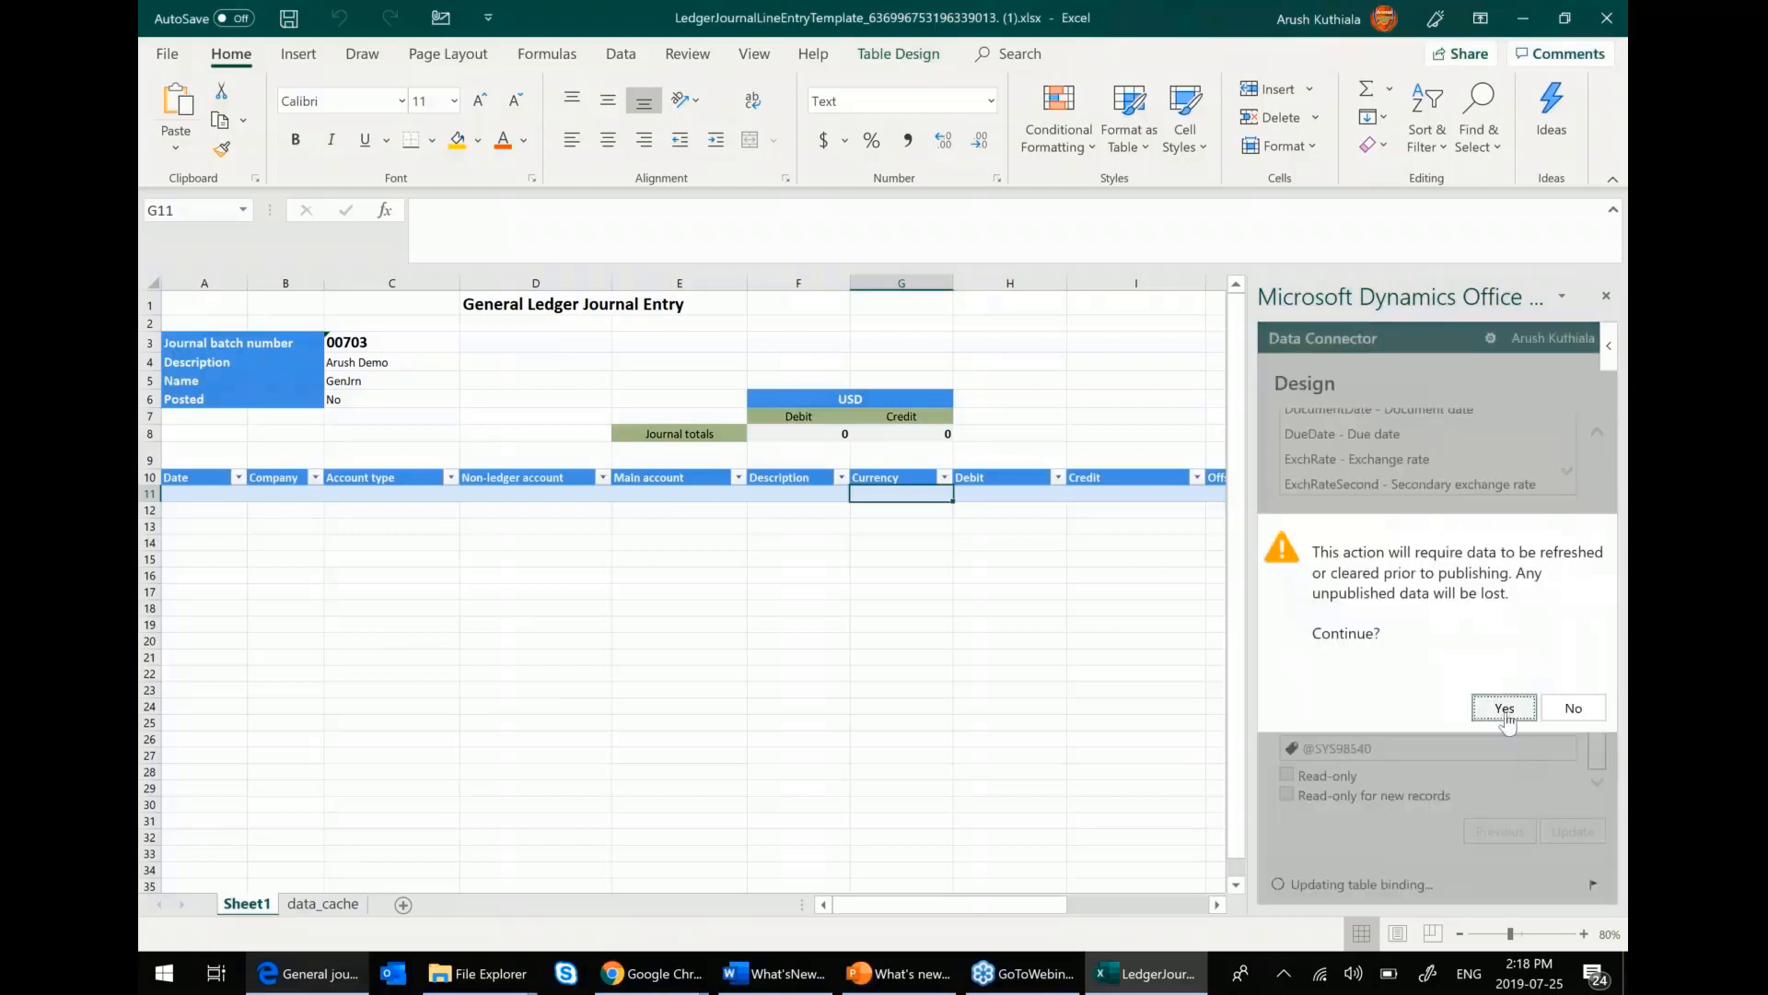
left_click(1503, 707)
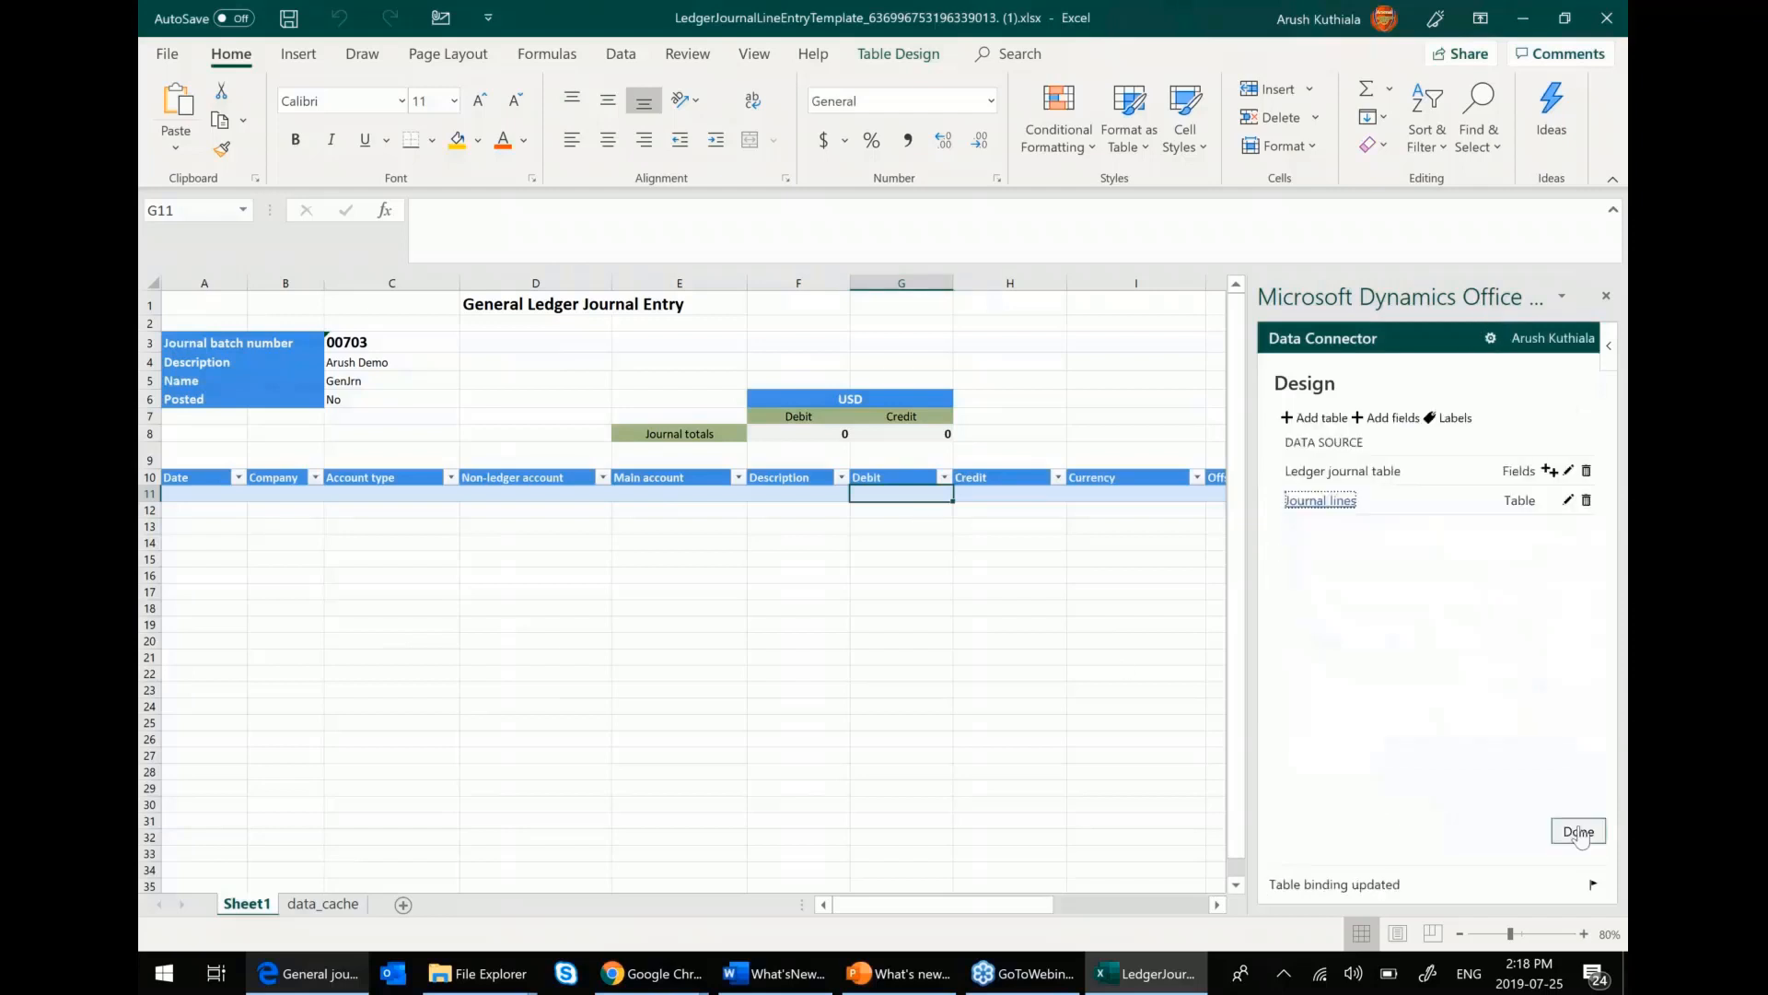
left_click(1577, 831)
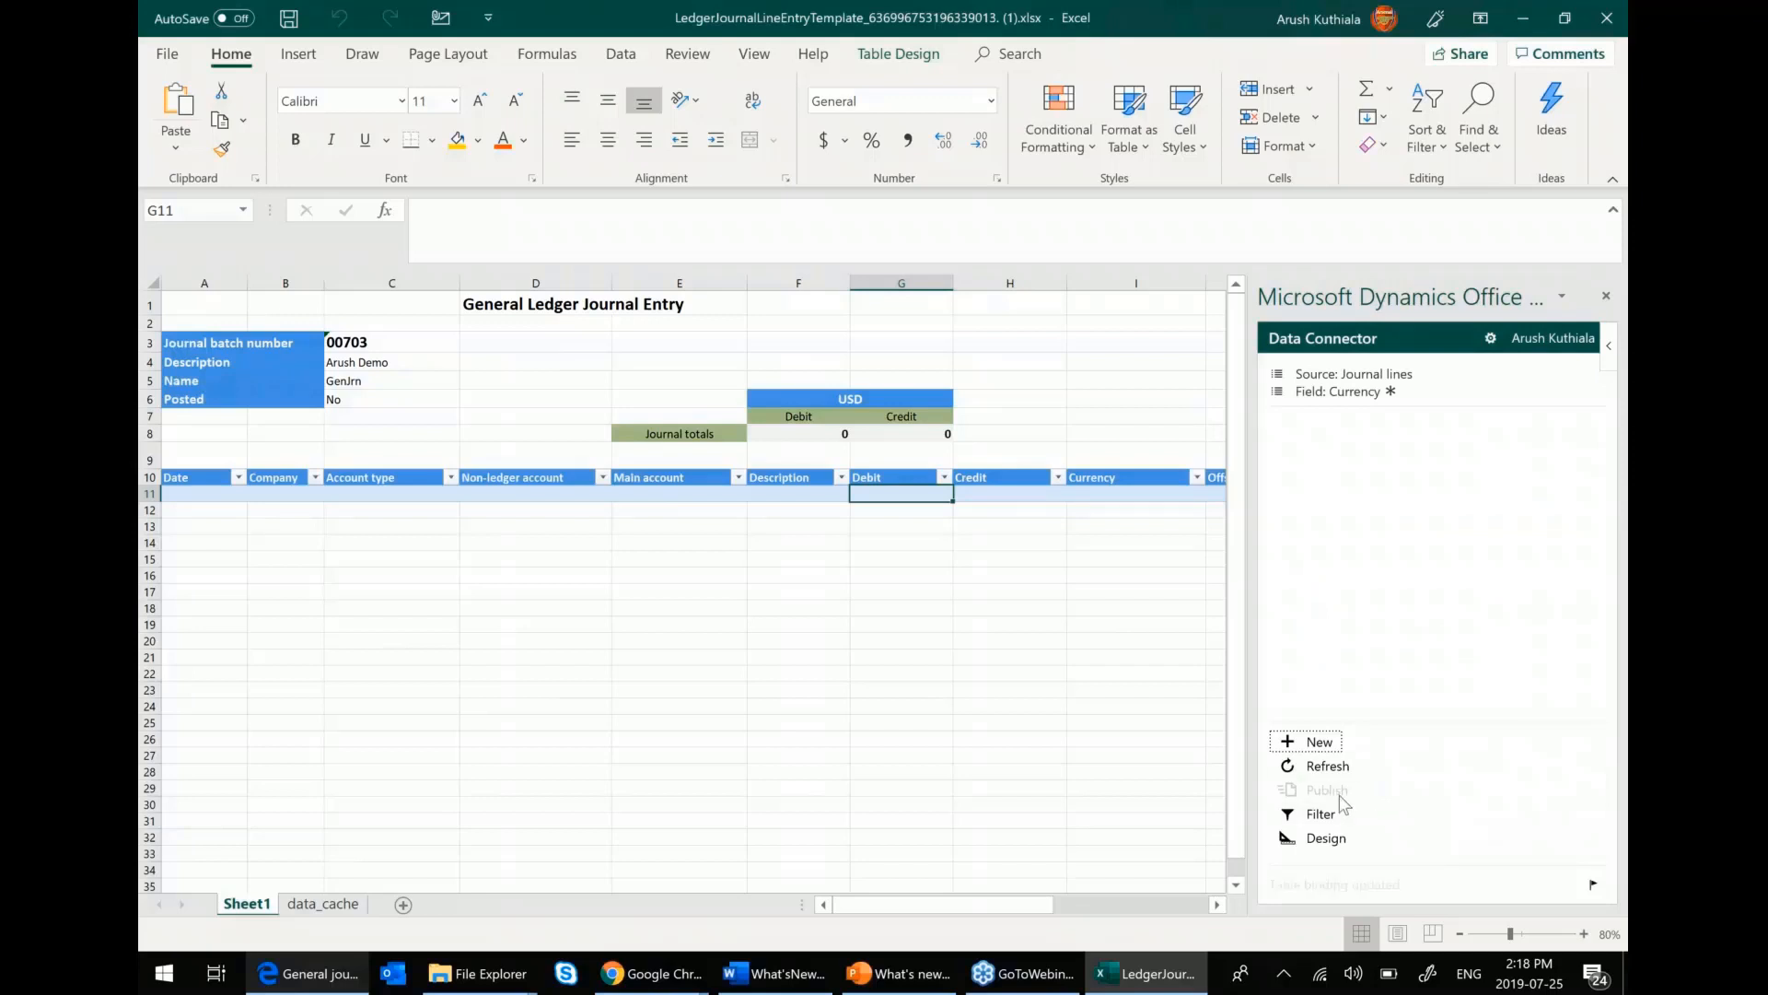
mouse_move(1326, 790)
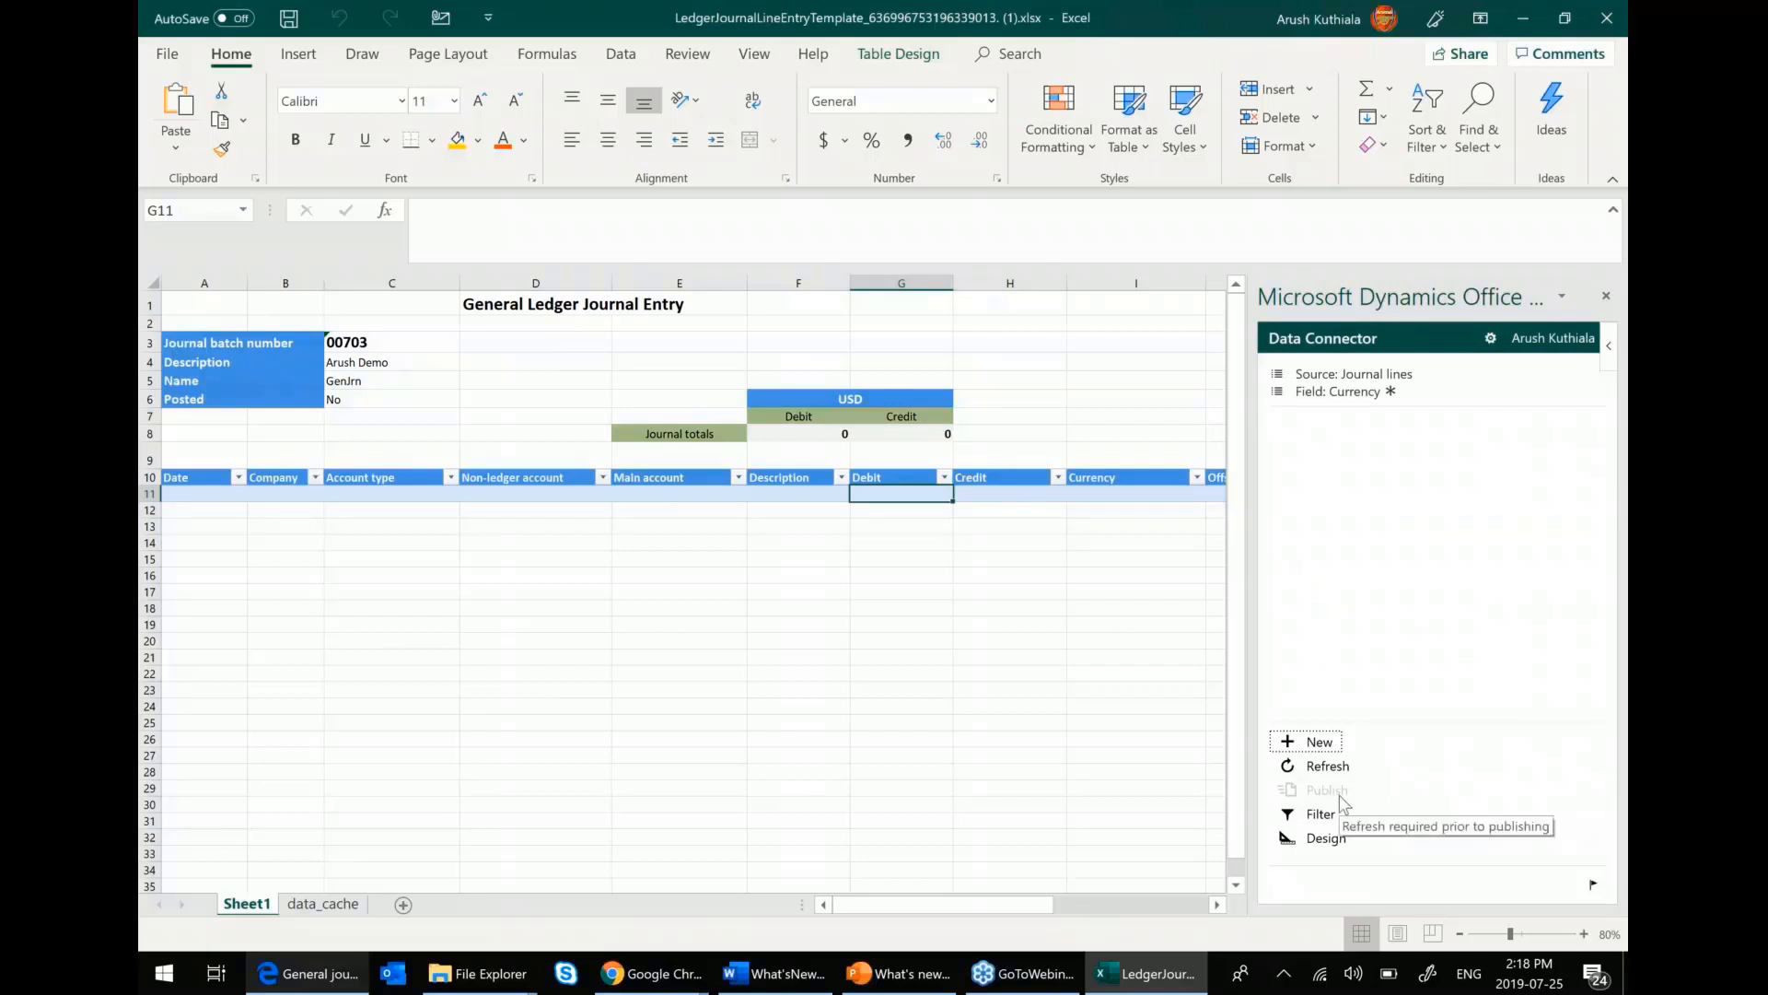
mouse_move(1341, 777)
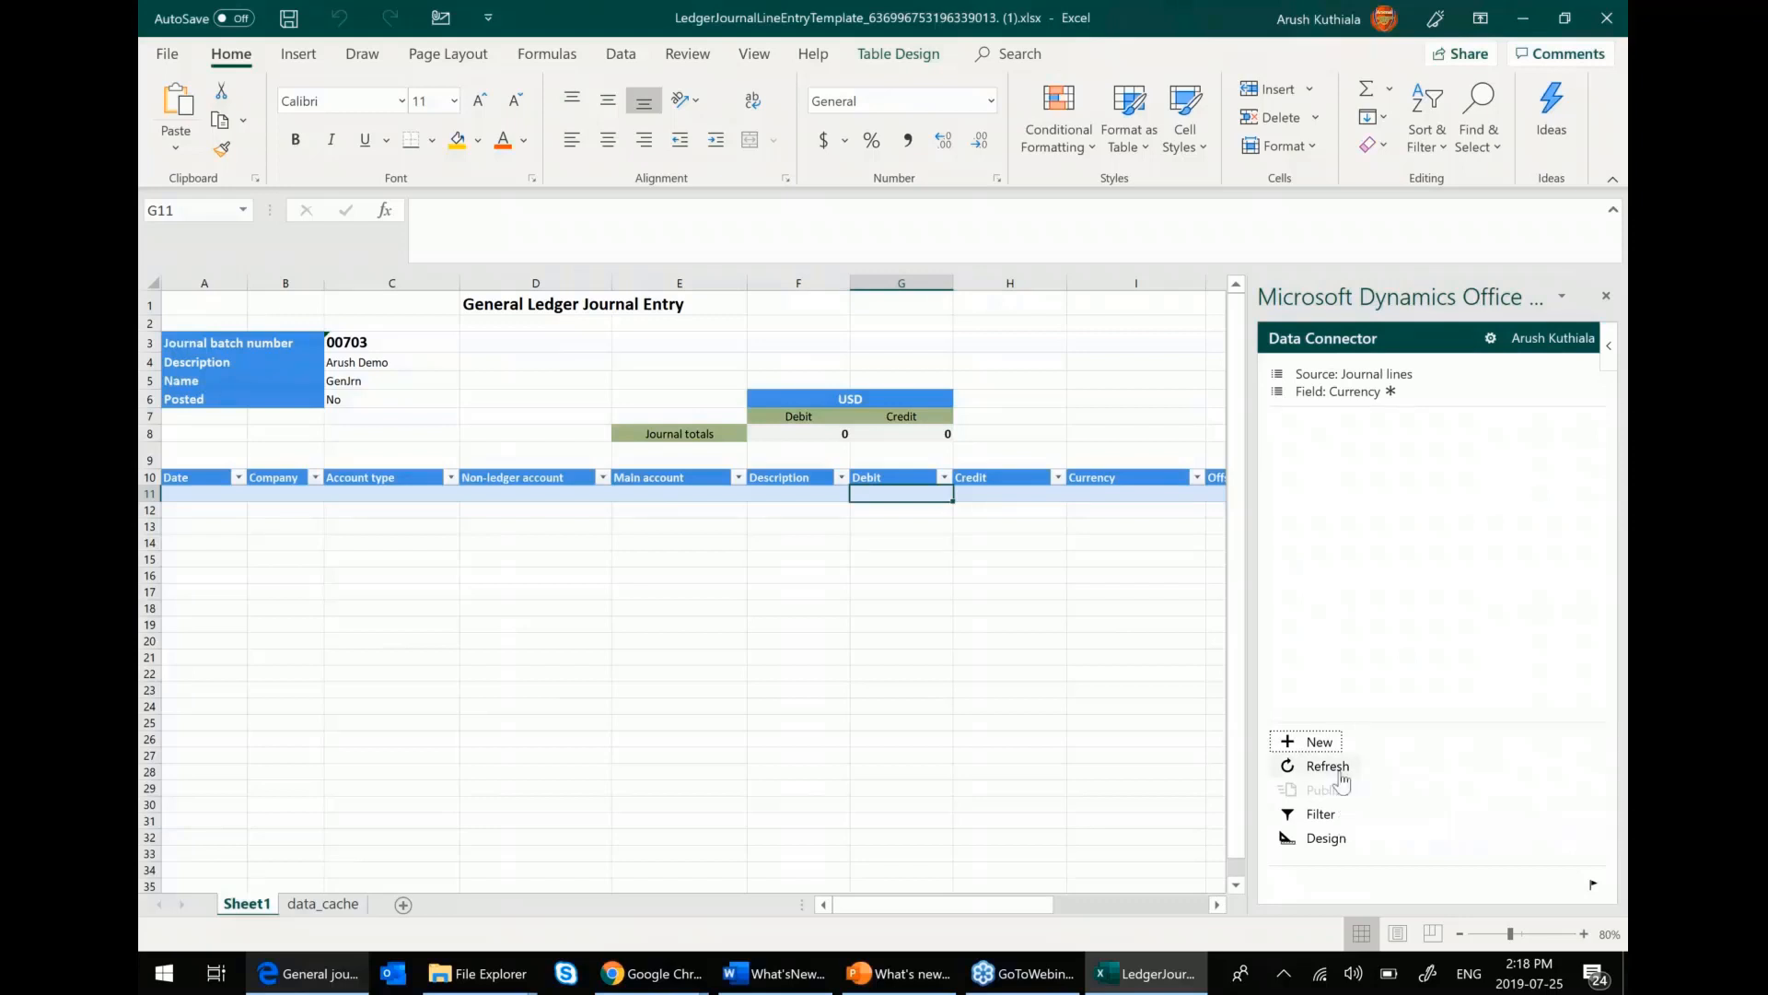
- Refresh the lines and set the first line to date 2019-07-25, company USMF, account type Ledger
left_click(1328, 766)
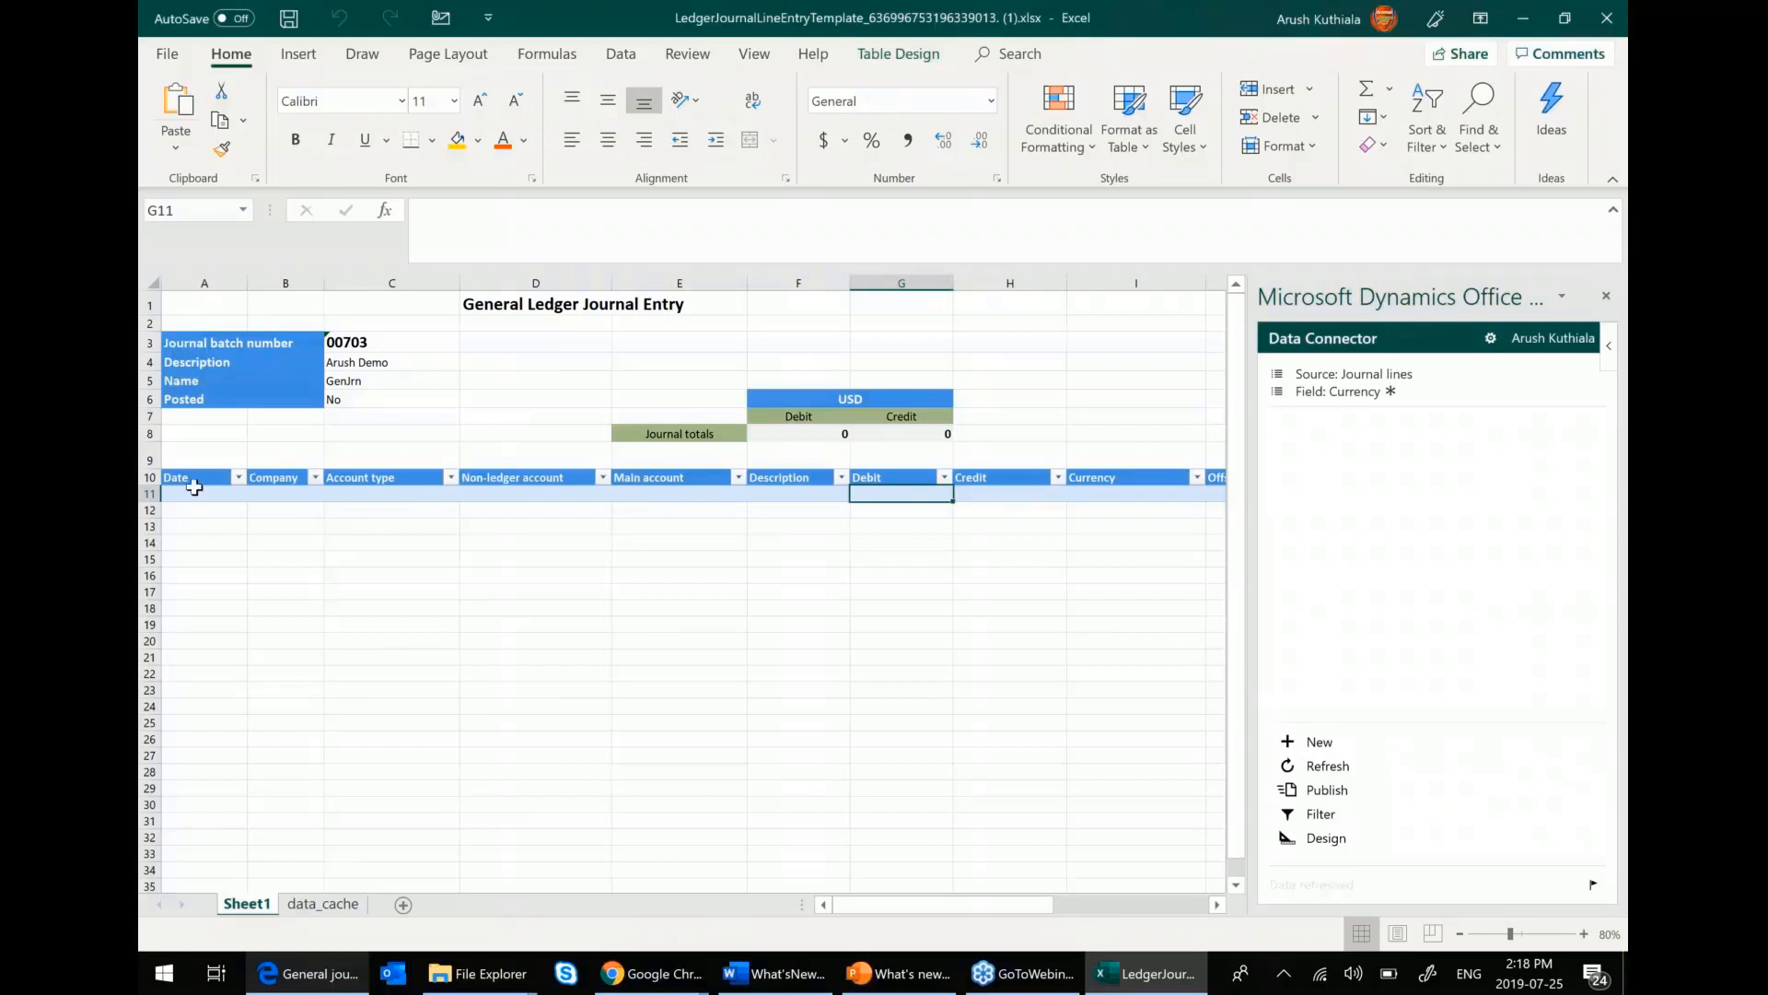
left_click(203, 494)
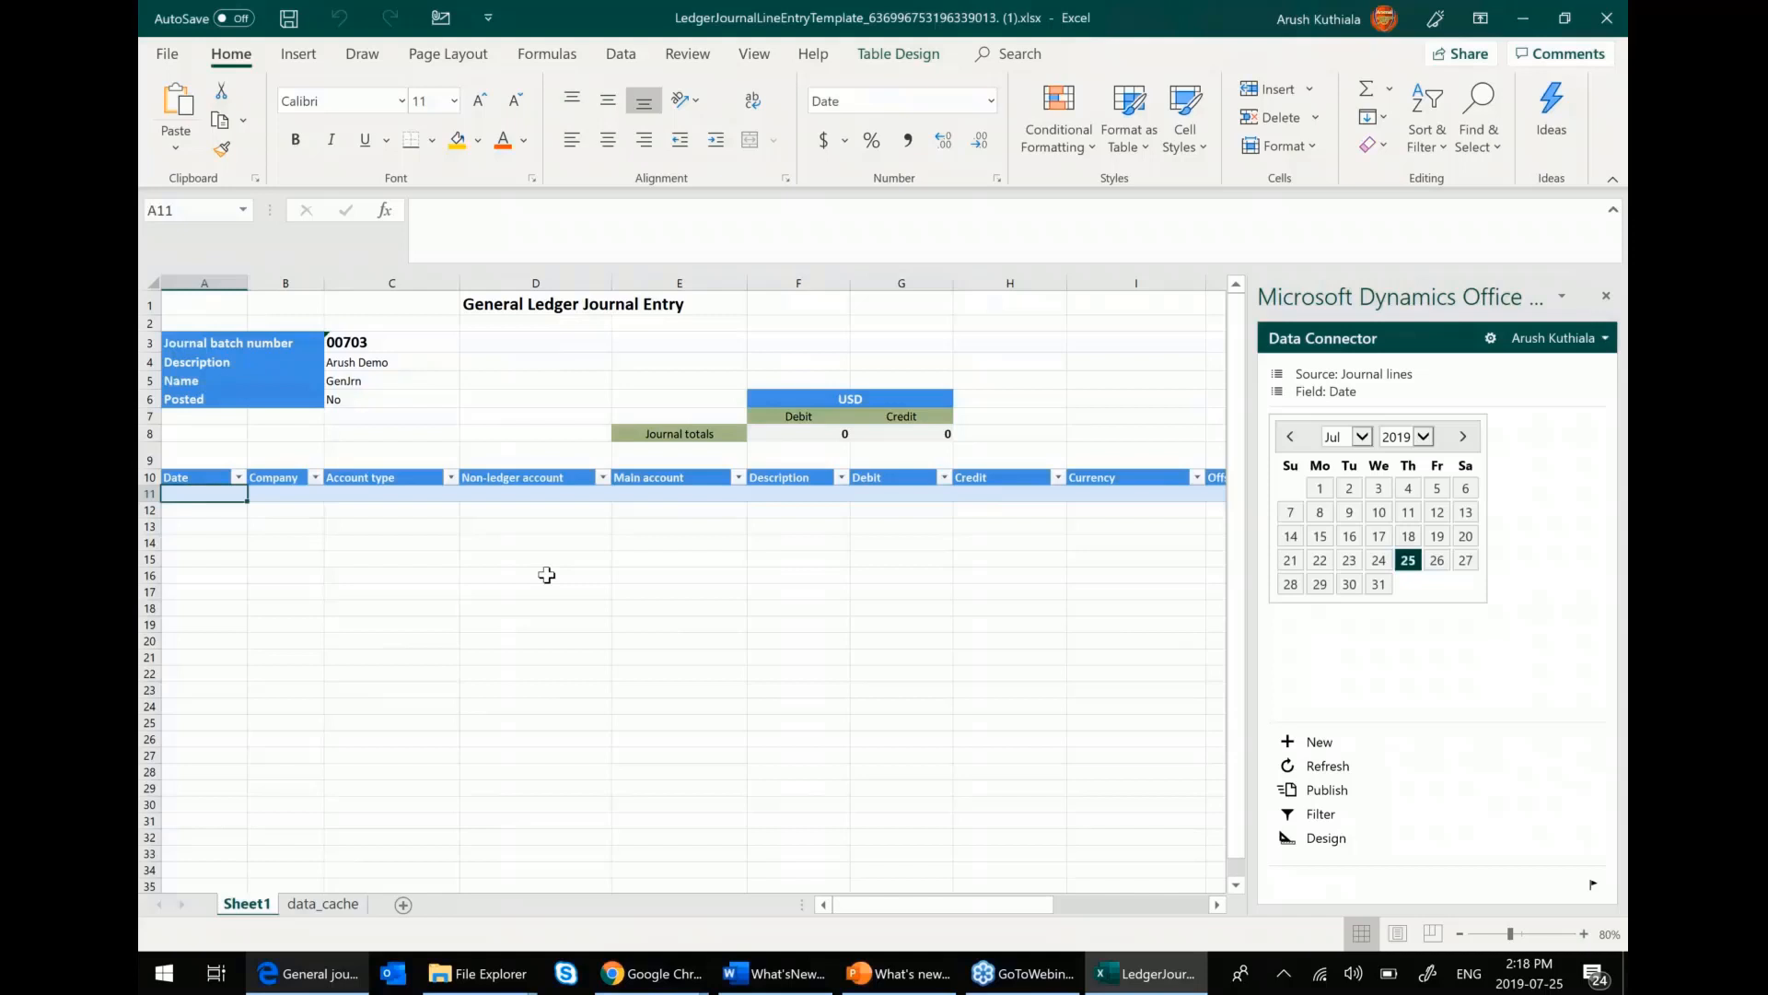
mouse_move(1600, 462)
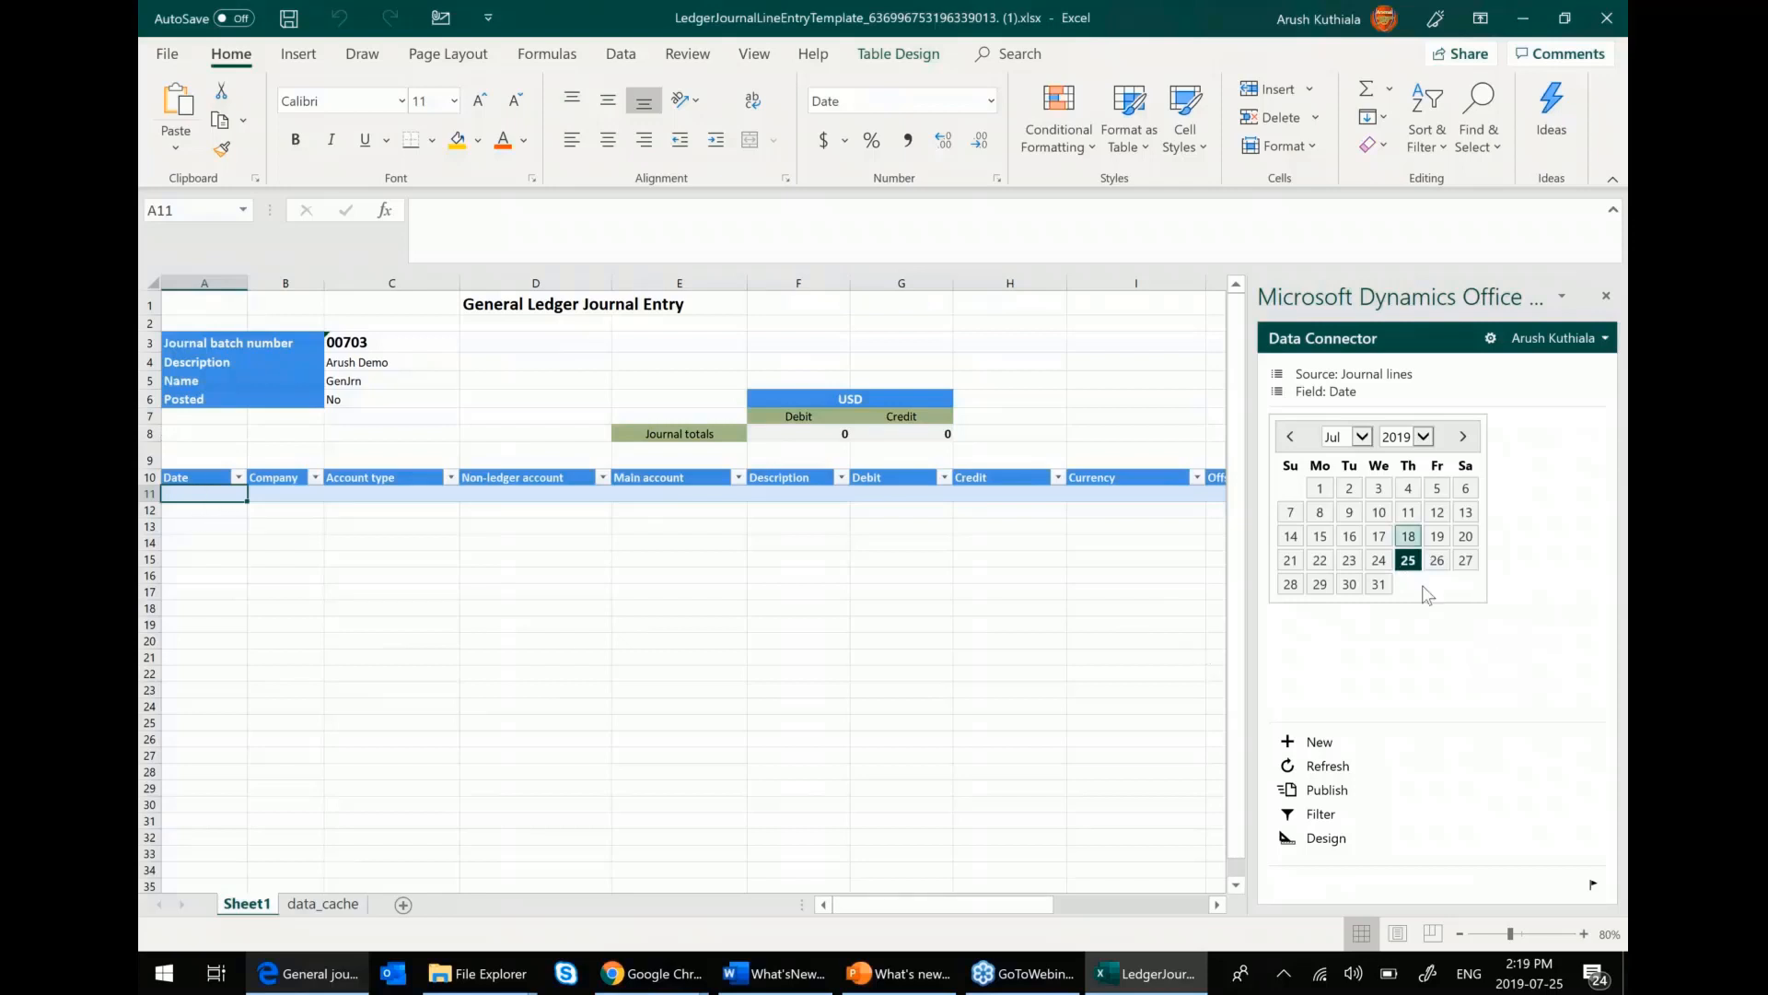
left_click(1408, 560)
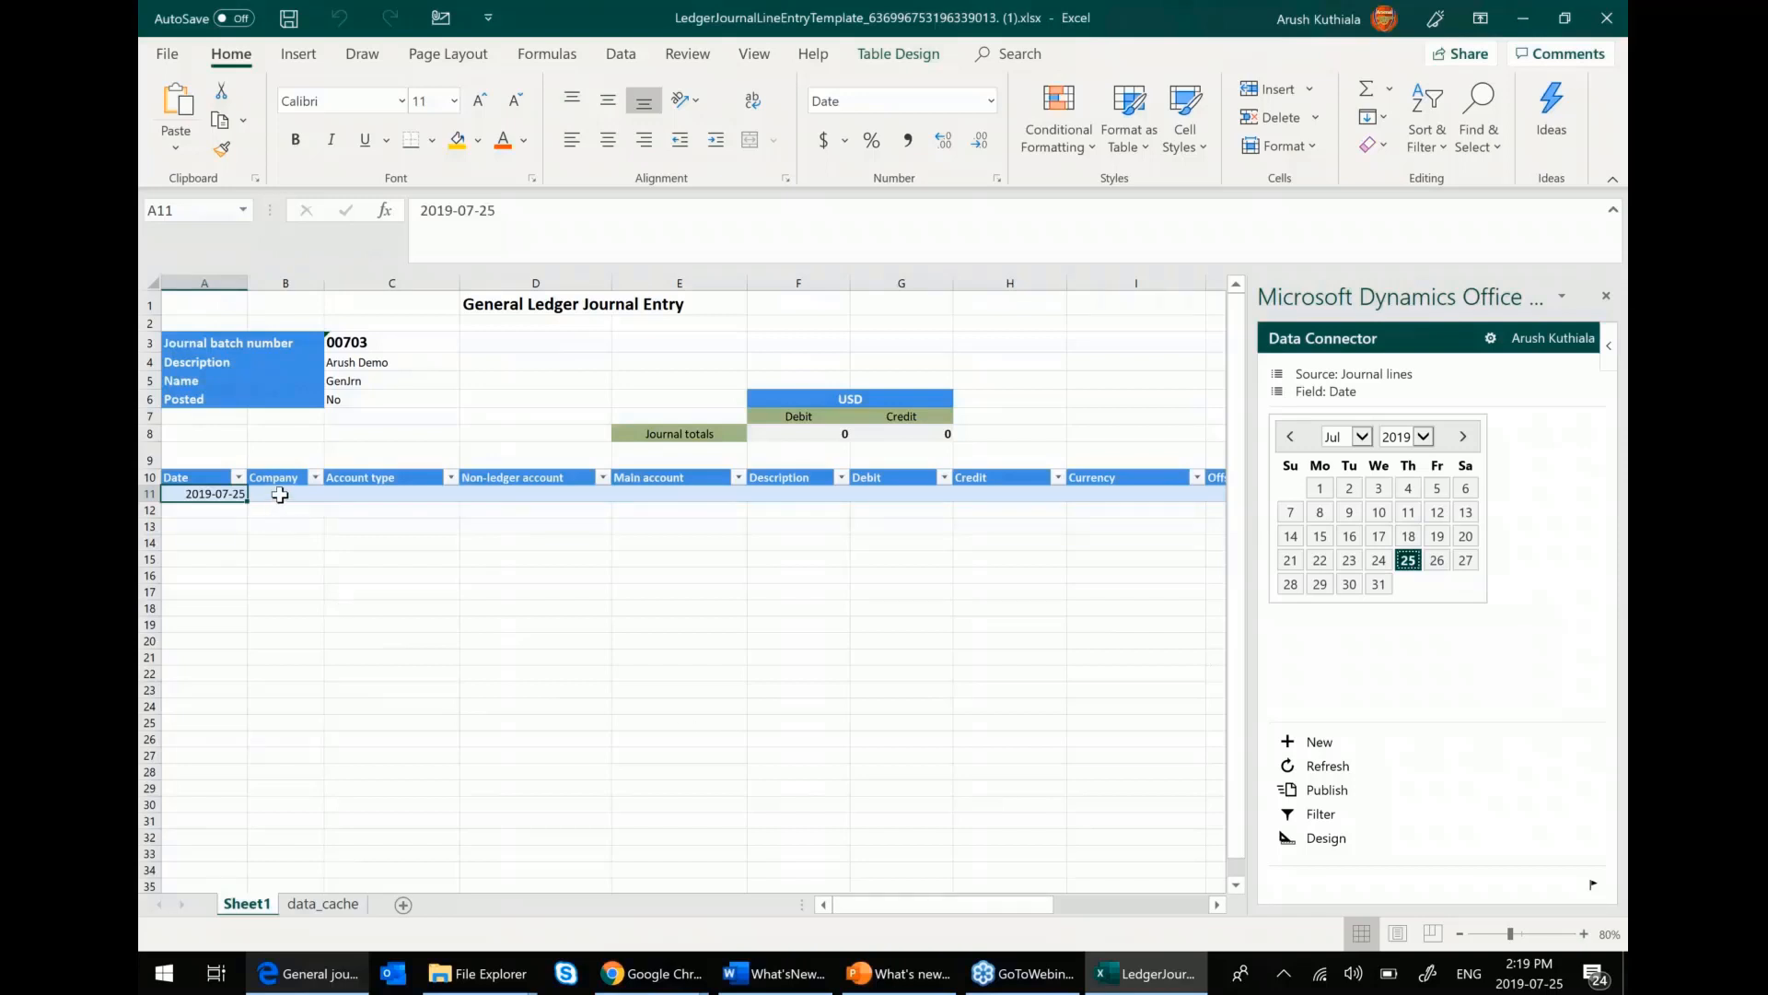
left_click(284, 494)
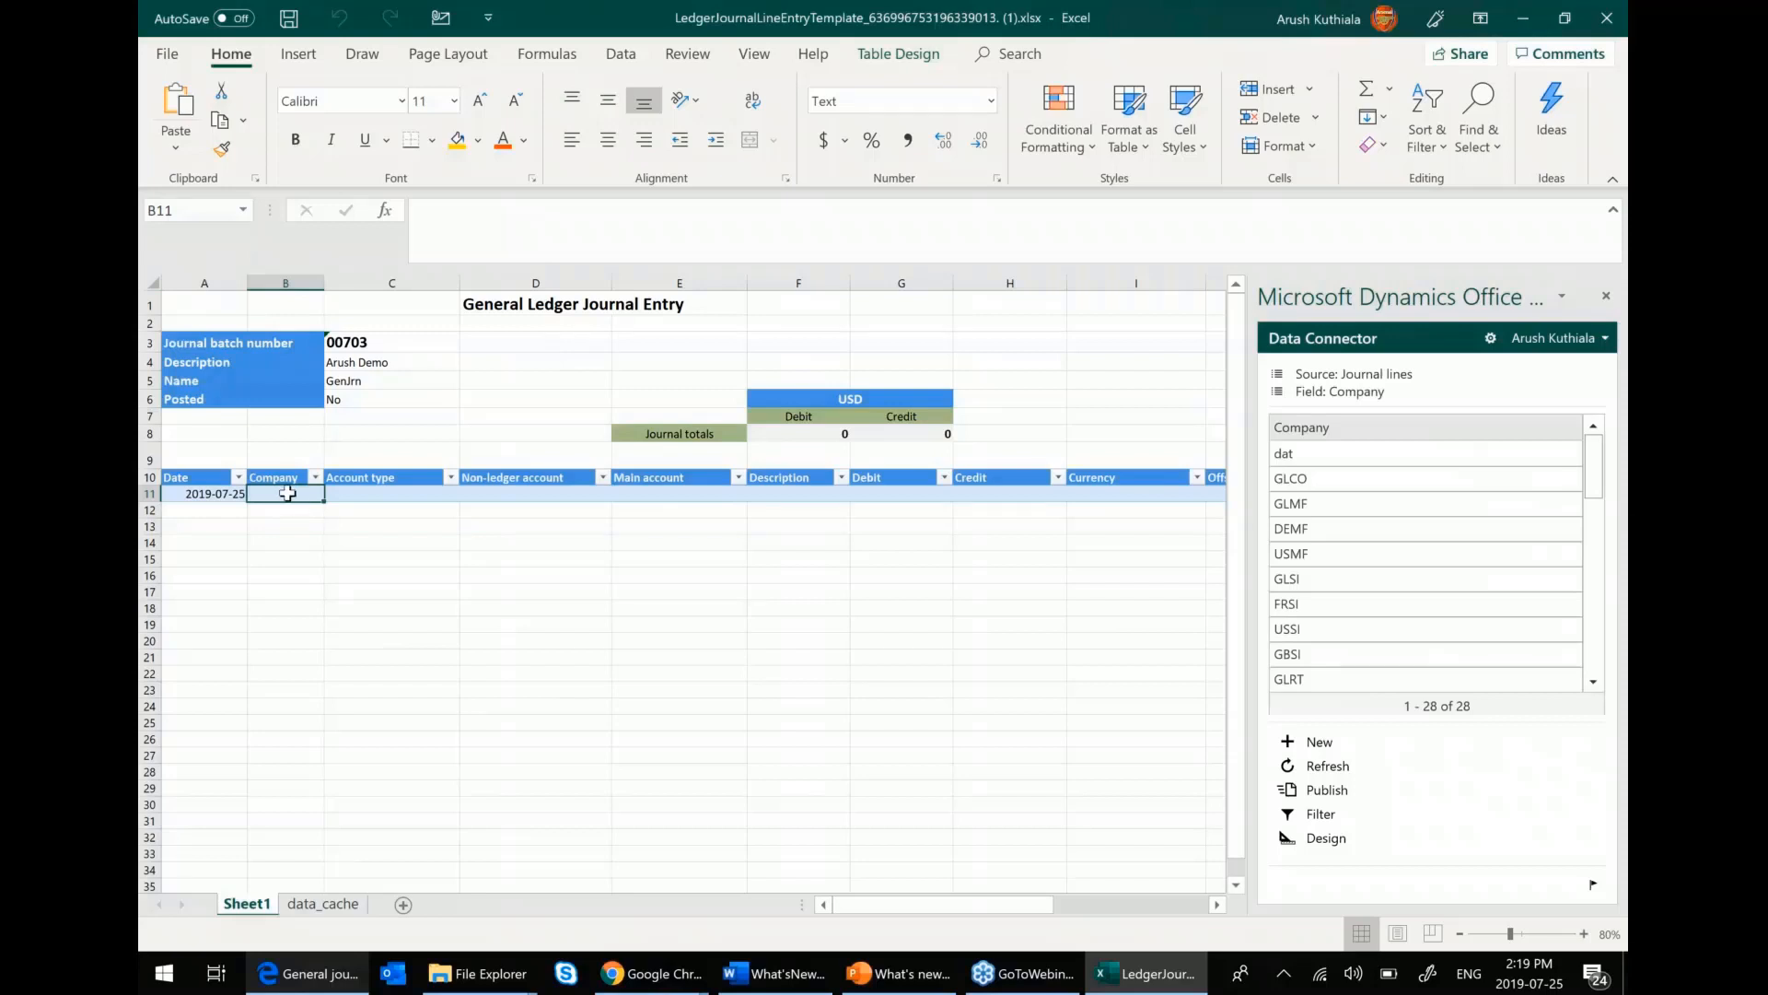
mouse_move(954, 473)
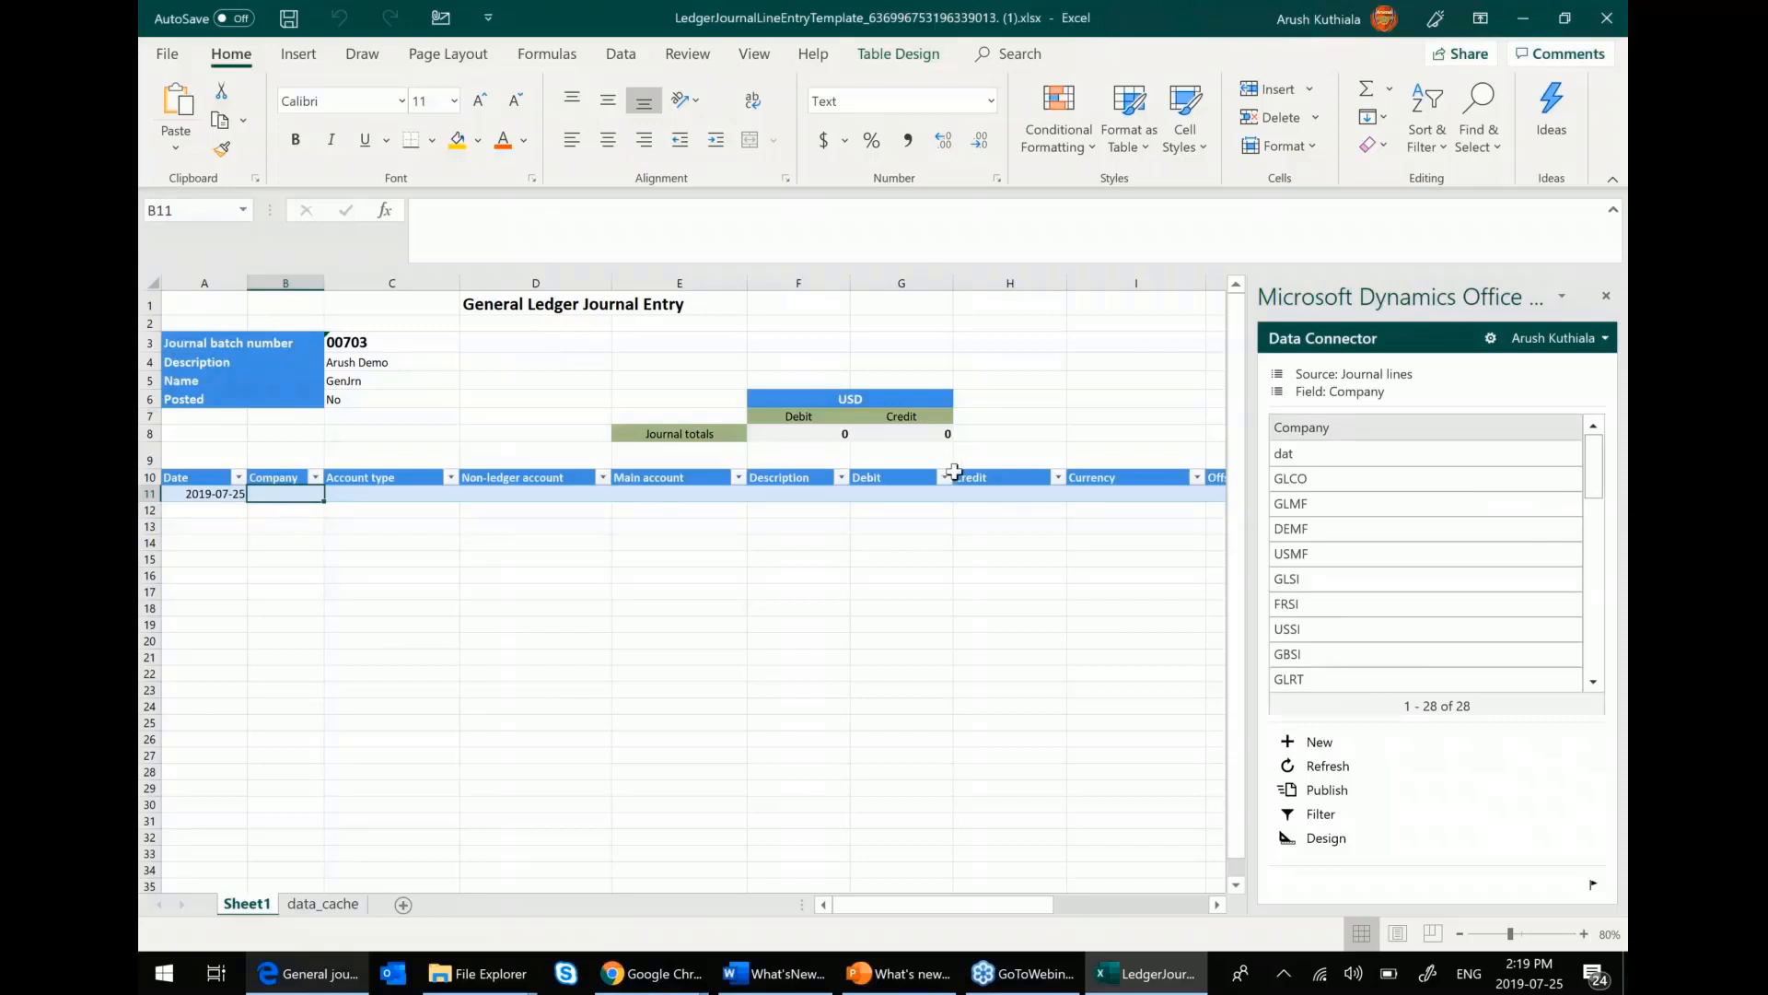
scroll("right", 3)
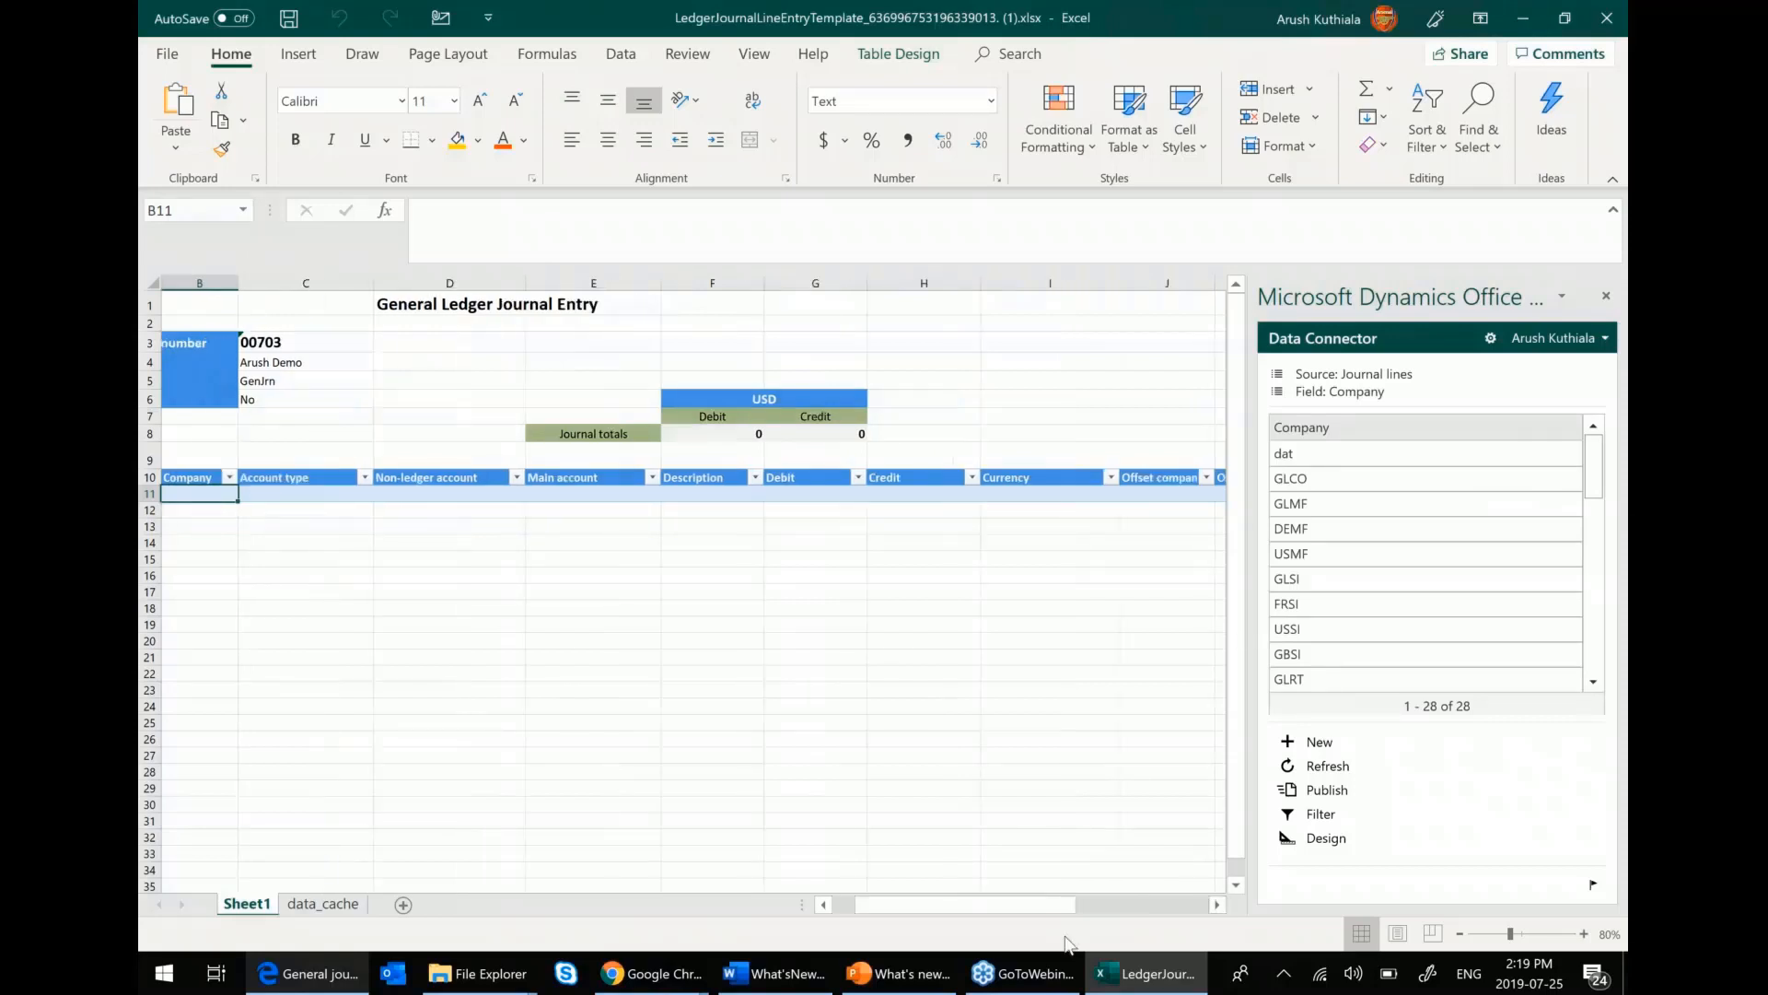
scroll("left", 3)
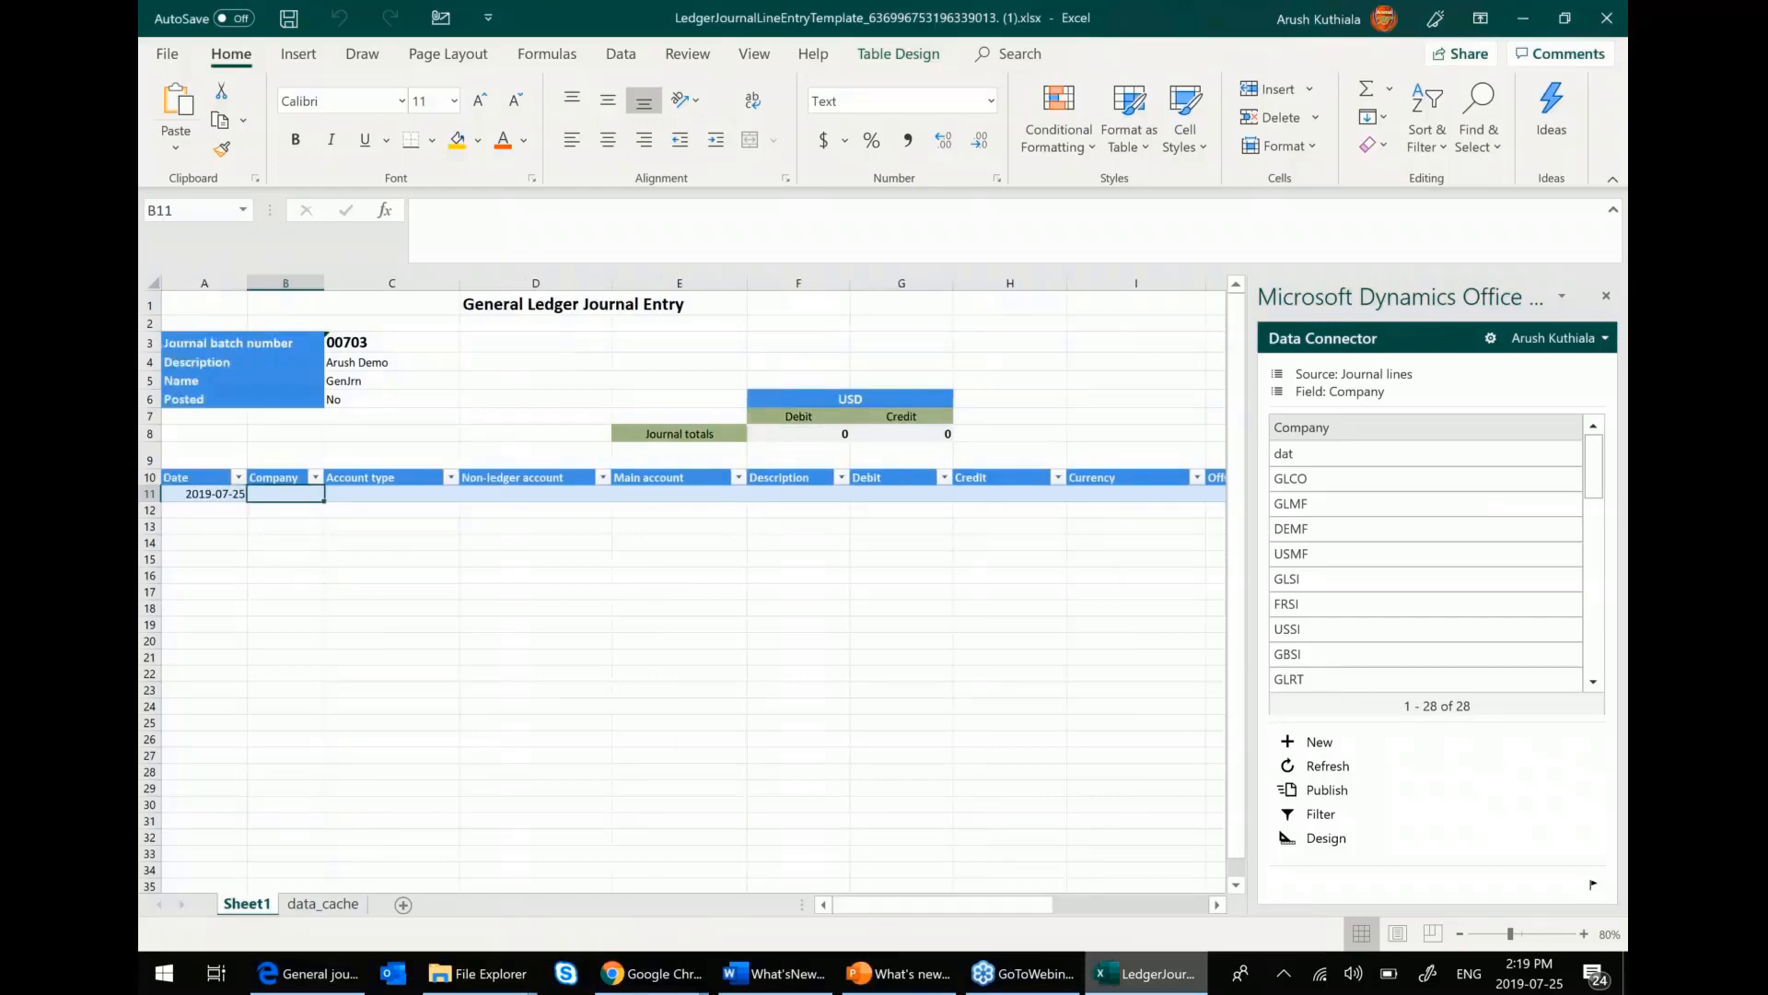
left_click(306, 973)
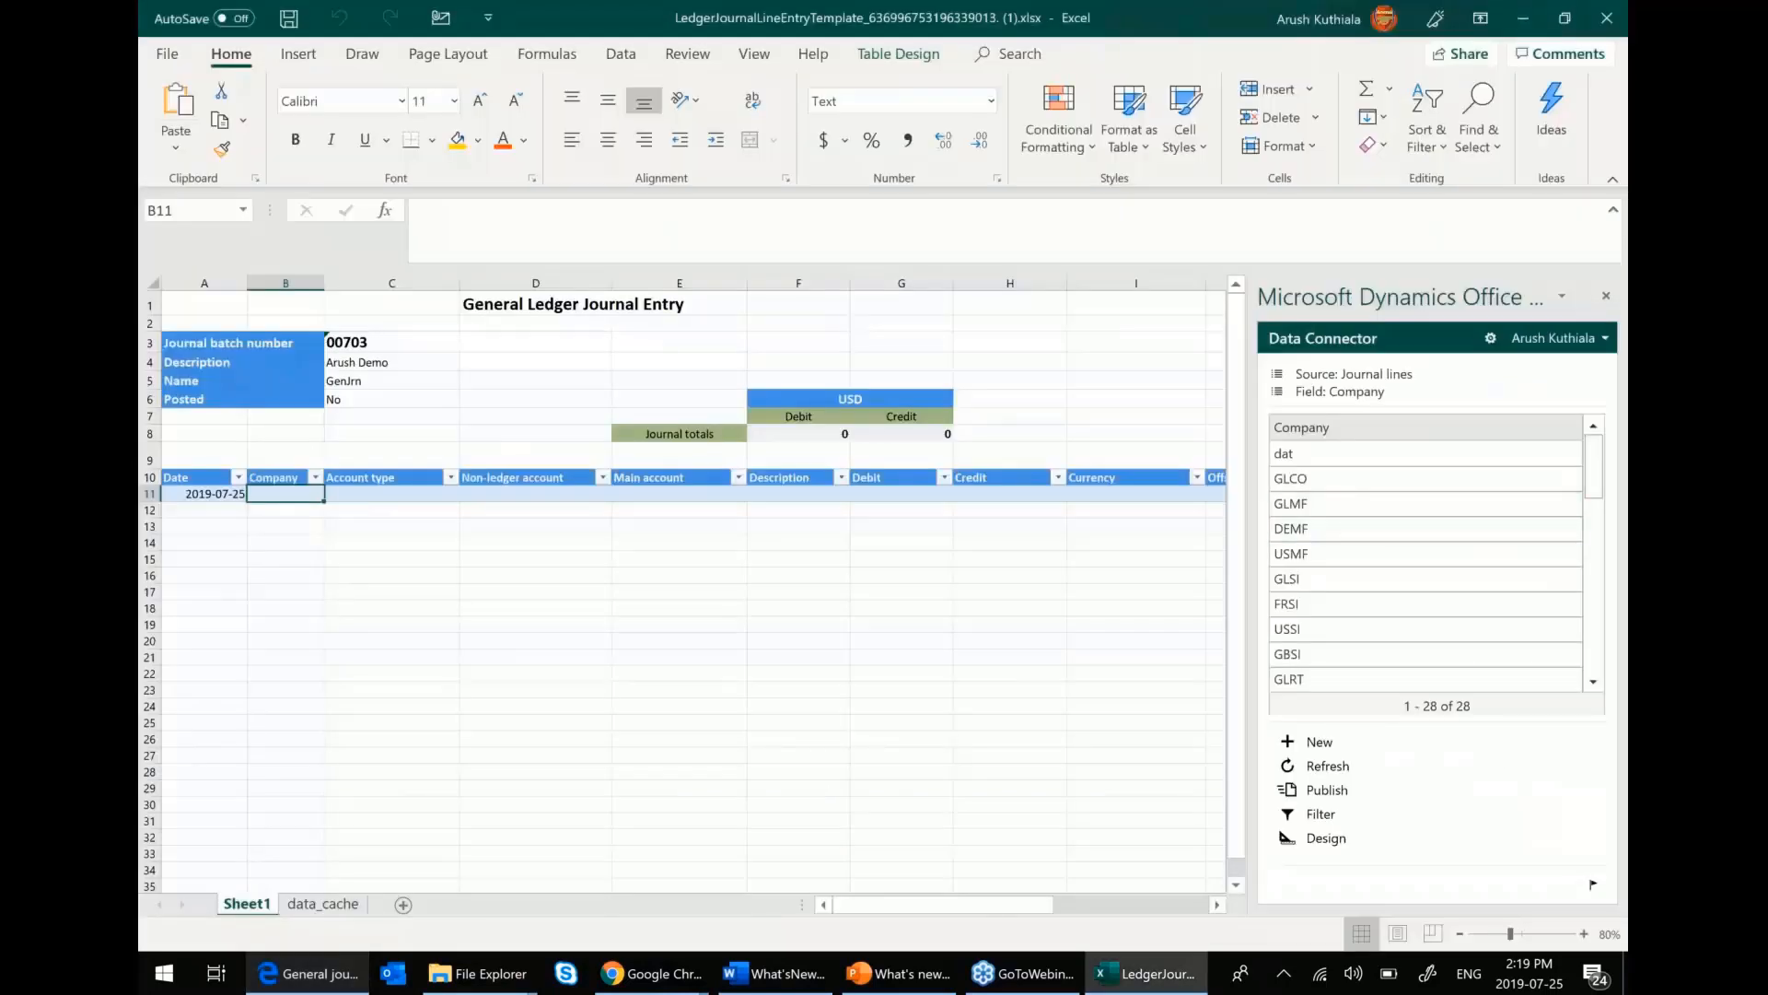
type("USMF")
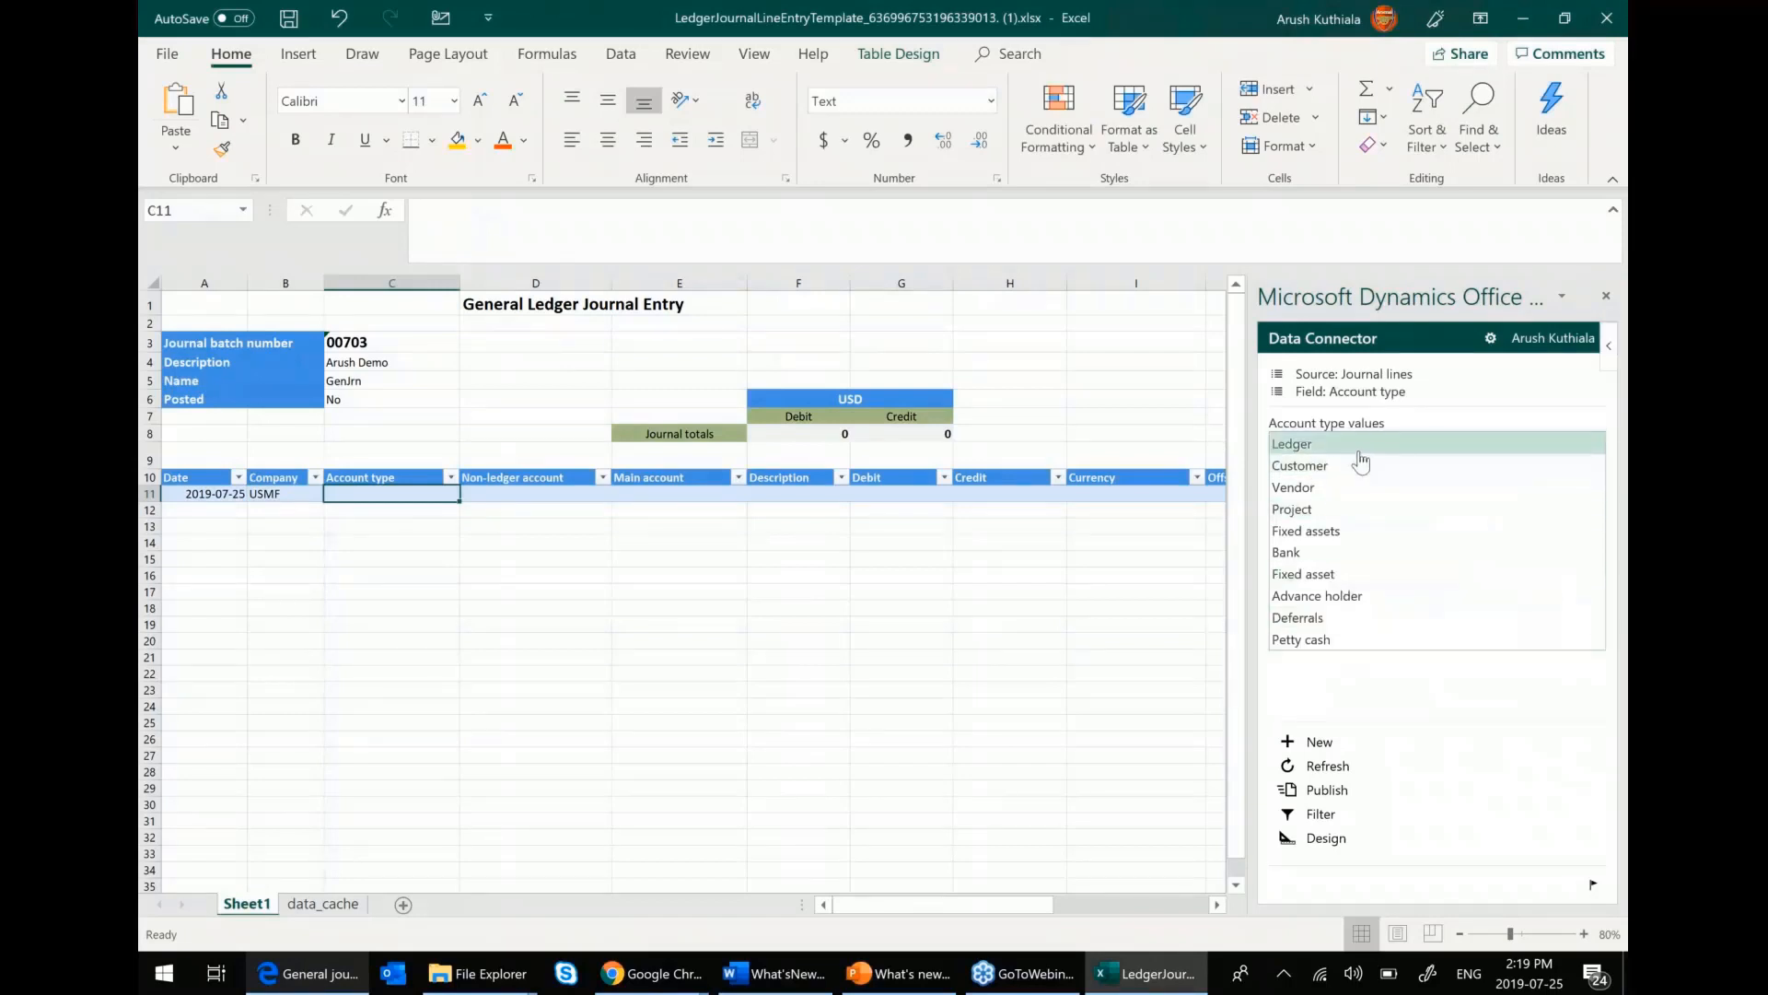
left_click(1291, 444)
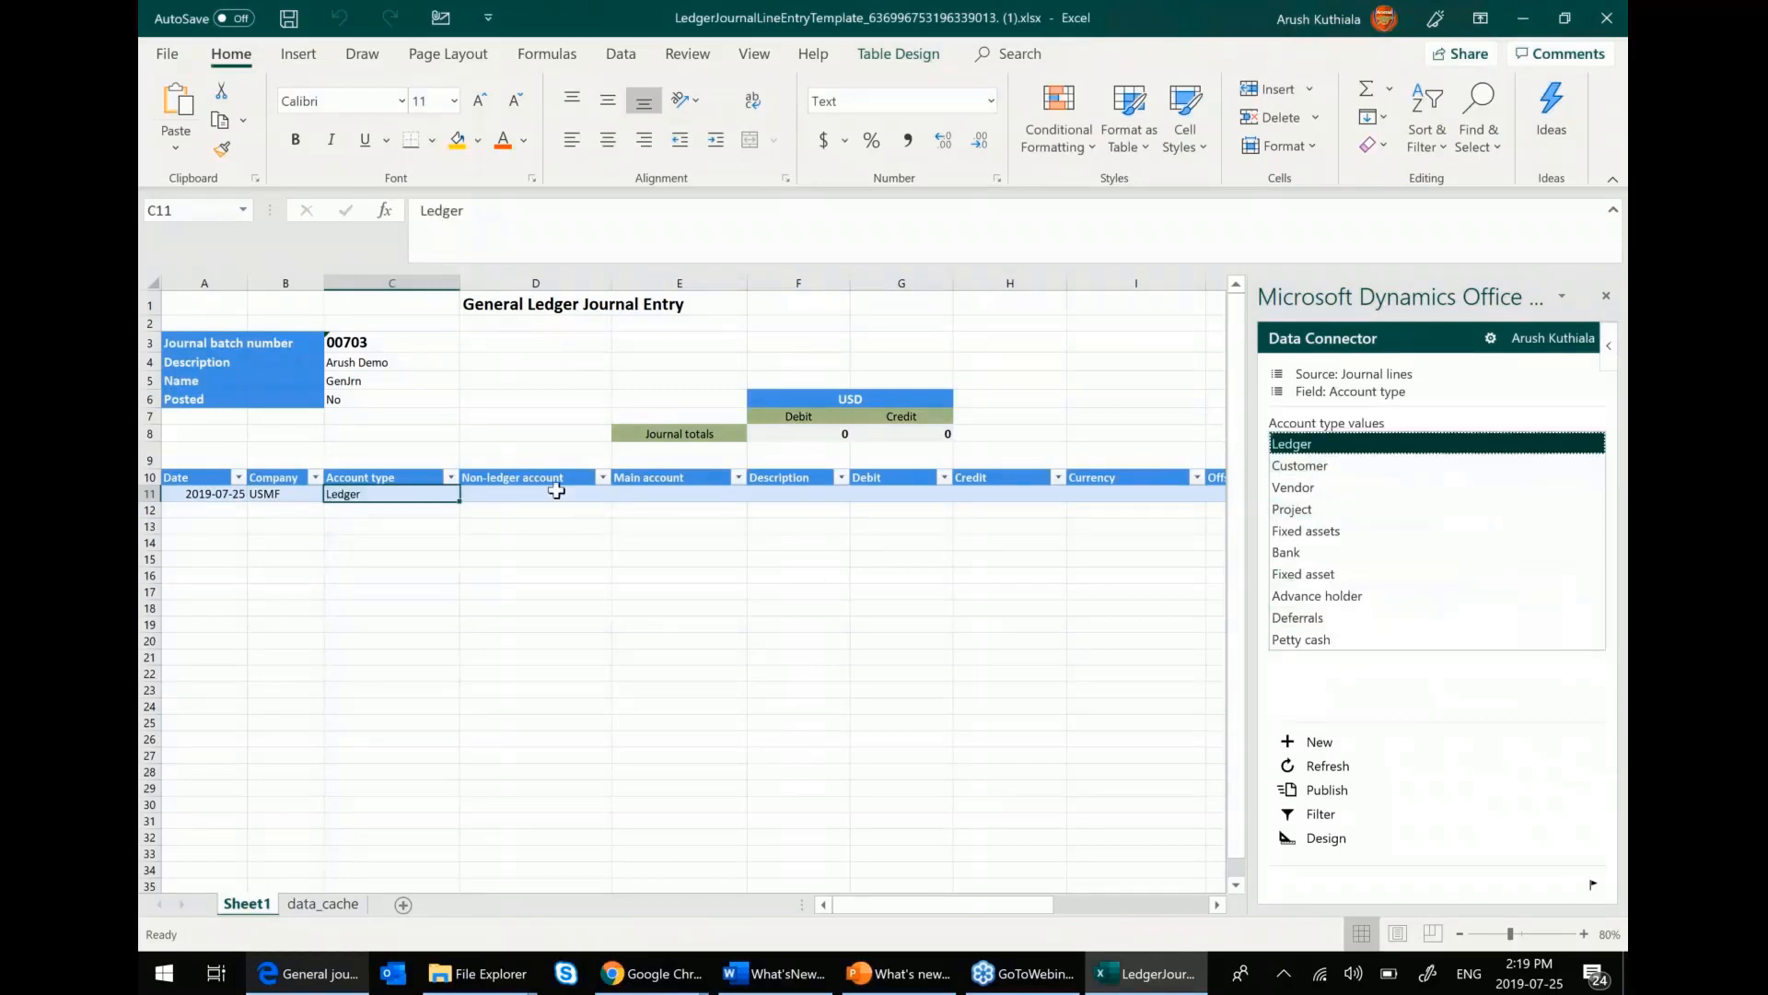
- Enter main account 110180, description 'Arush upload', debit 100 and currency USD
left_click(534, 494)
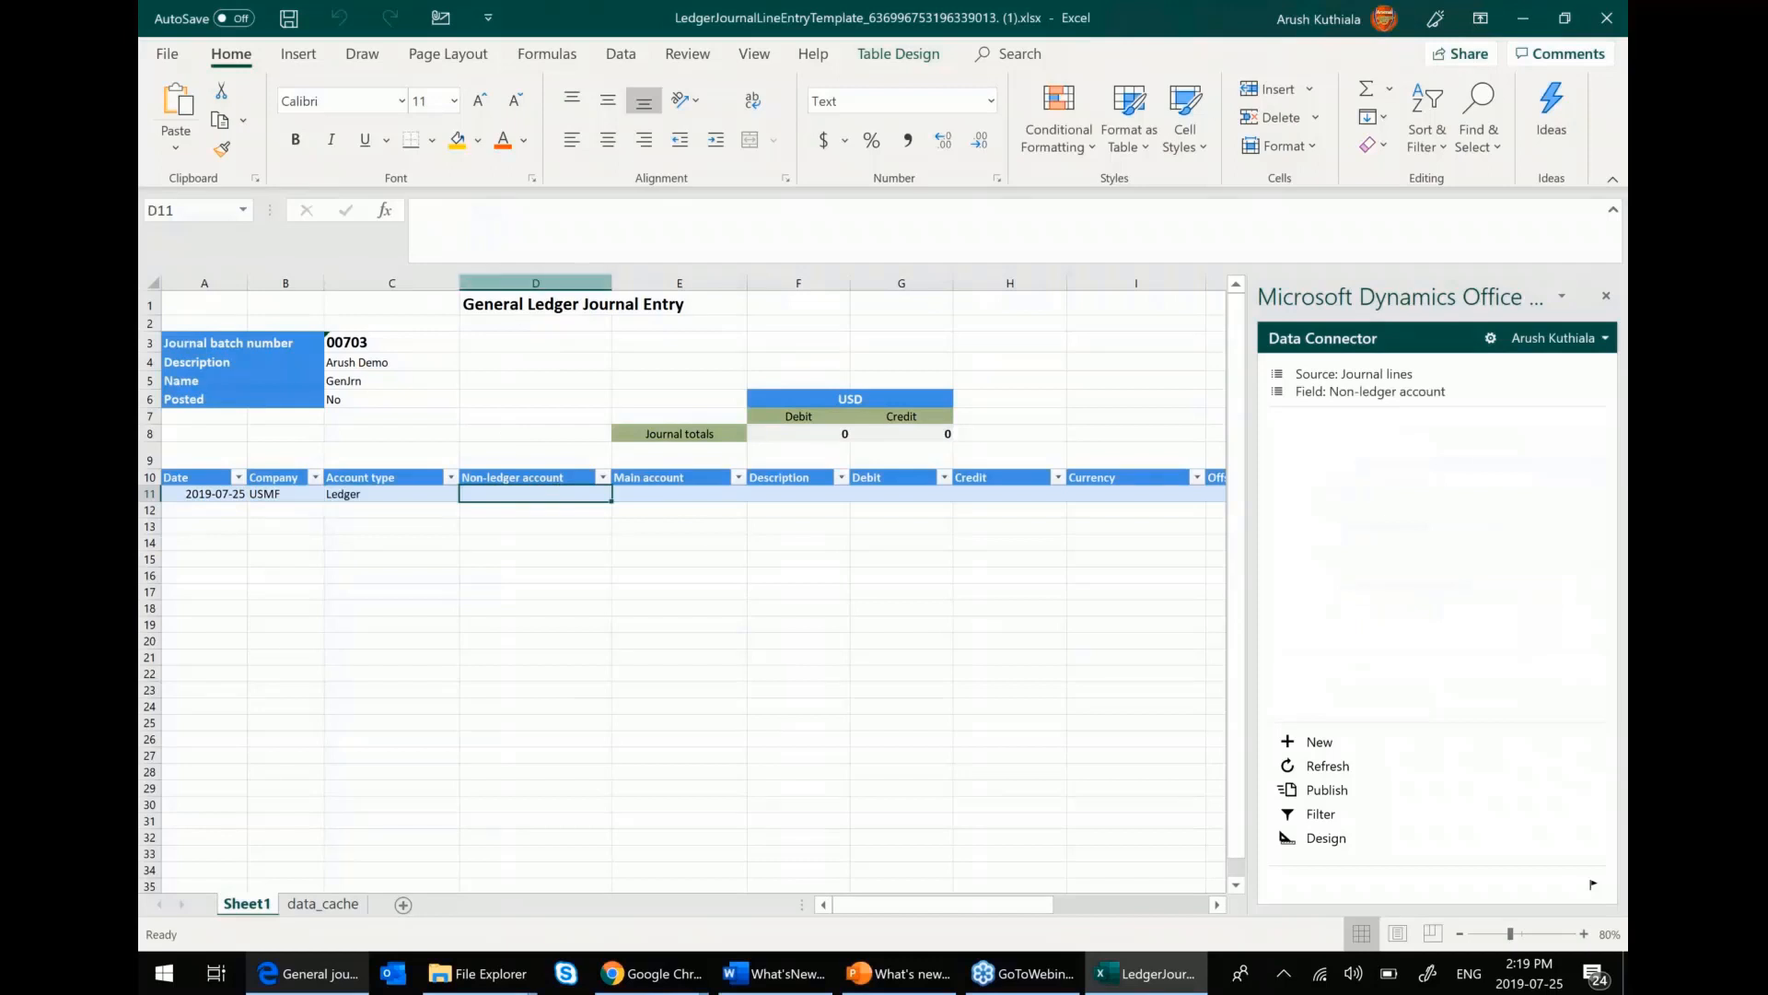
left_click(678, 494)
type("110180")
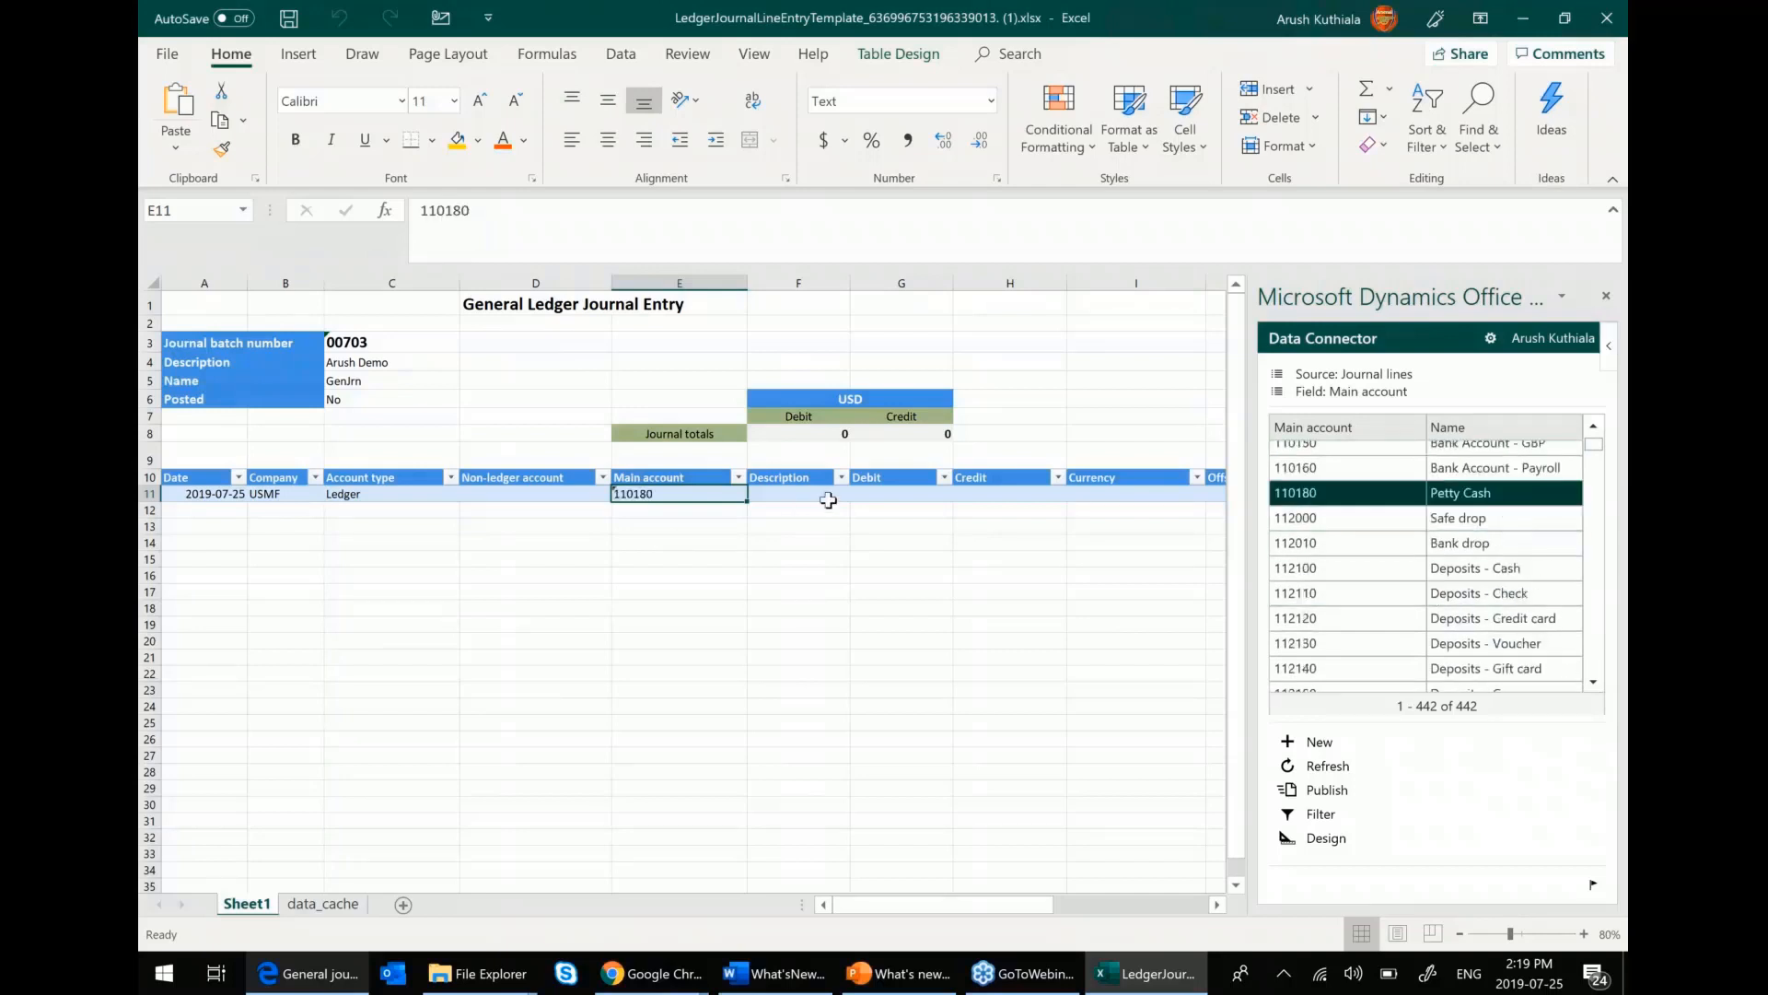
left_click(798, 493)
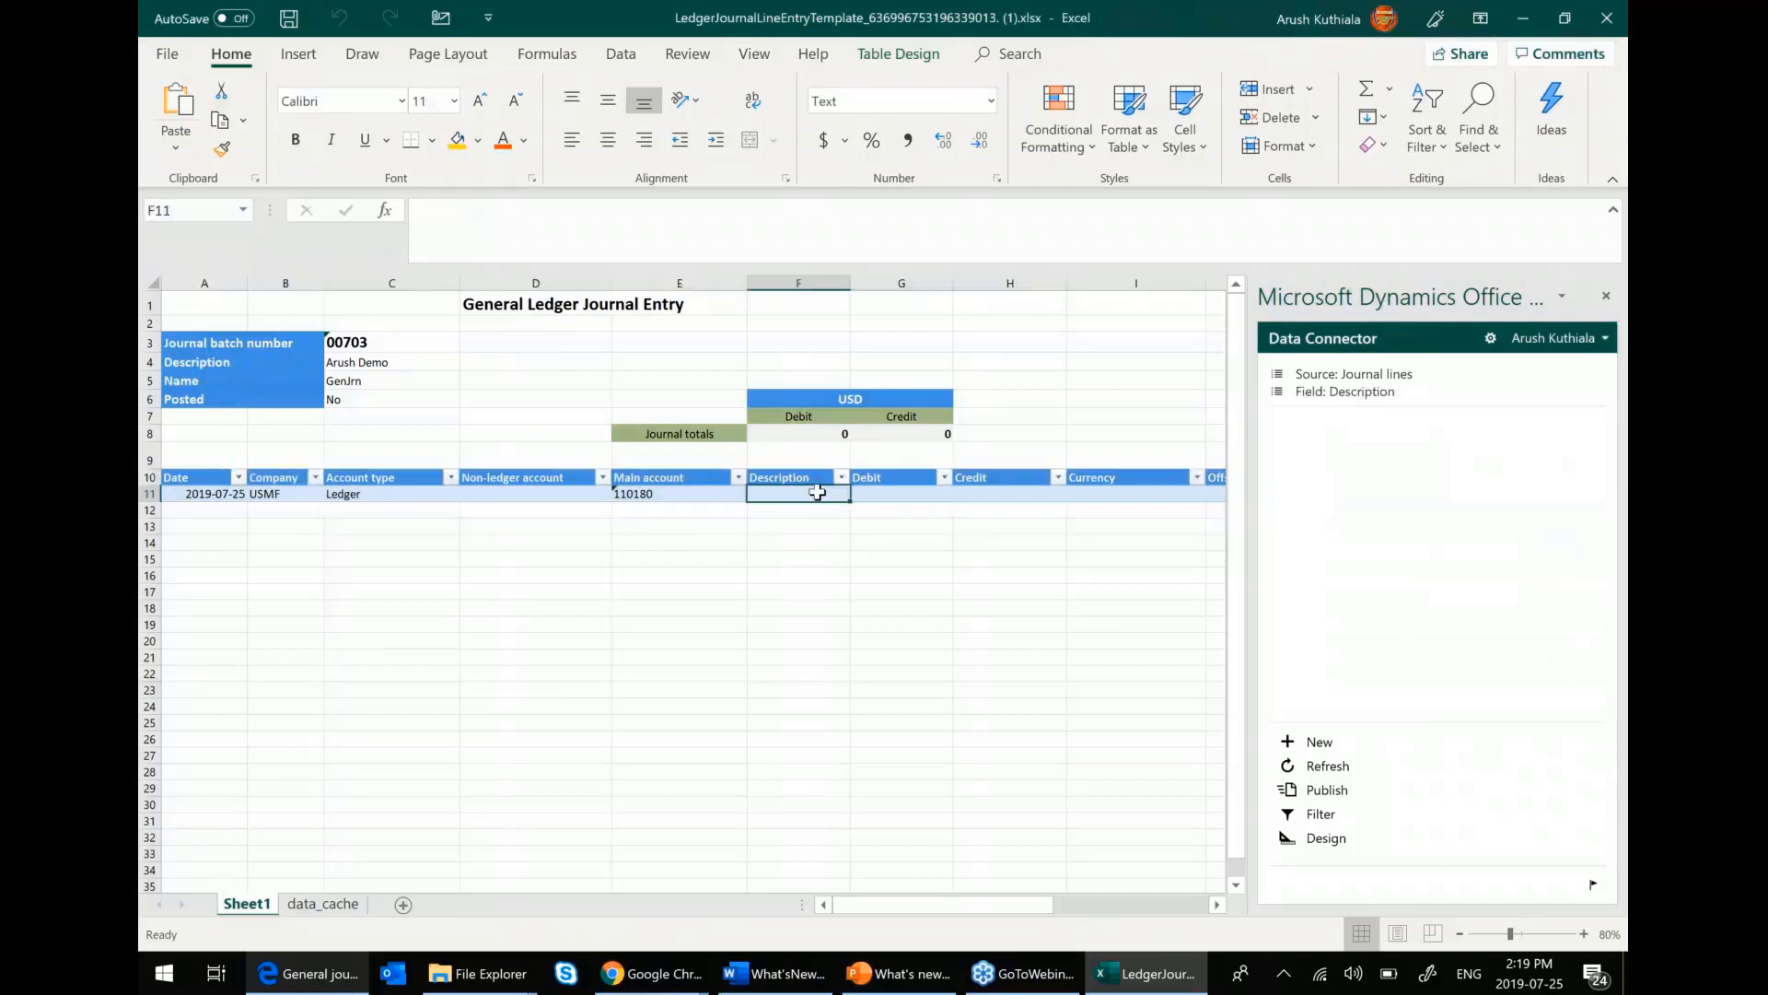
type("Arush upload")
left_click(903, 492)
type("100")
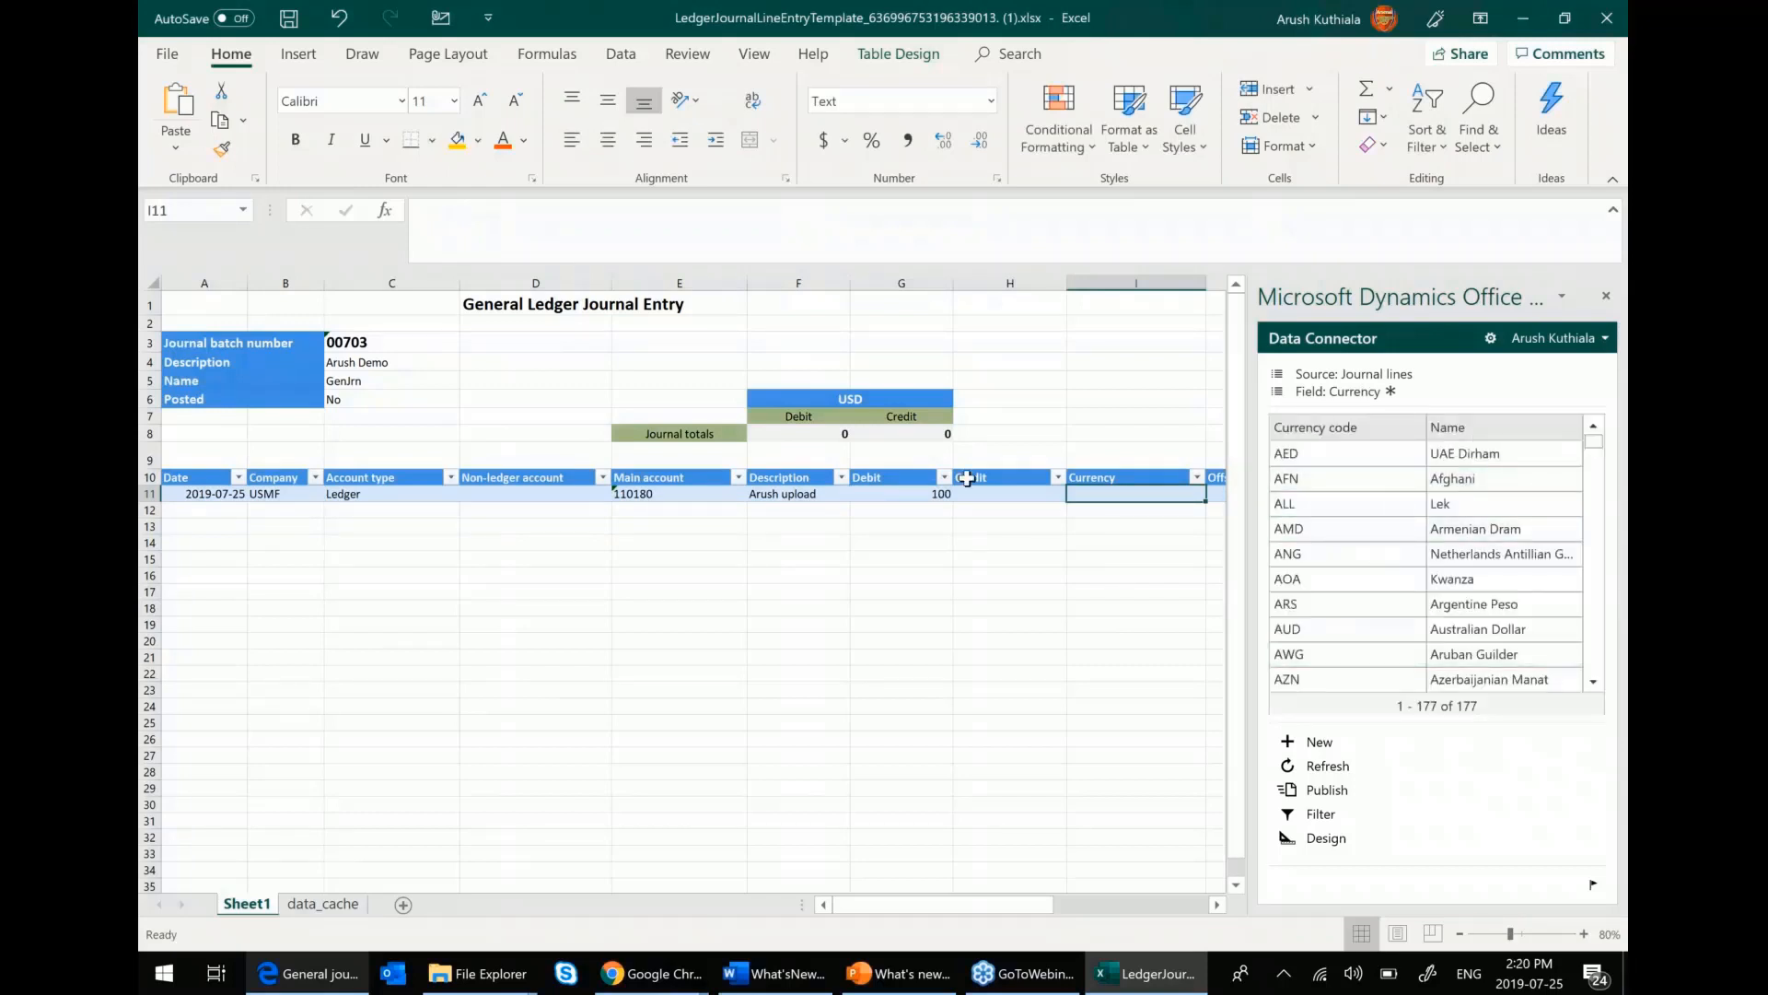
scroll("right", 3)
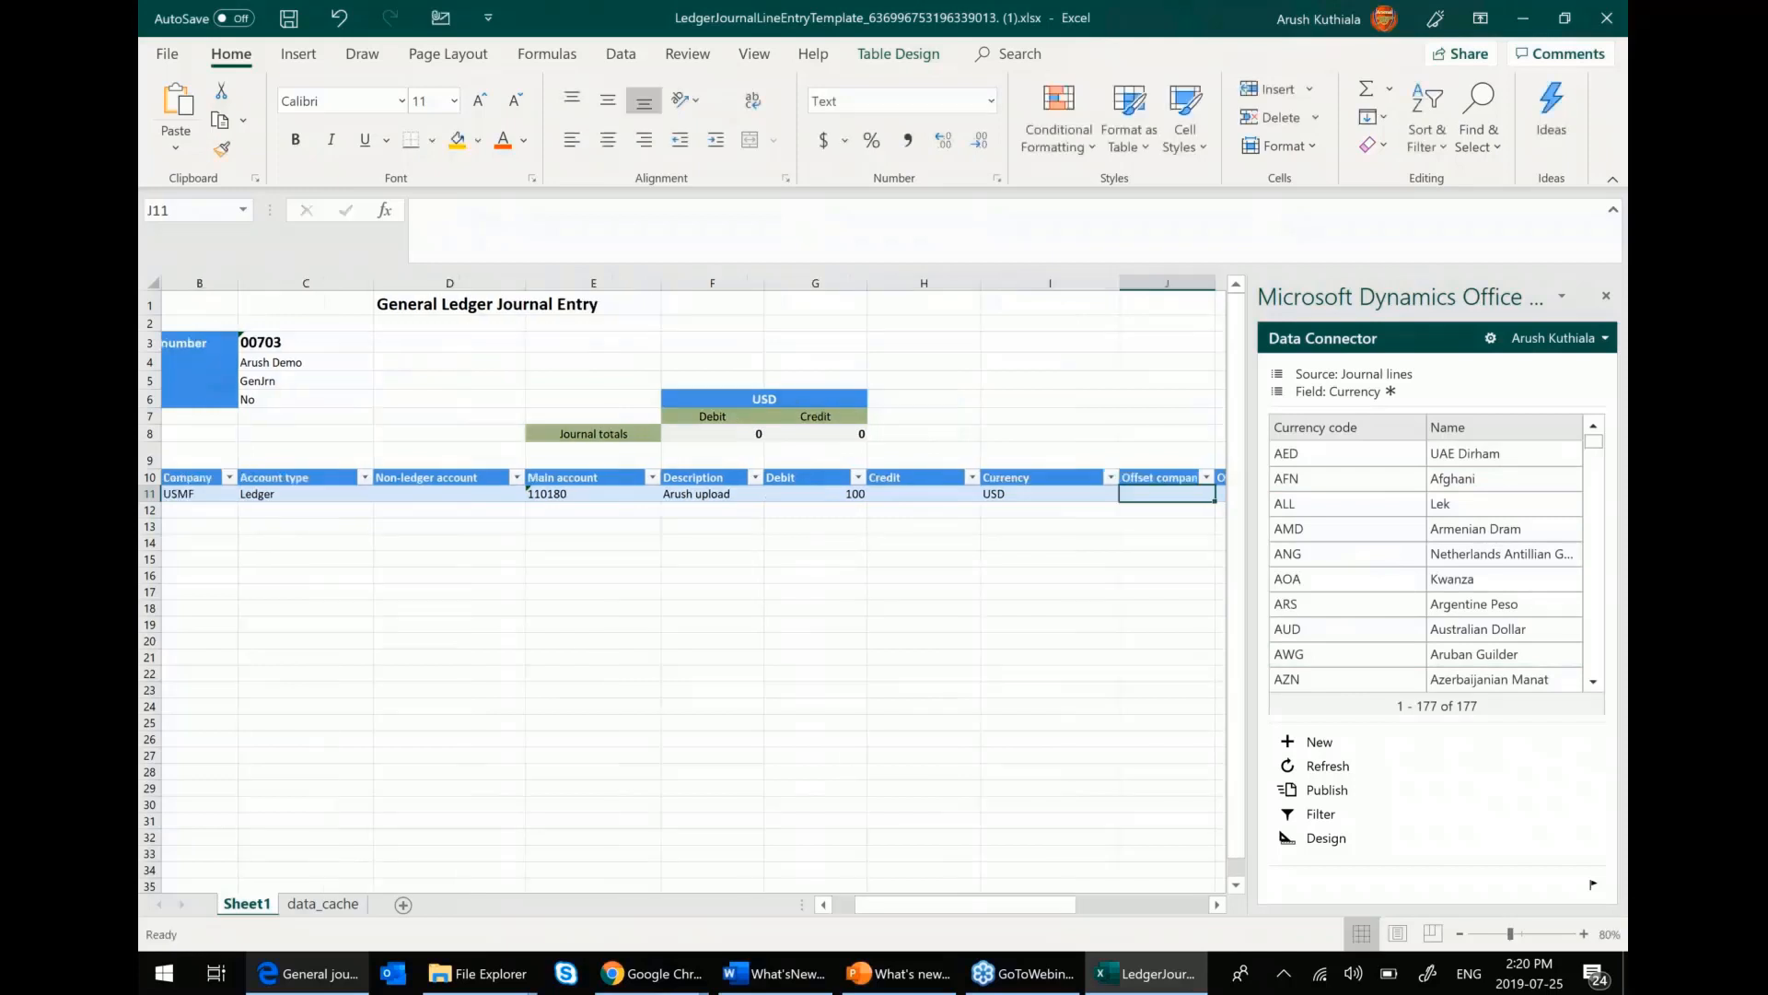
type("USMF")
type("Ledger")
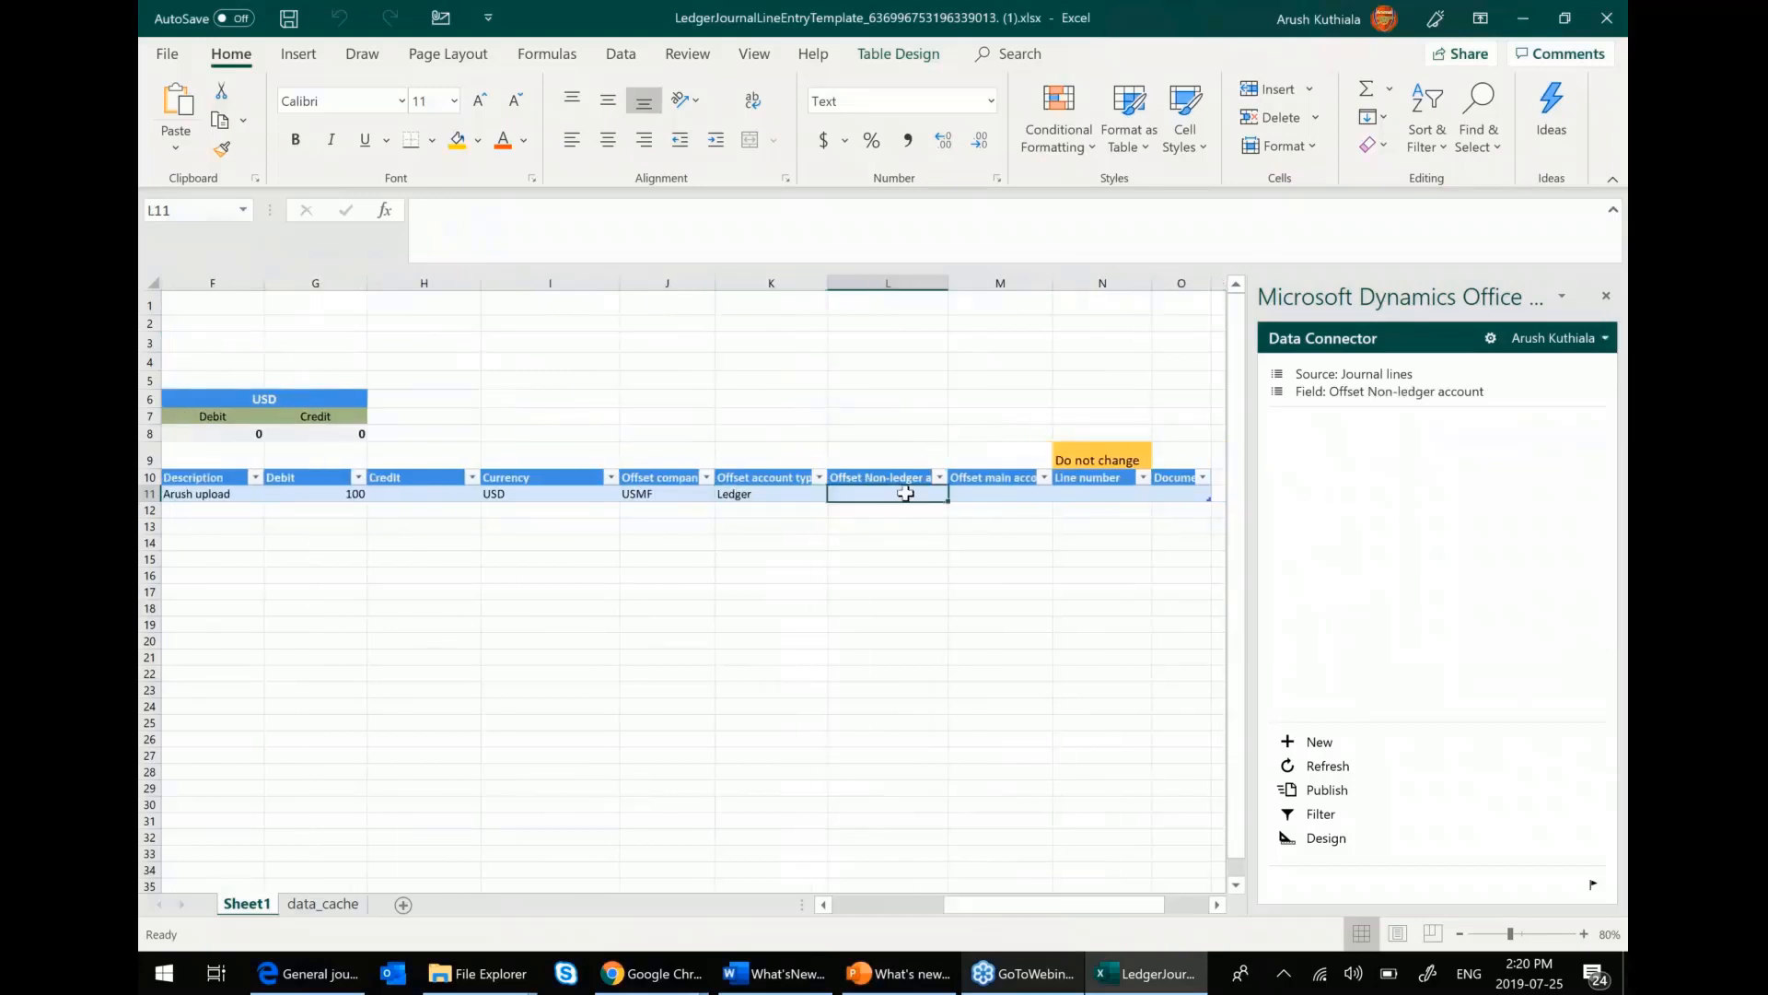
mouse_move(993, 494)
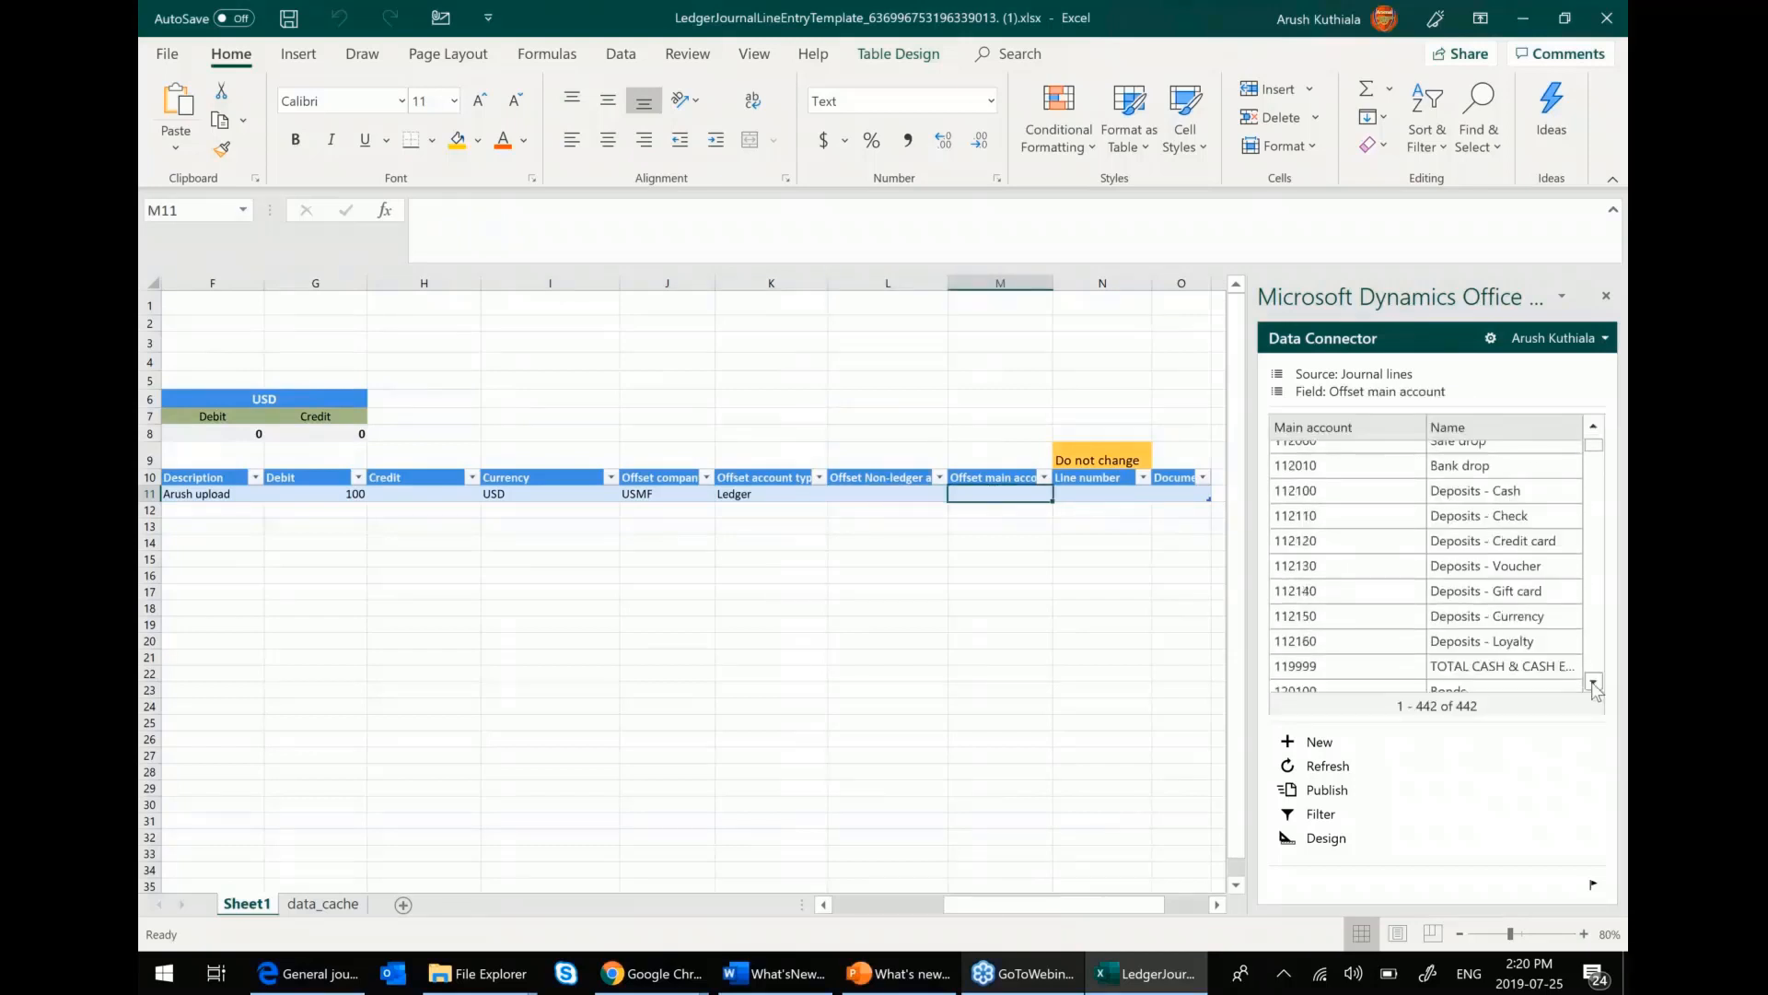
- Set the offset Ledger account to 120100 Bonds and publish the line to Dynamics
left_click(1294, 664)
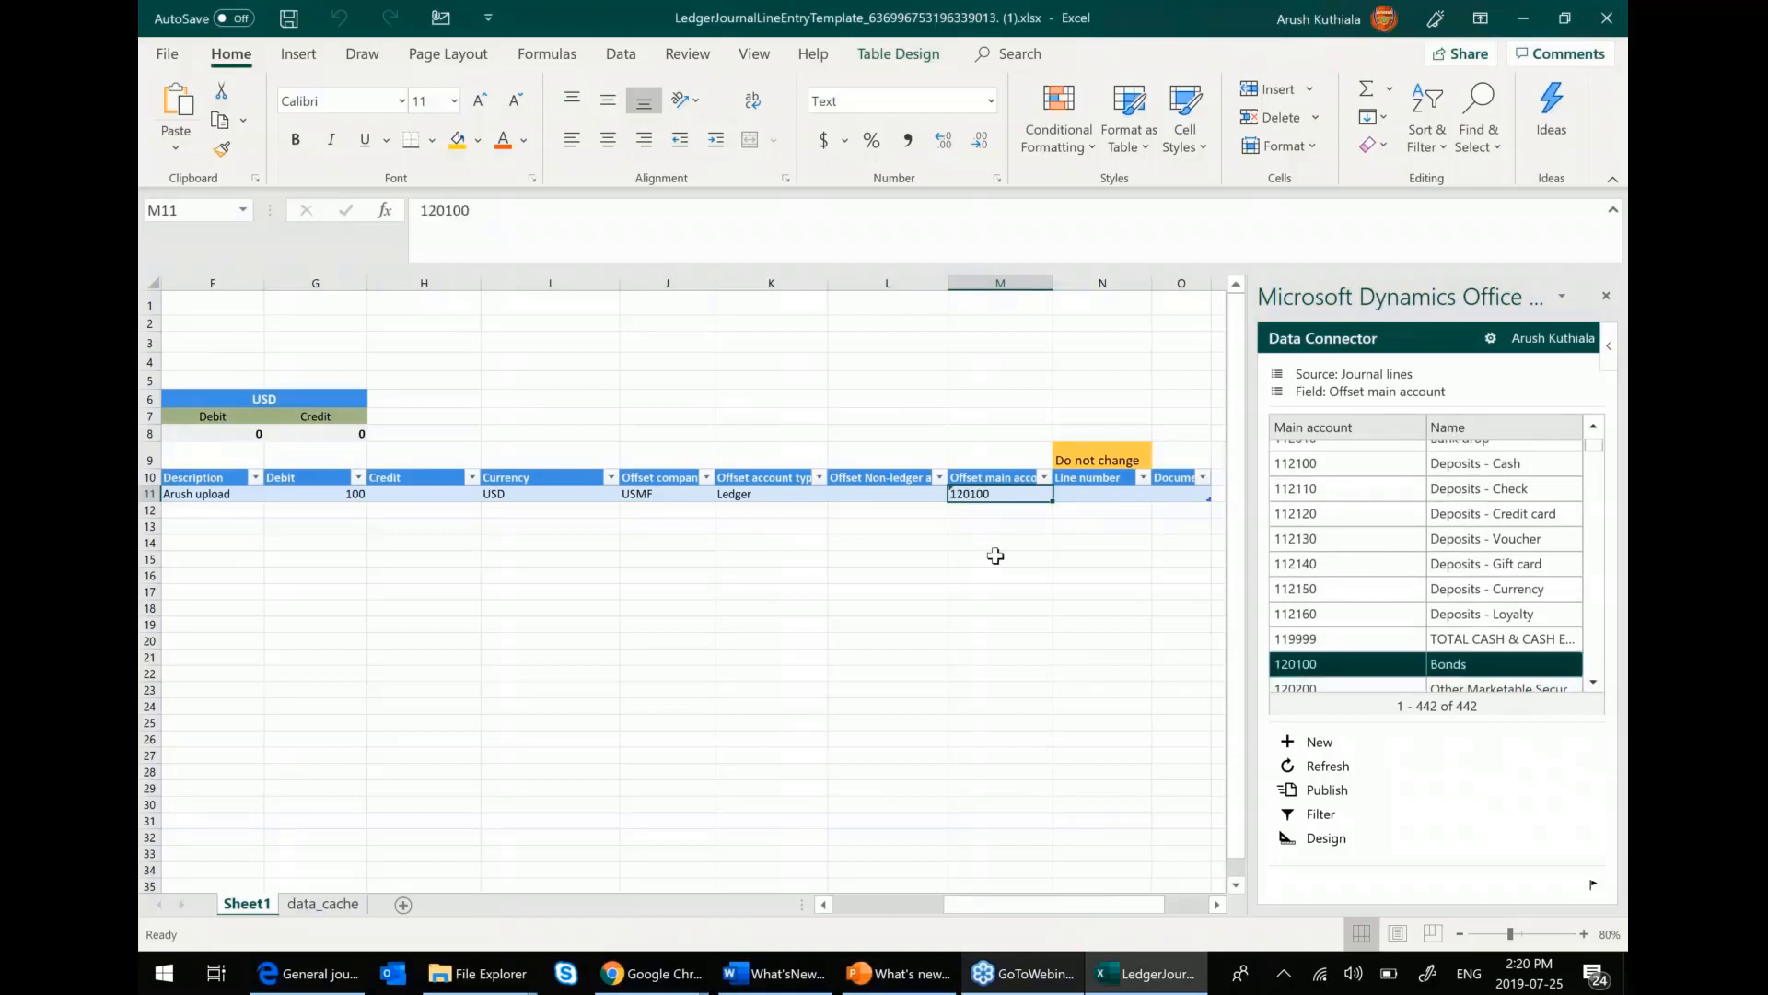
left_click(888, 493)
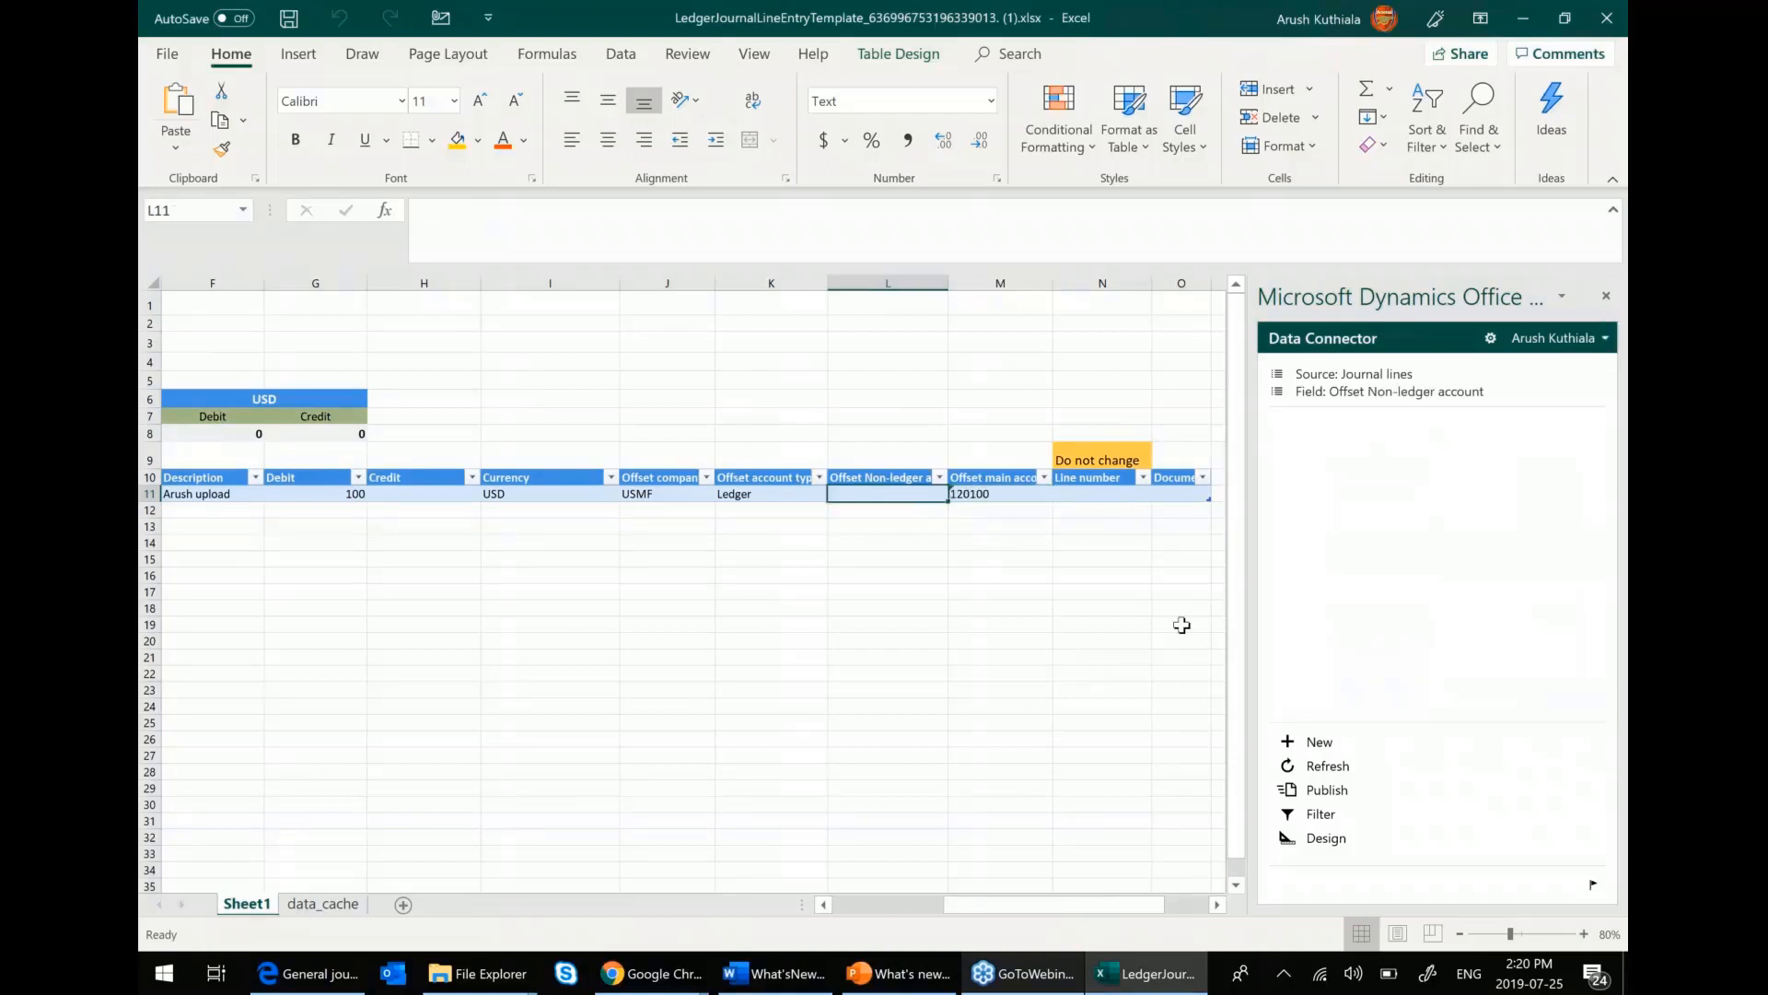
left_click(1326, 790)
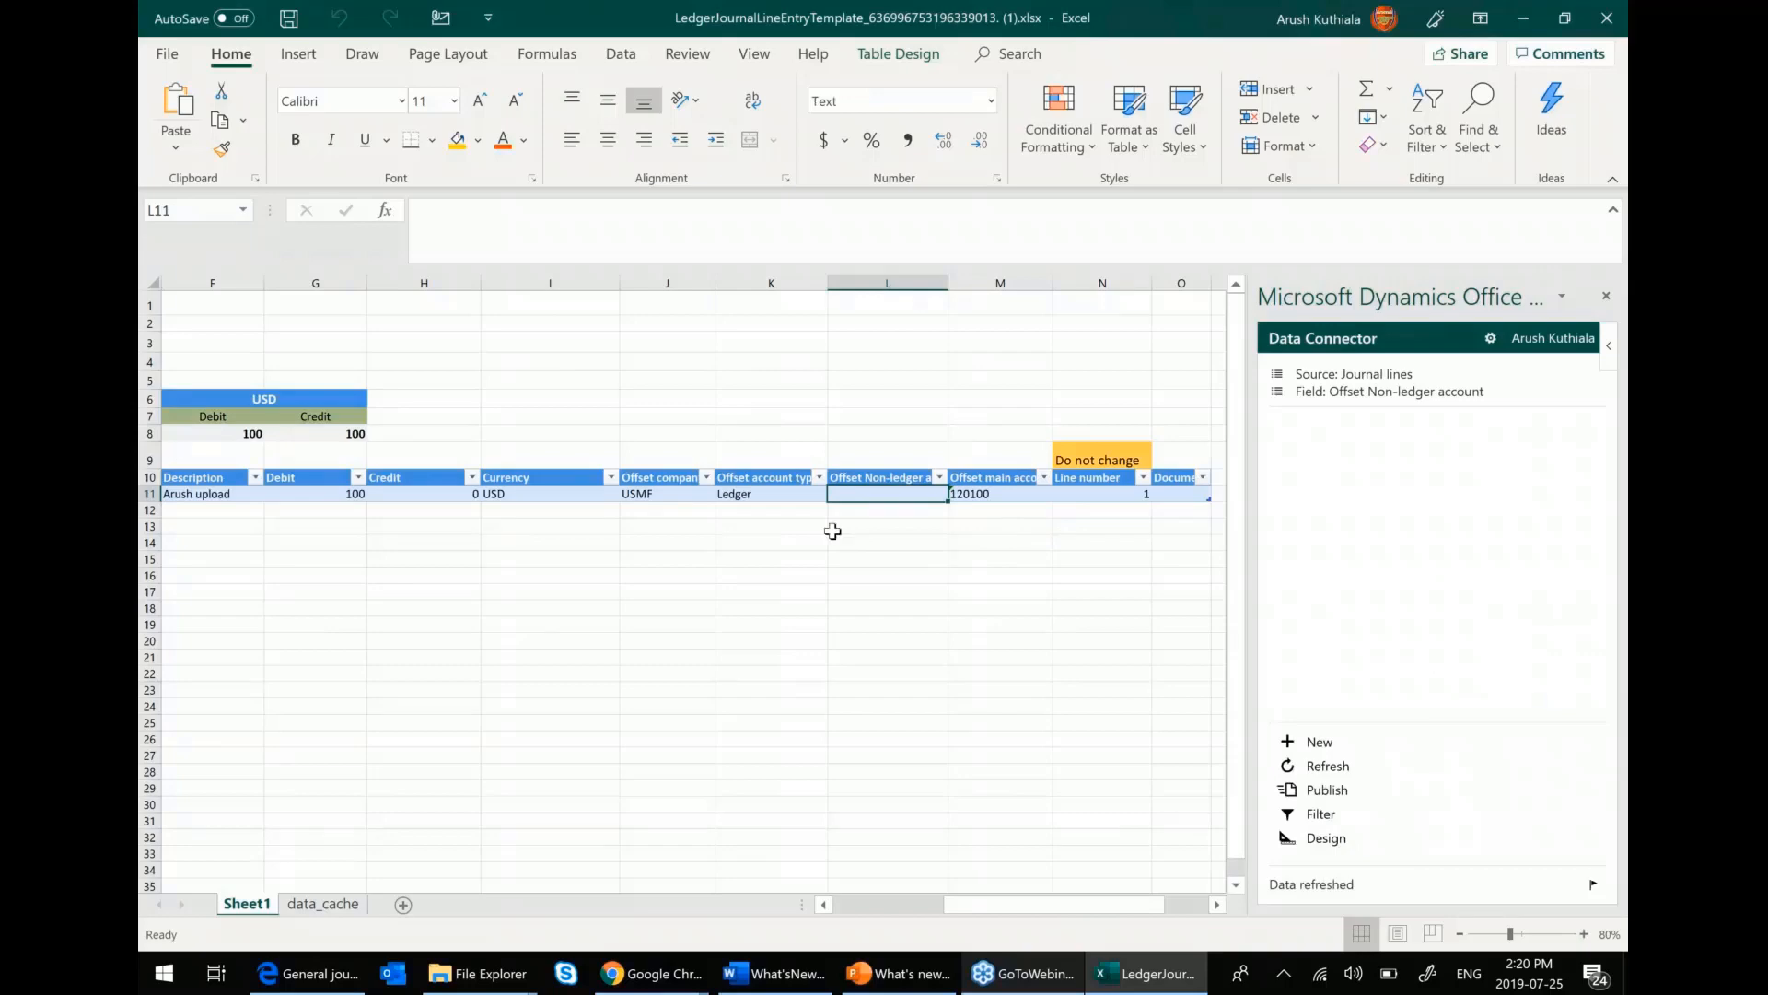
mouse_move(483, 736)
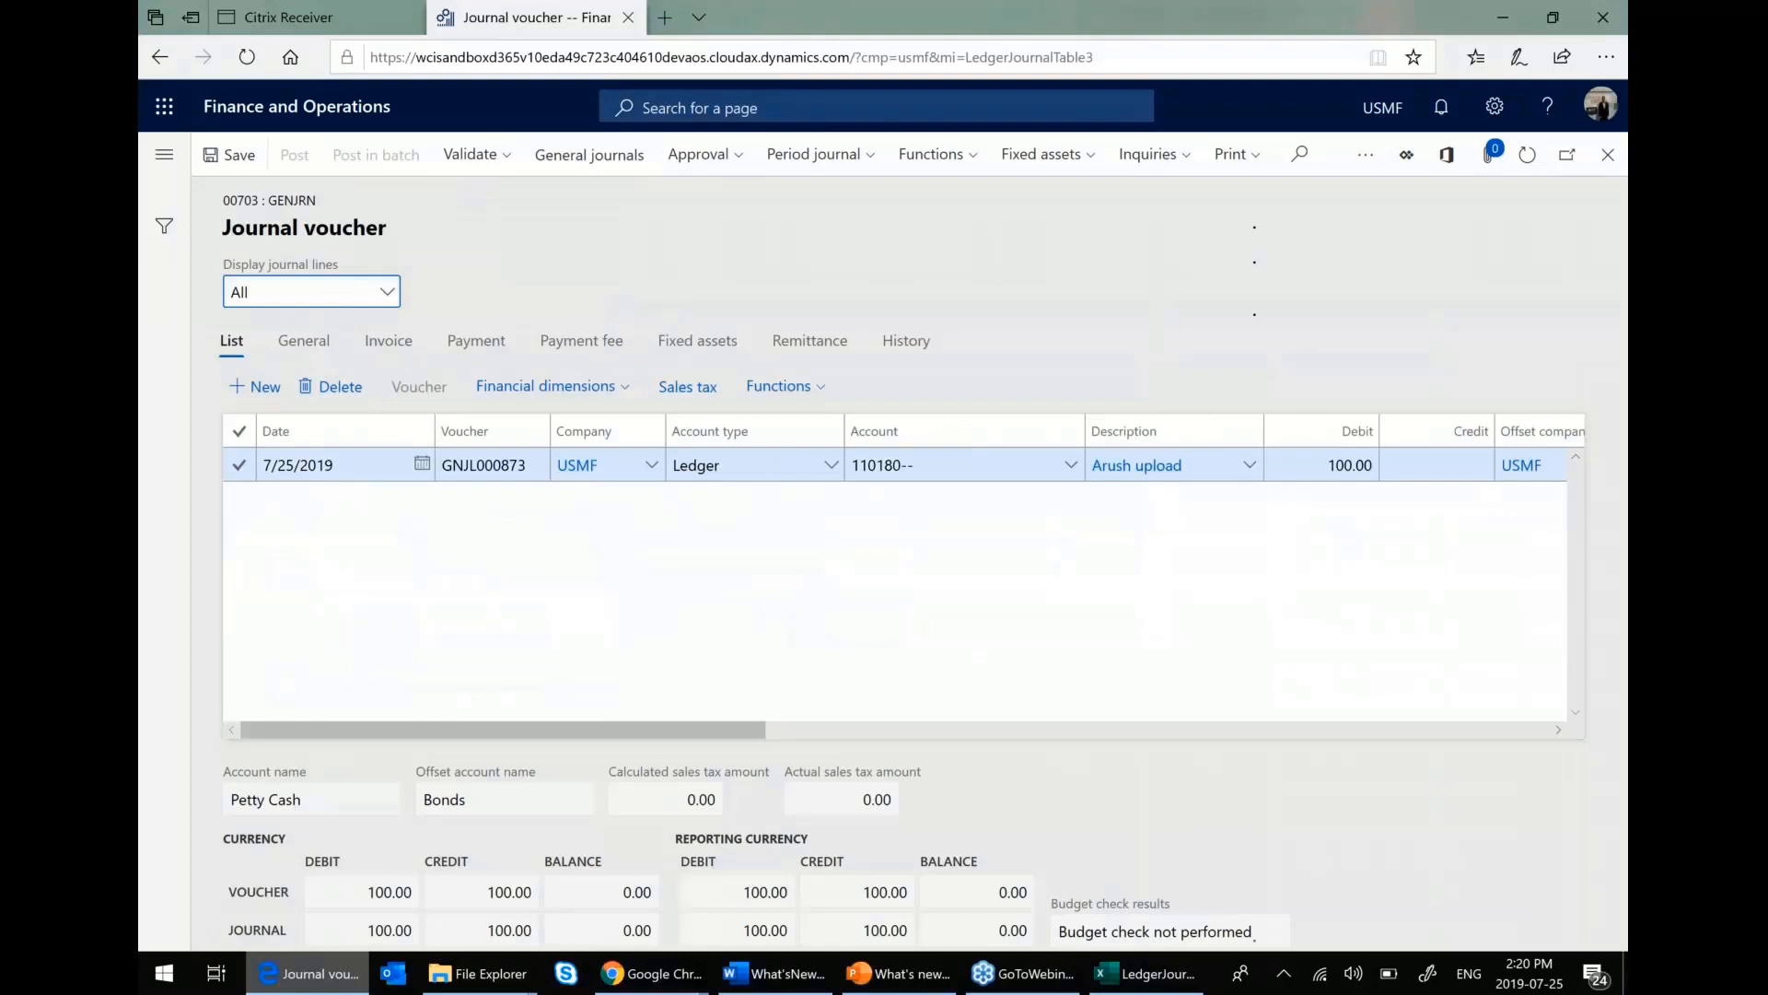
- Scroll across the published line to check line number 1 and the 100 debit totals
scroll("right", 3)
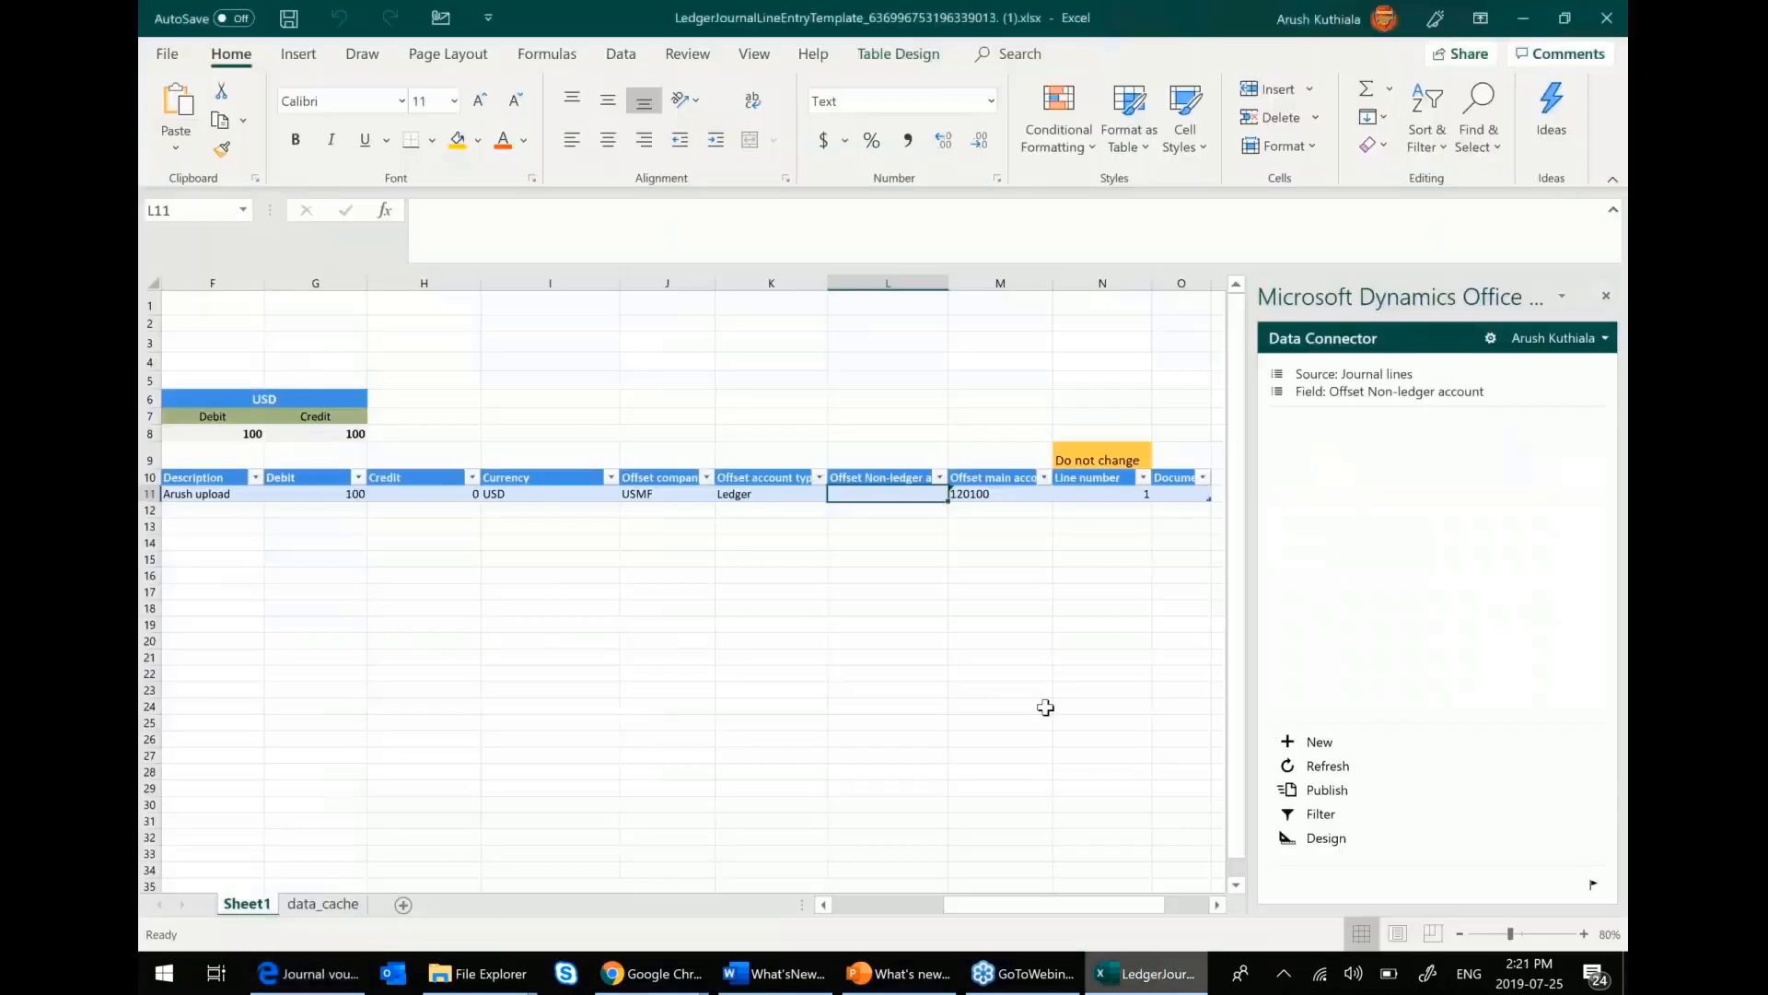
scroll("left", 3)
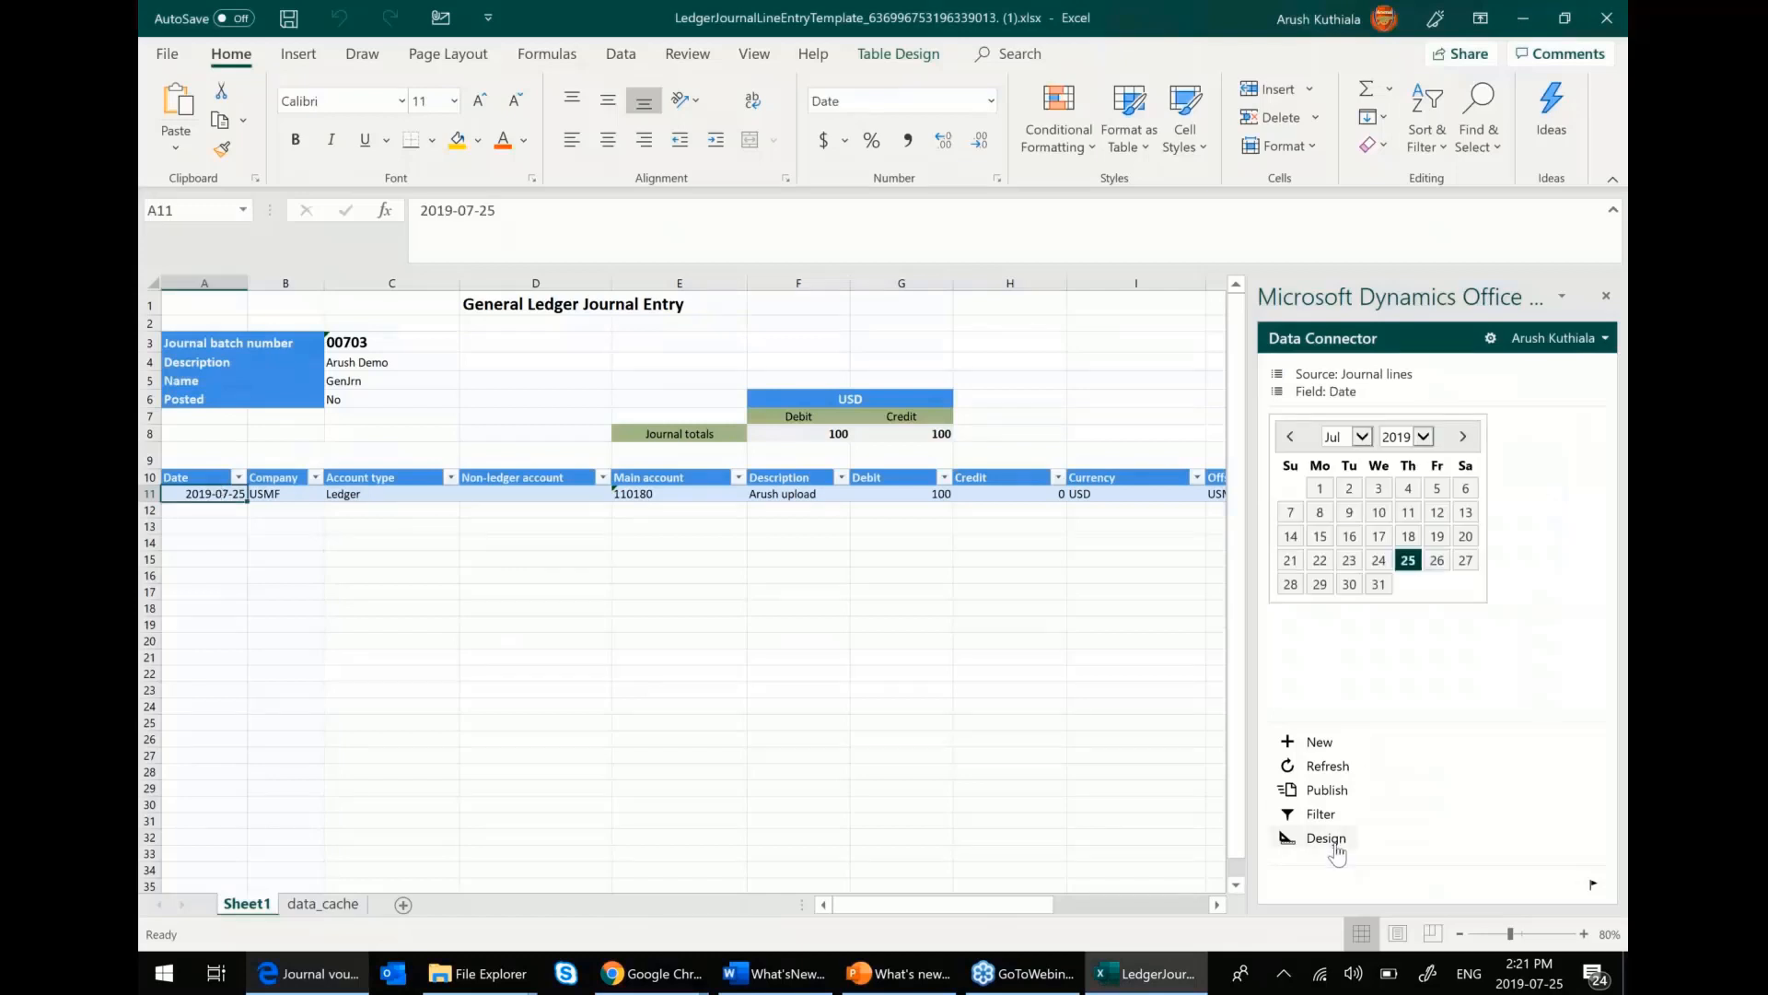
- Add the AccountDisplayValue field to the Journal lines design and update the binding
left_click(1325, 838)
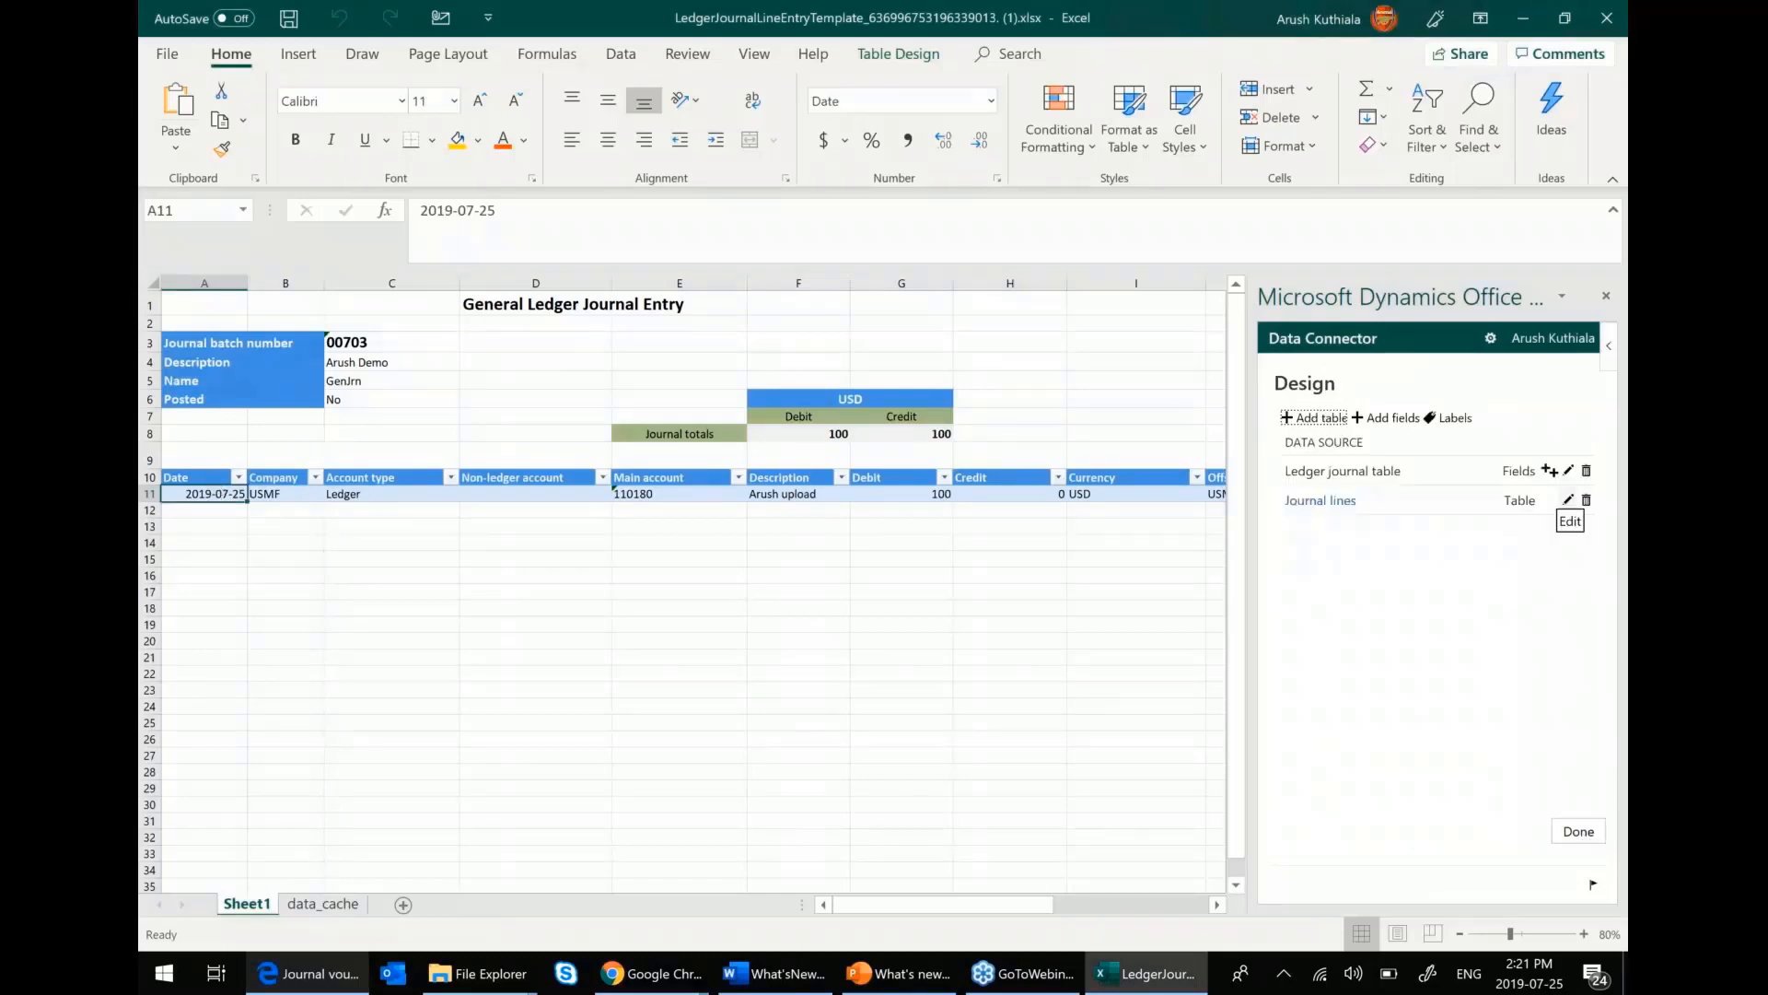
left_click(1570, 519)
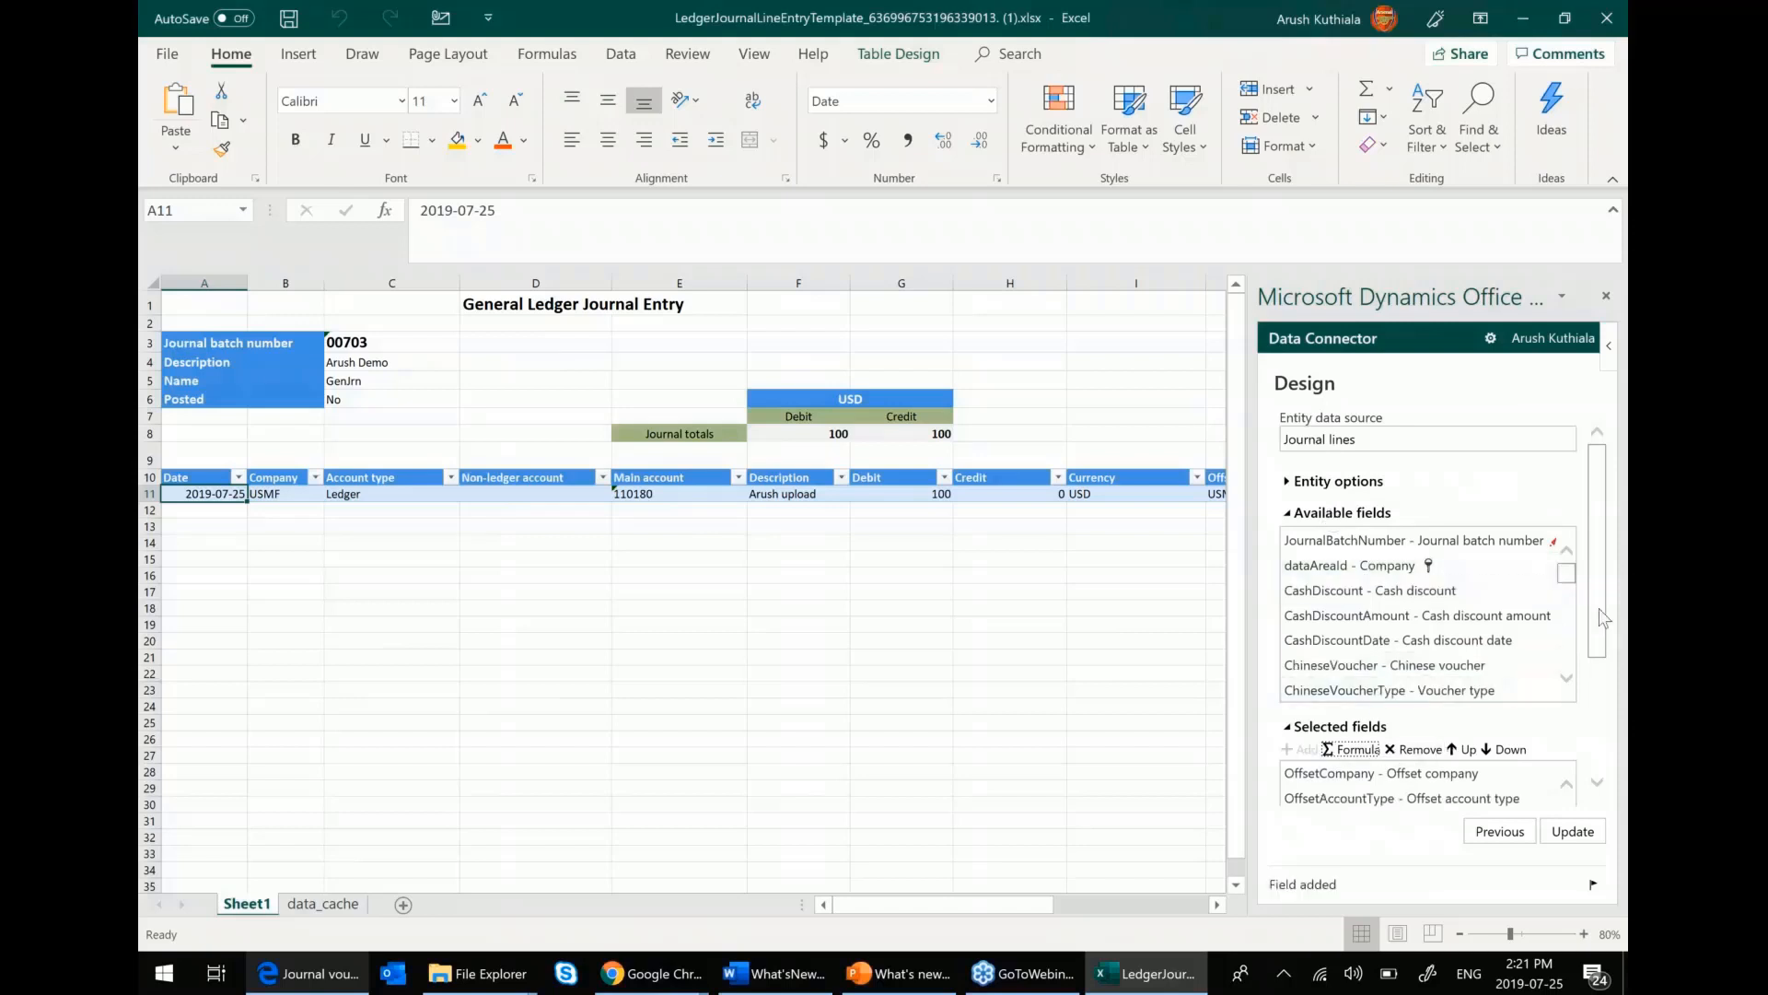
left_click(1571, 831)
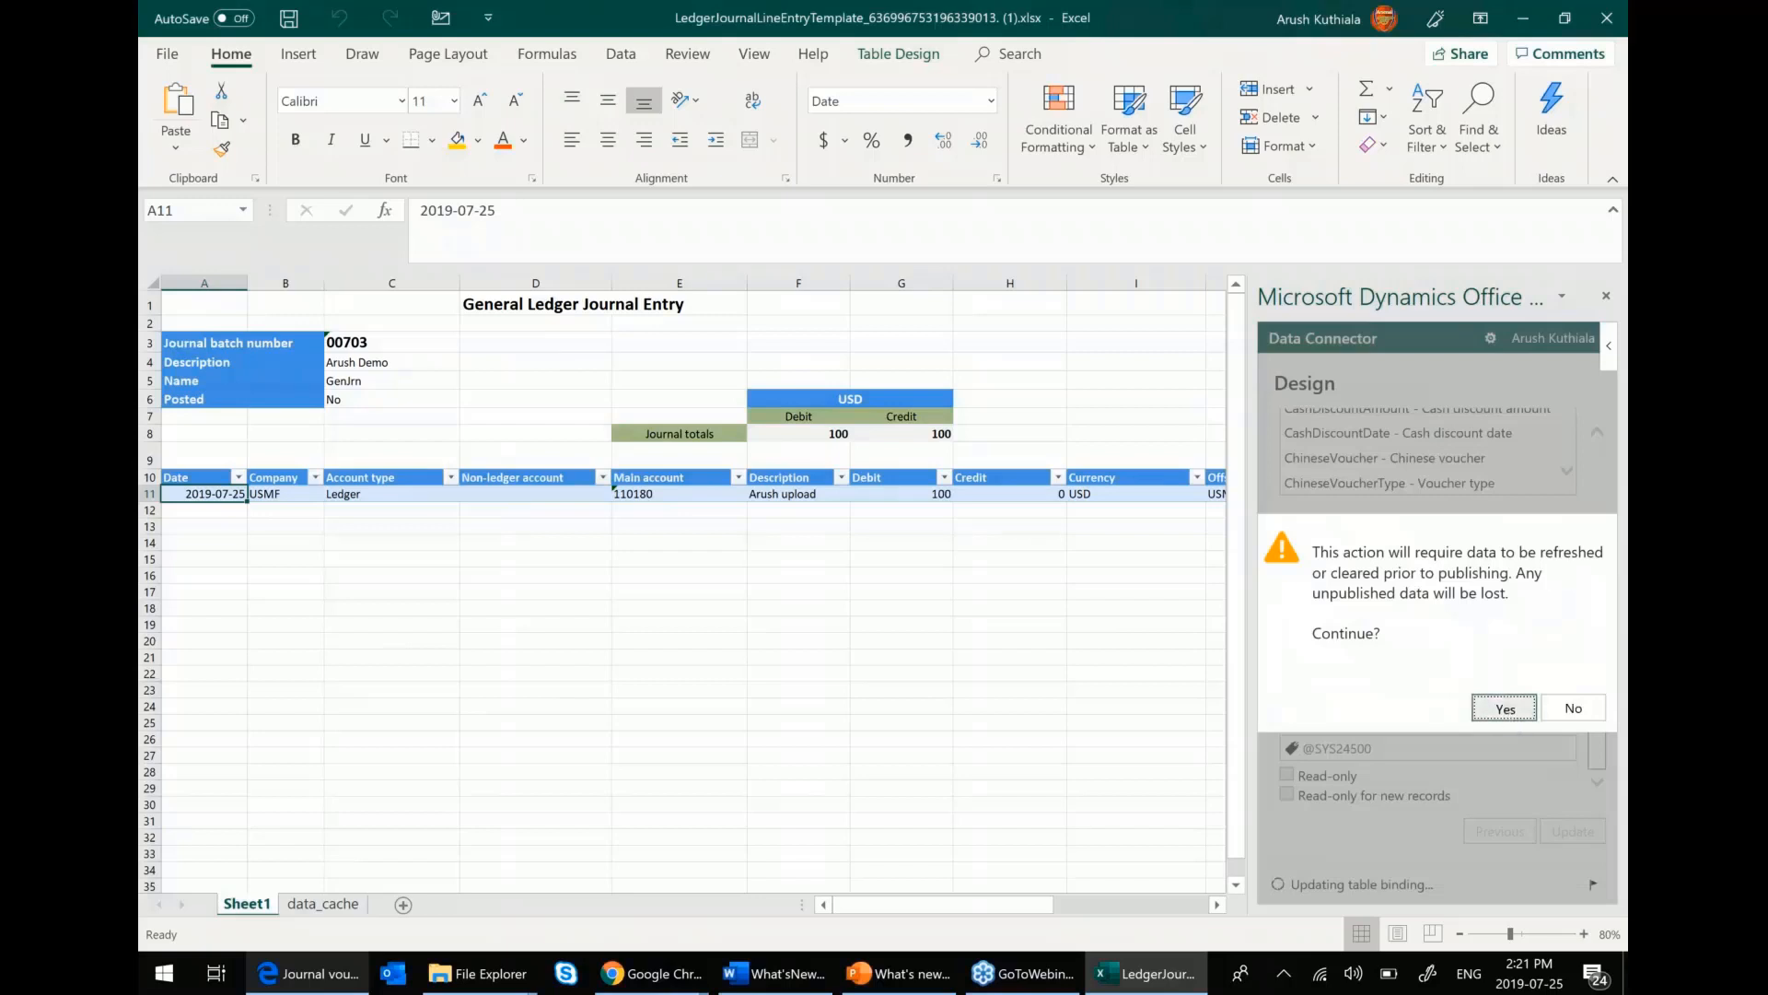
left_click(1505, 708)
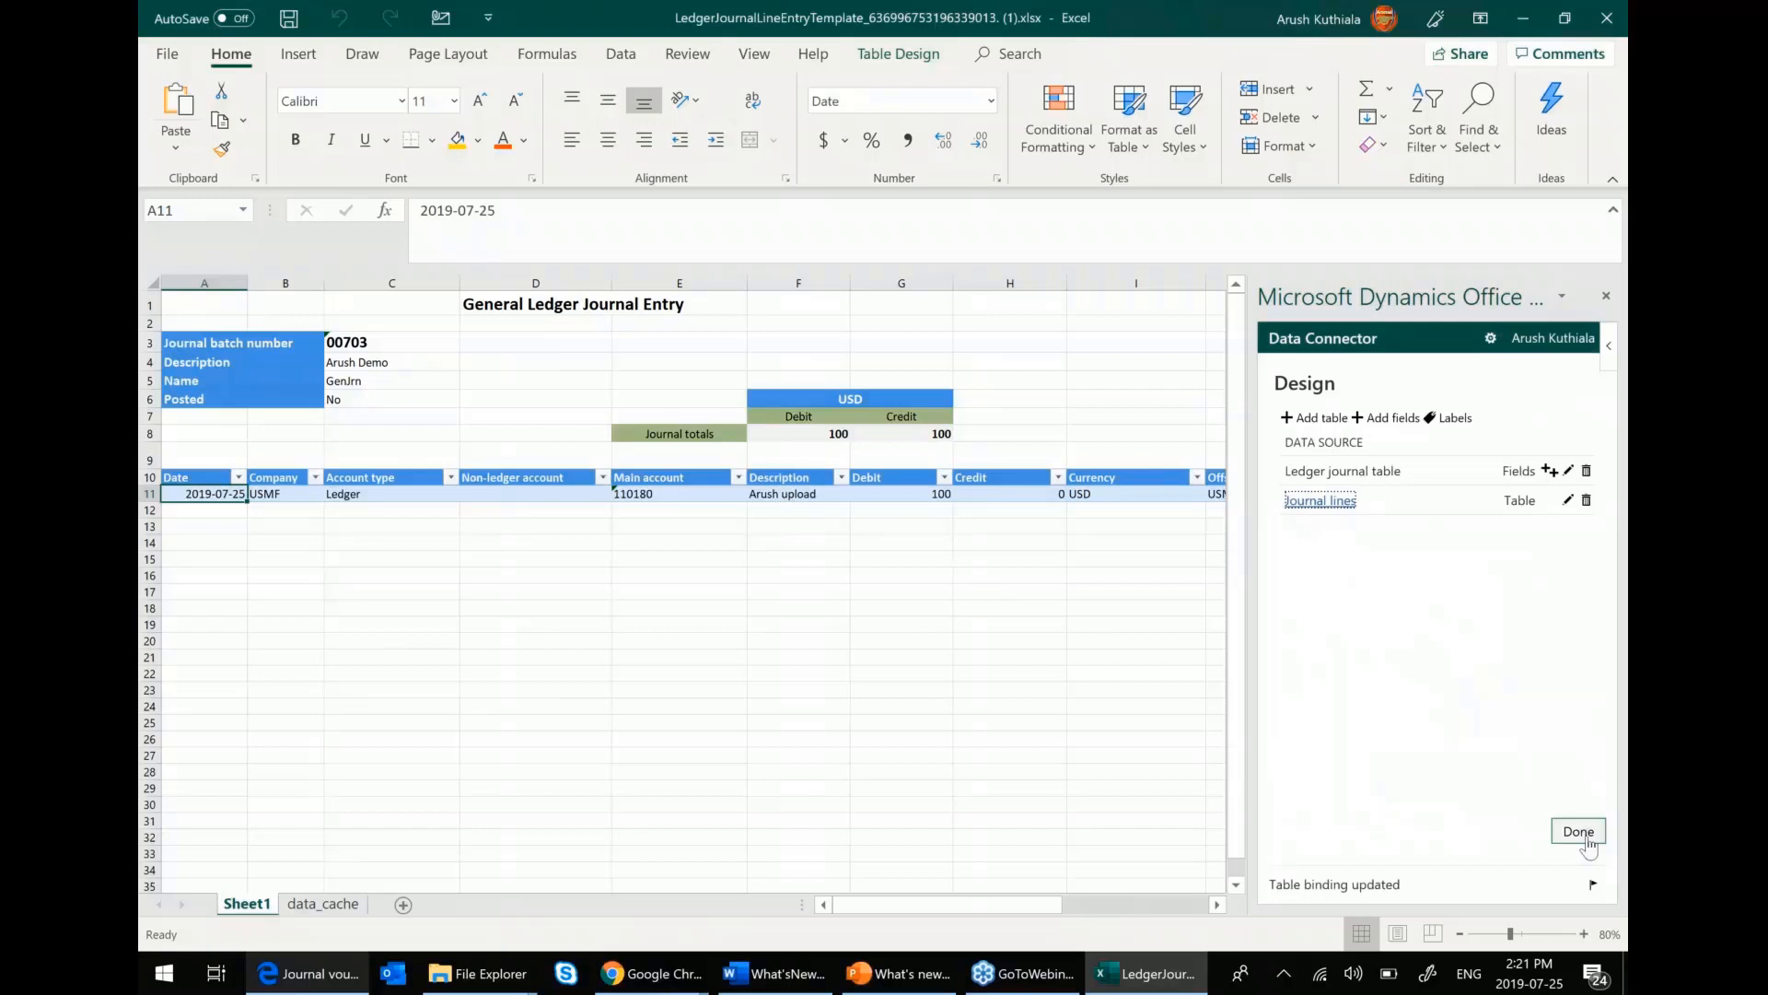
left_click(1579, 831)
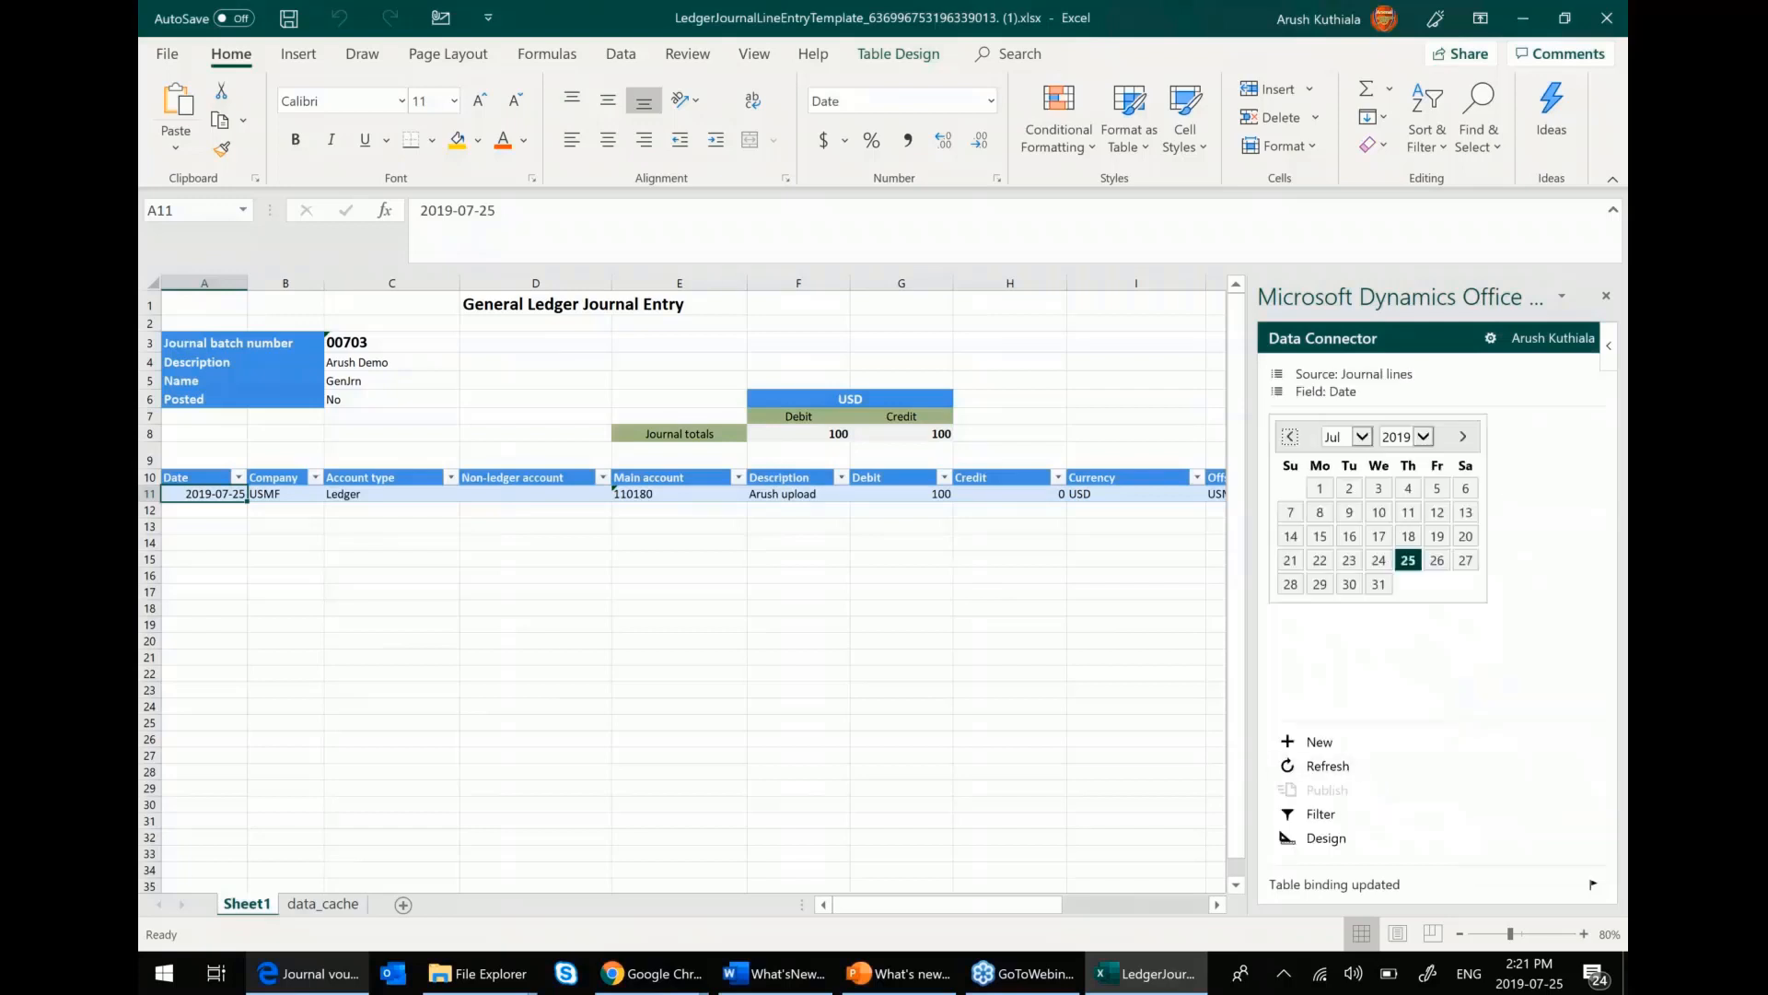
- Refresh the journal lines from Dynamics and verify the added Account column in the design
left_click(1328, 767)
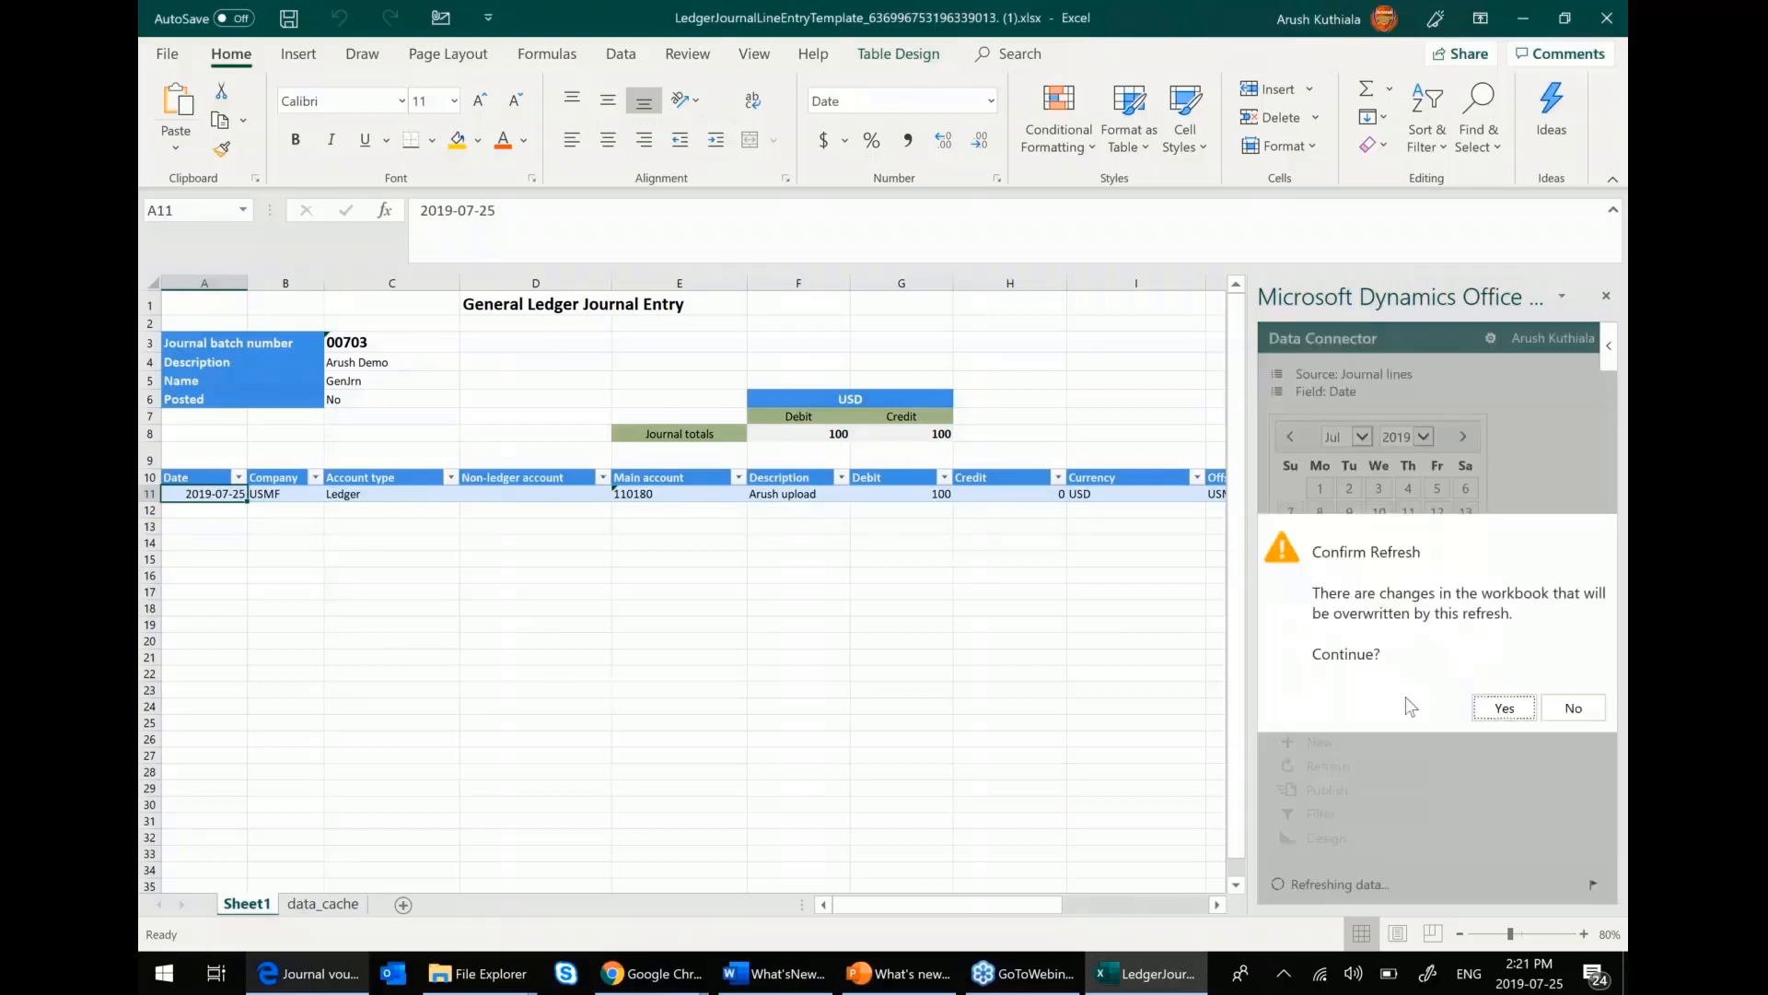
left_click(1503, 707)
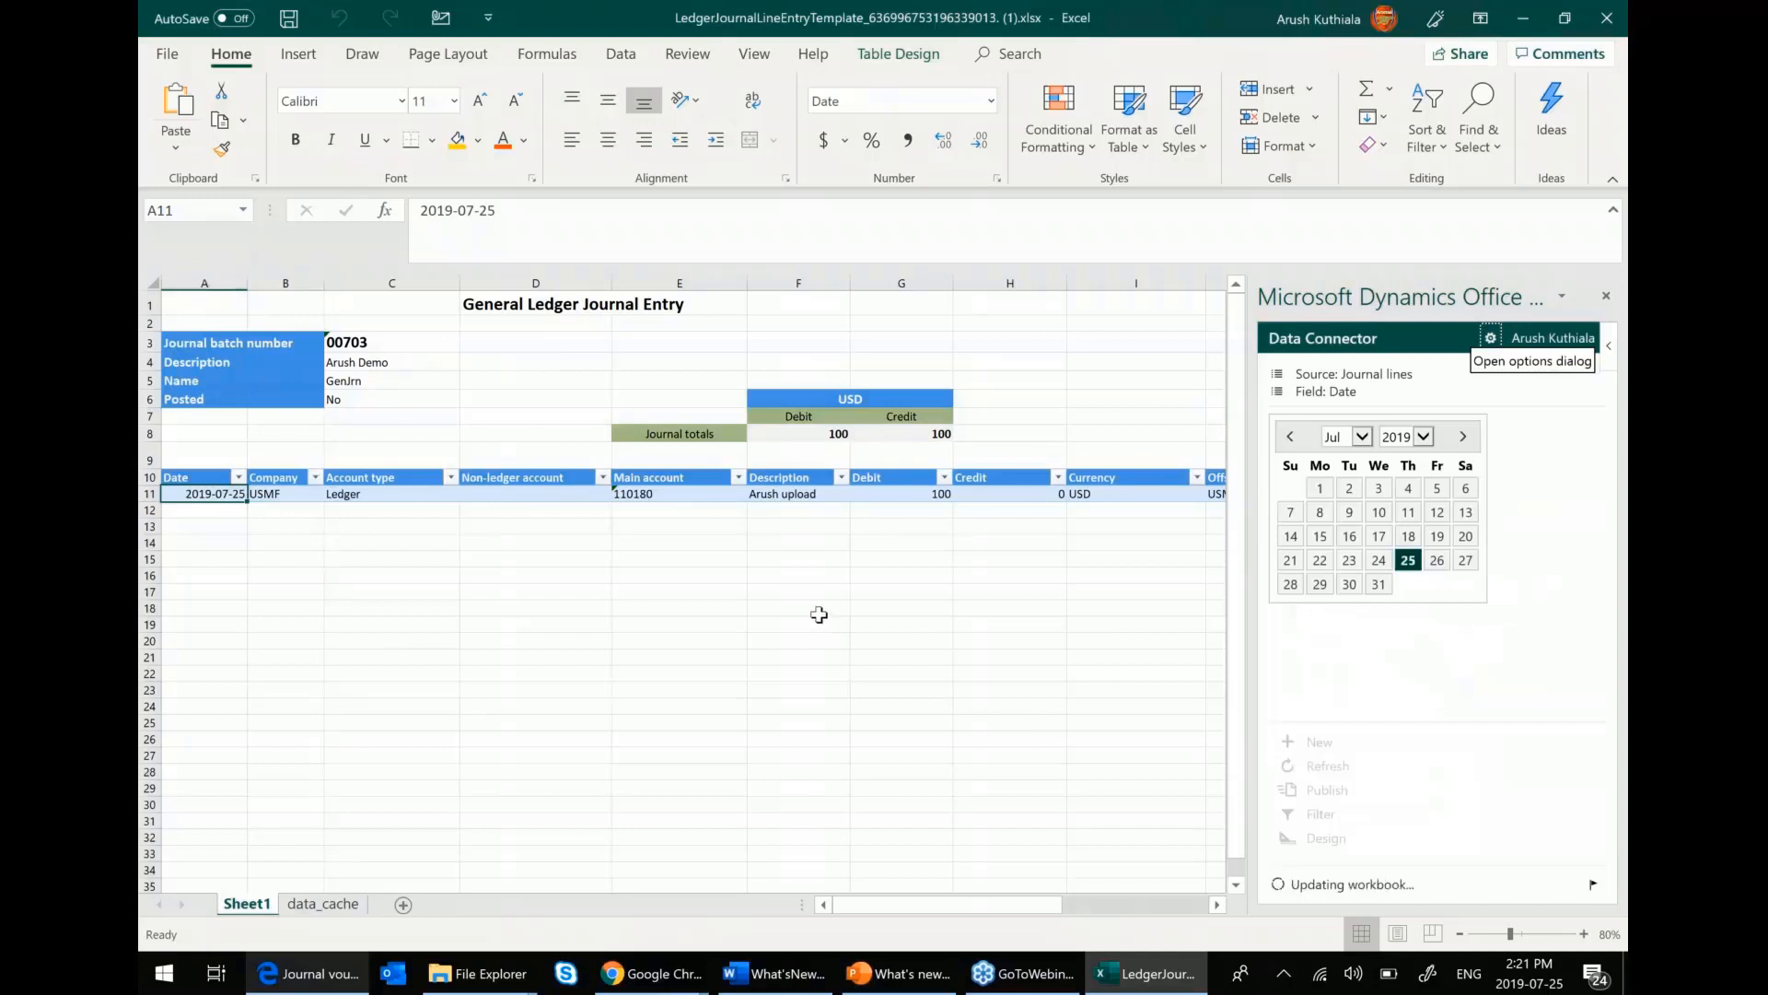
scroll("right", 3)
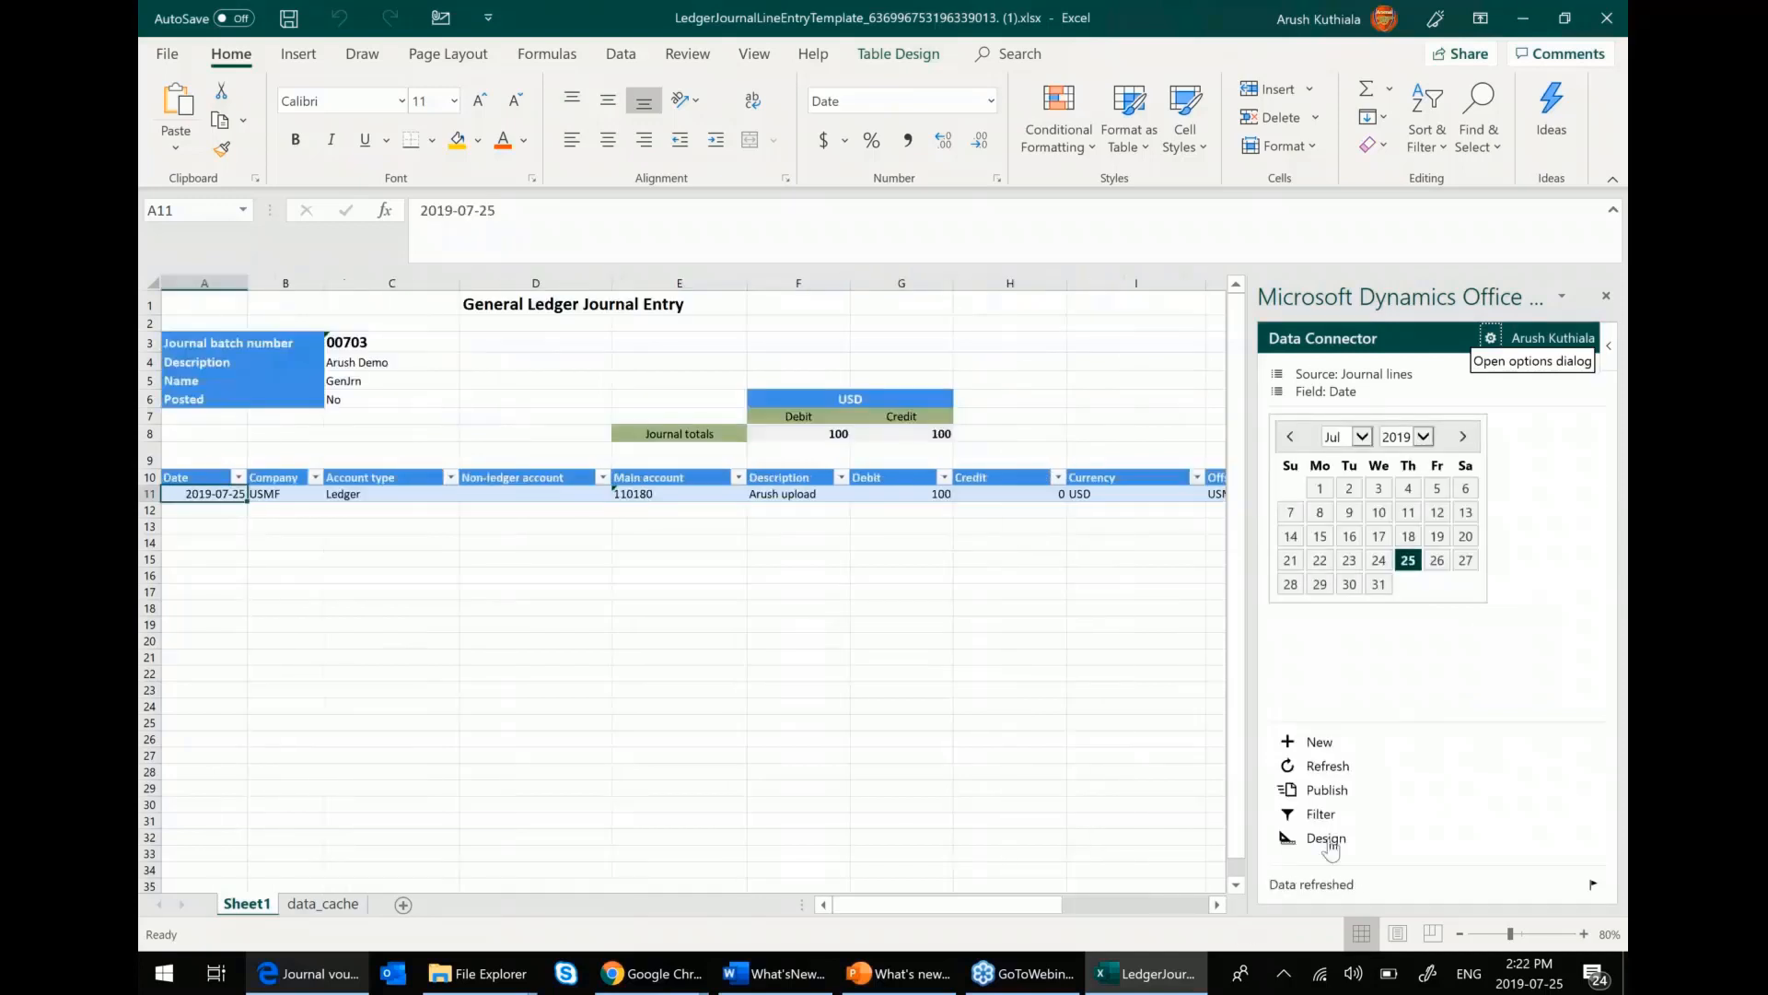
left_click(1327, 838)
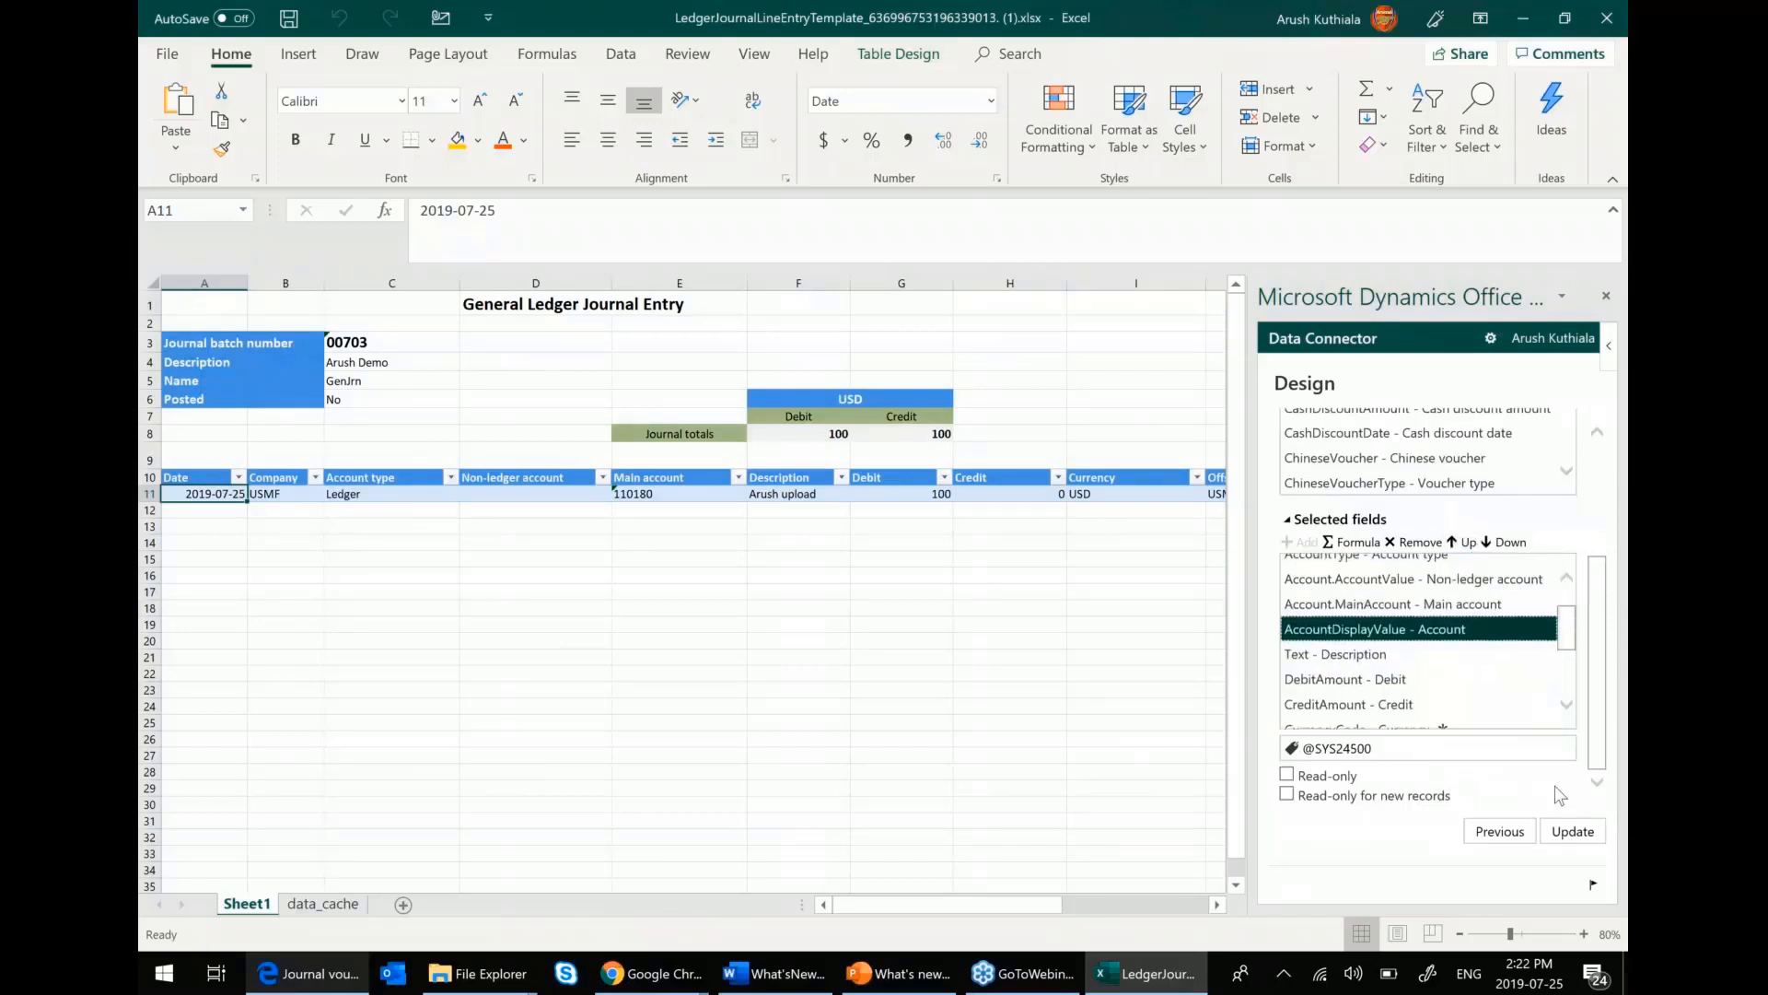
left_click(1571, 831)
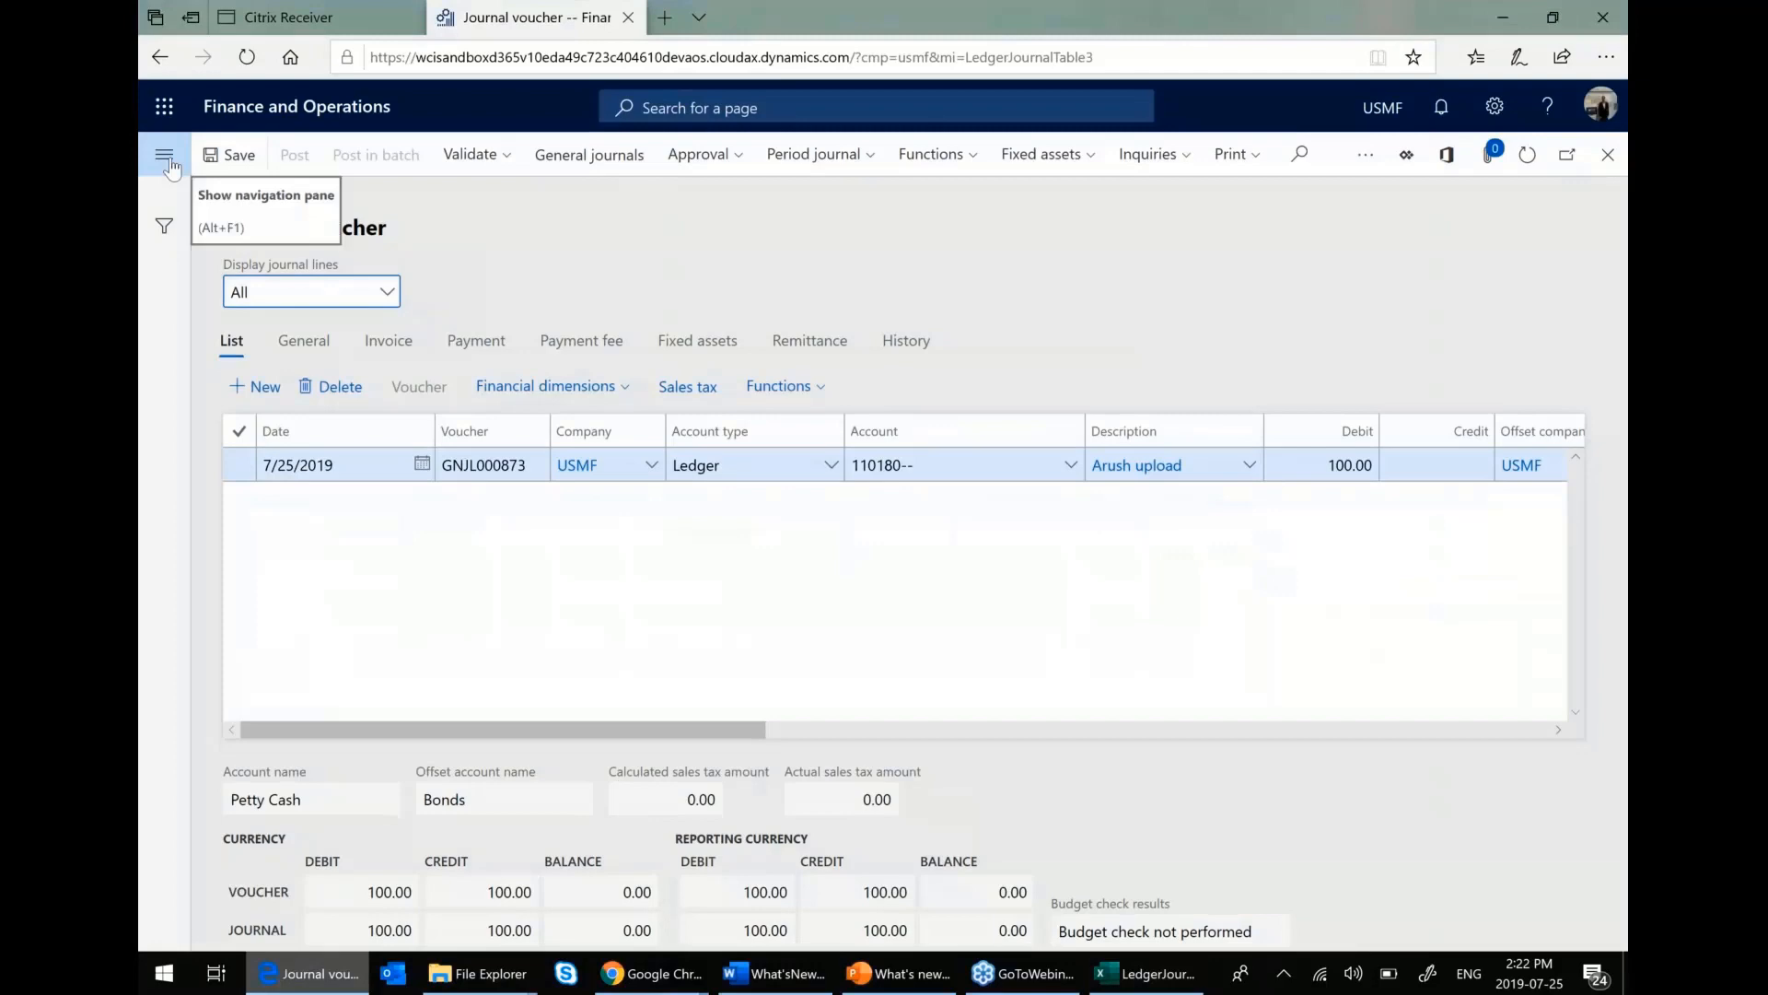
- Navigate to Financial dimension configuration for integrating applications
left_click(164, 155)
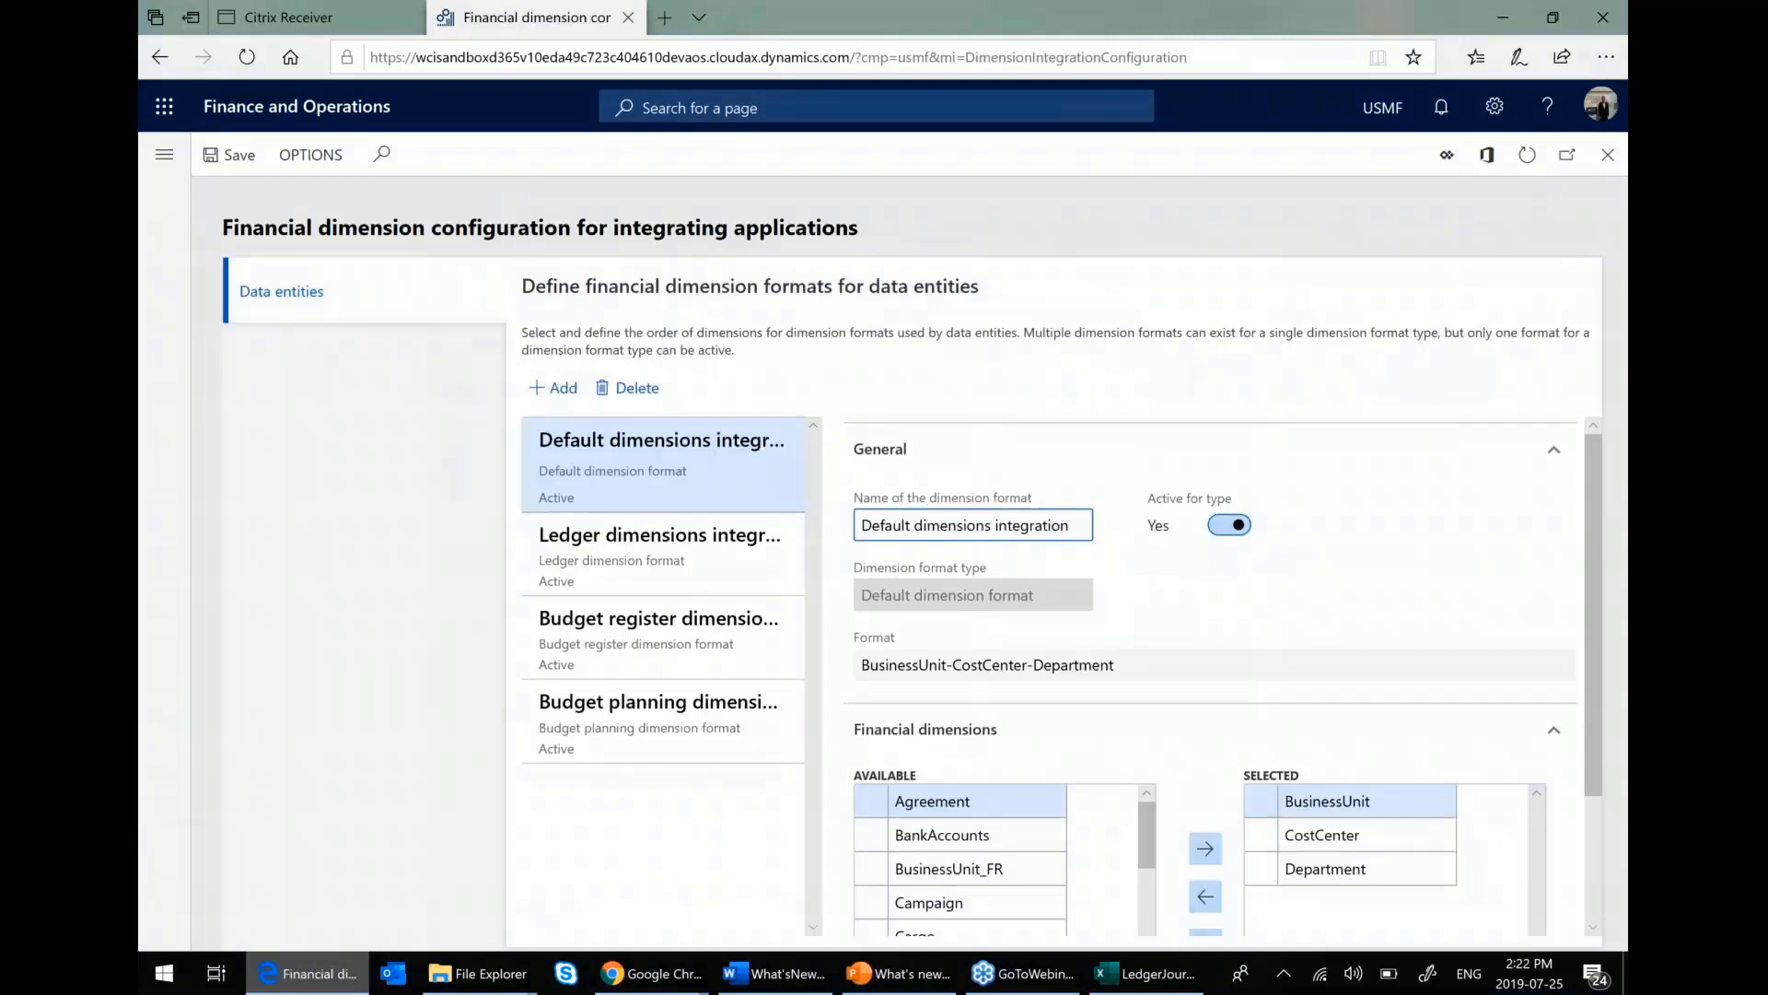
left_click(970, 525)
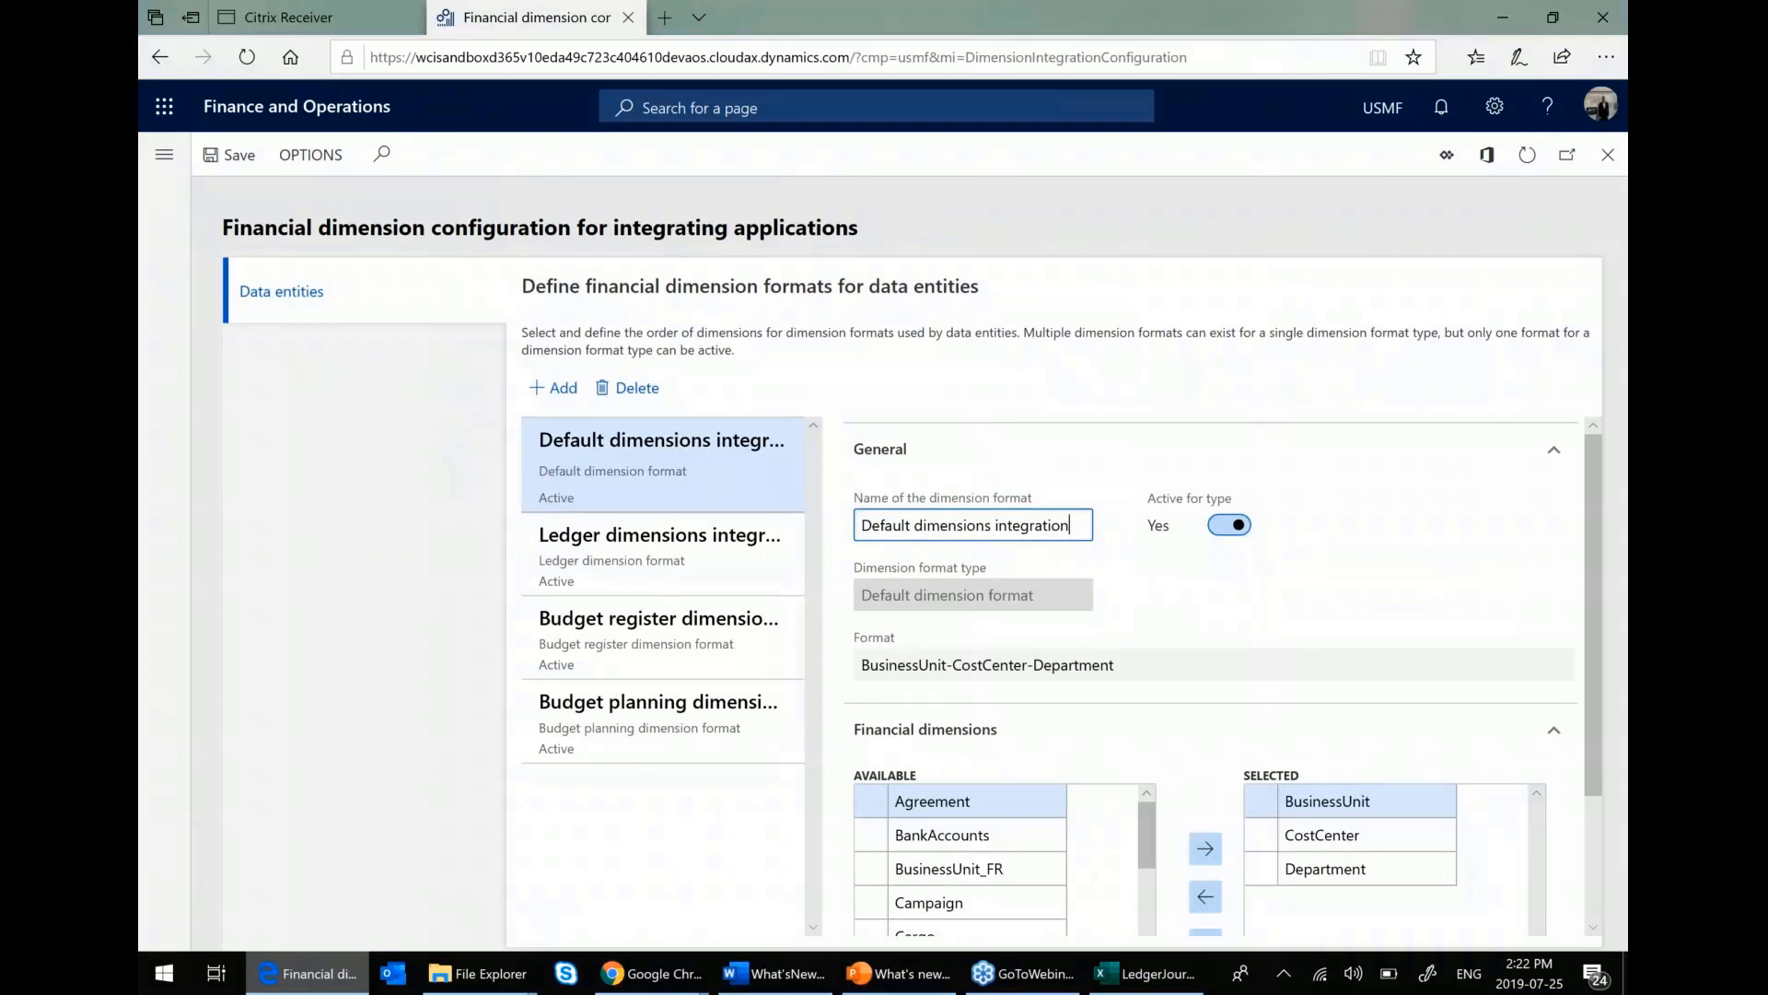
mouse_move(569, 449)
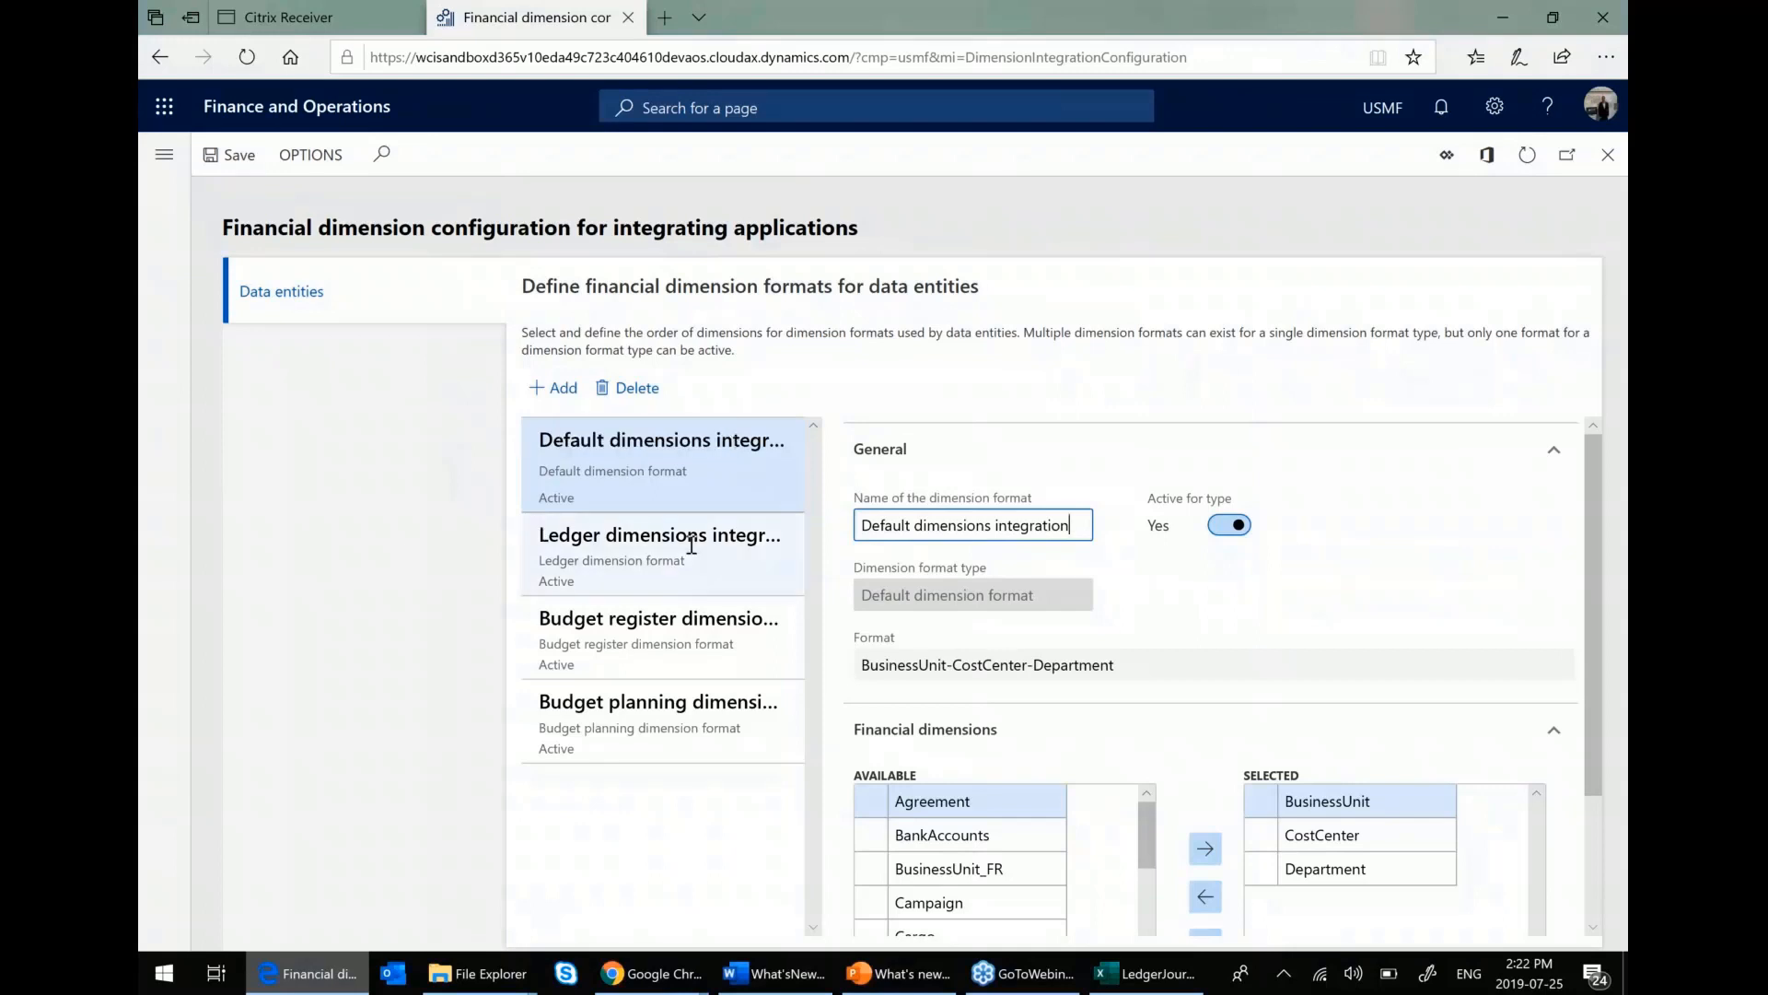
mouse_move(1605, 569)
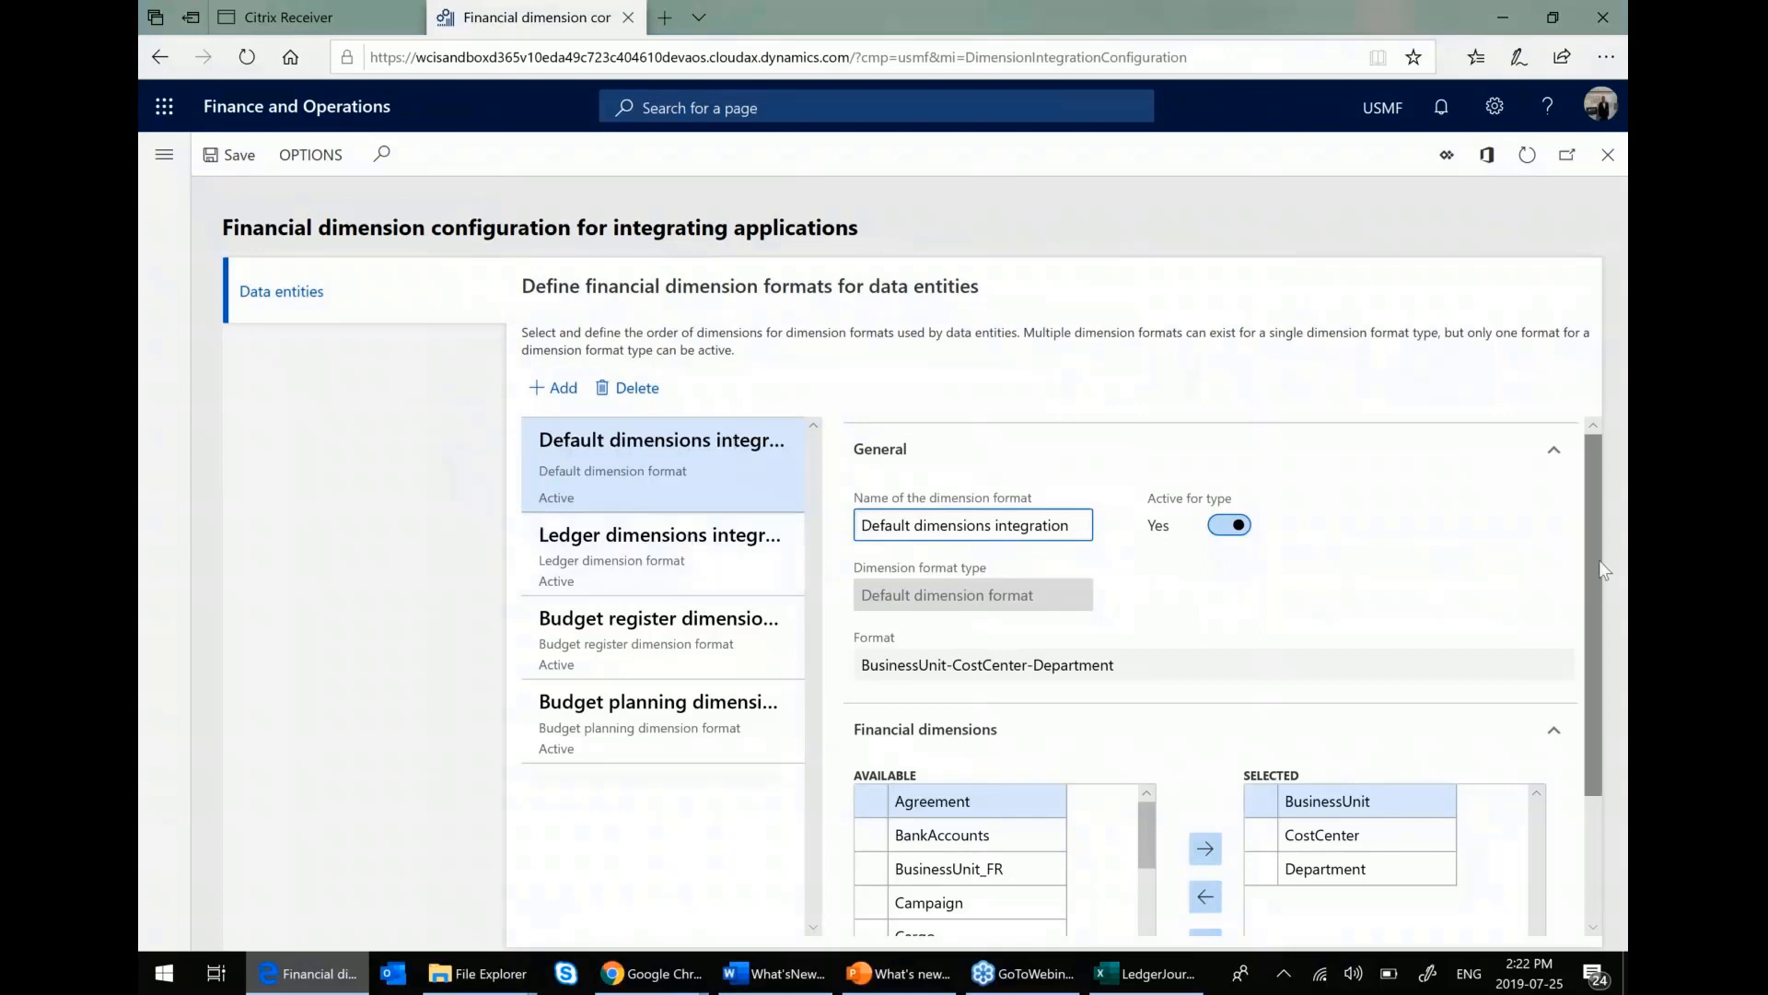
left_click(971, 525)
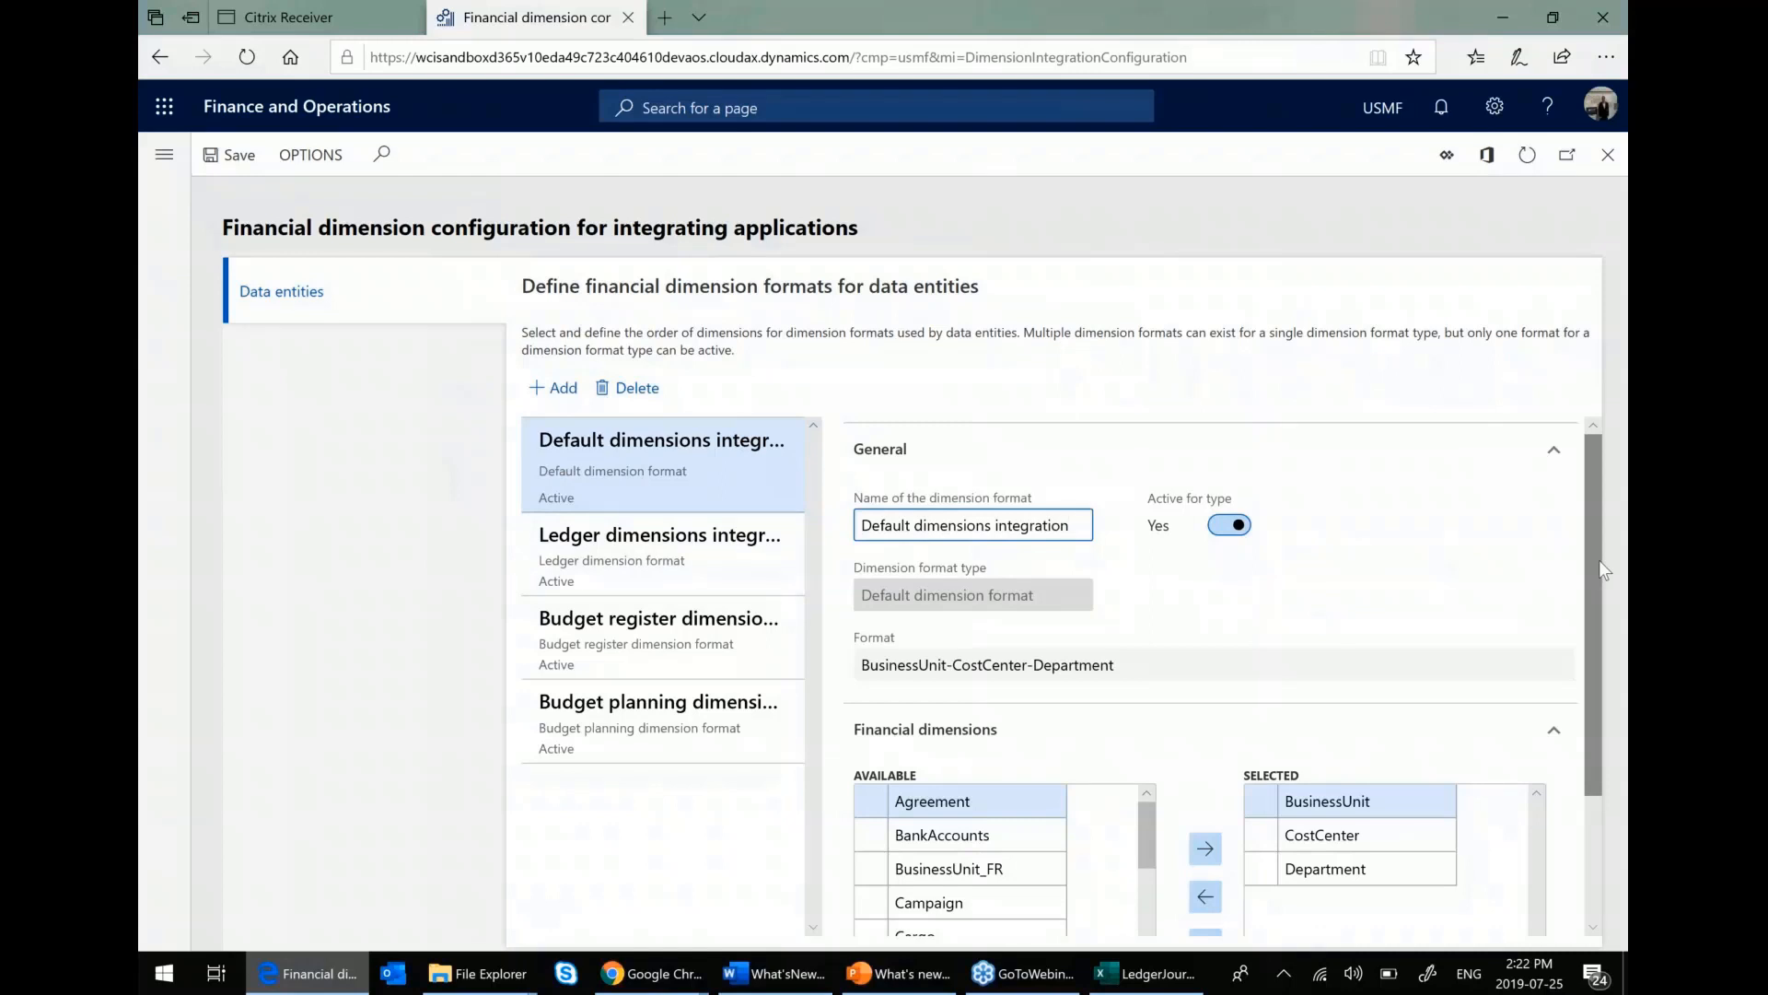
left_click(970, 525)
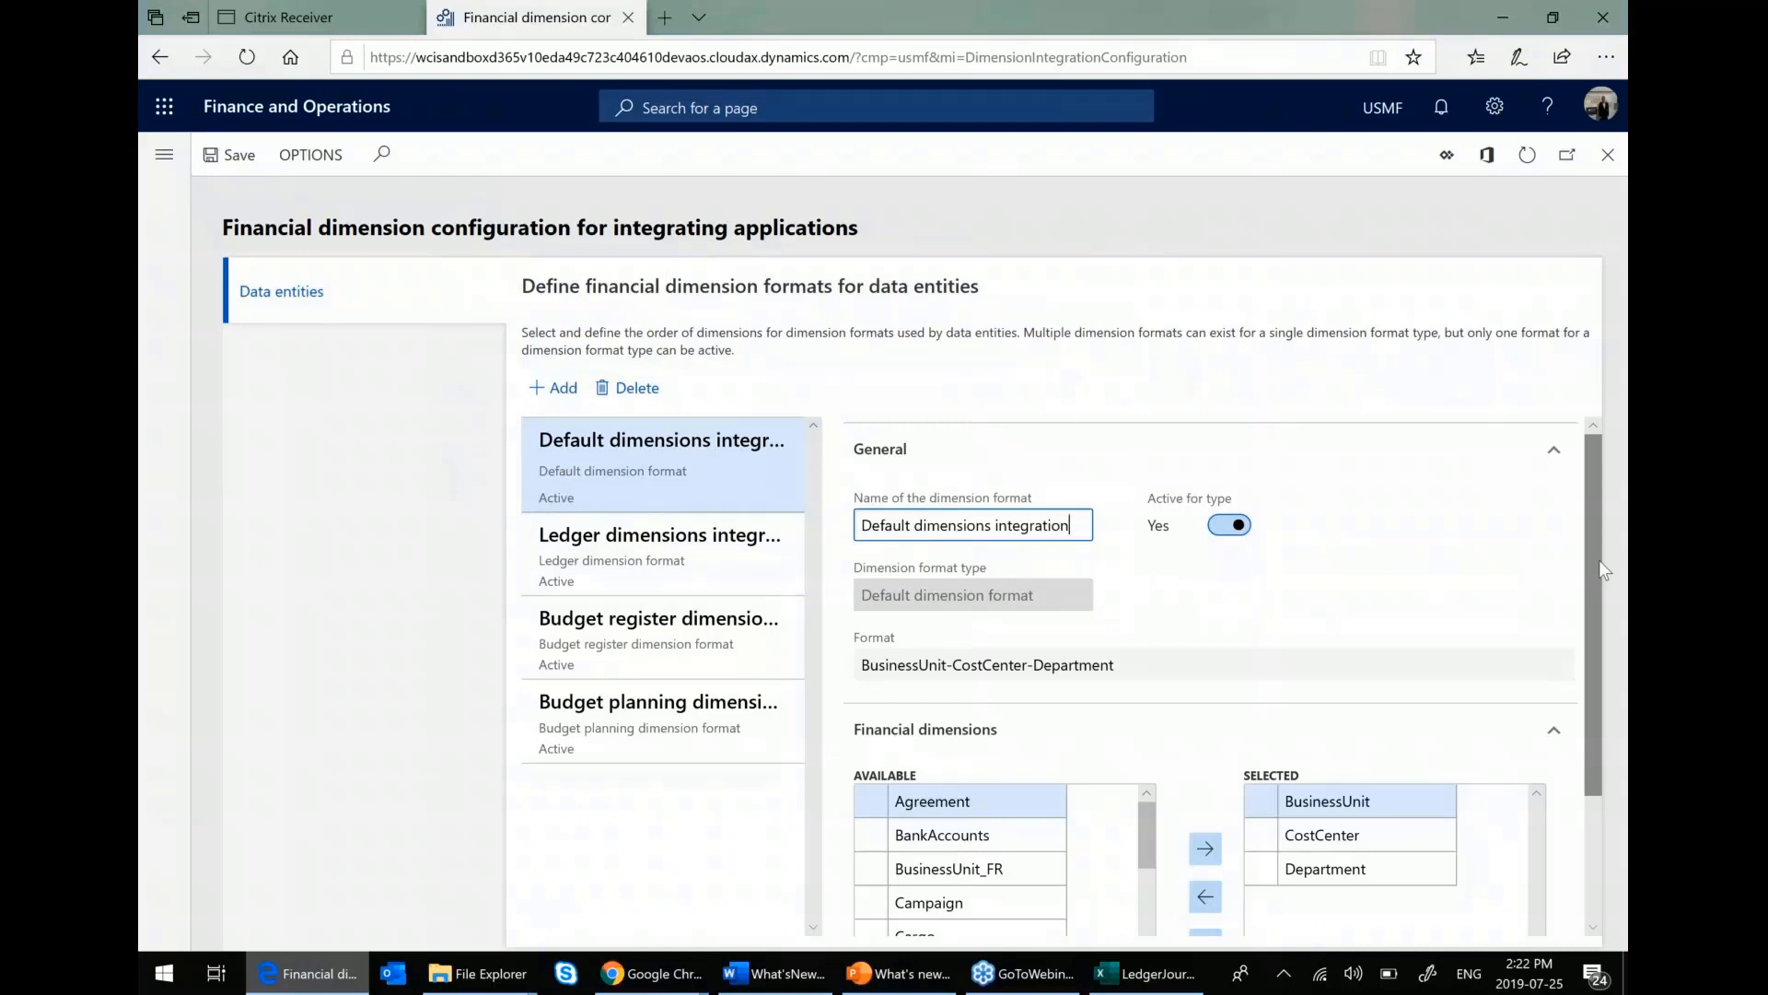
scroll("down", 3)
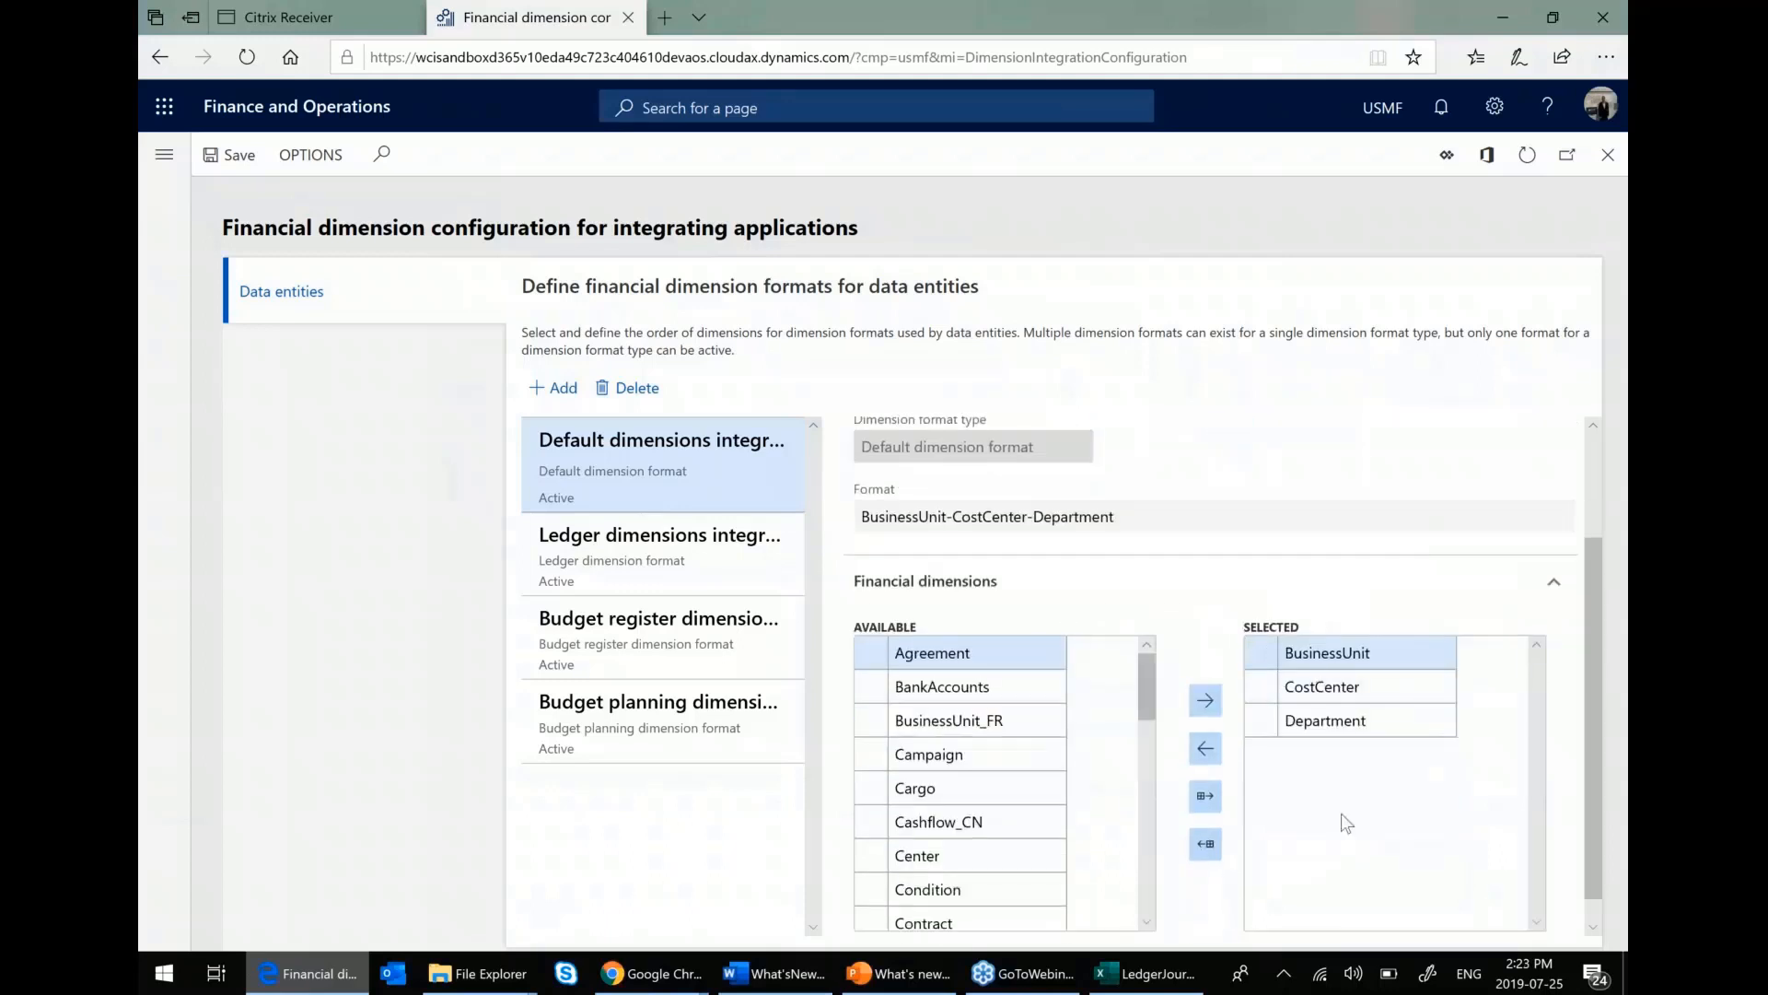
left_click(1323, 685)
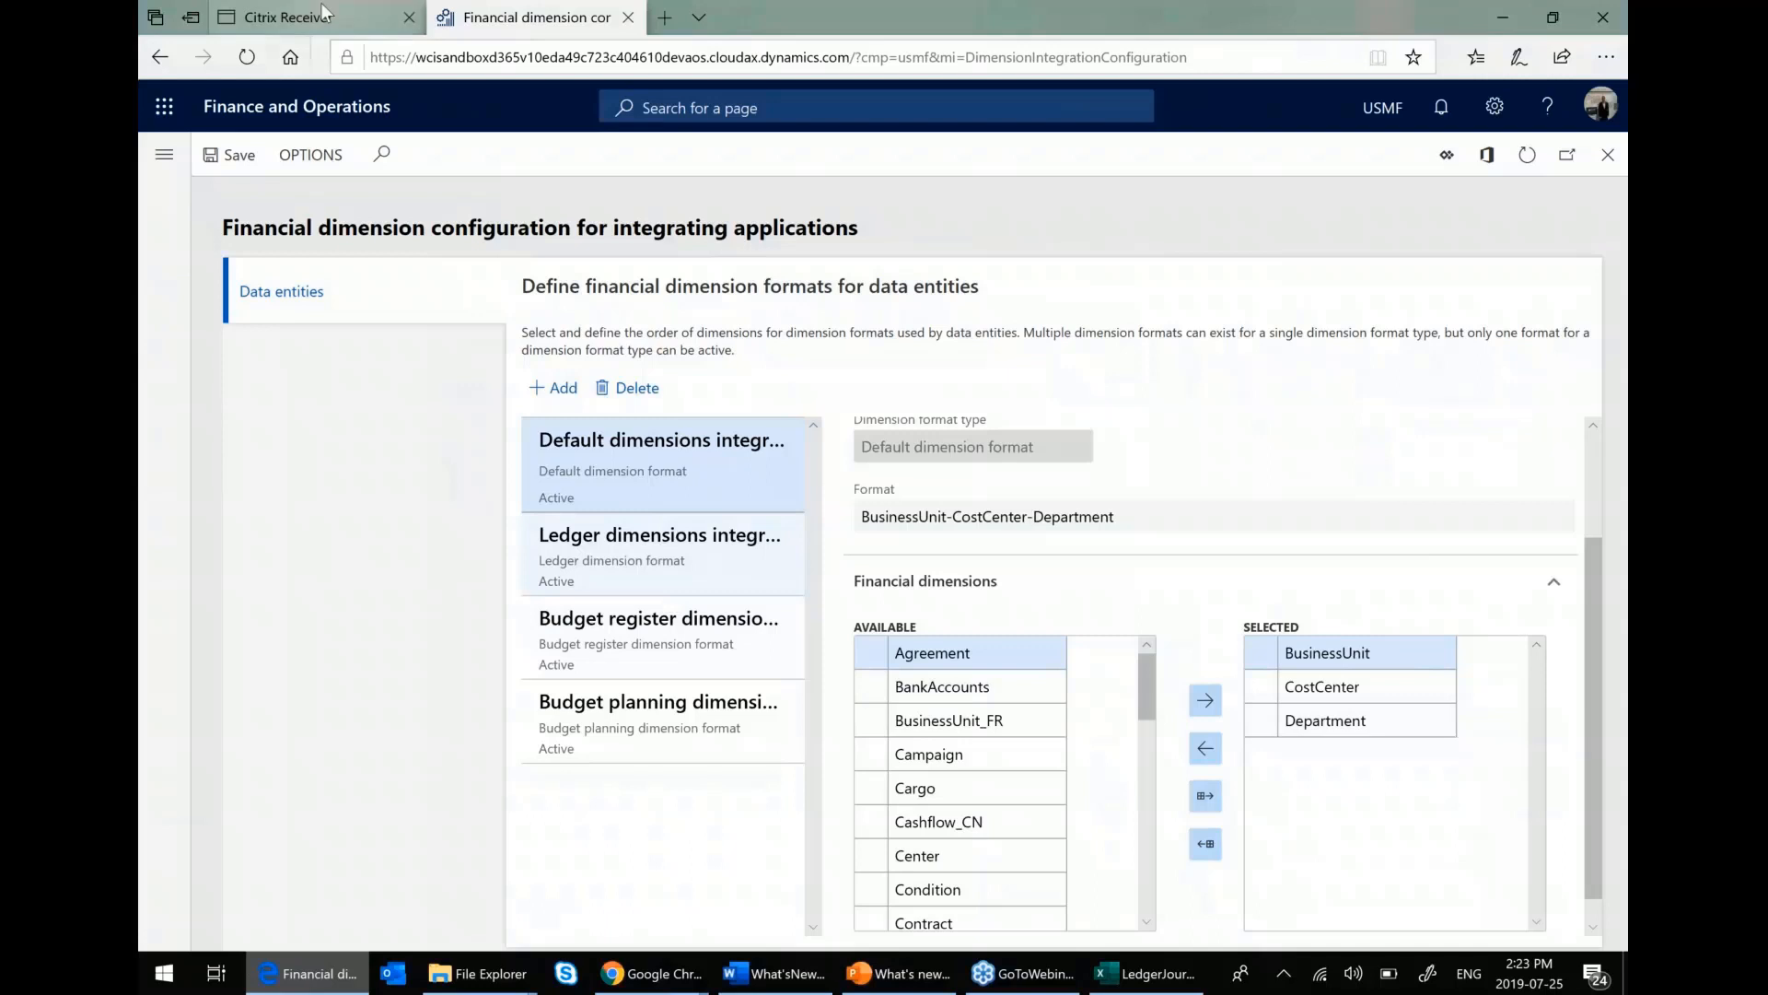
- View the Ledger dimensions integration format MainAccount-BusinessUnit-CostCenter-Department
left_click(660, 534)
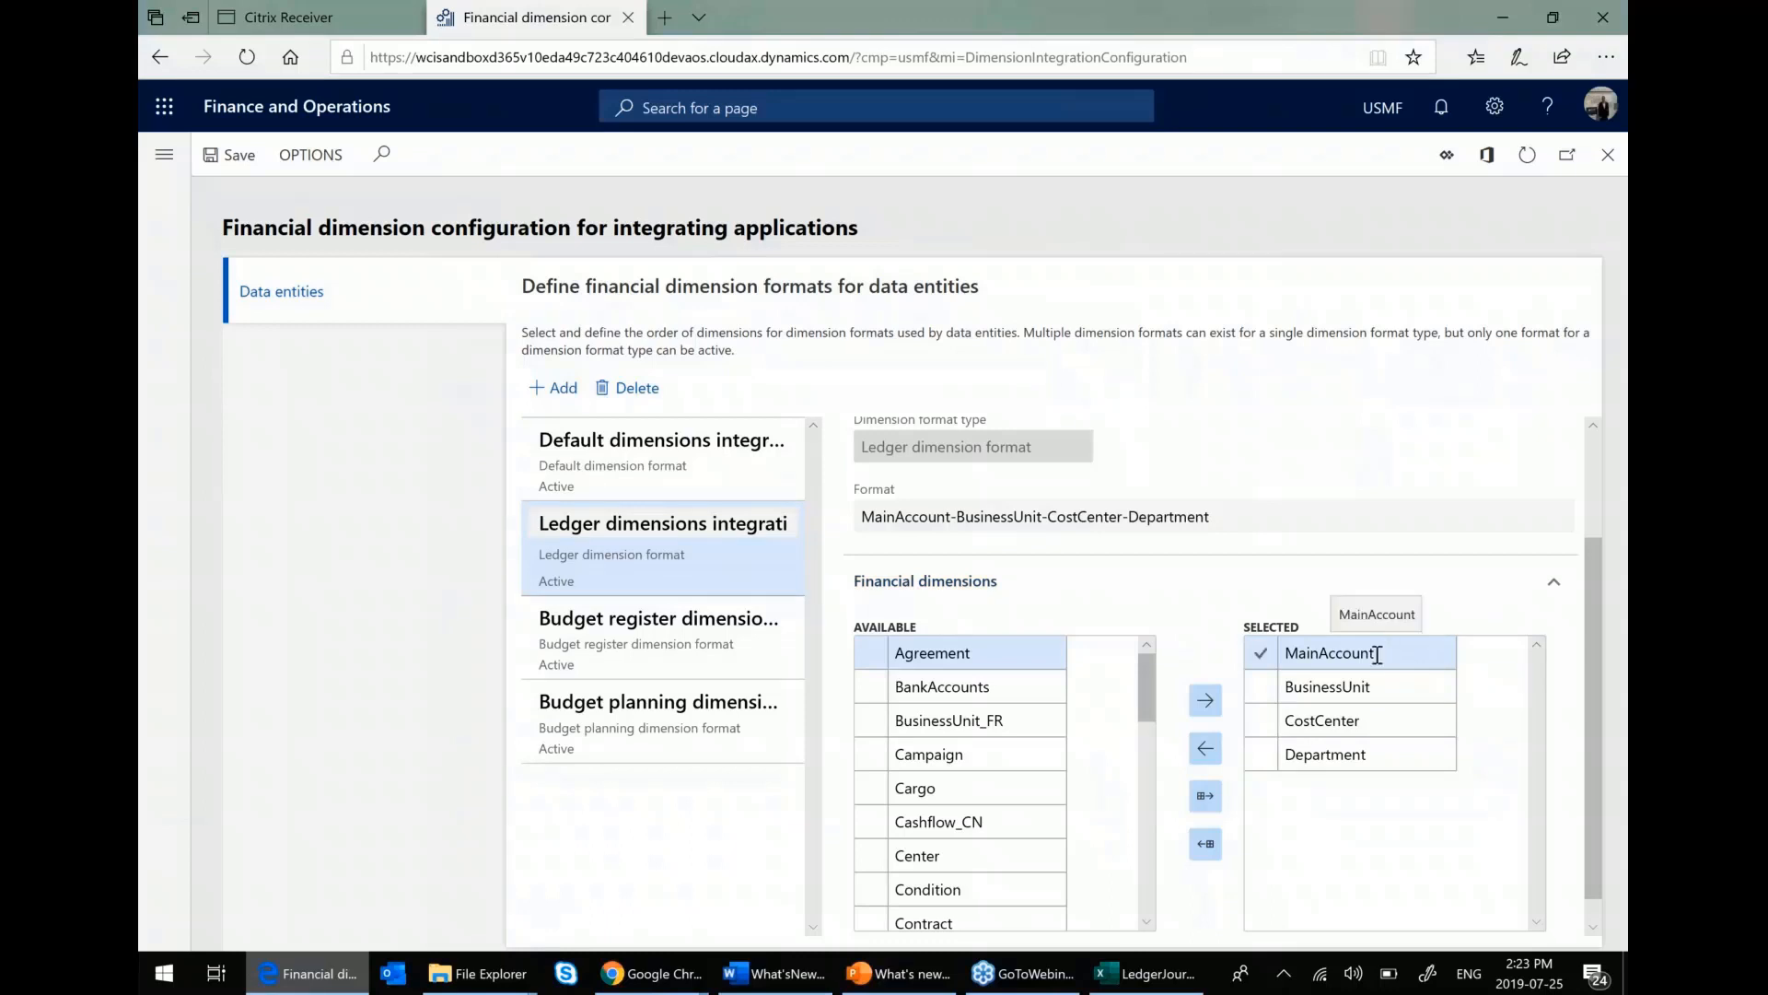
left_click(1325, 754)
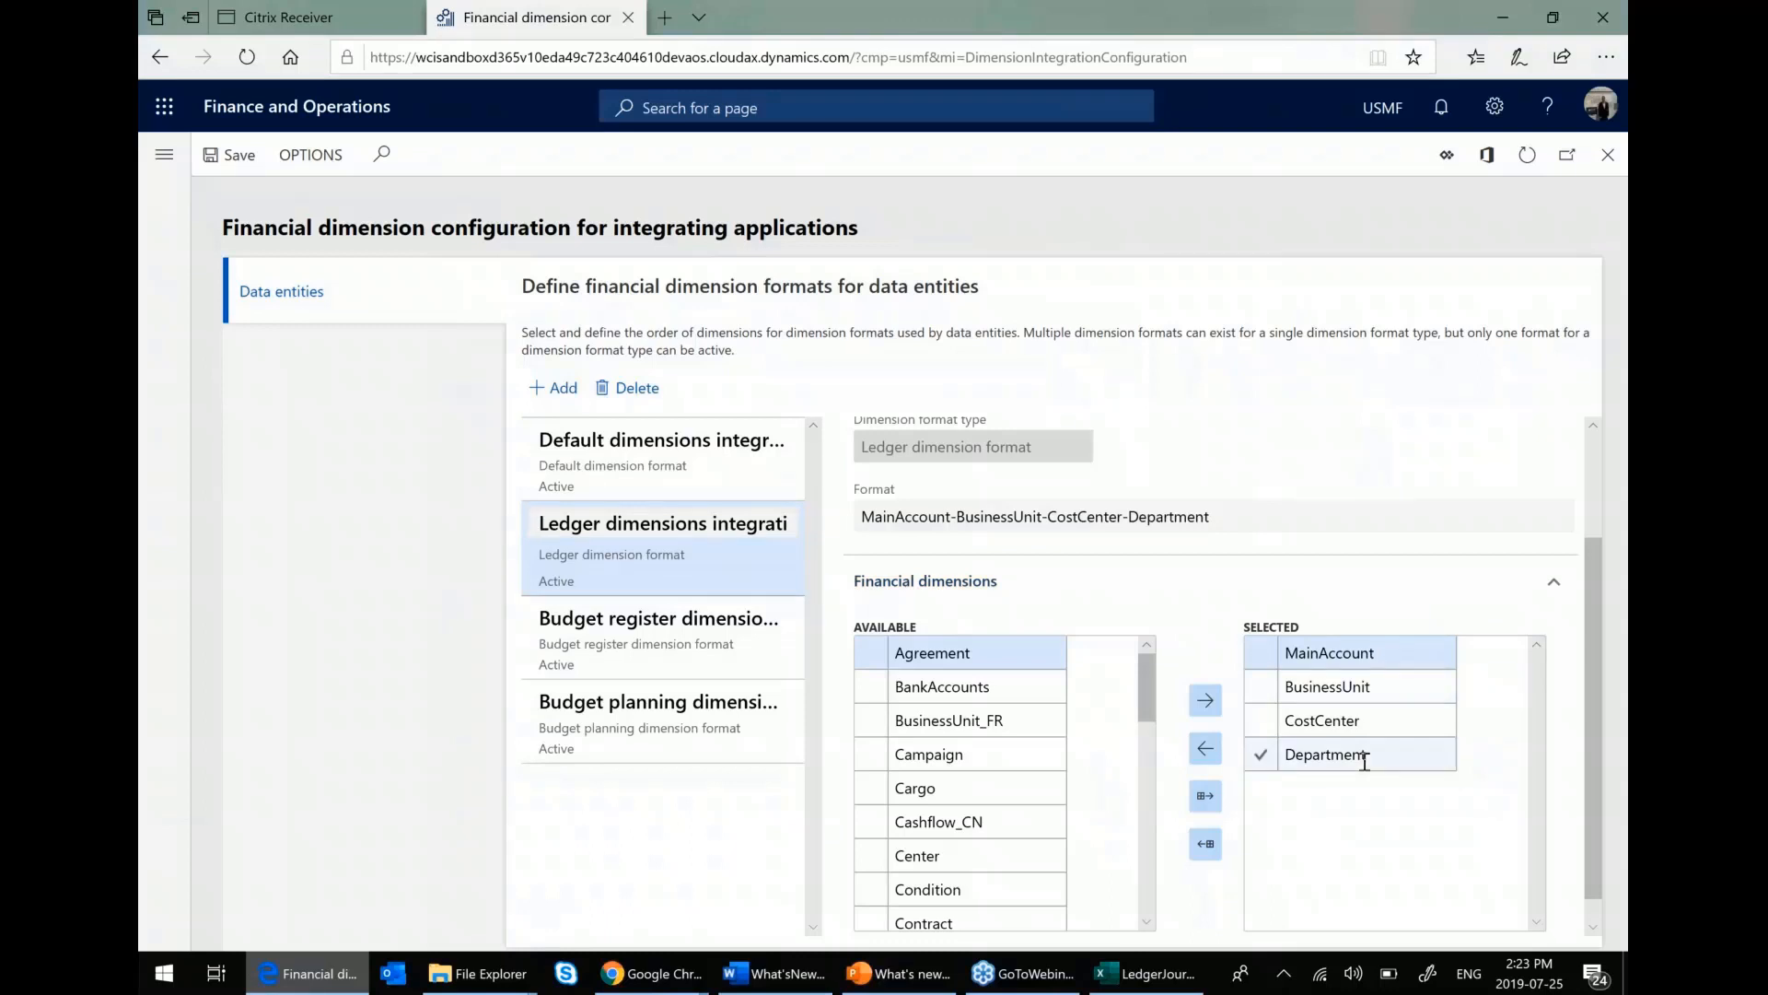
- Copy the first line into row 12 with account 110180-001-- and description 'Arush upload 2'
left_click(1144, 973)
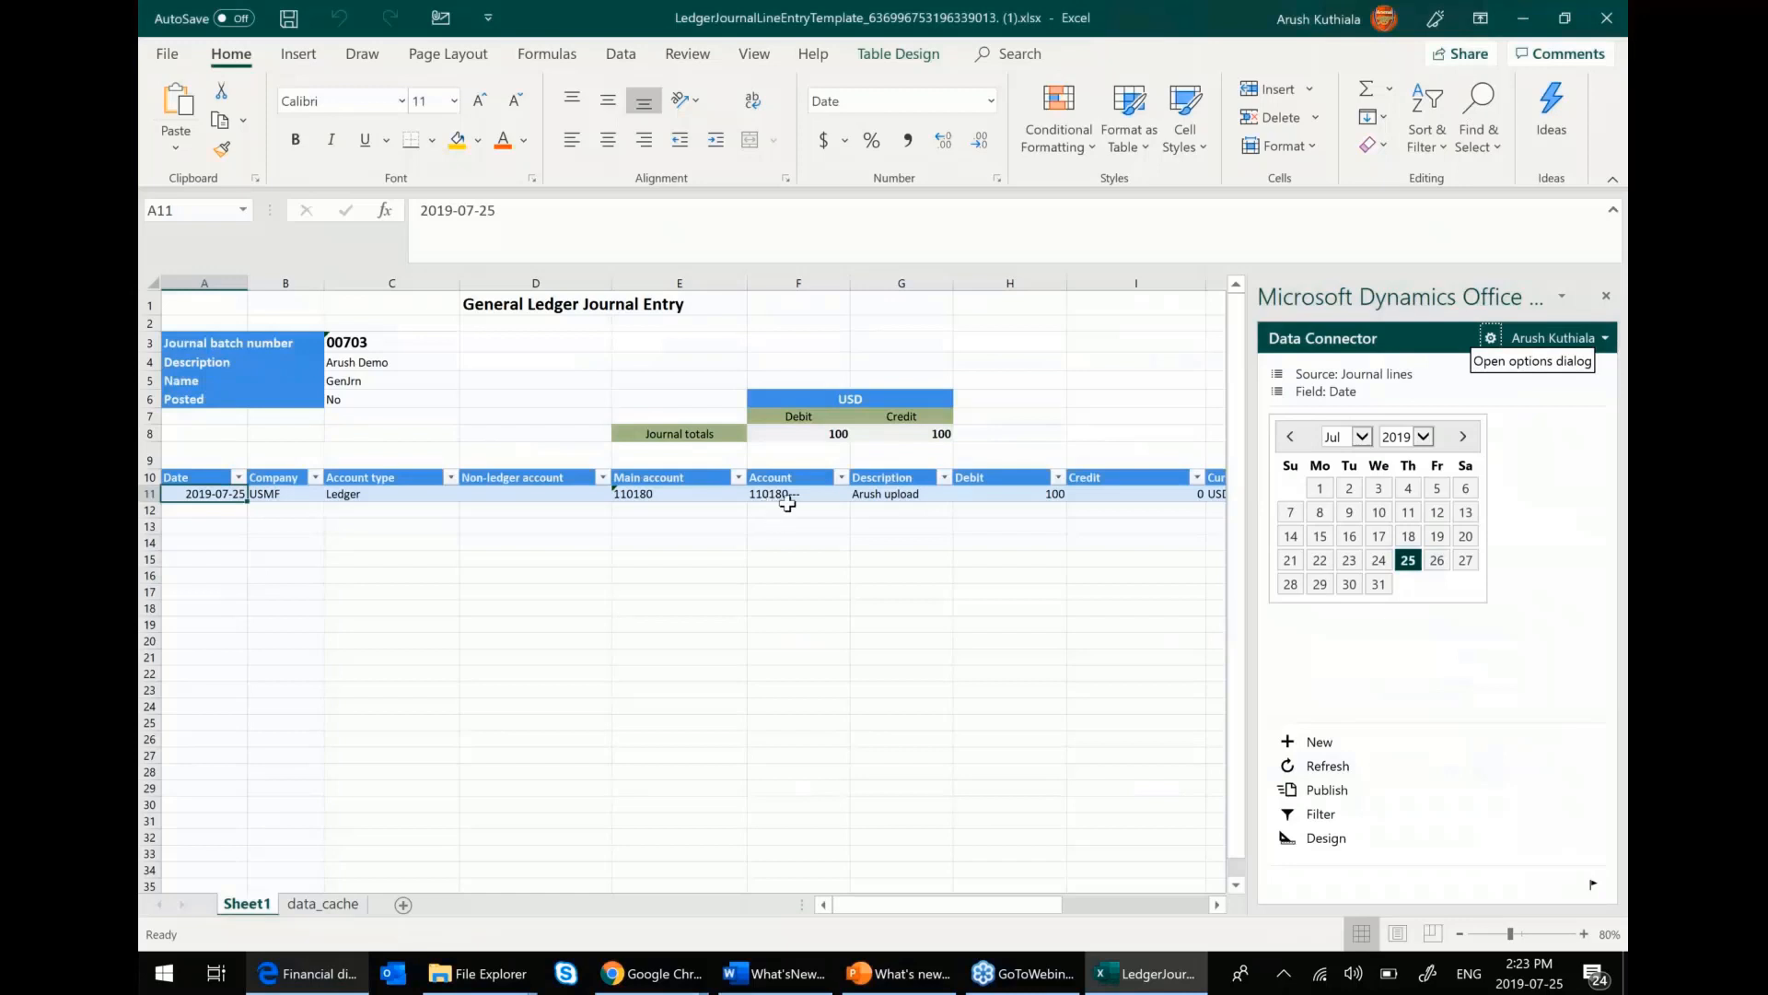
left_click(798, 494)
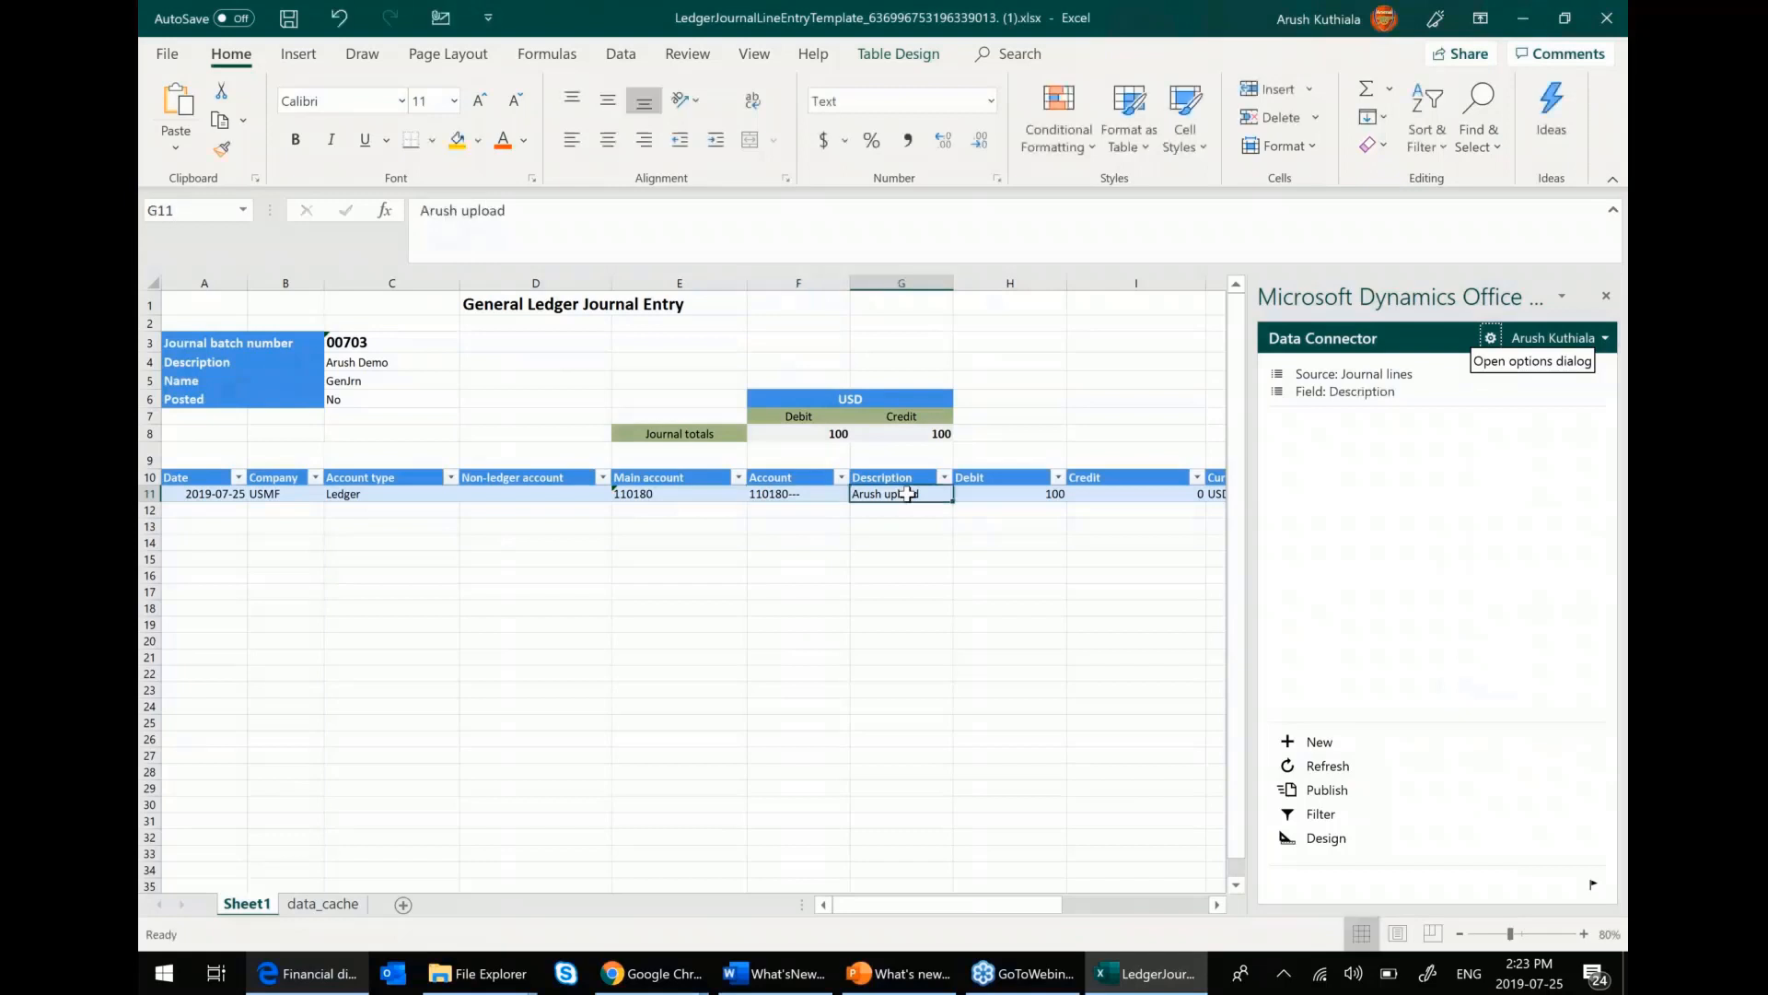
left_click(204, 508)
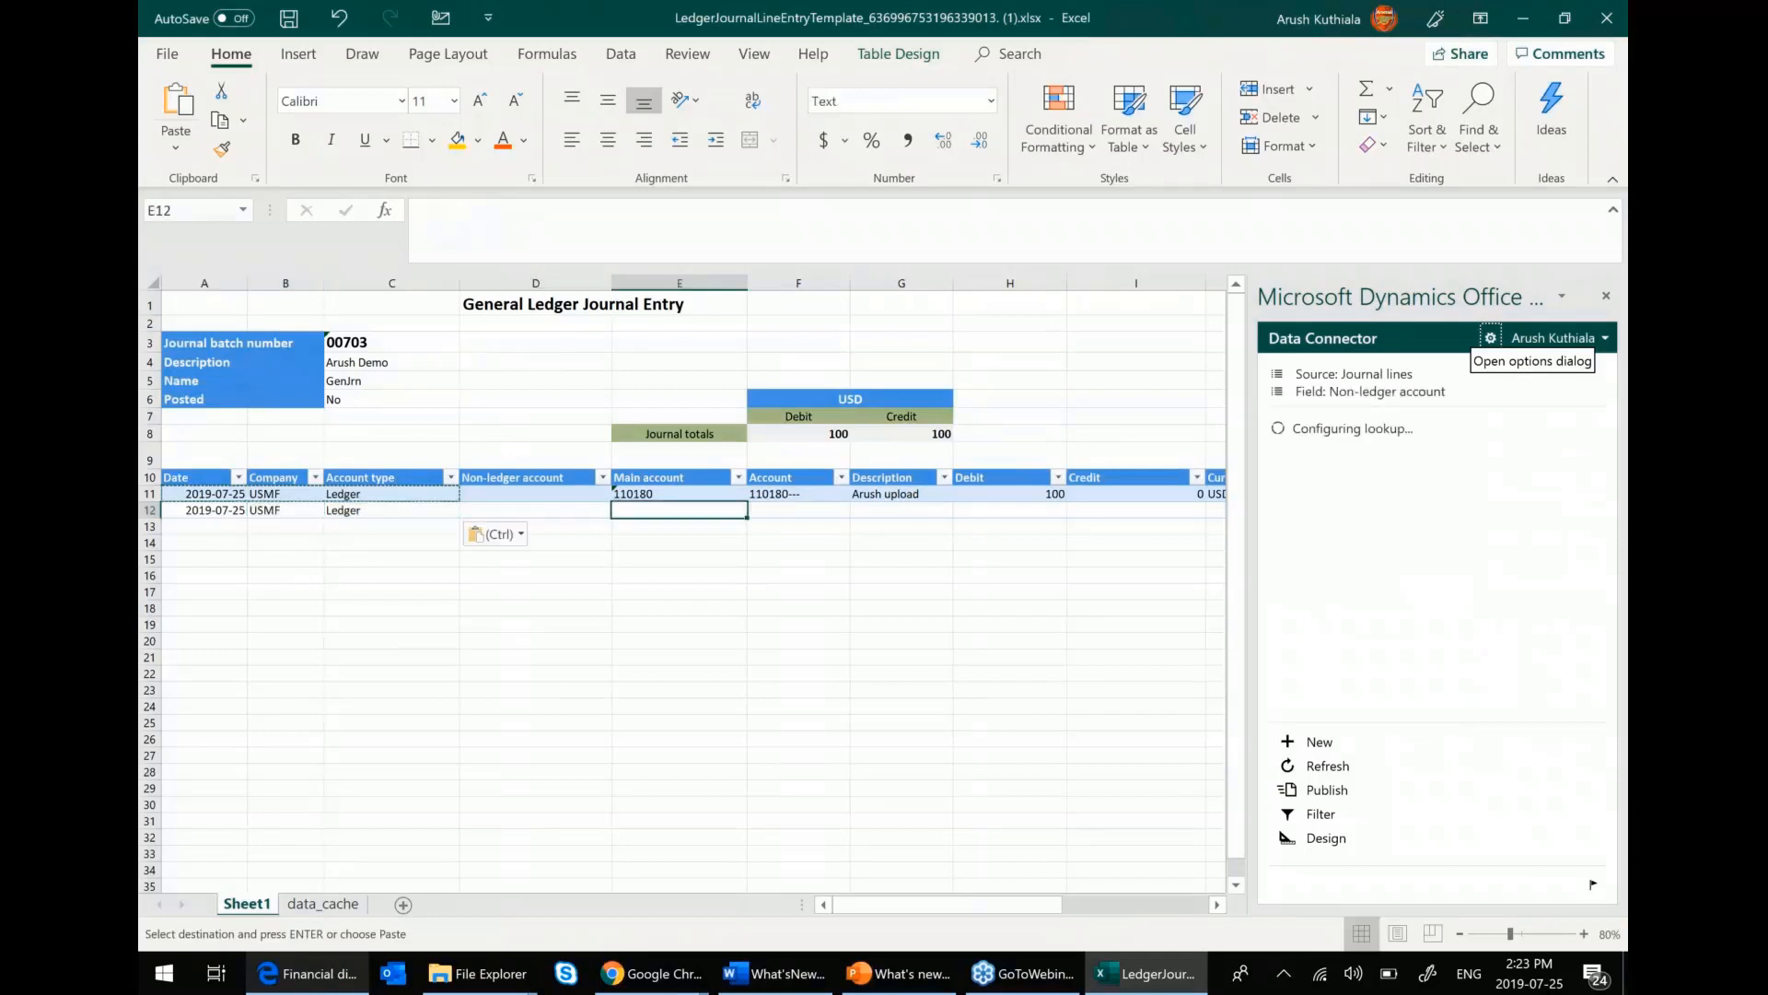
left_click(678, 493)
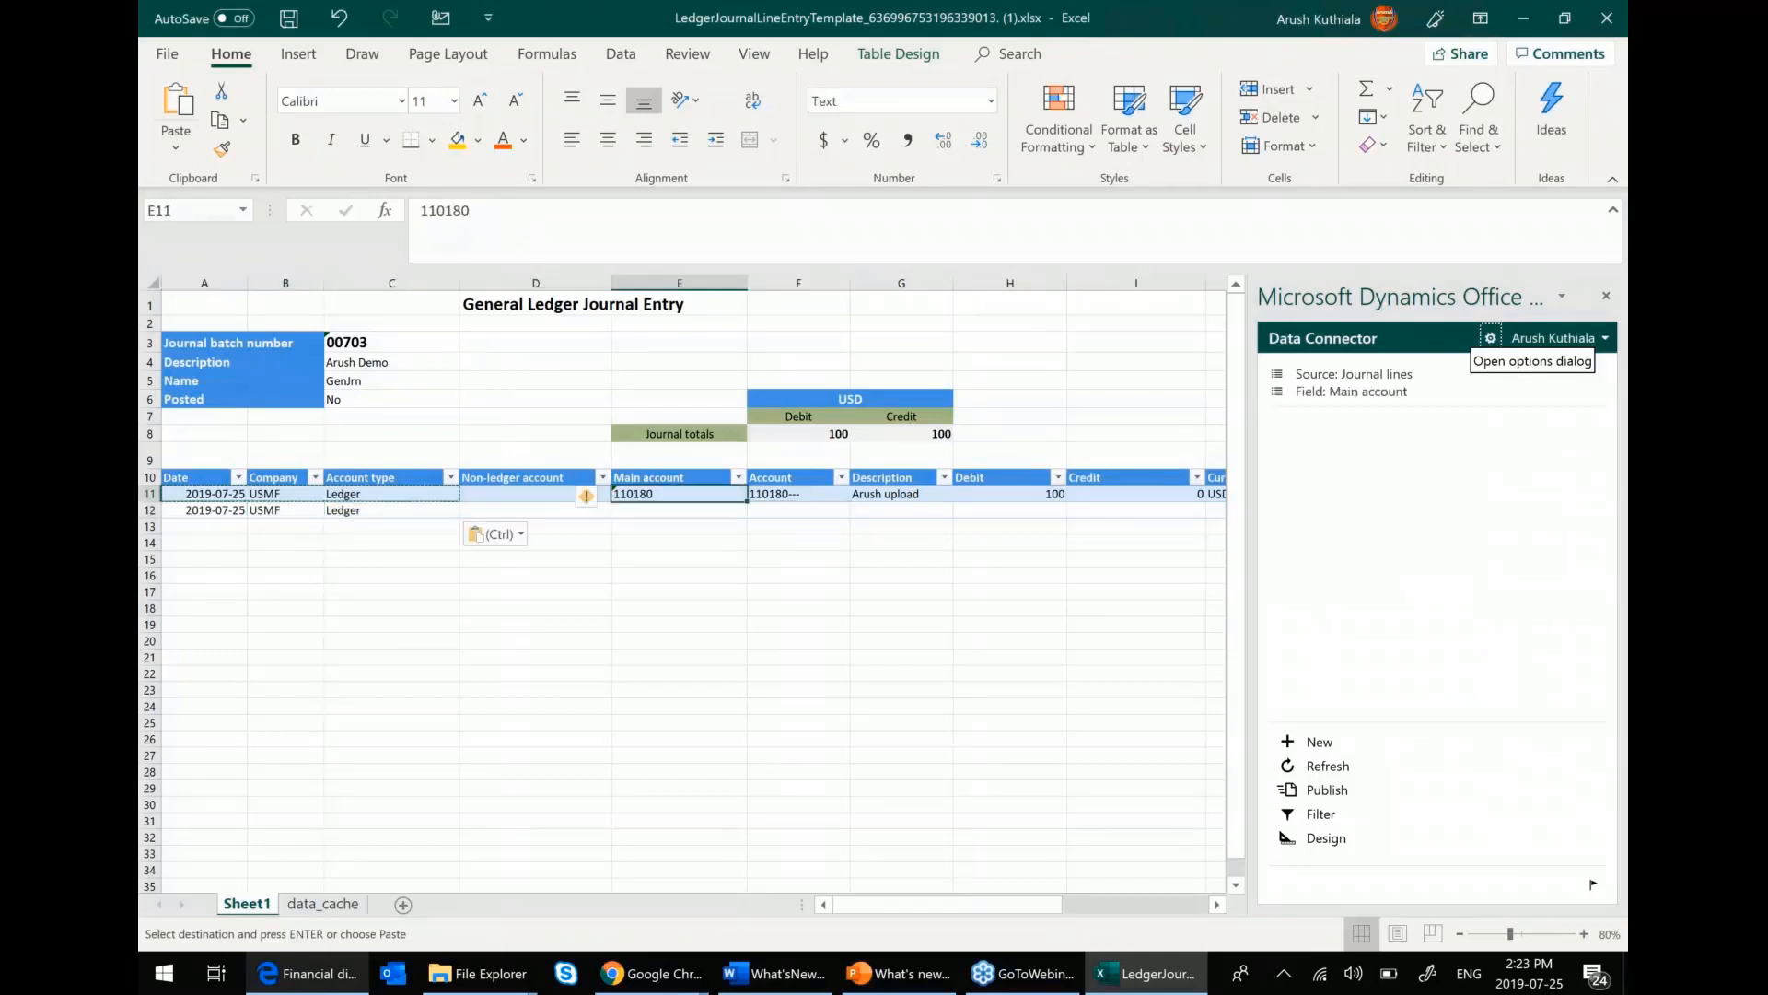
type("110180-001")
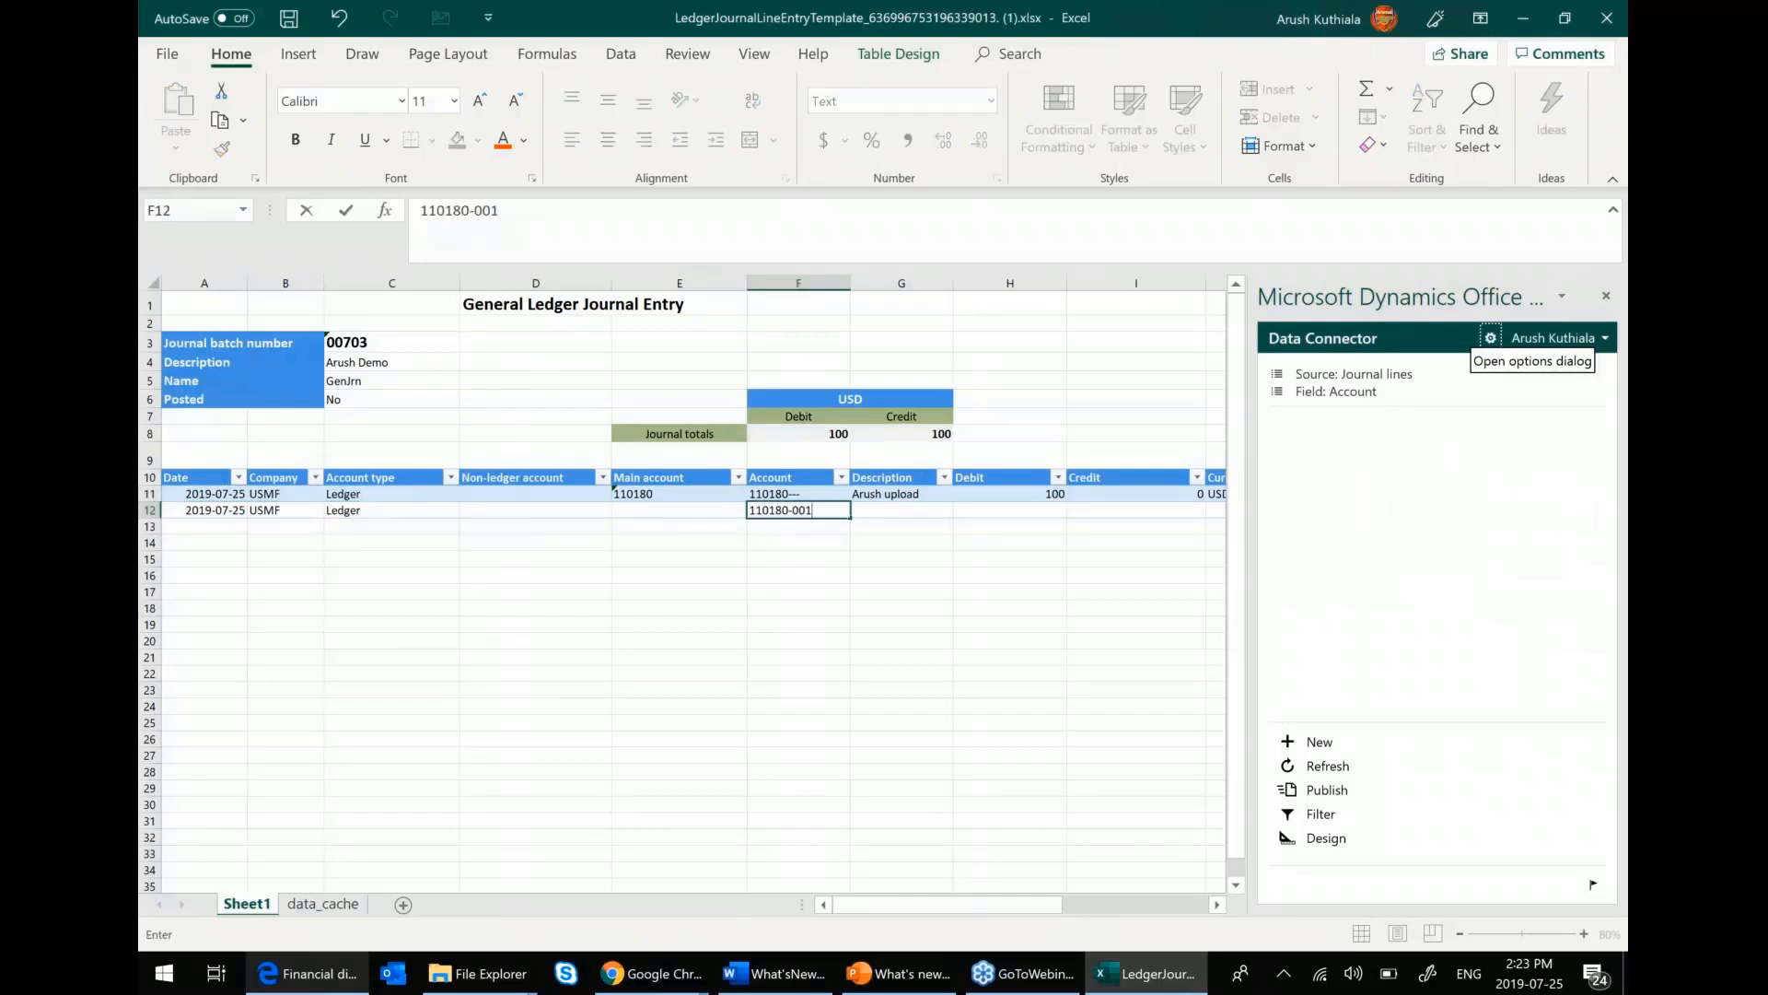
type("--")
left_click(901, 508)
type("Arush upload")
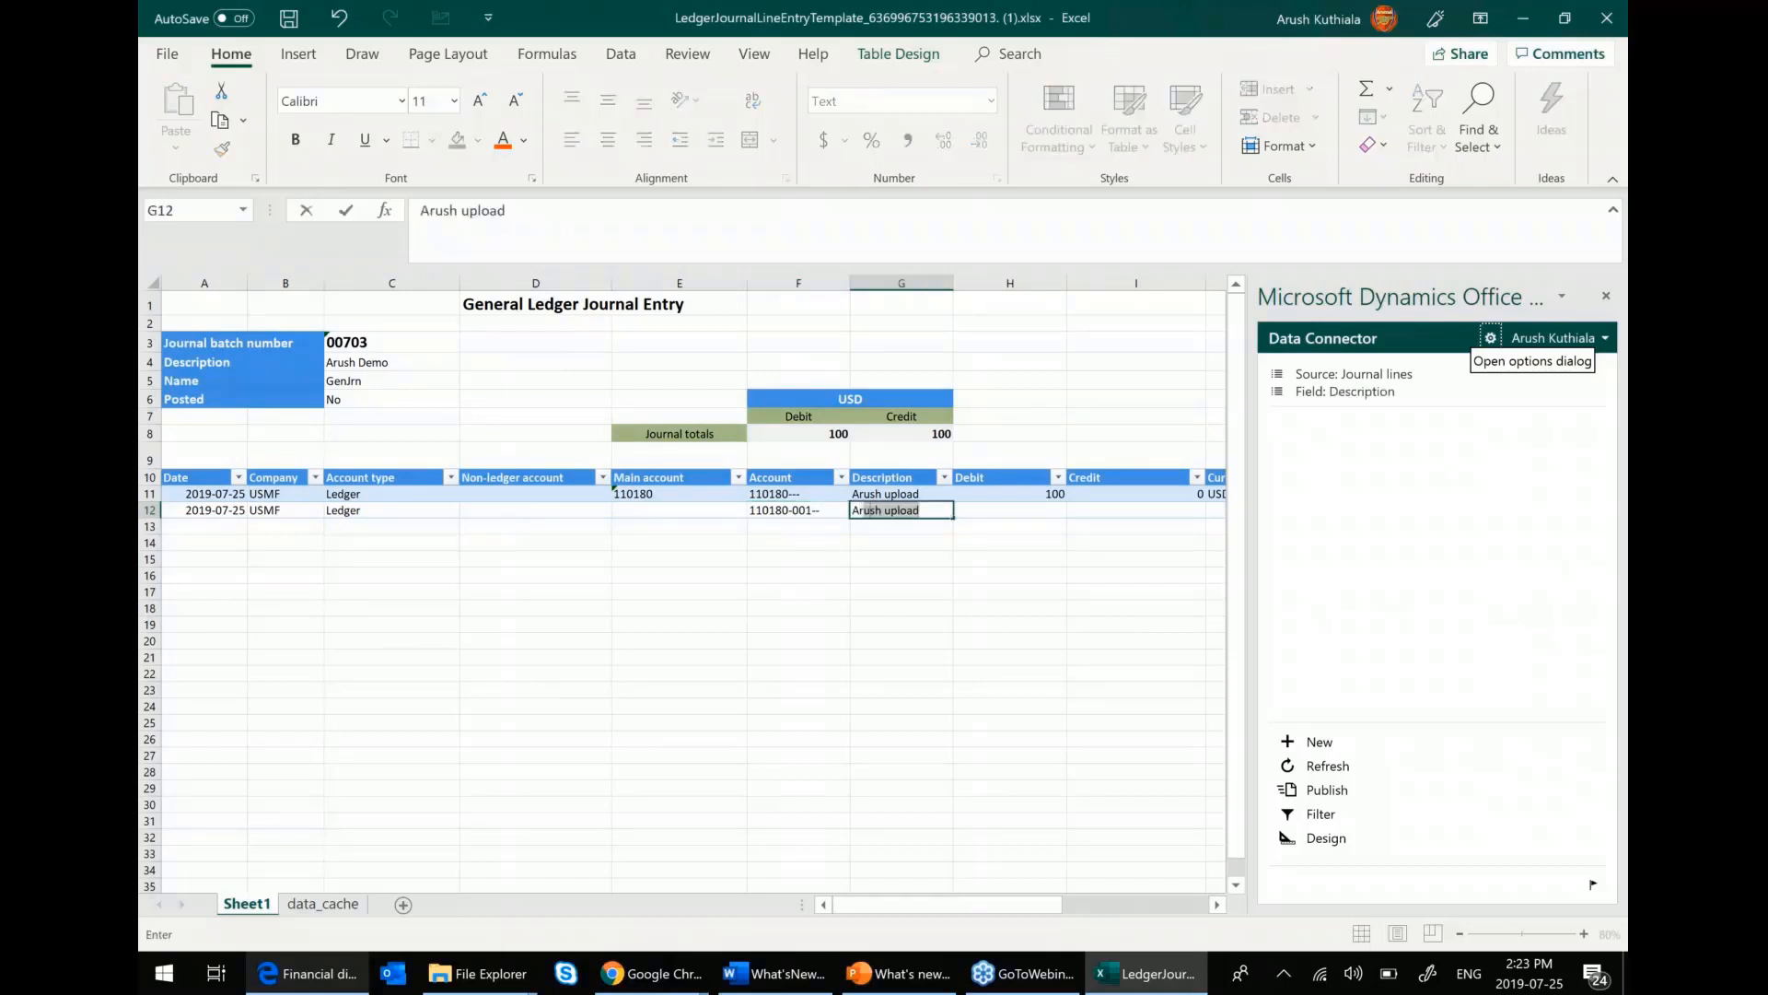
type("2")
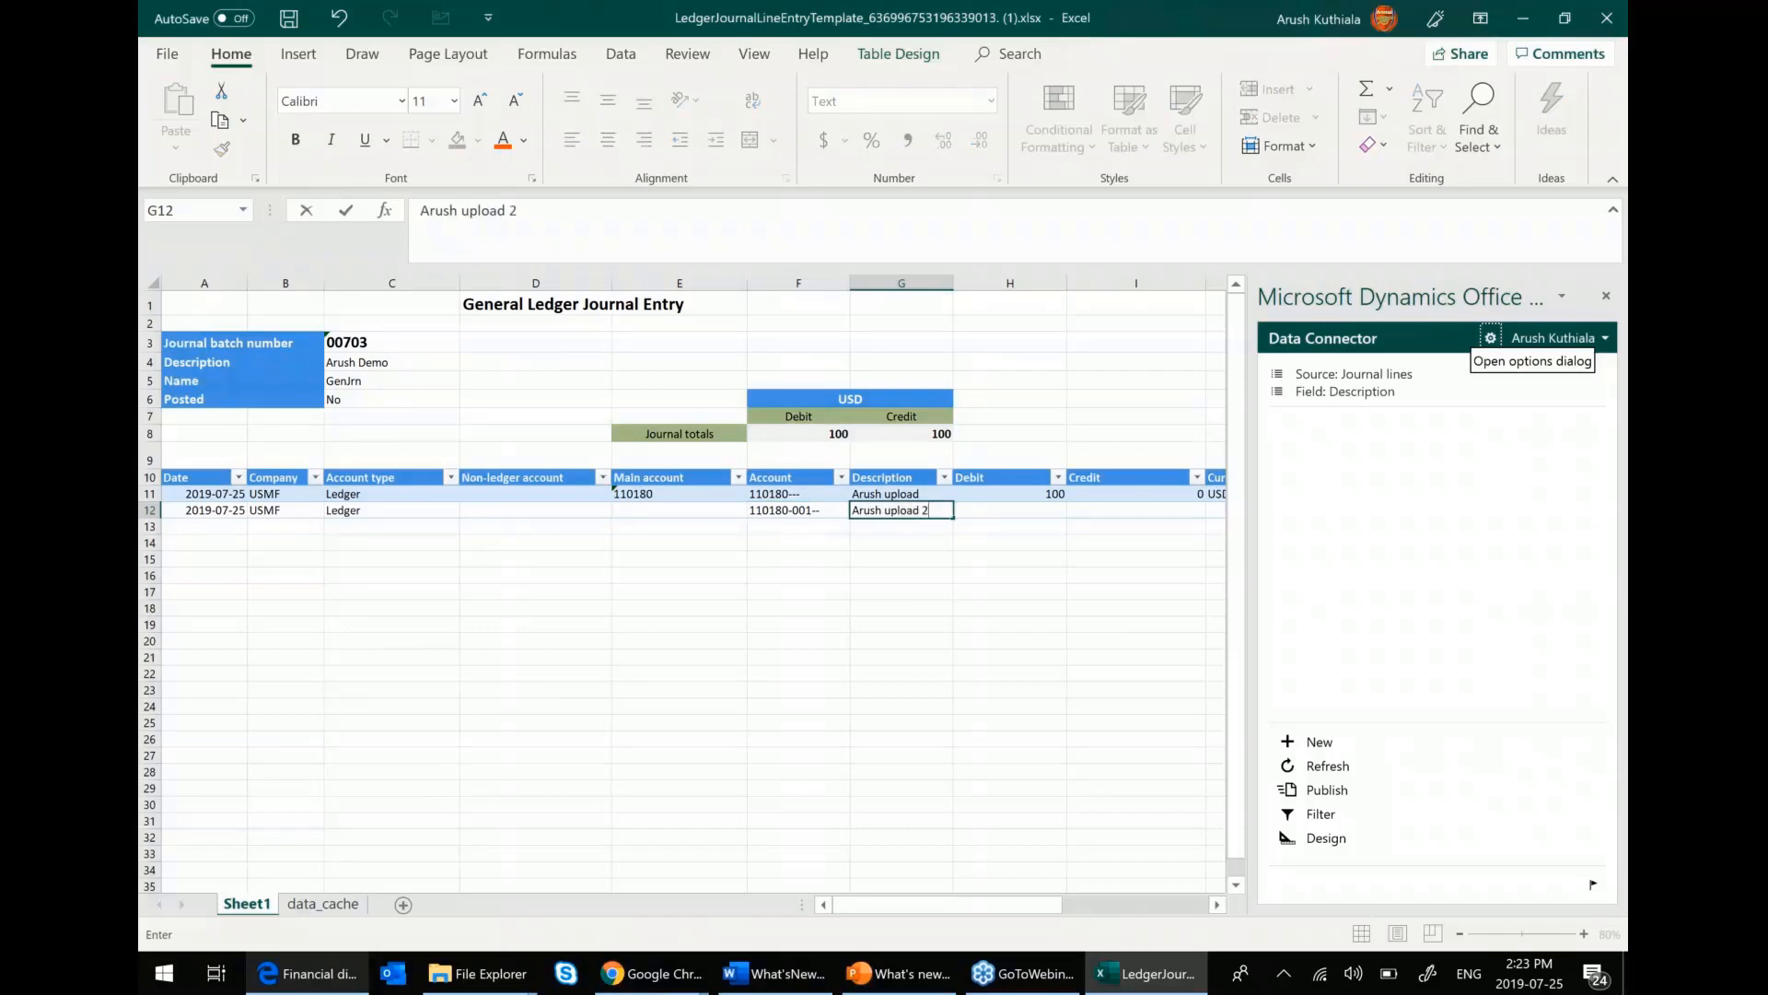
left_click(1008, 494)
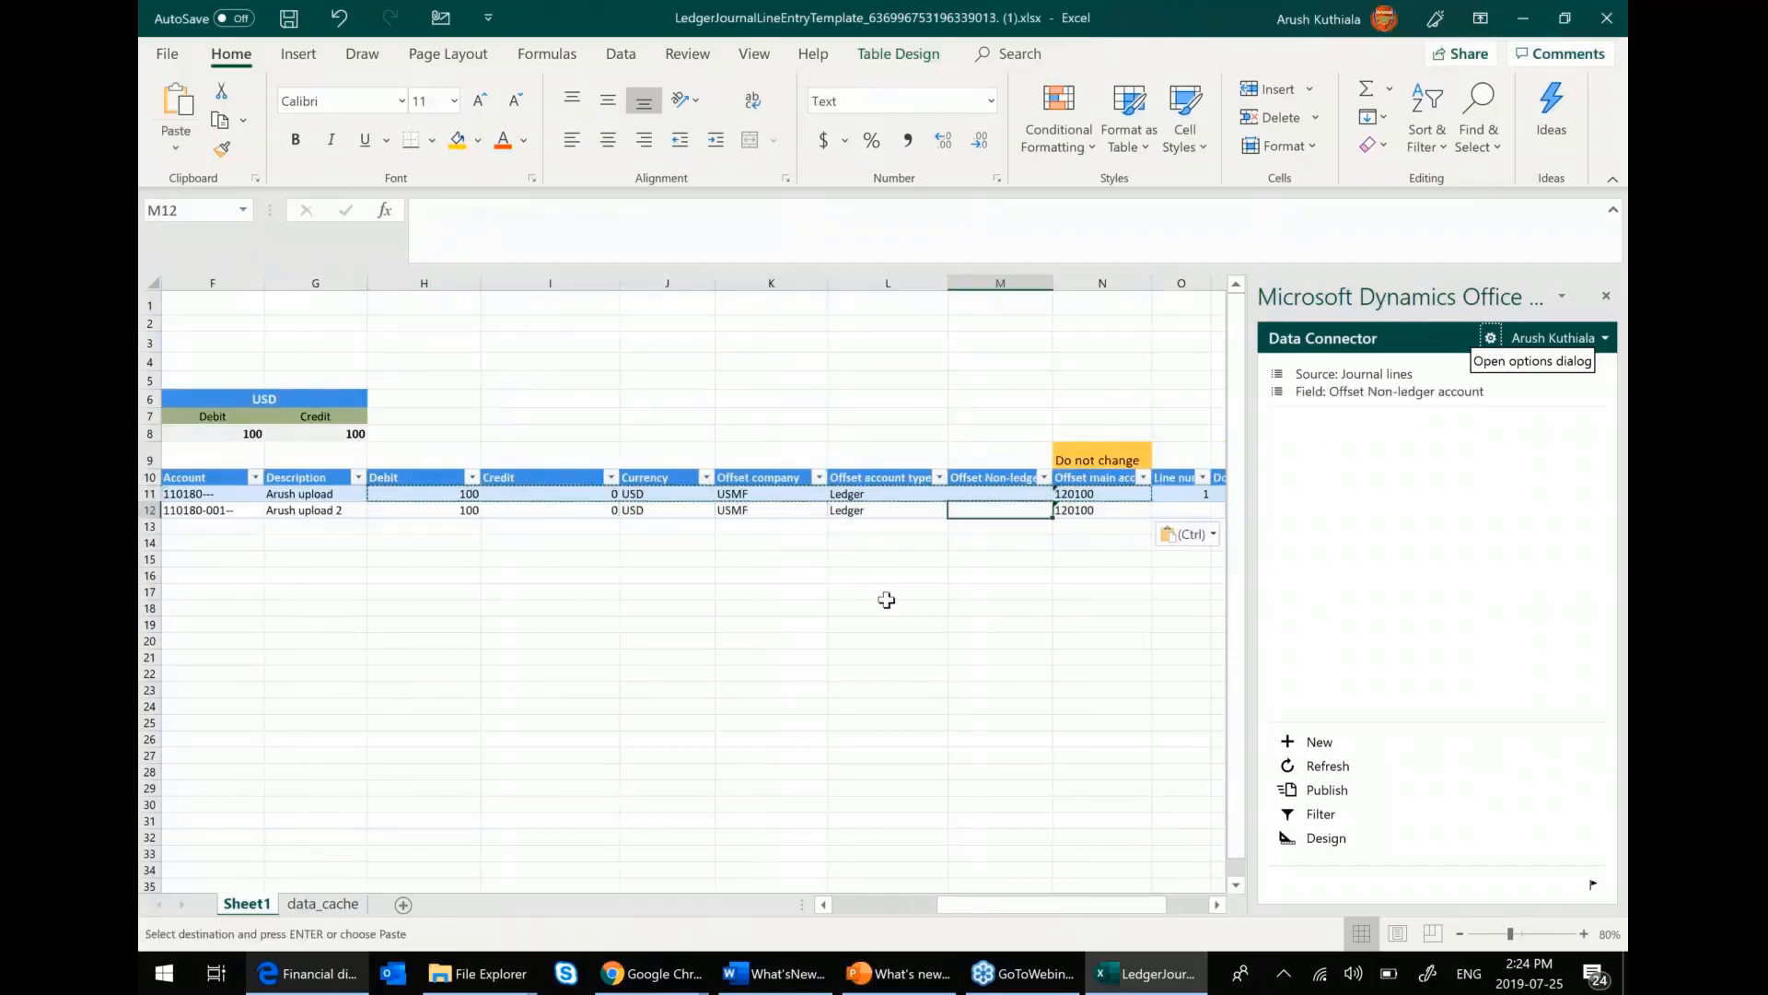
- Publish both journal lines to Dynamics so the totals read 200, then refresh
left_click(1327, 790)
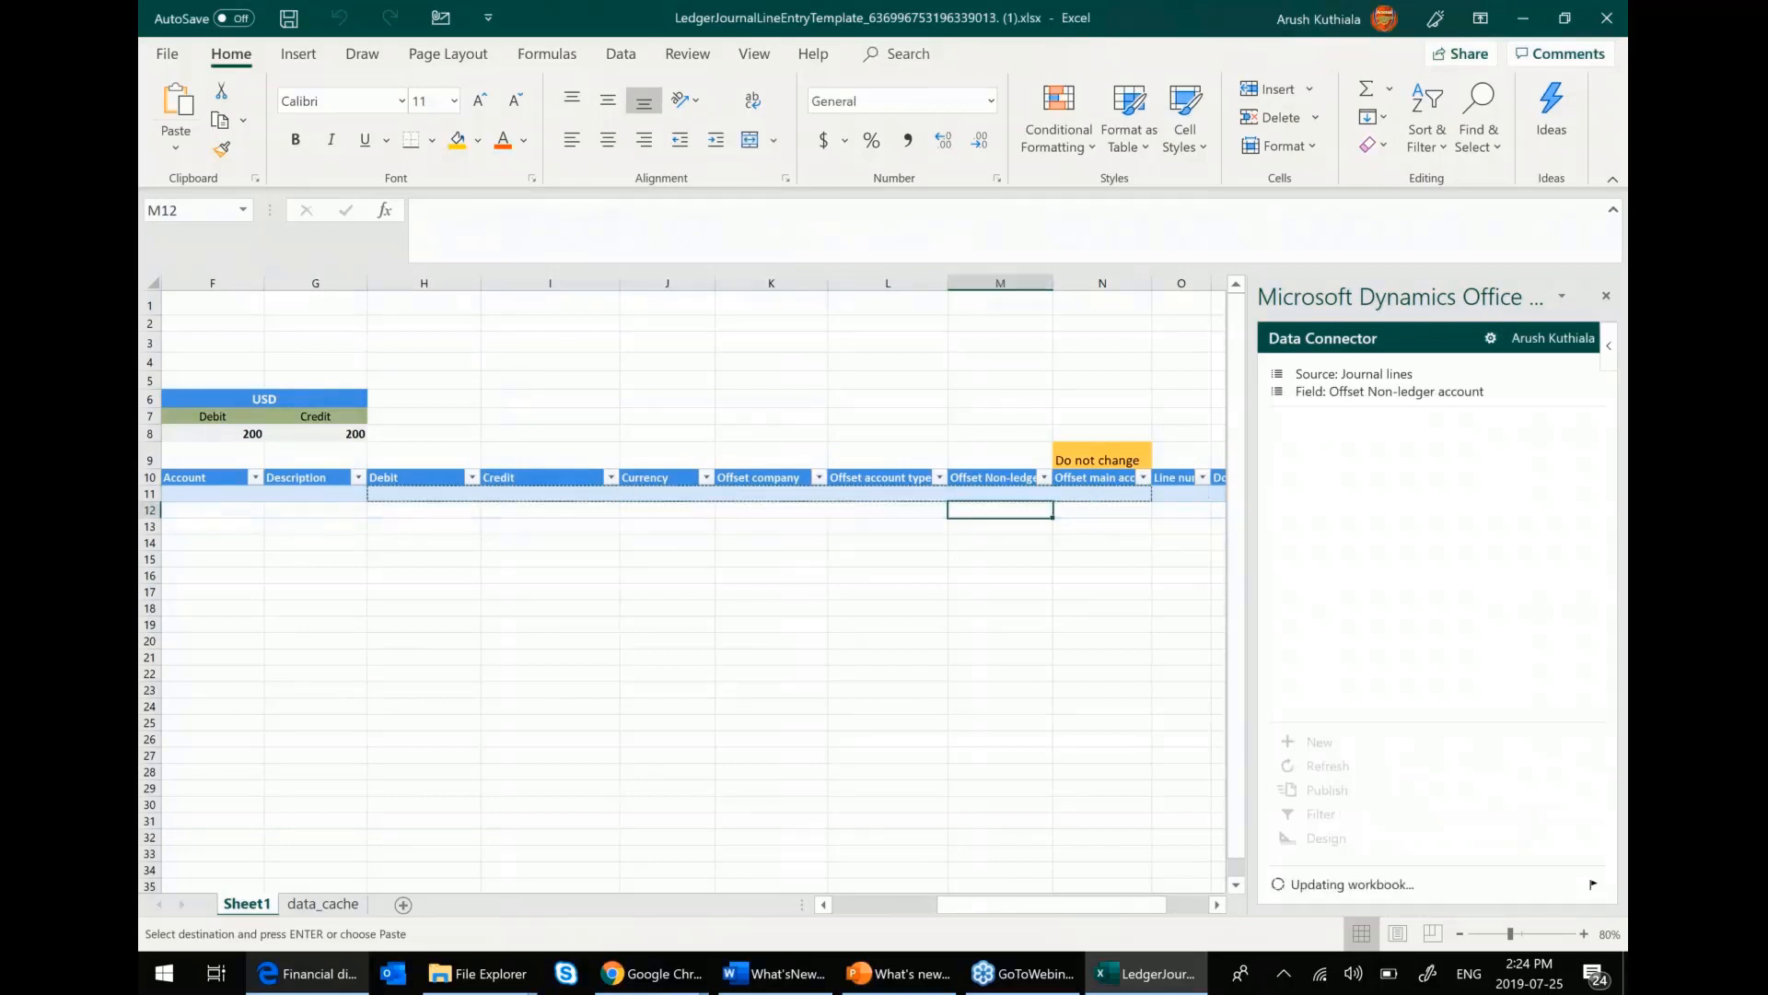
left_click(1328, 767)
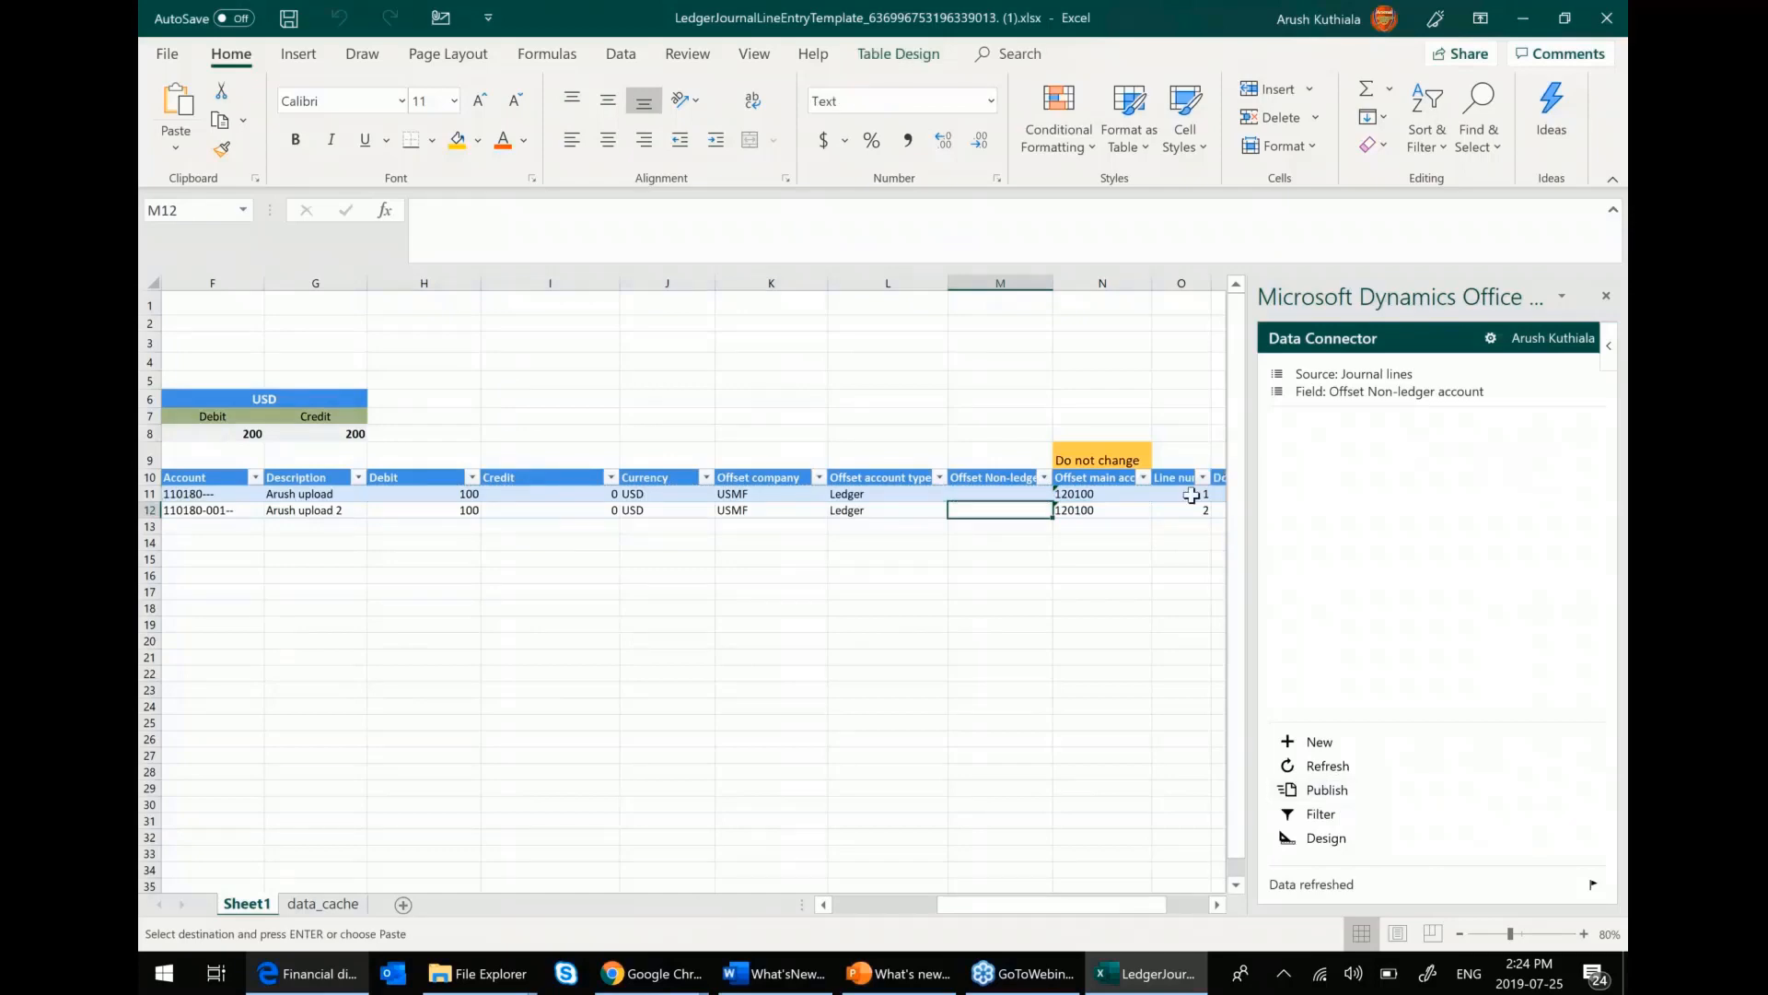
- Open the voucher lines of journal 00703 showing both 100.00 debit lines
left_click(306, 973)
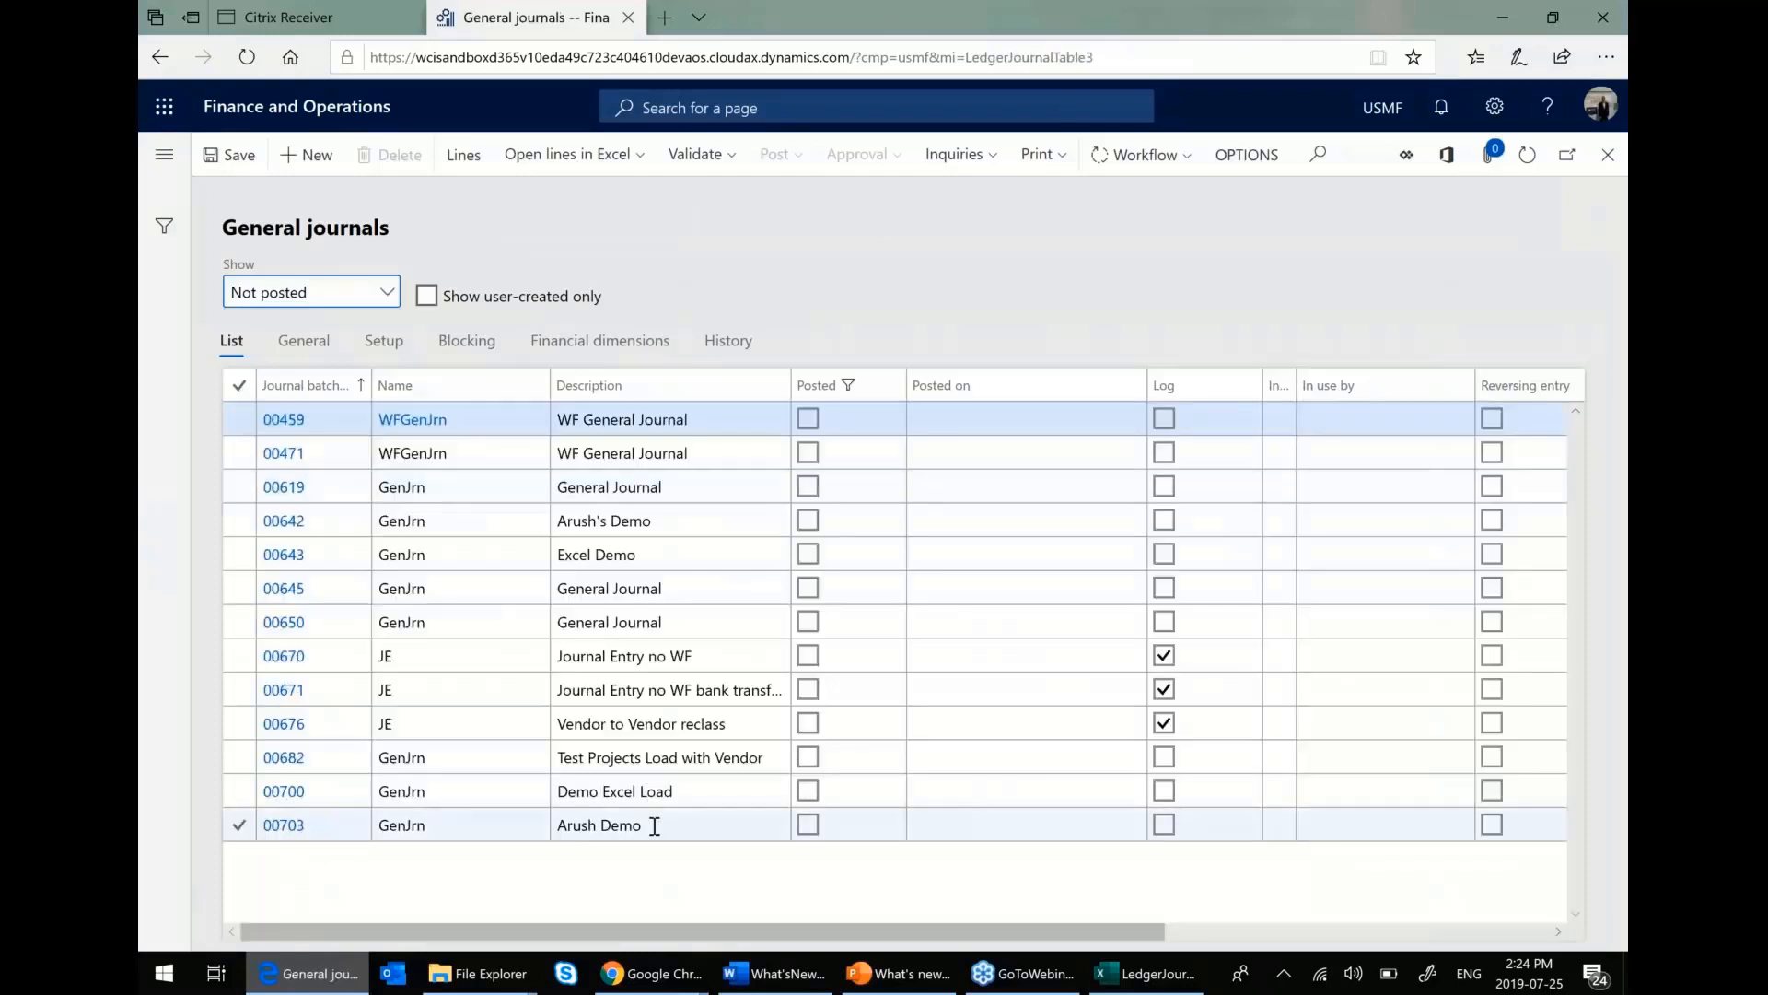
left_click(654, 825)
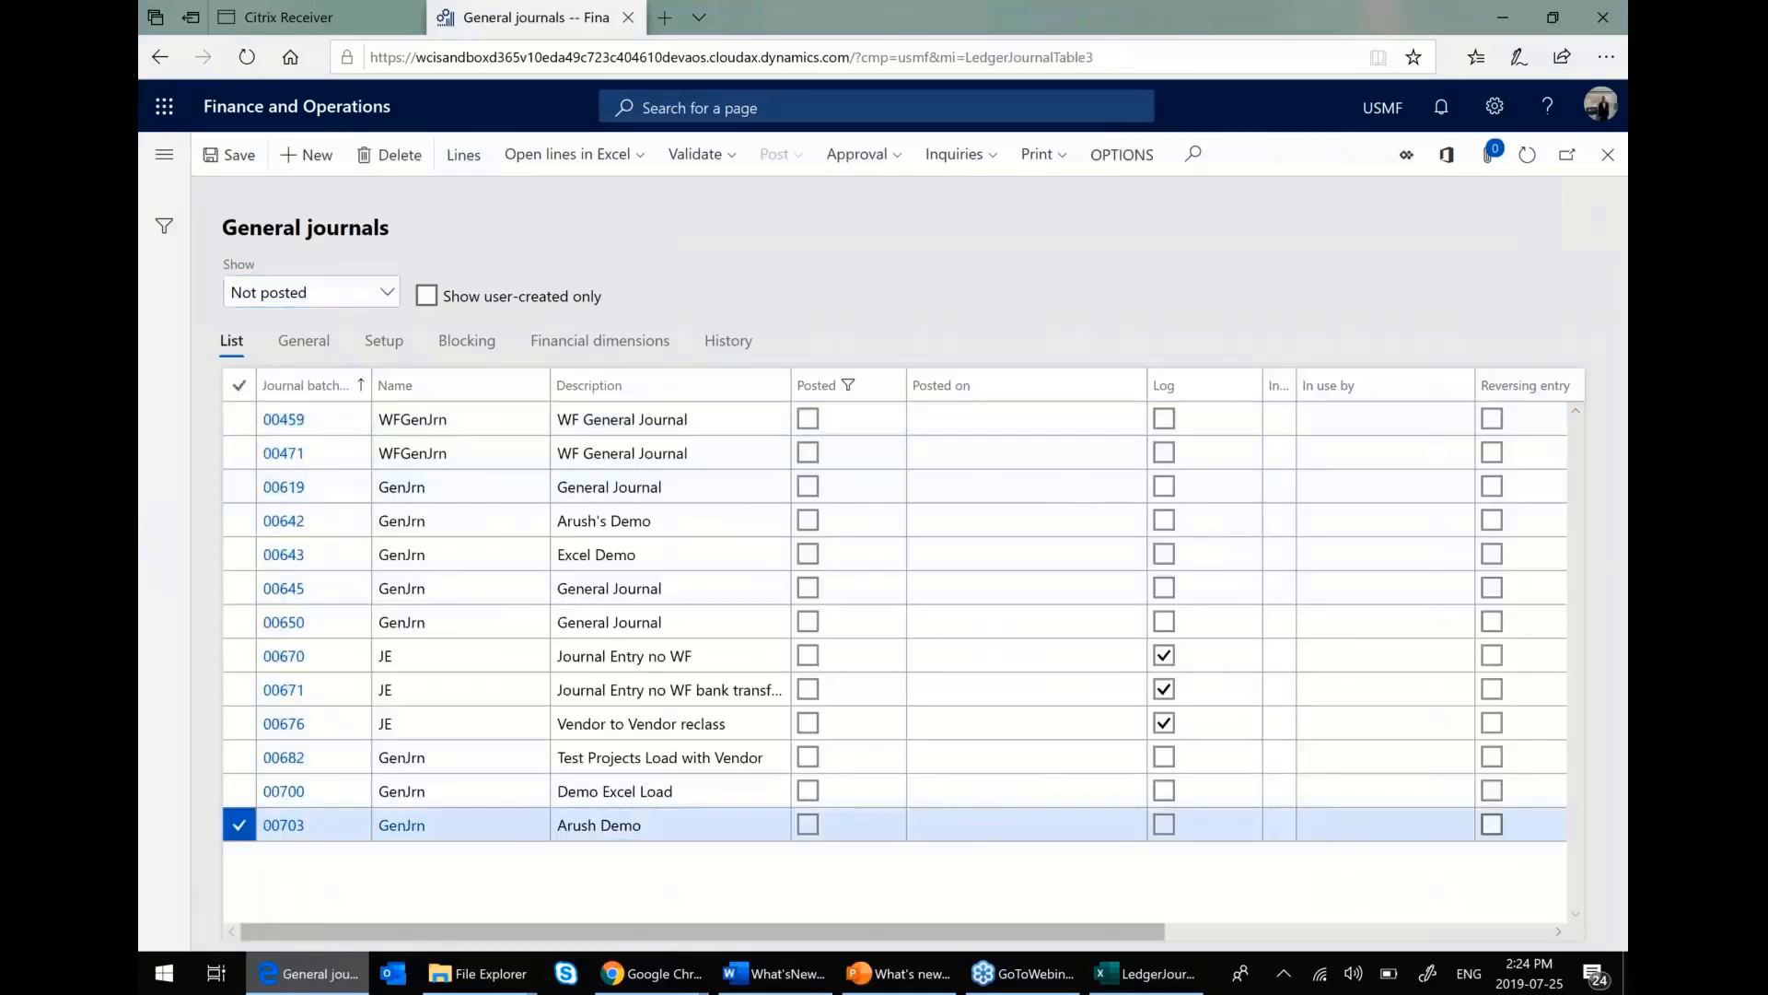
double_click(284, 825)
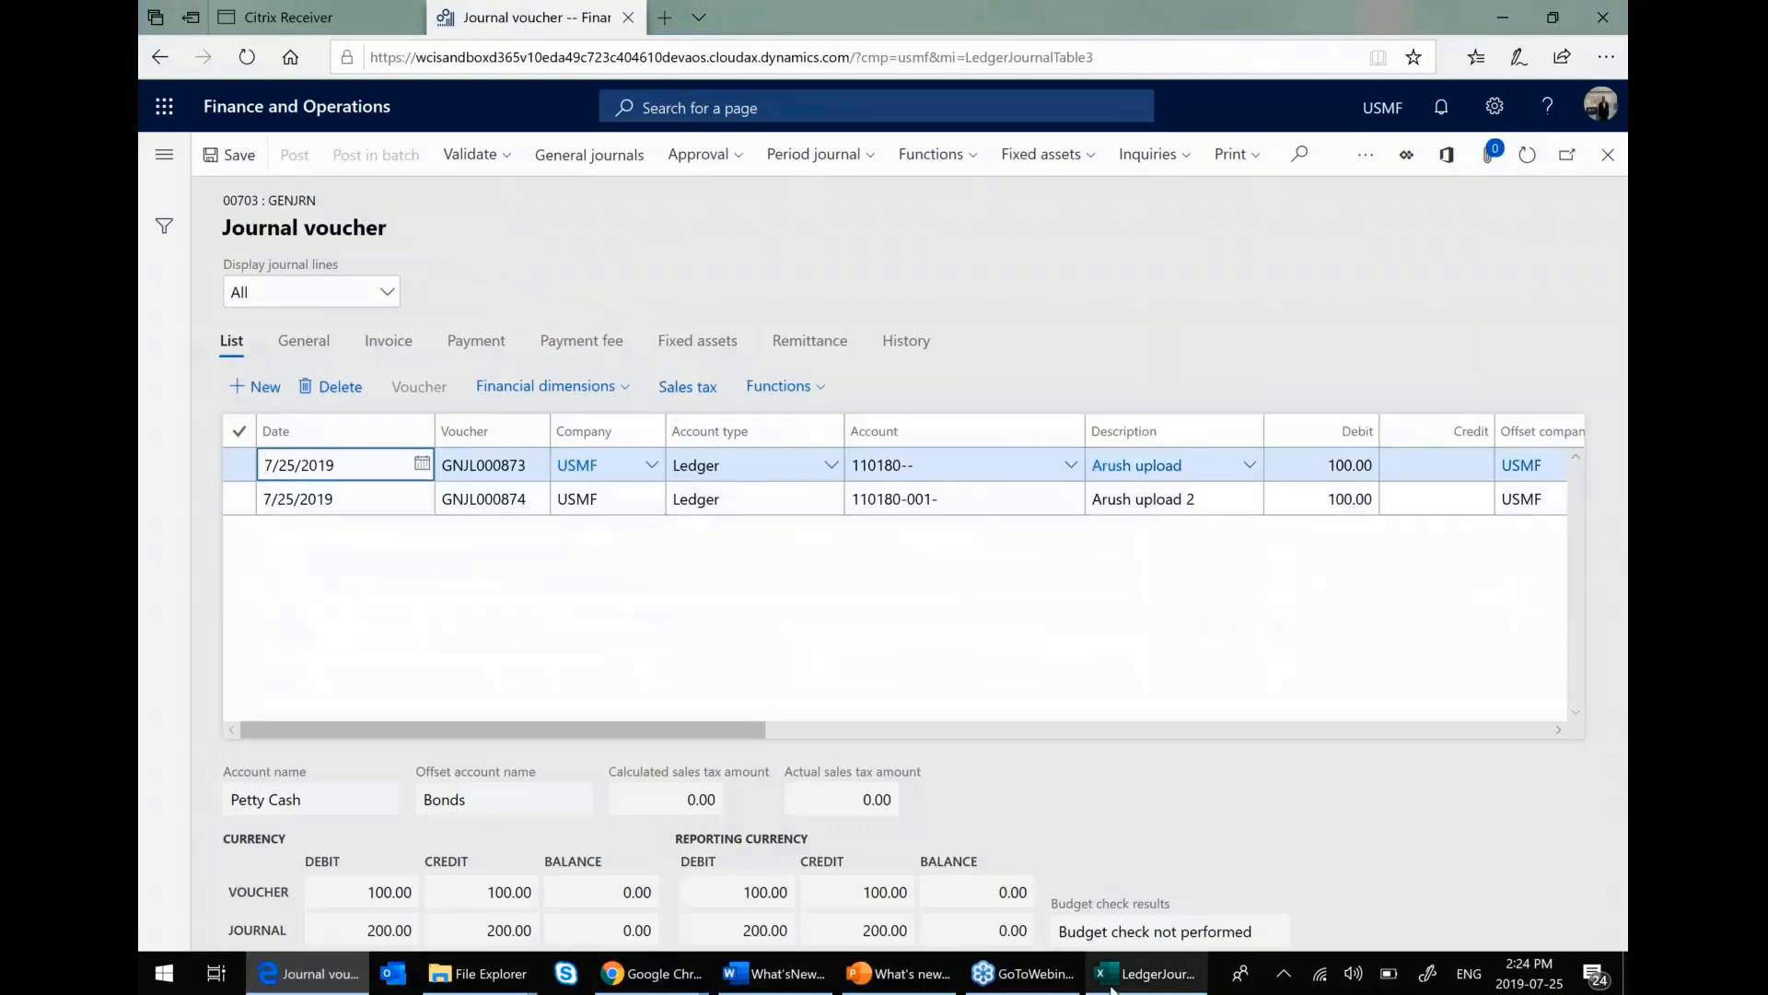
- Insert a new Business Unit column before Account in the journal lines table
left_click(1145, 972)
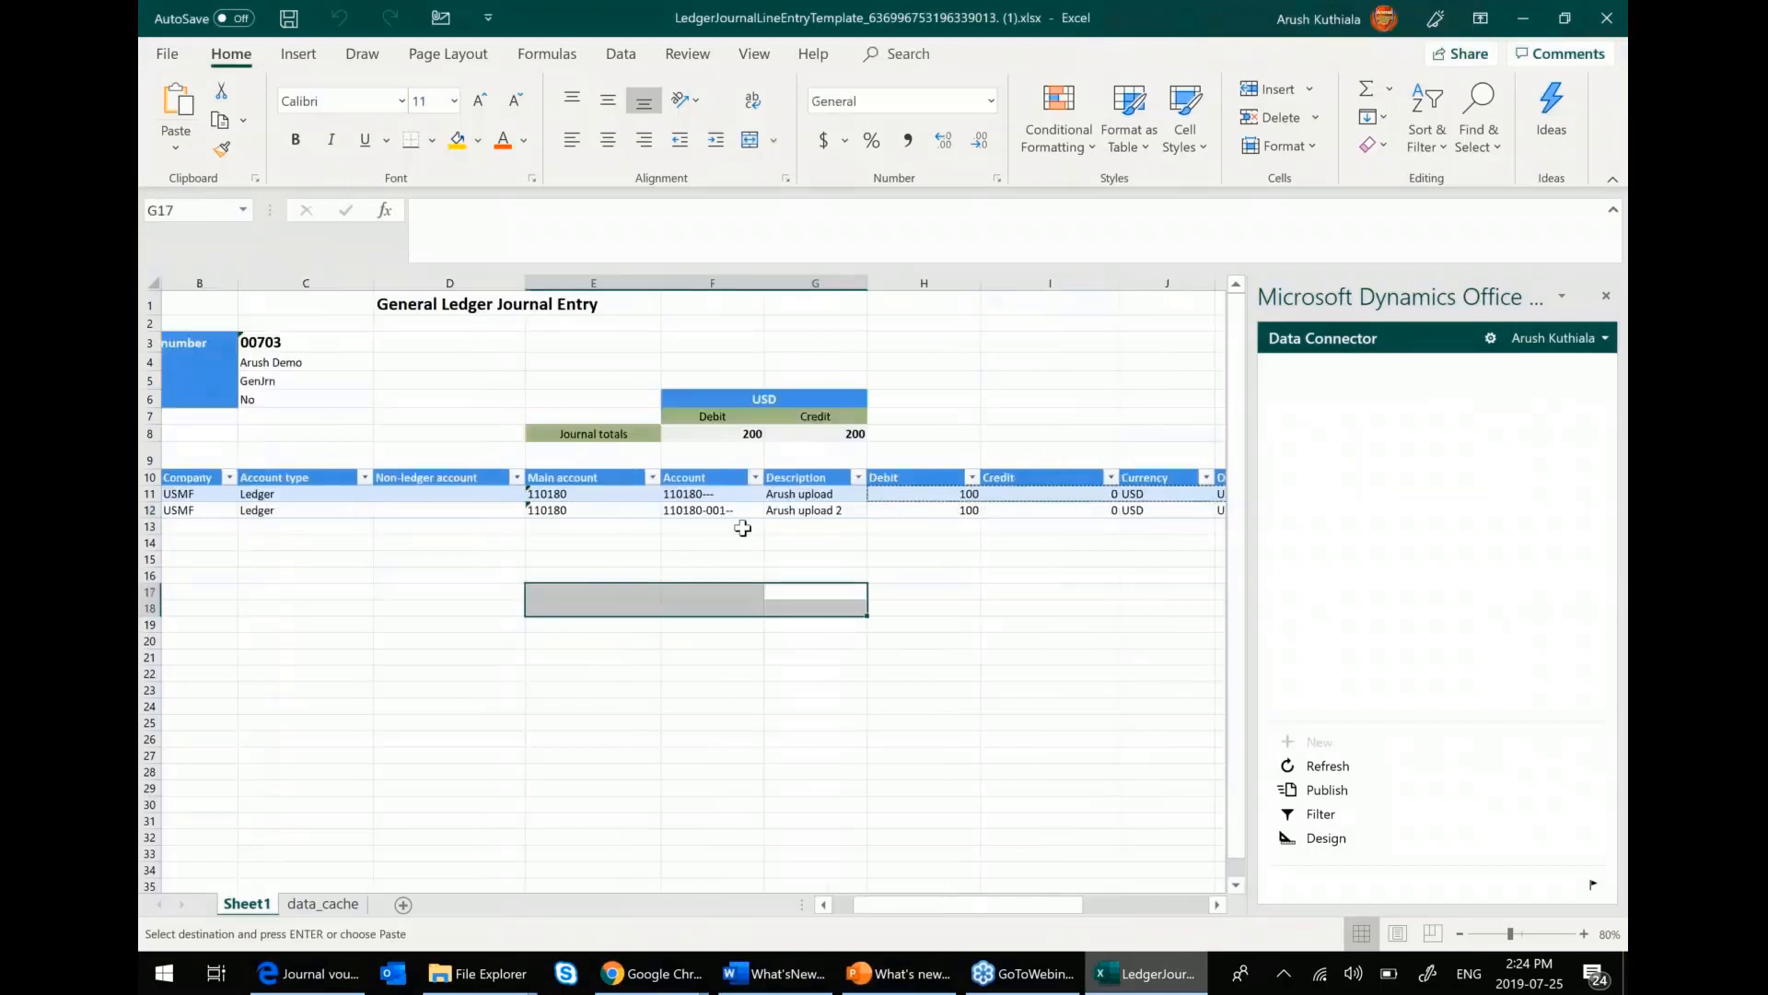
left_click(711, 511)
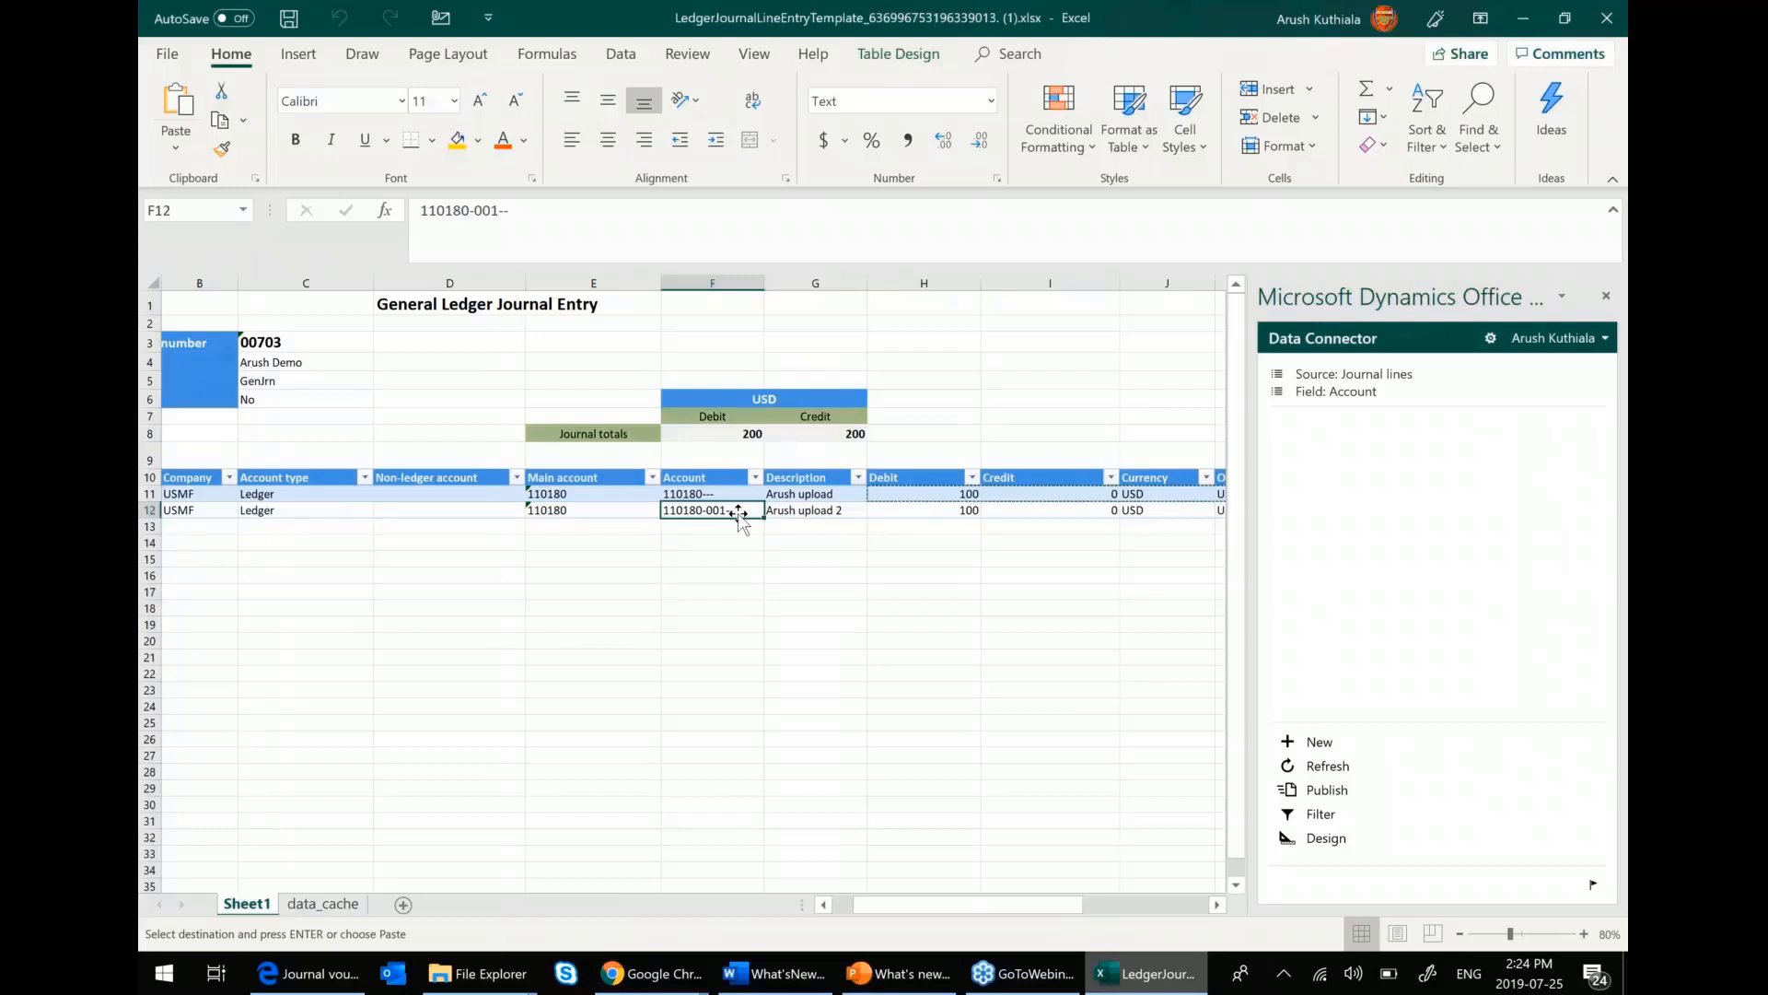
mouse_move(892, 429)
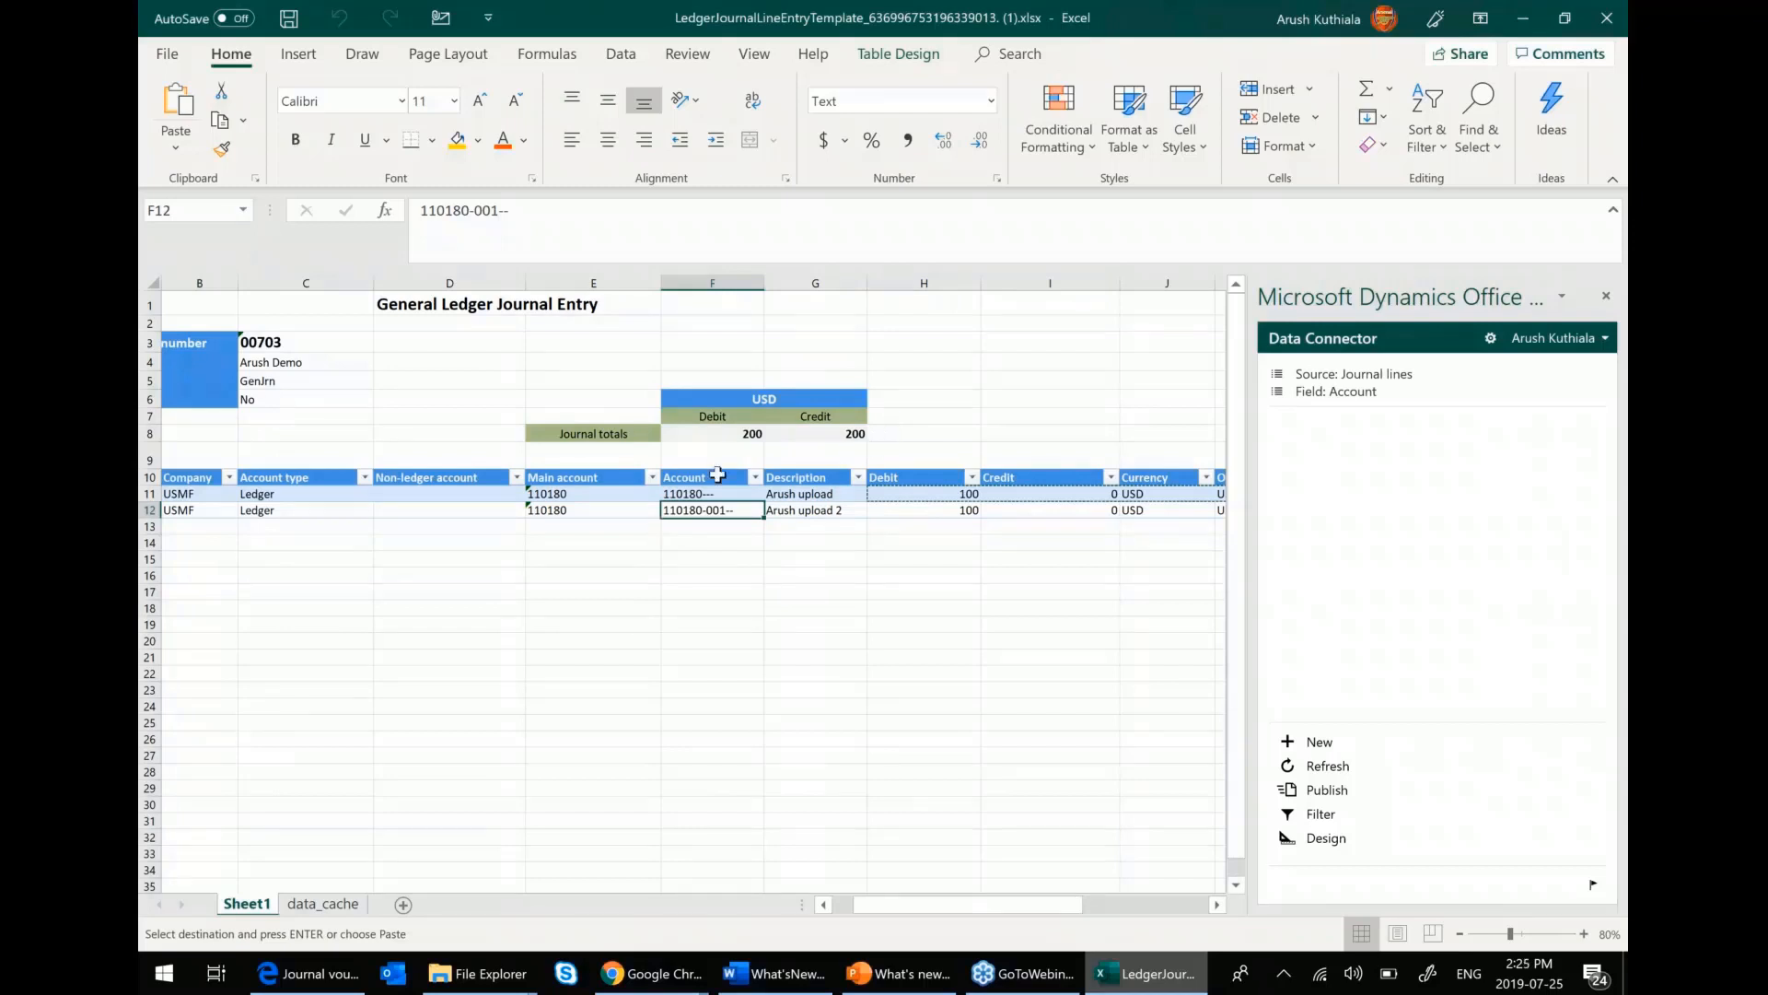
mouse_move(911, 531)
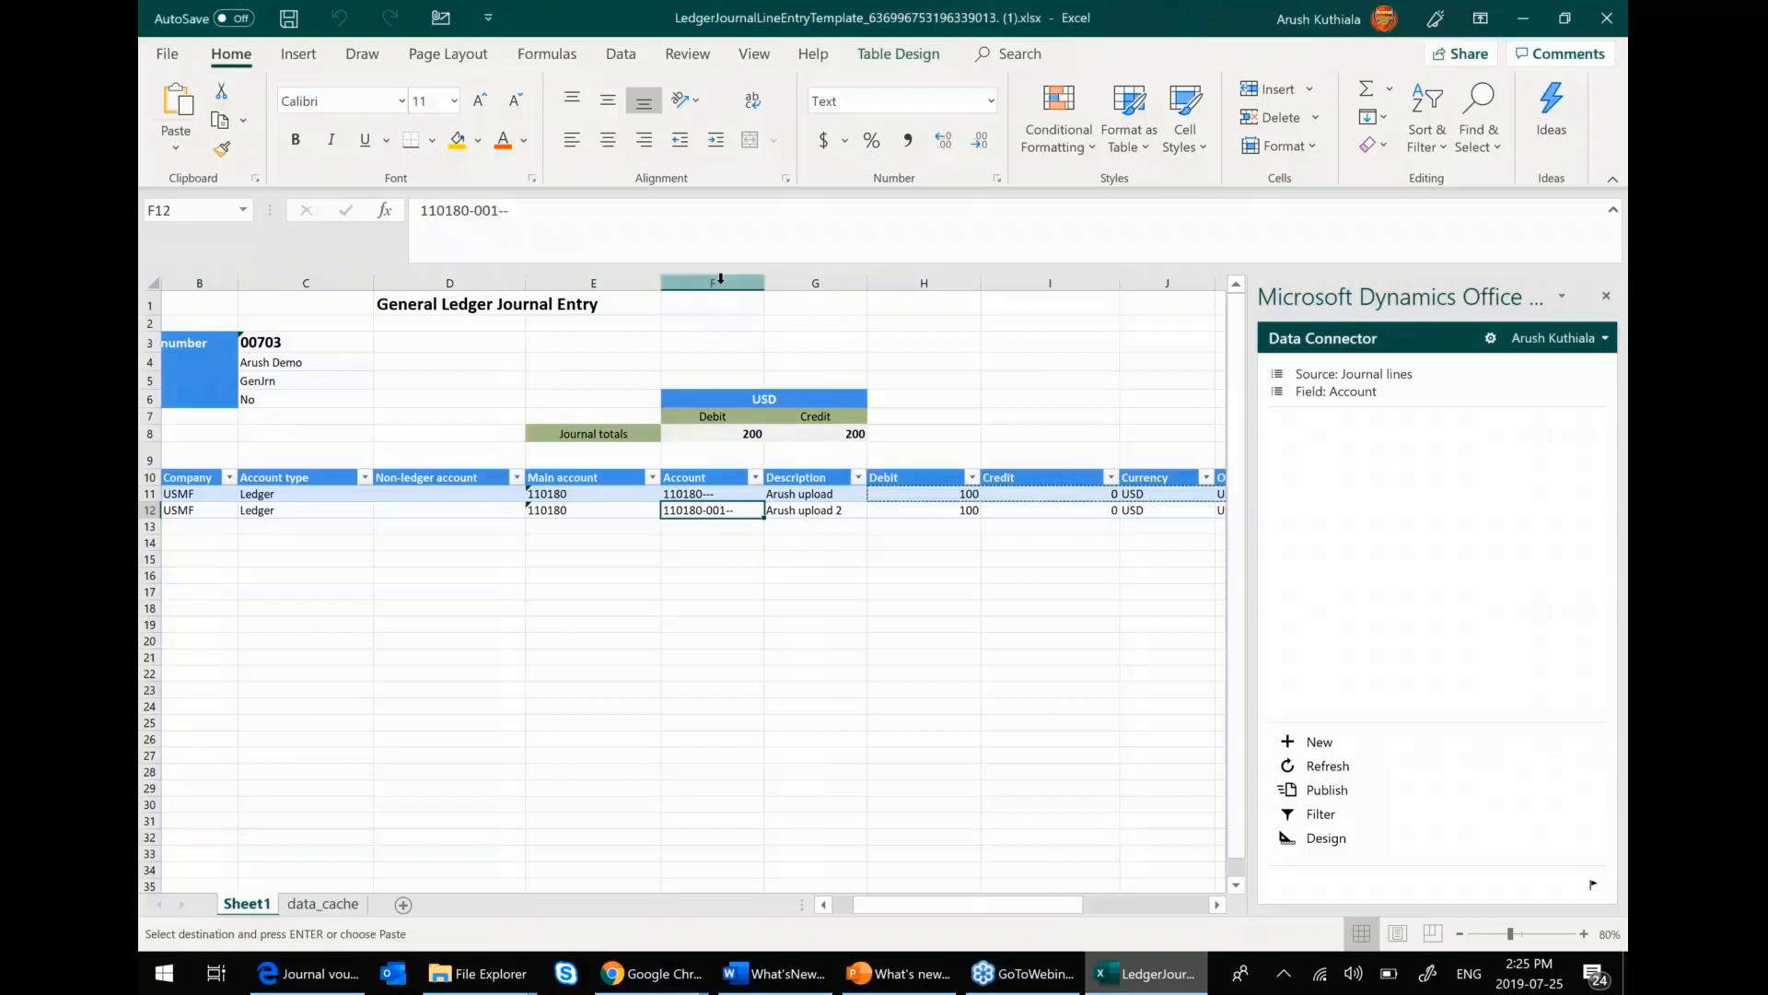
left_click(711, 284)
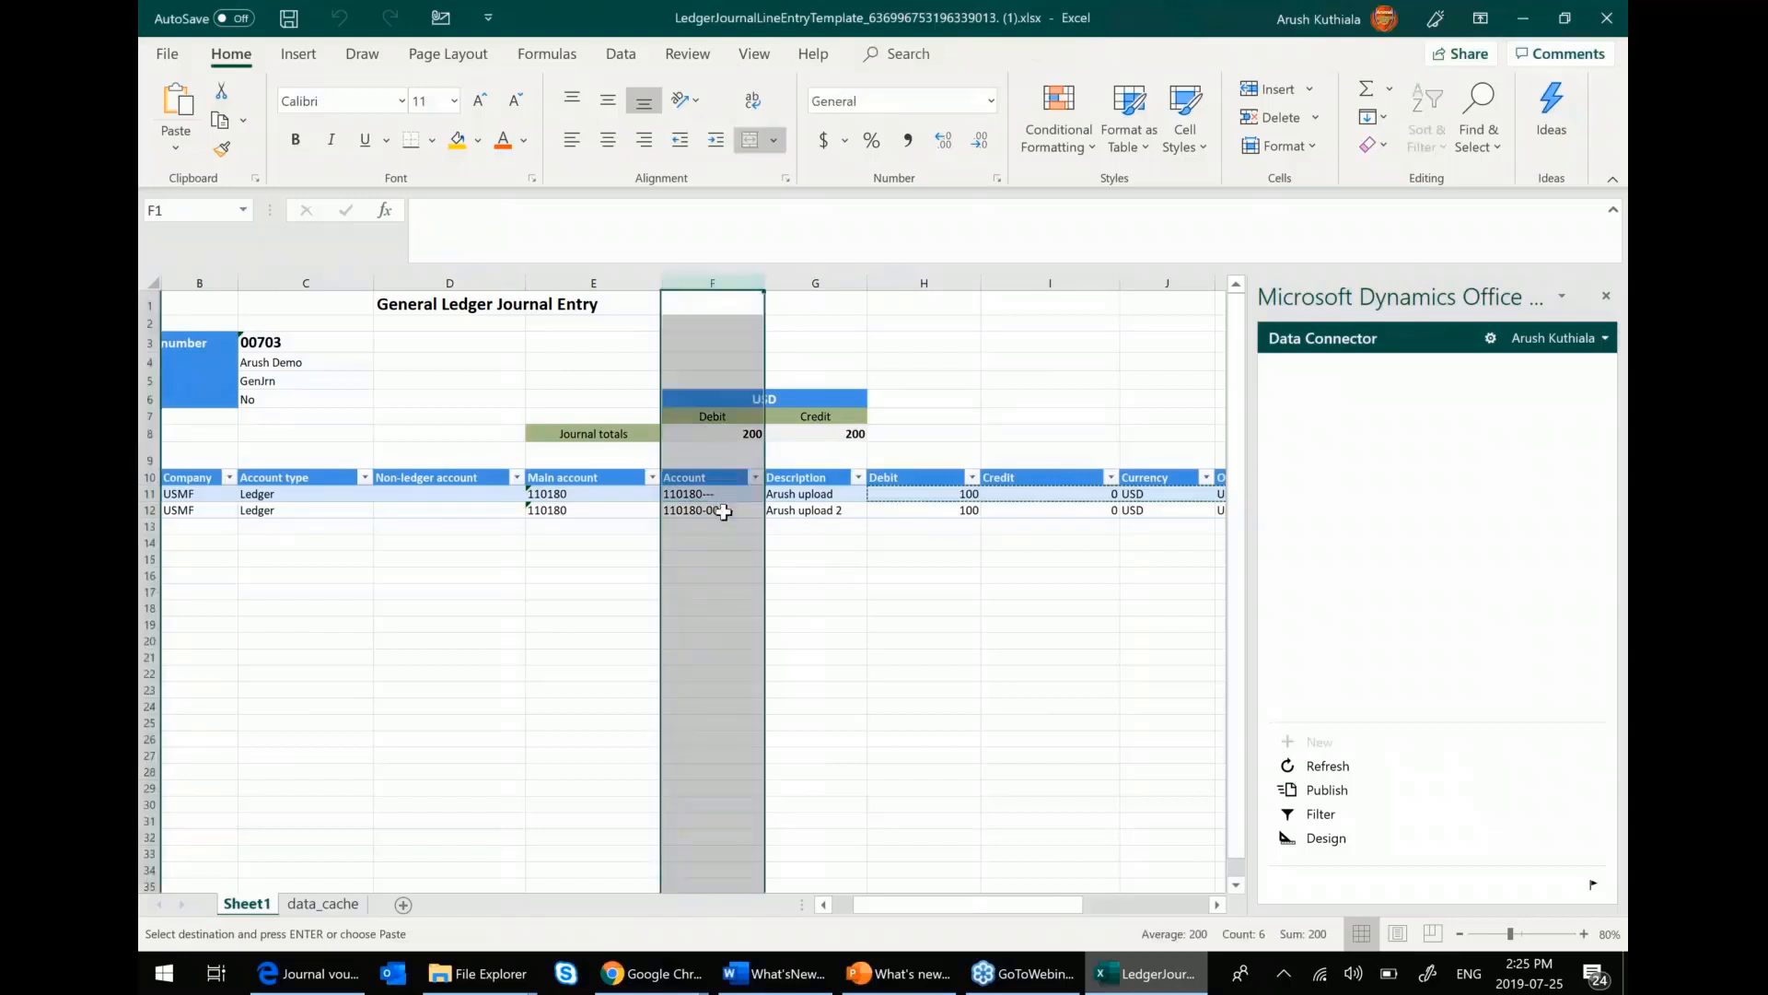
left_click(711, 510)
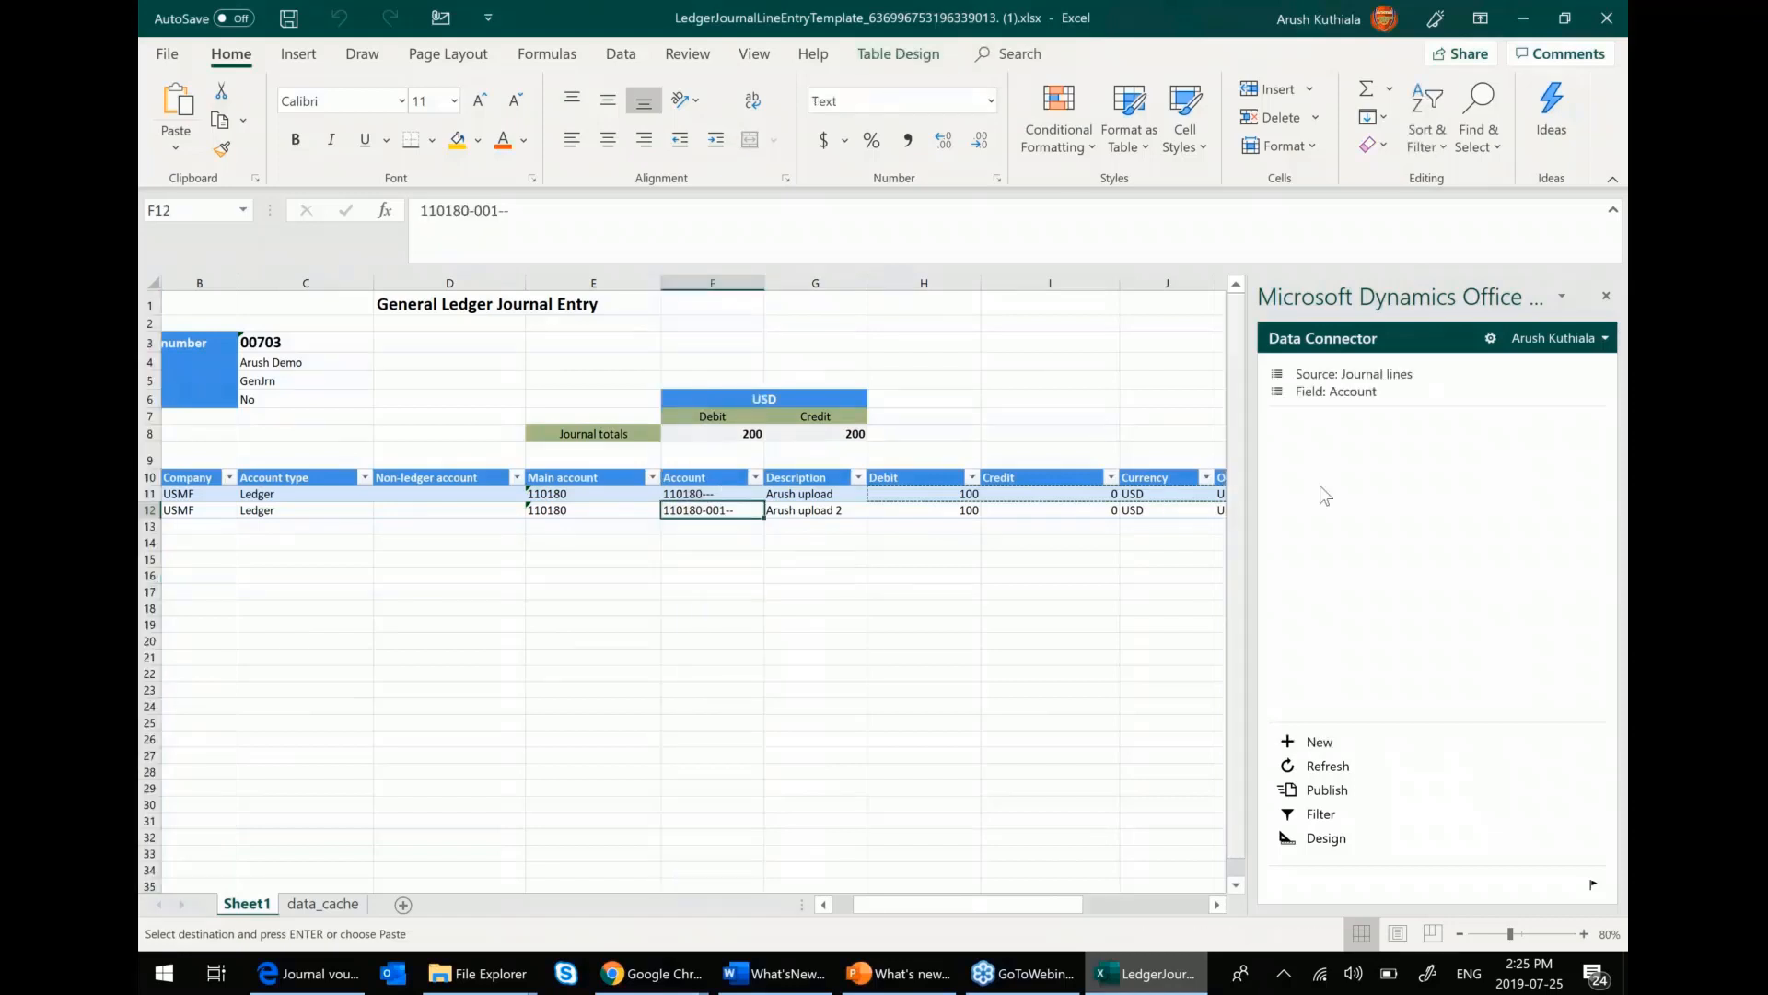
left_click(711, 282)
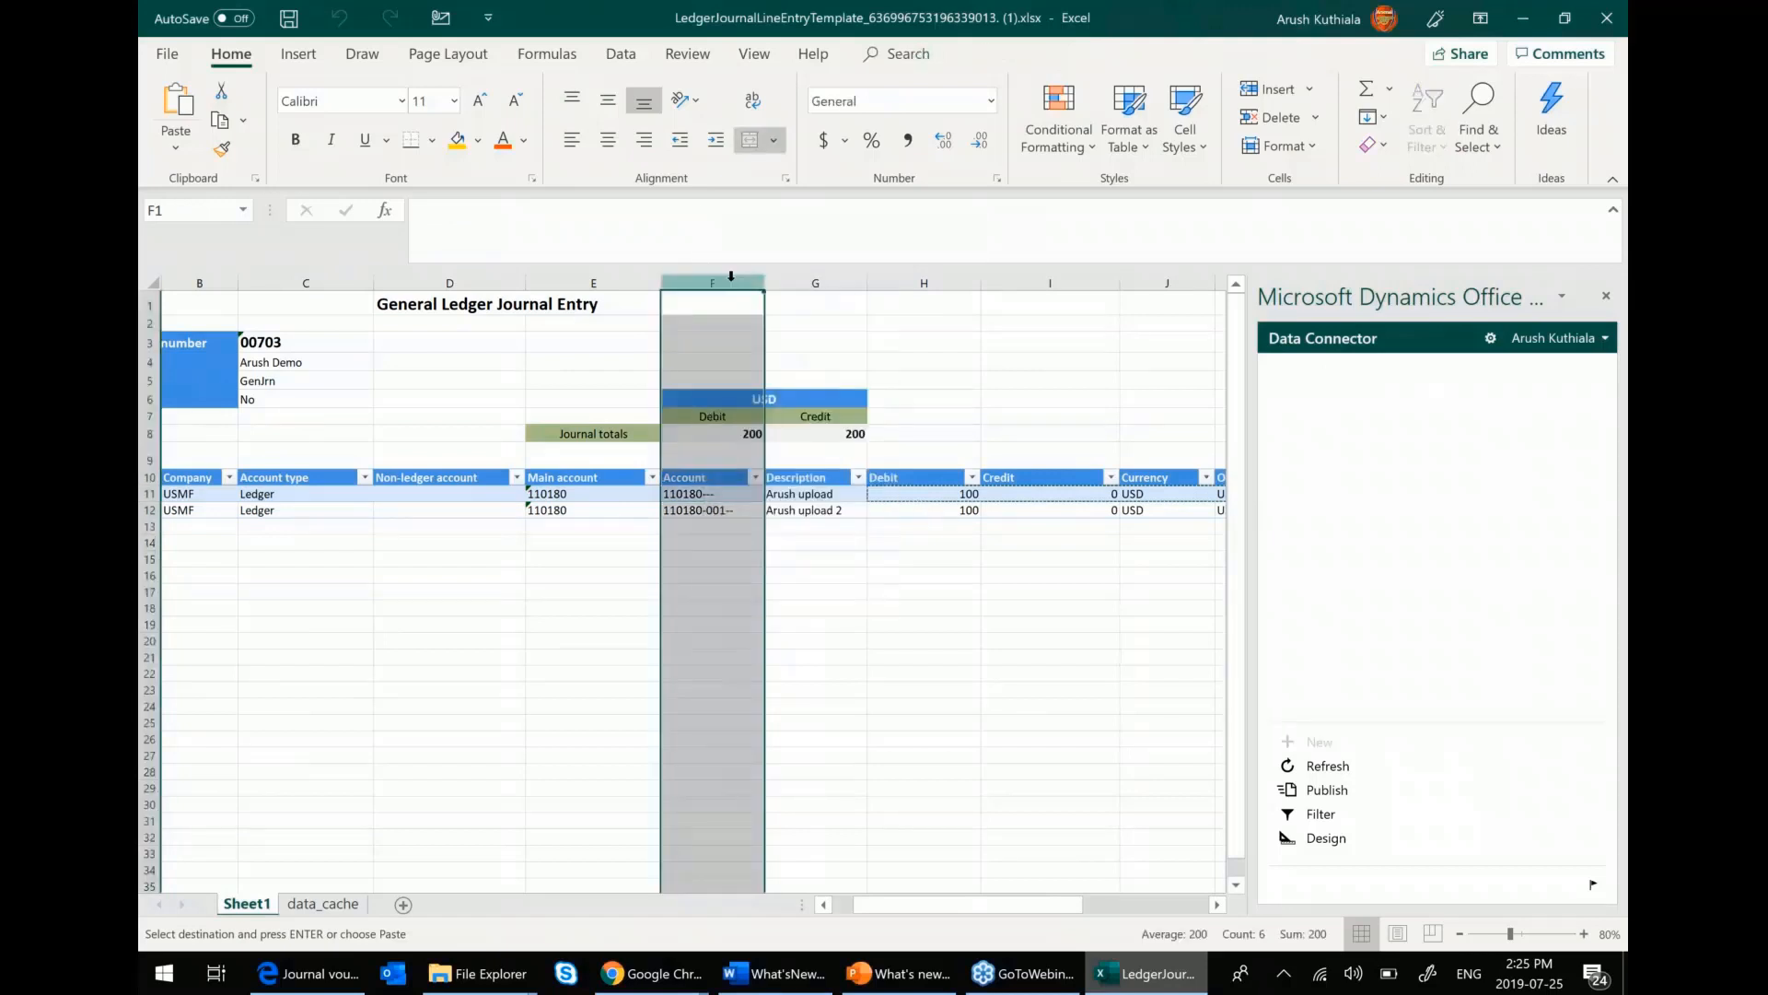
right_click(711, 293)
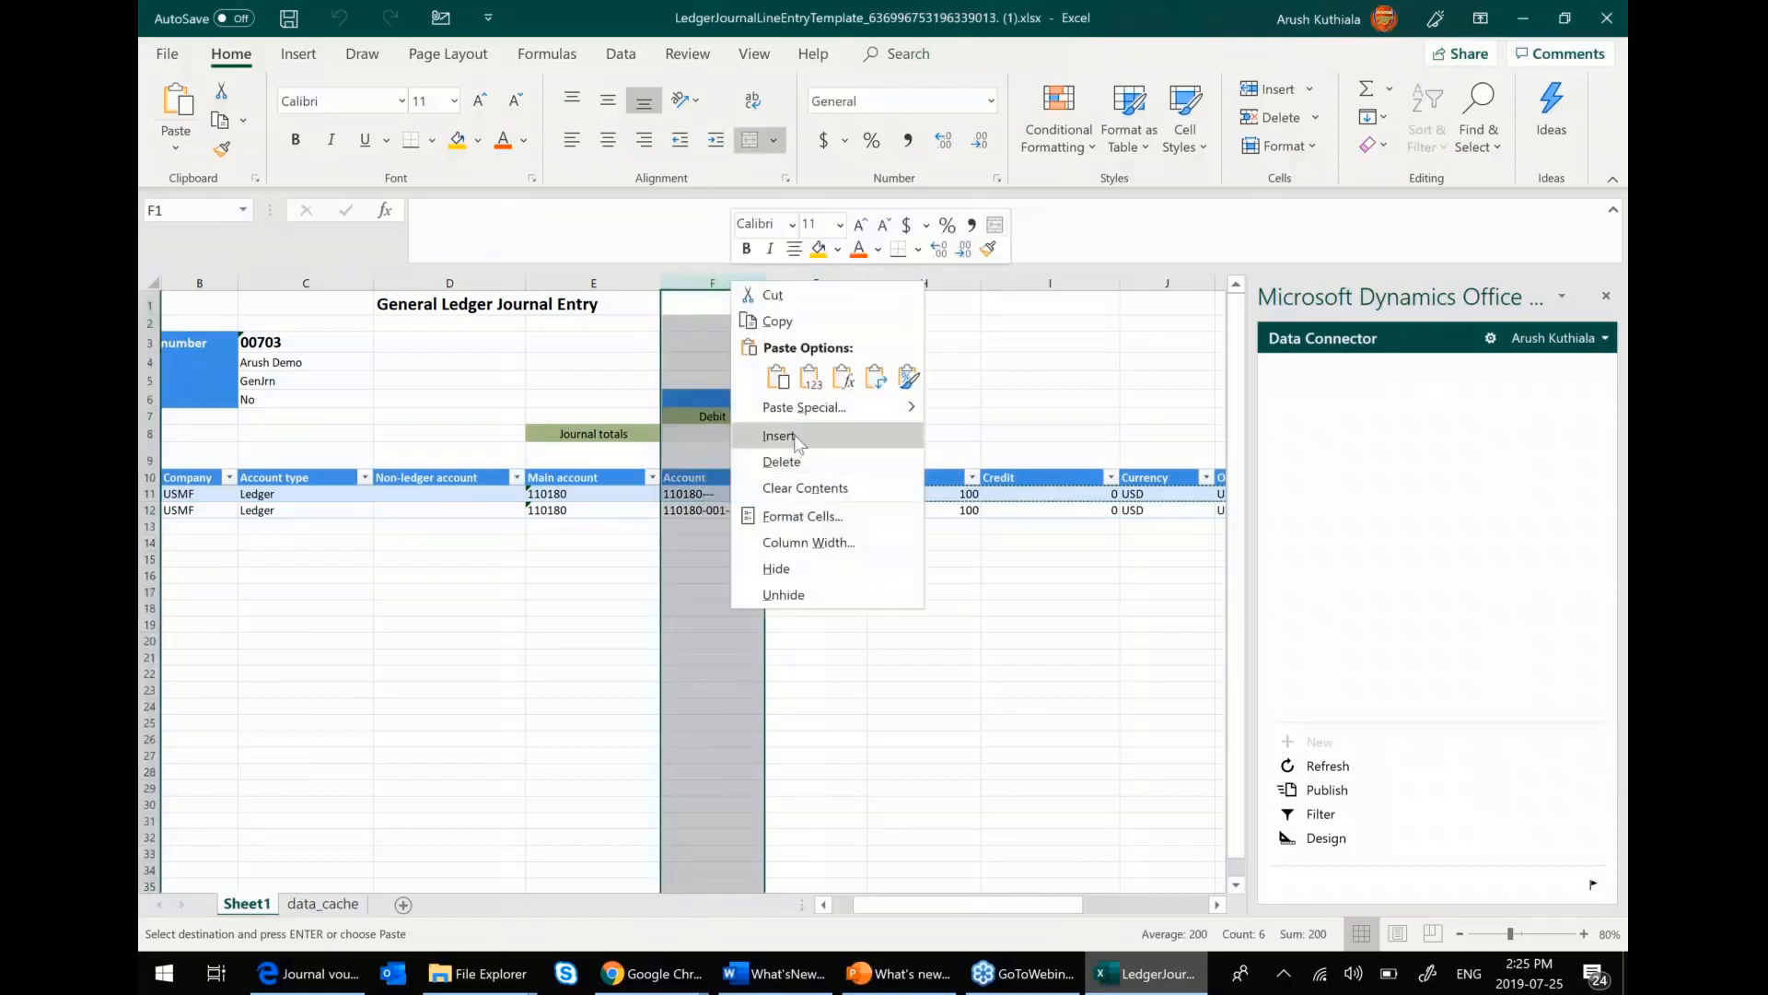
left_click(779, 437)
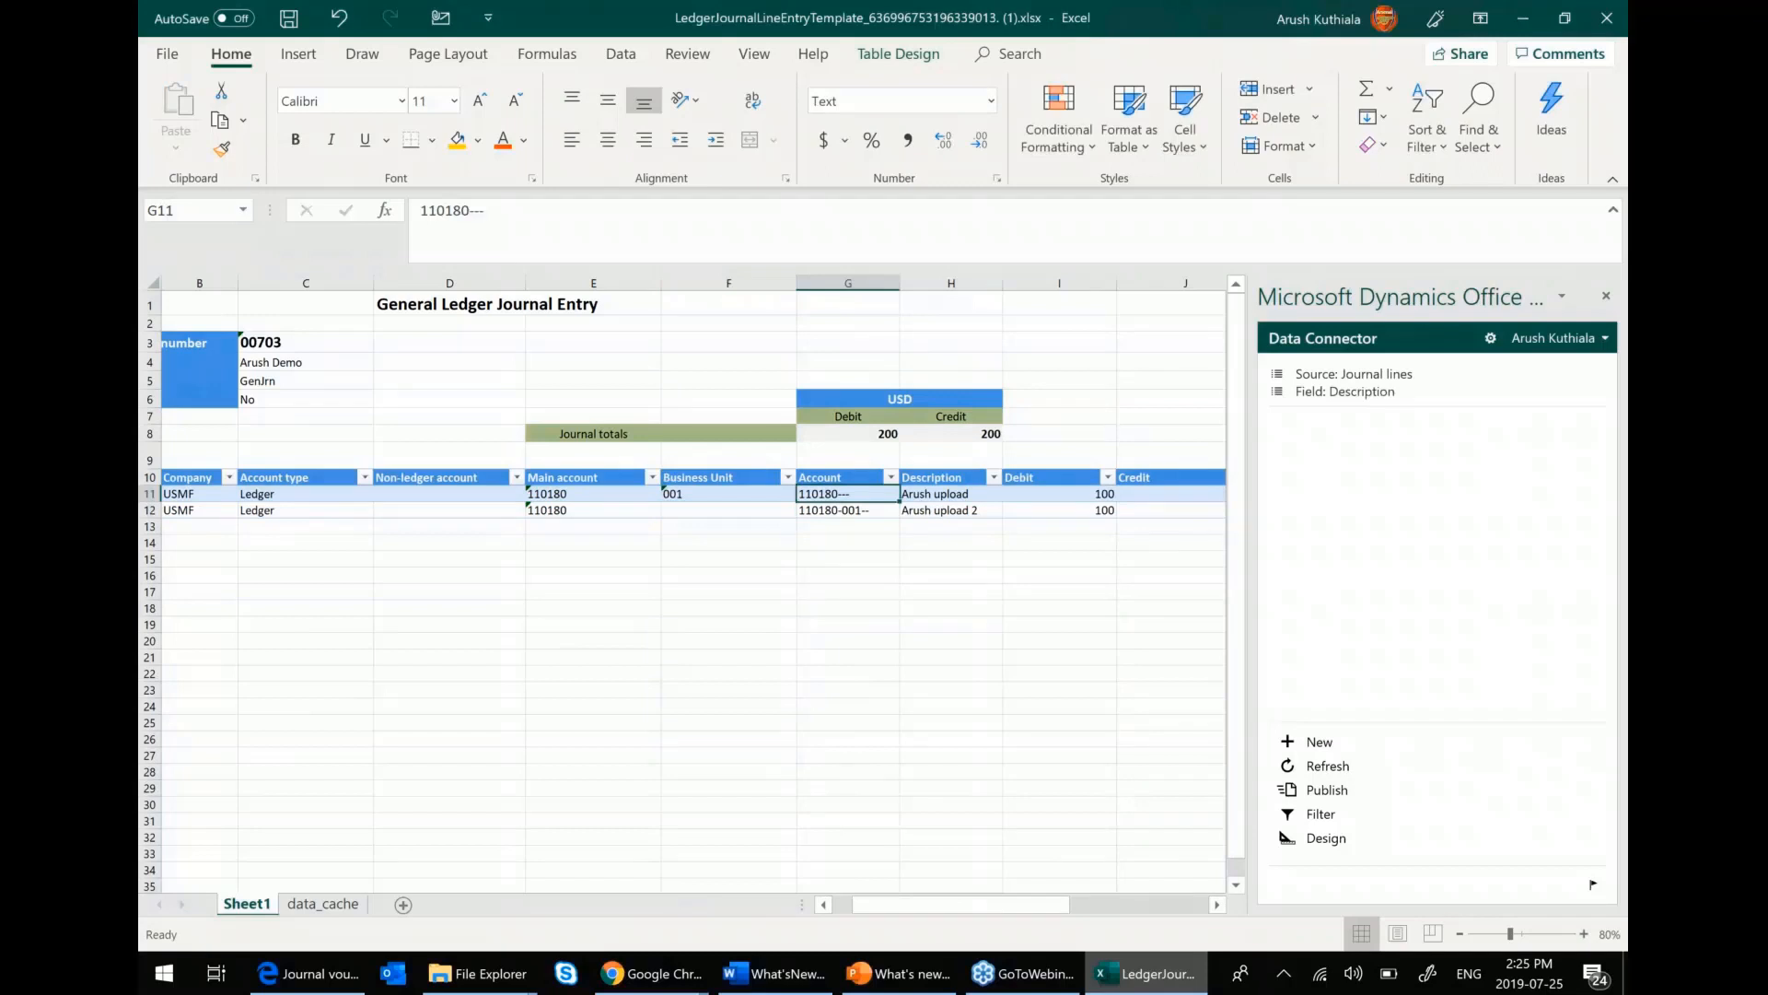
- Build the Account value from main account and business unit, yielding 110180-001
type("=[@[Main account]]&\"")
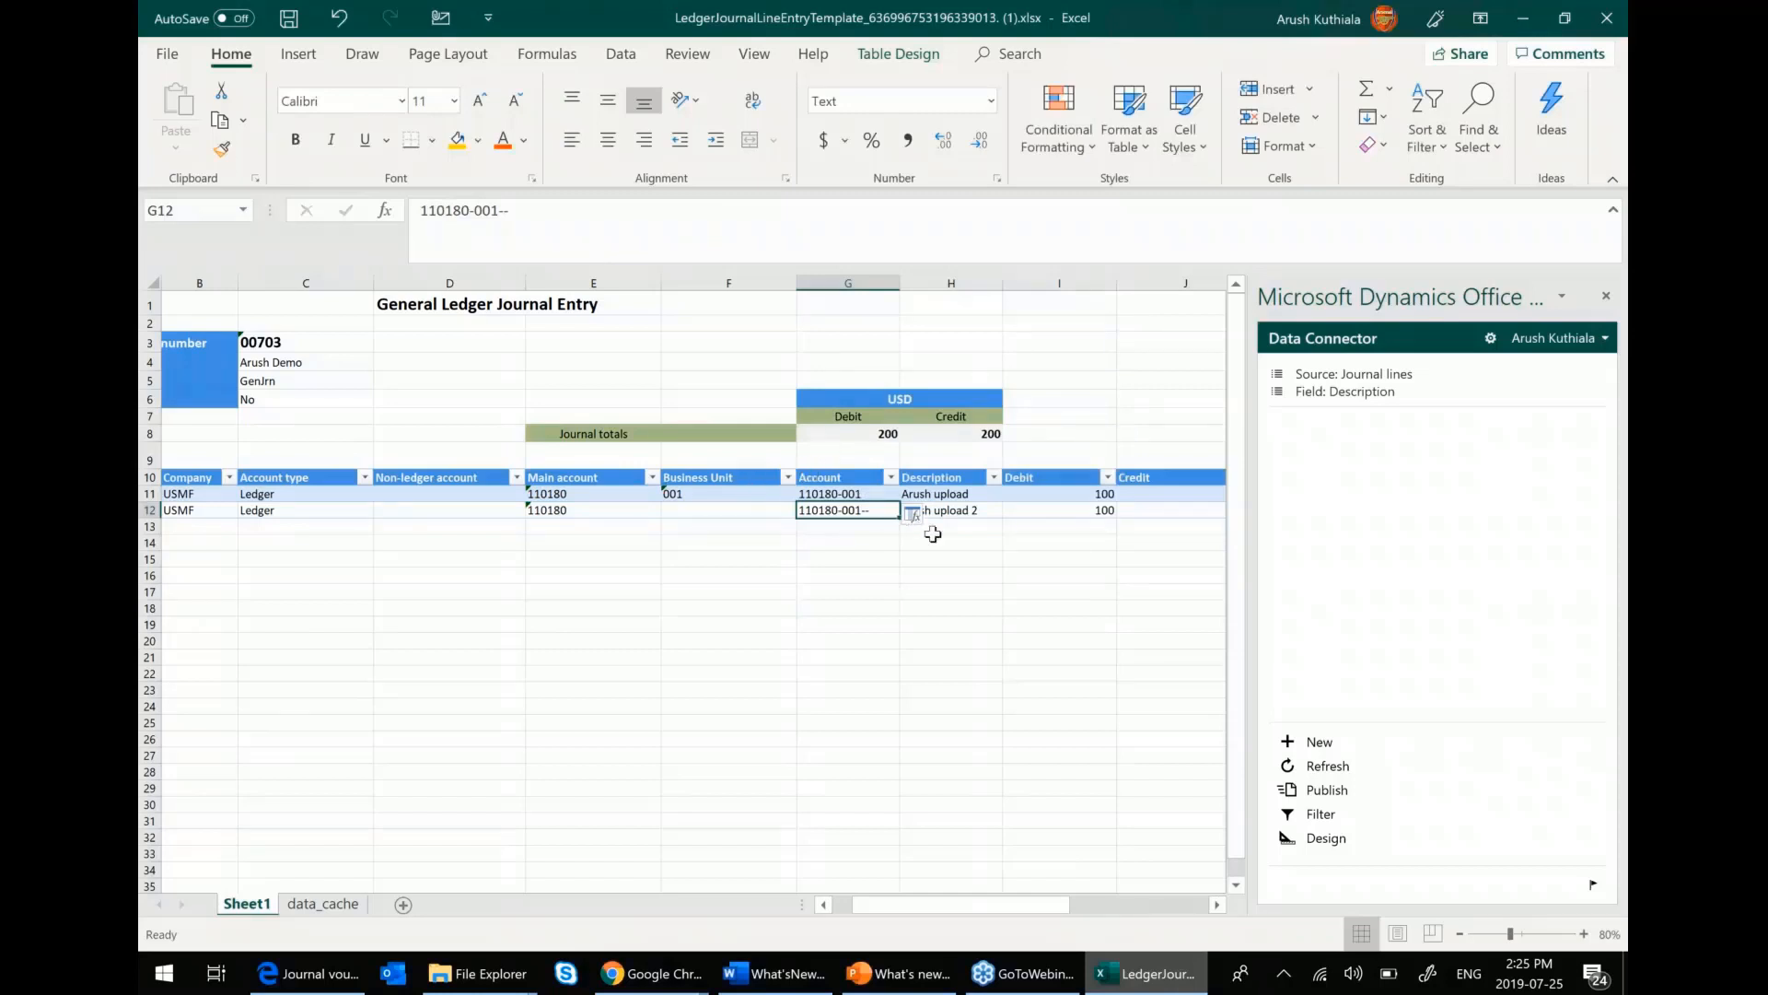
mouse_move(852, 531)
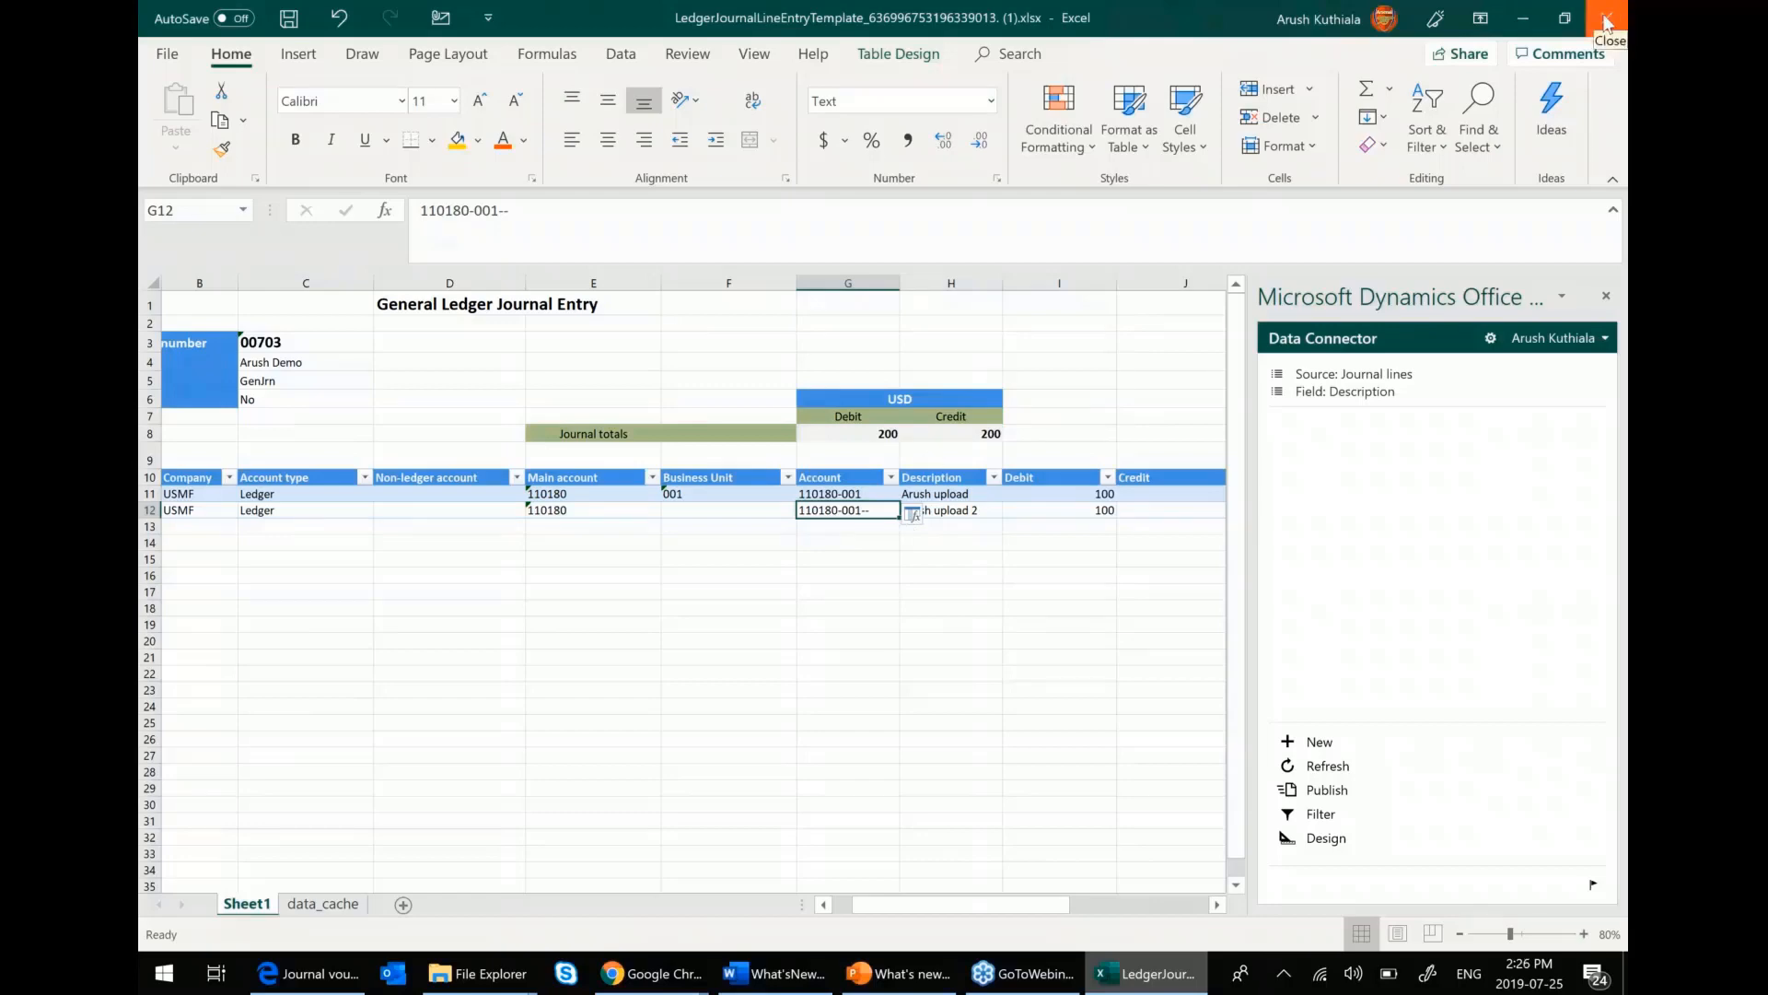
mouse_move(1520, 237)
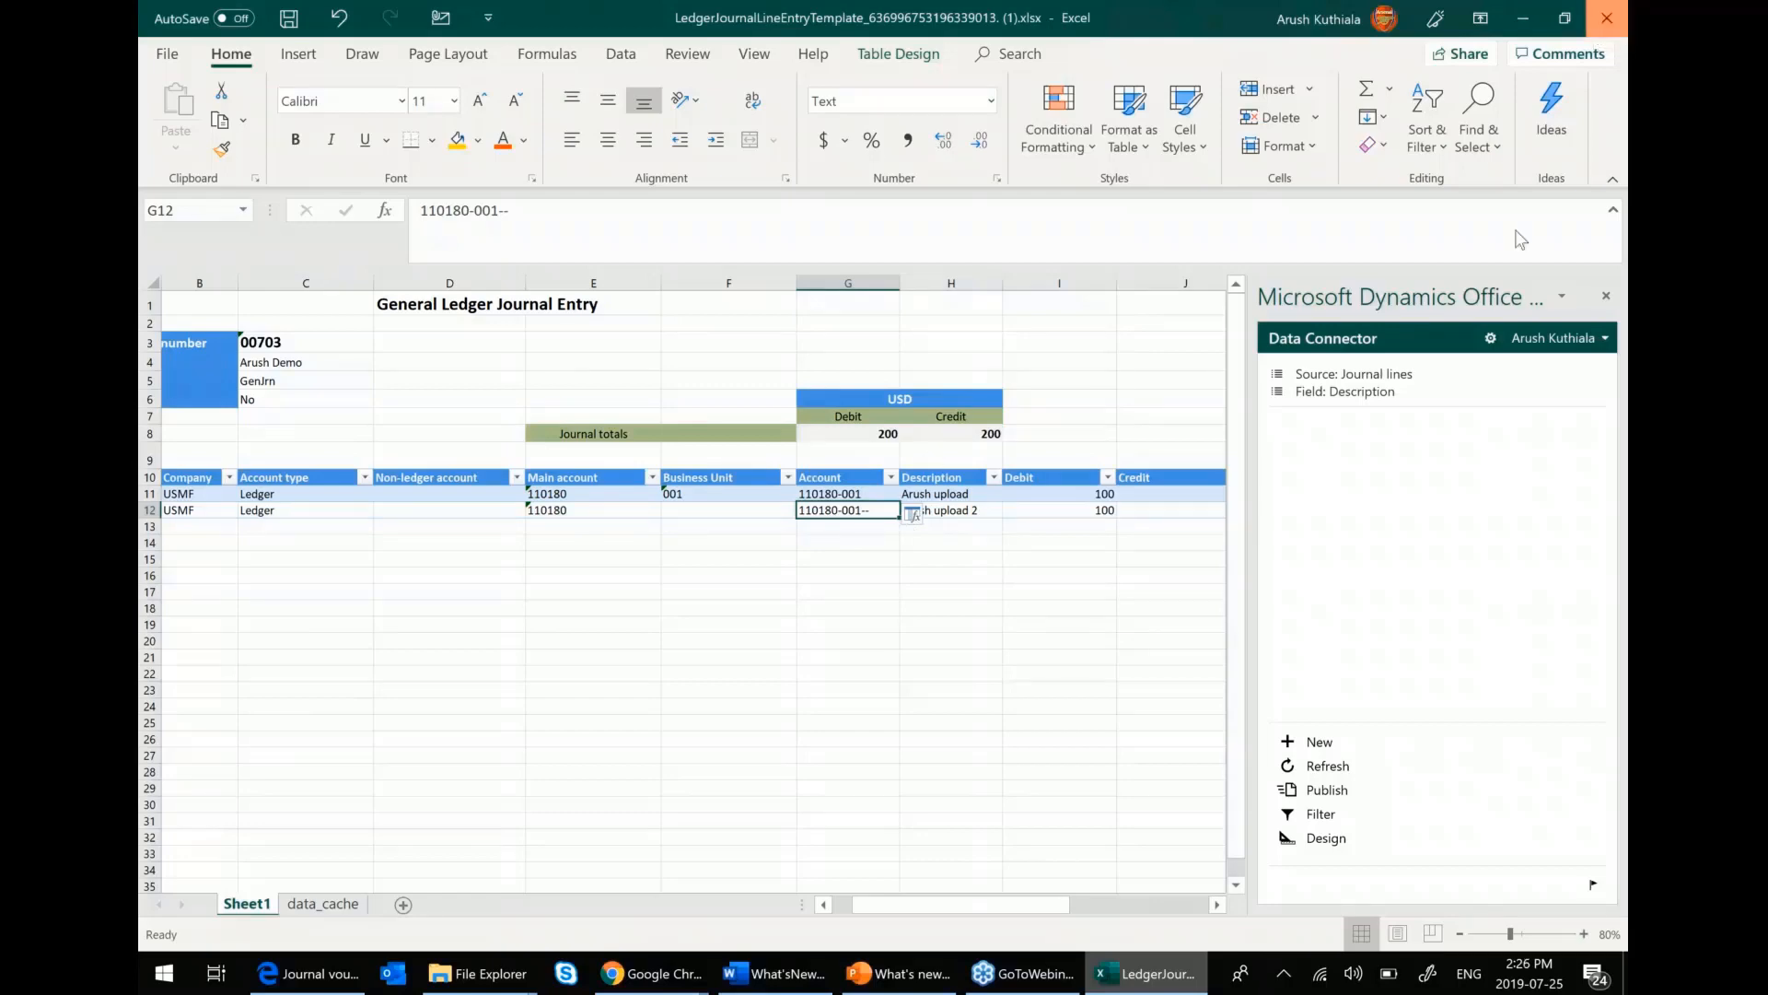